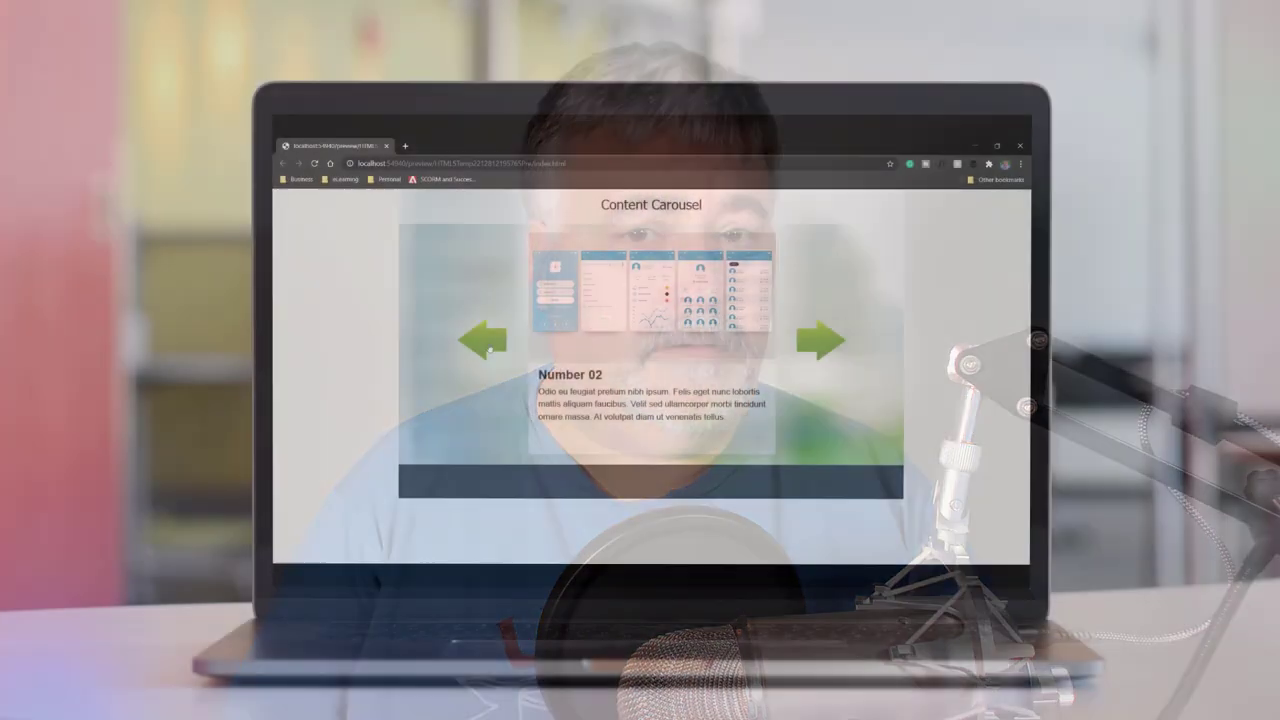
Step: Step the previewed carousel forward with the right arrow from Number 01 through 02 to 03
left_click(478, 339)
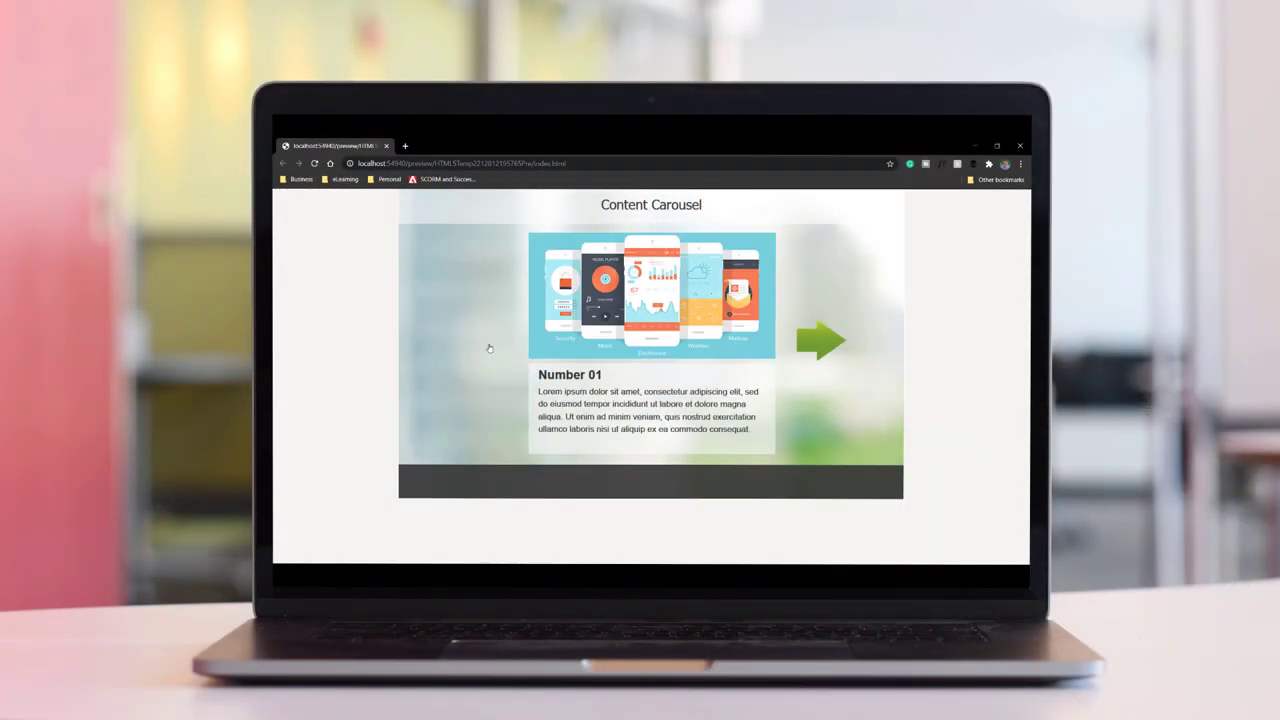
left_click(820, 340)
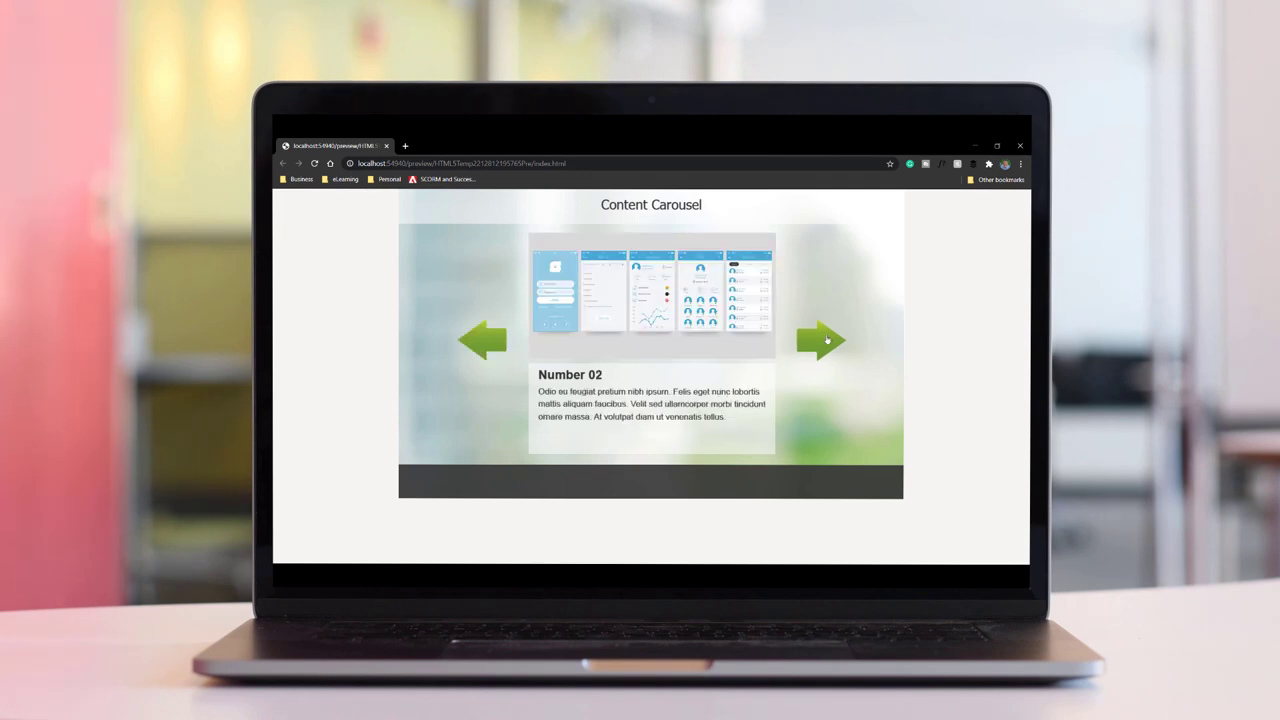
left_click(820, 340)
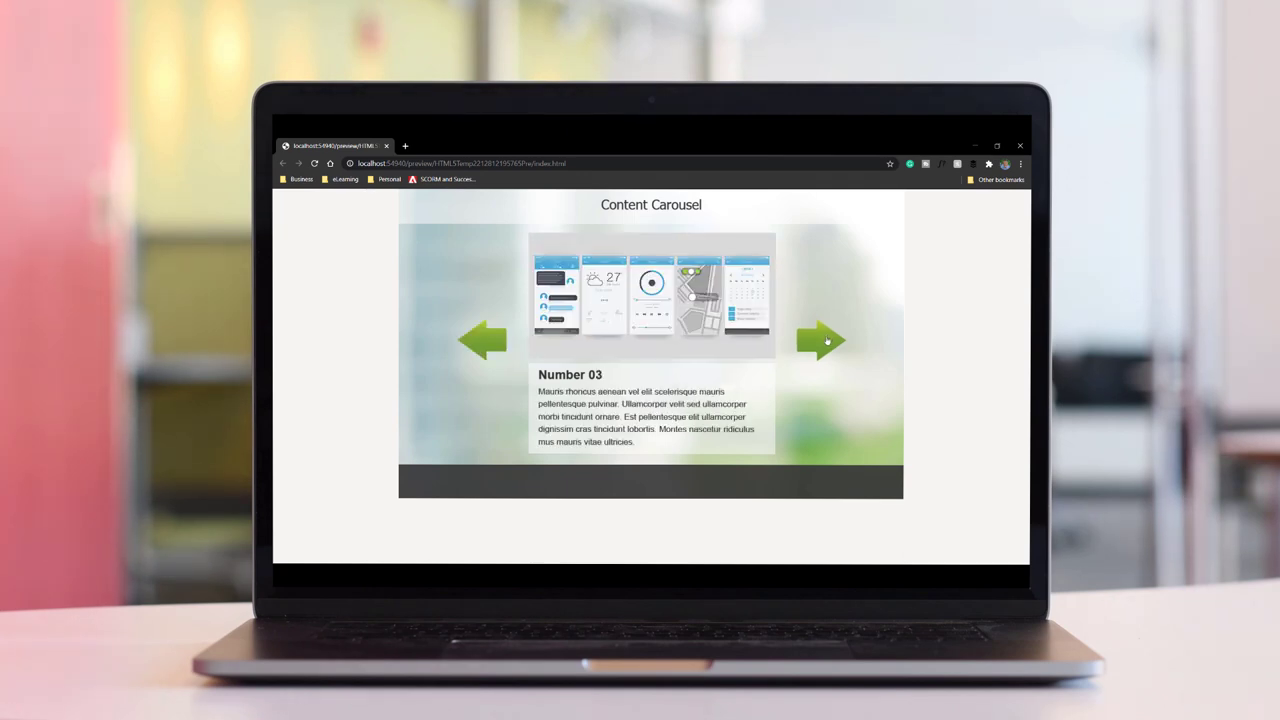
left_click(820, 340)
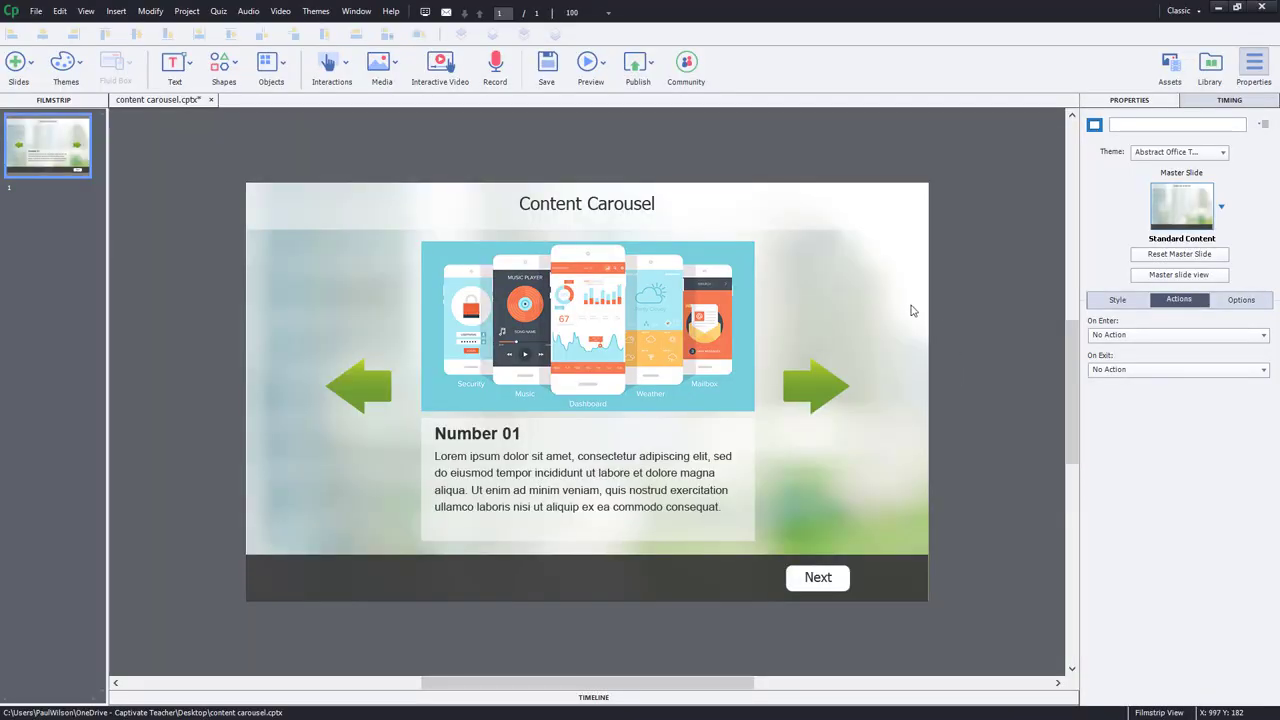
mouse_move(830, 235)
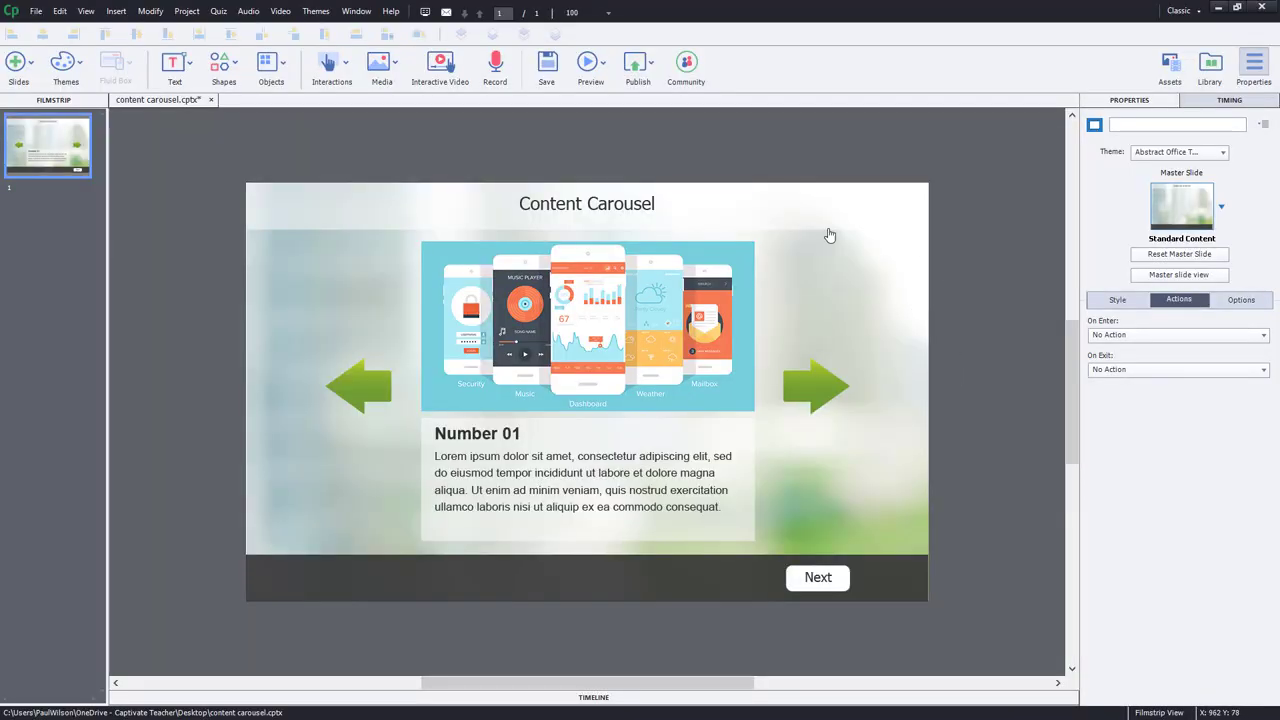
left_click(358, 385)
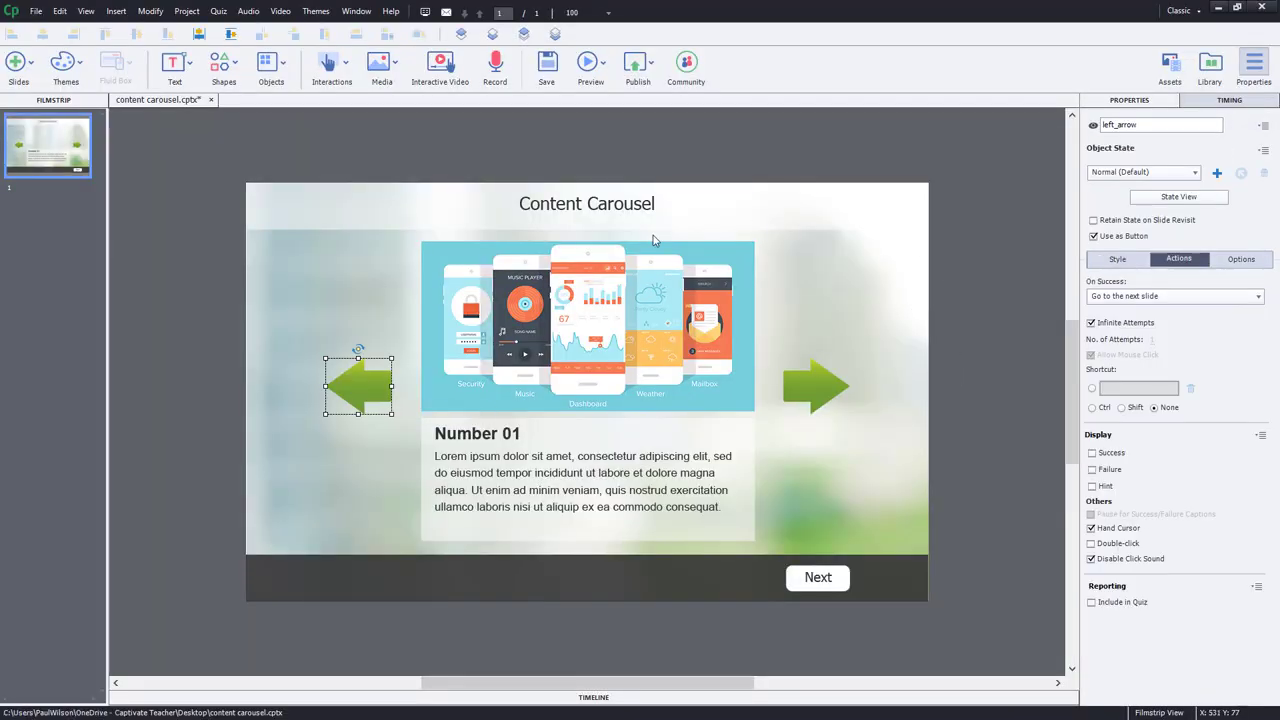
left_click(817, 386)
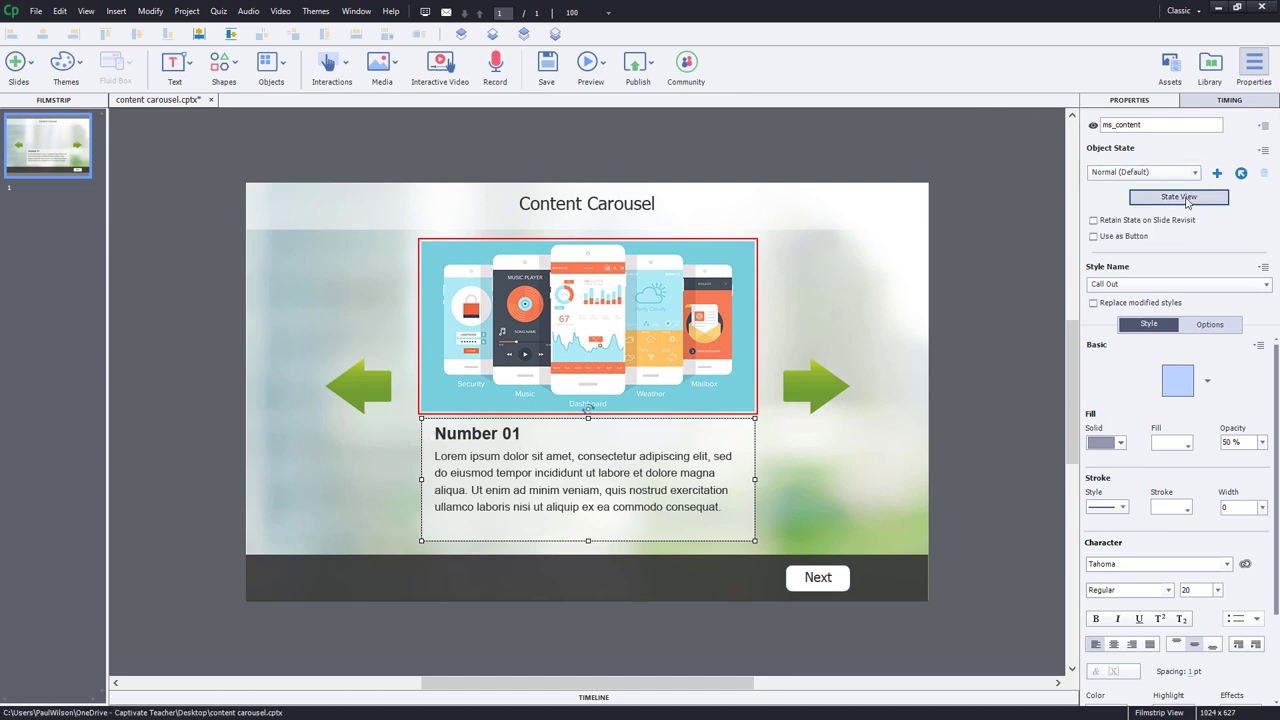
left_click(1179, 197)
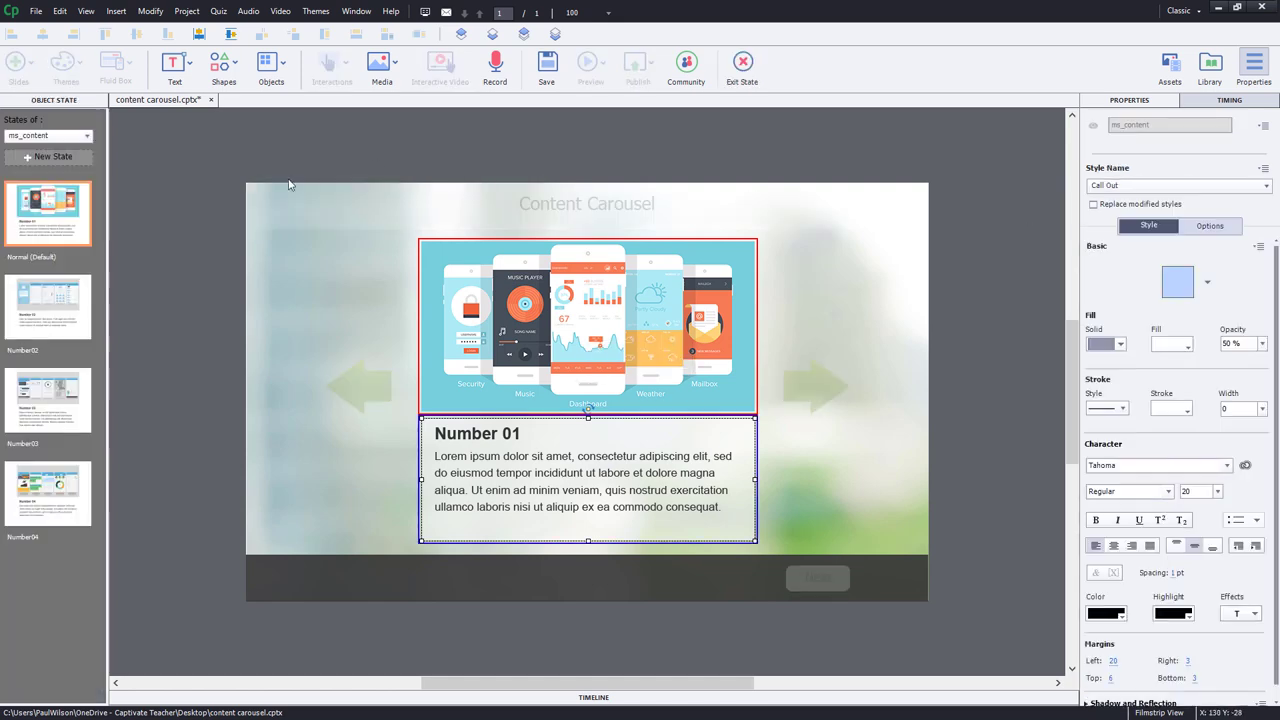
left_click(47, 307)
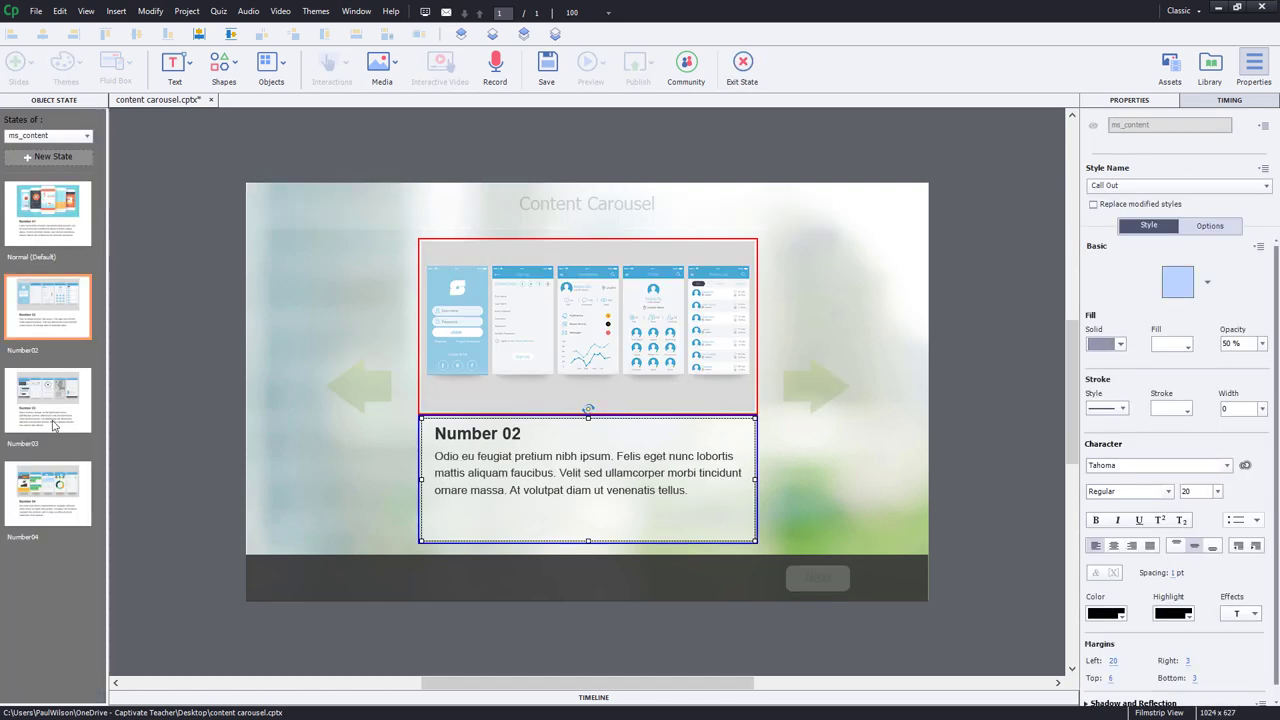
left_click(47, 493)
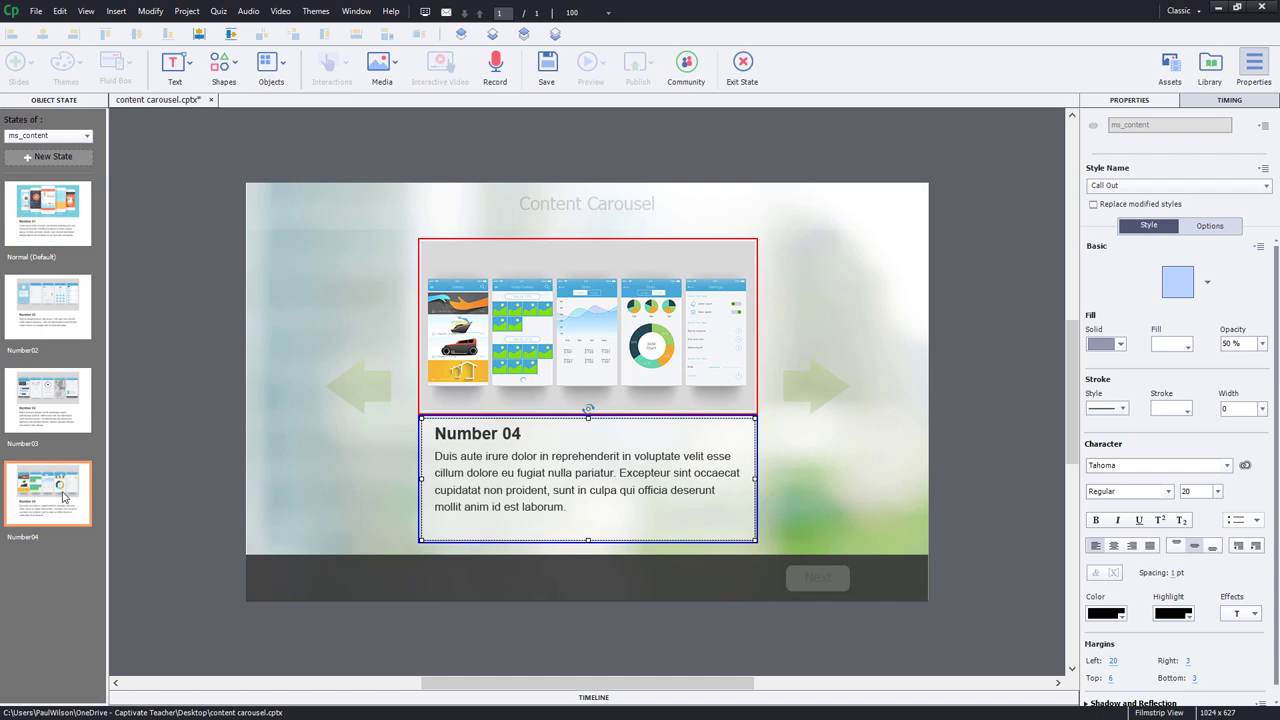
mouse_move(250, 419)
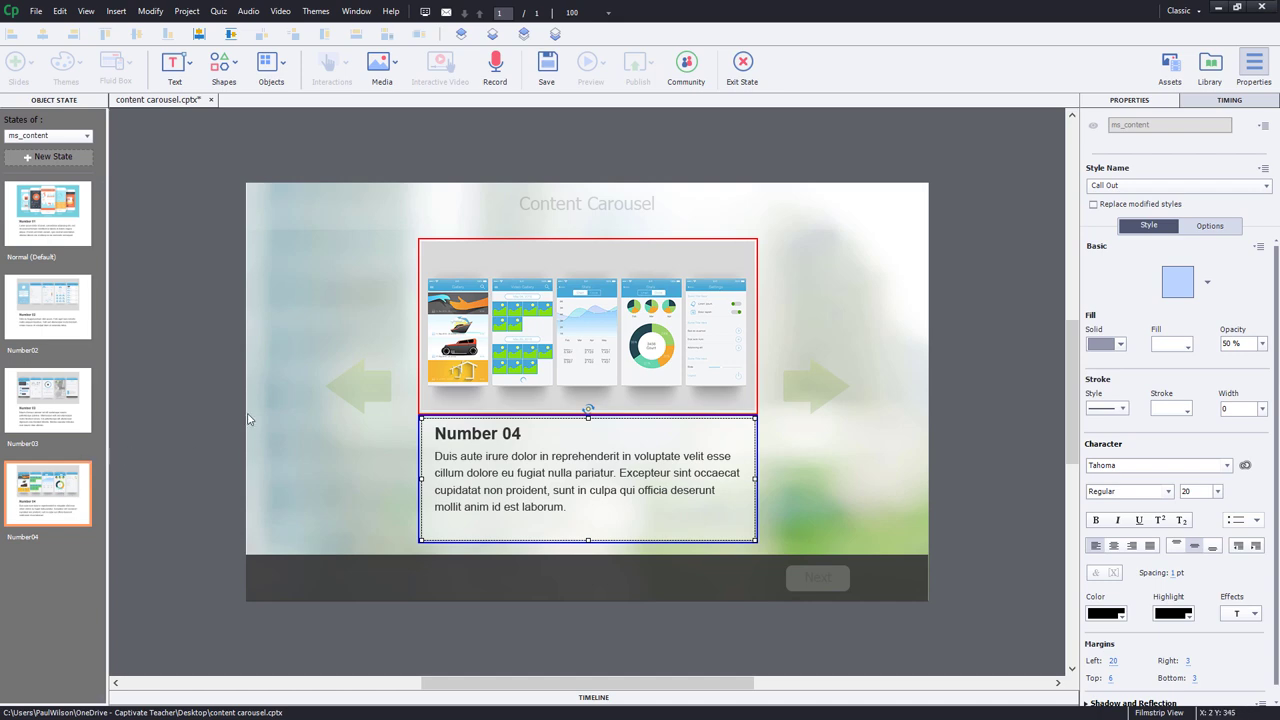
mouse_move(247, 356)
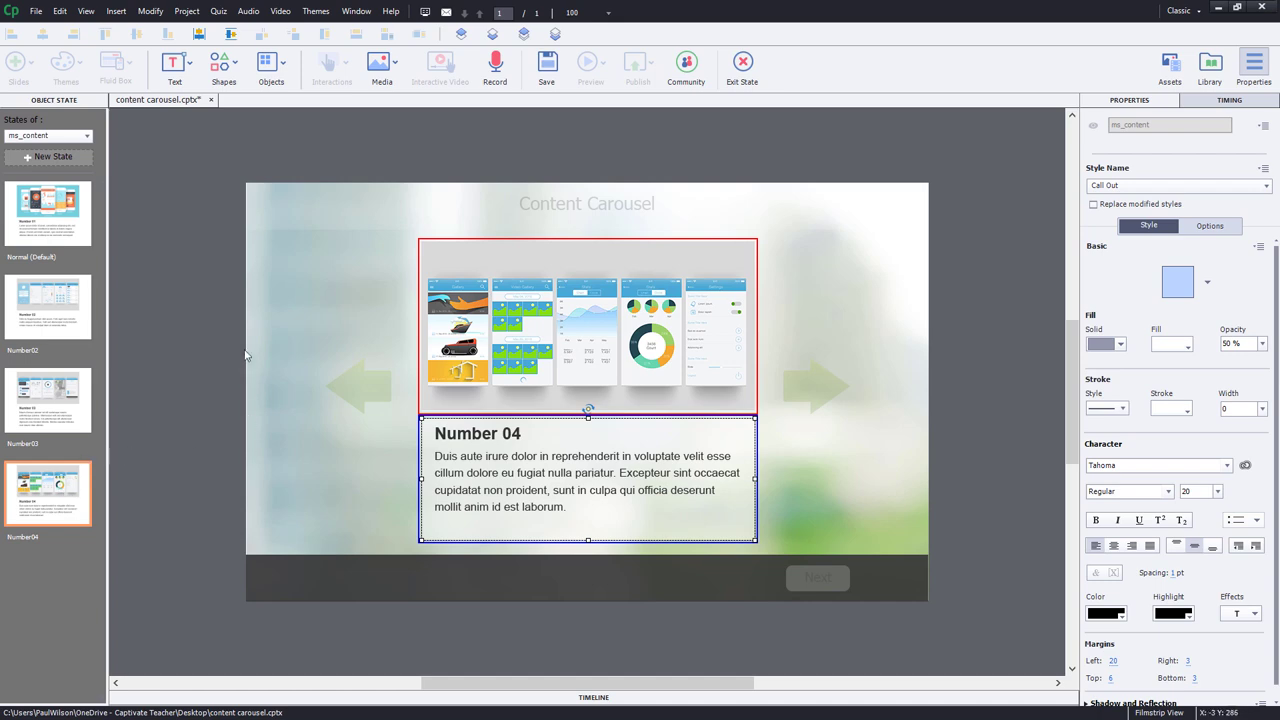
mouse_move(743, 62)
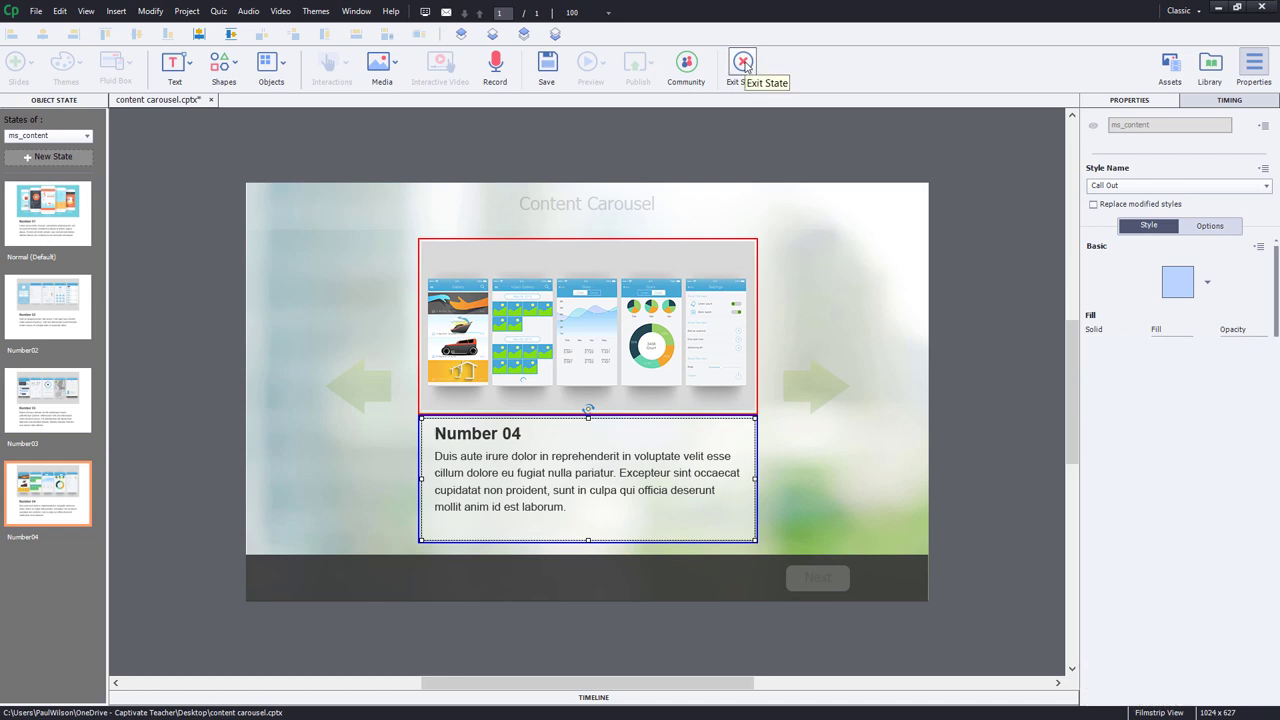
left_click(742, 62)
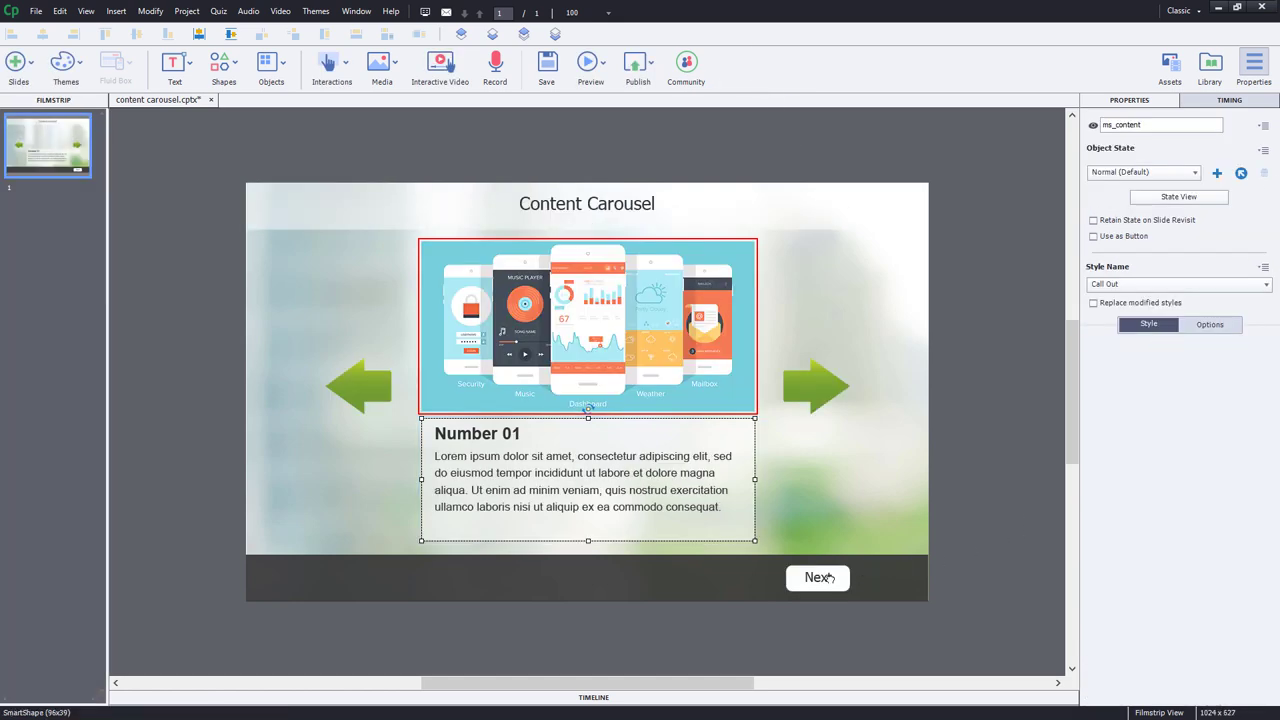
left_click(818, 577)
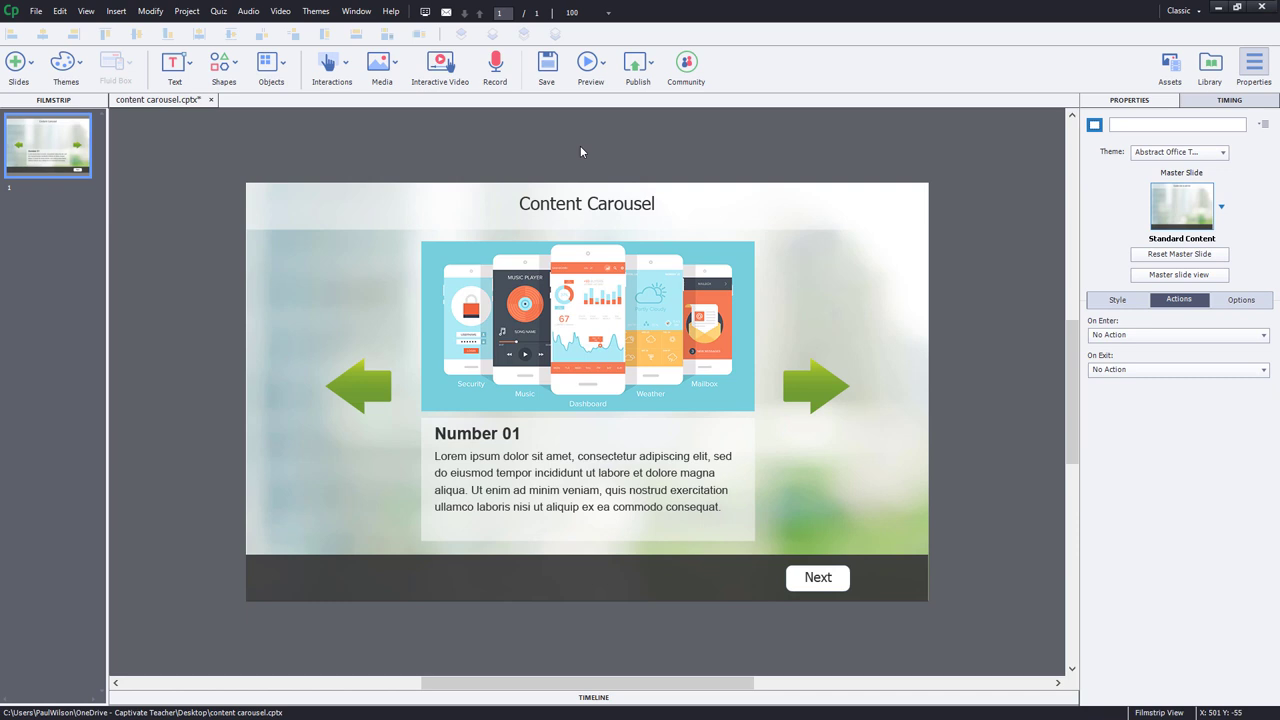
mouse_move(575, 155)
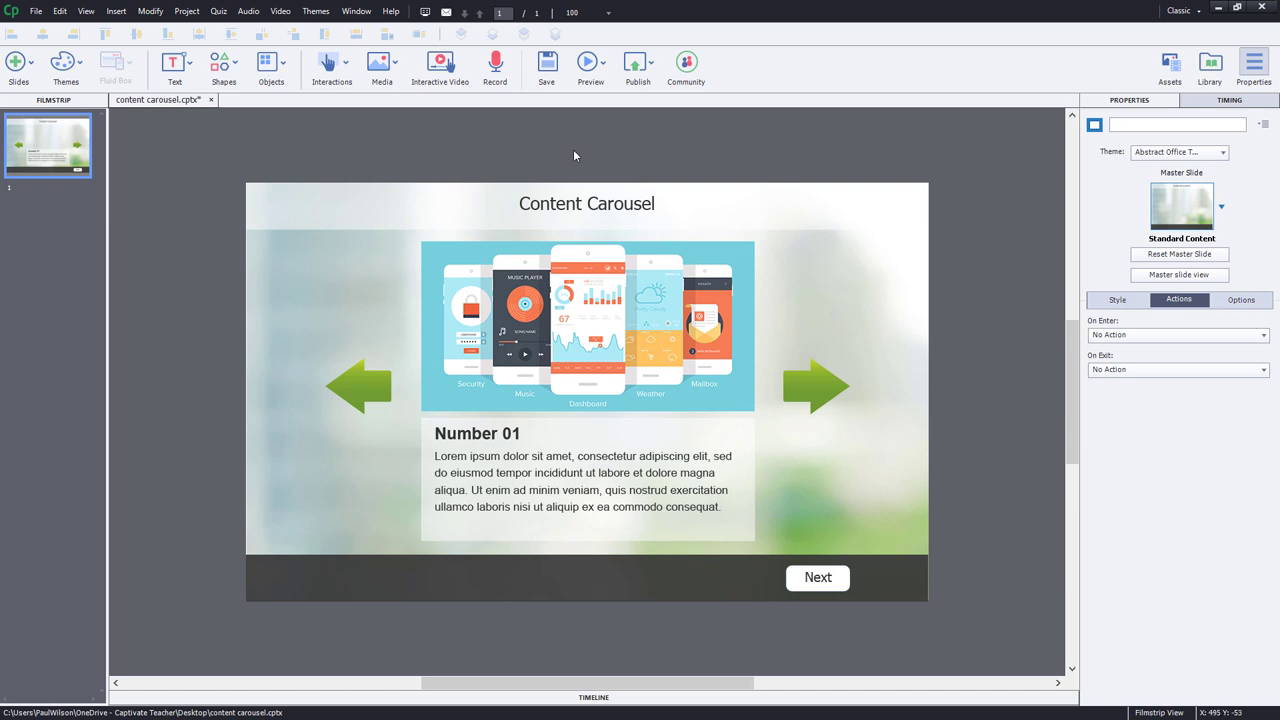
mouse_move(663, 424)
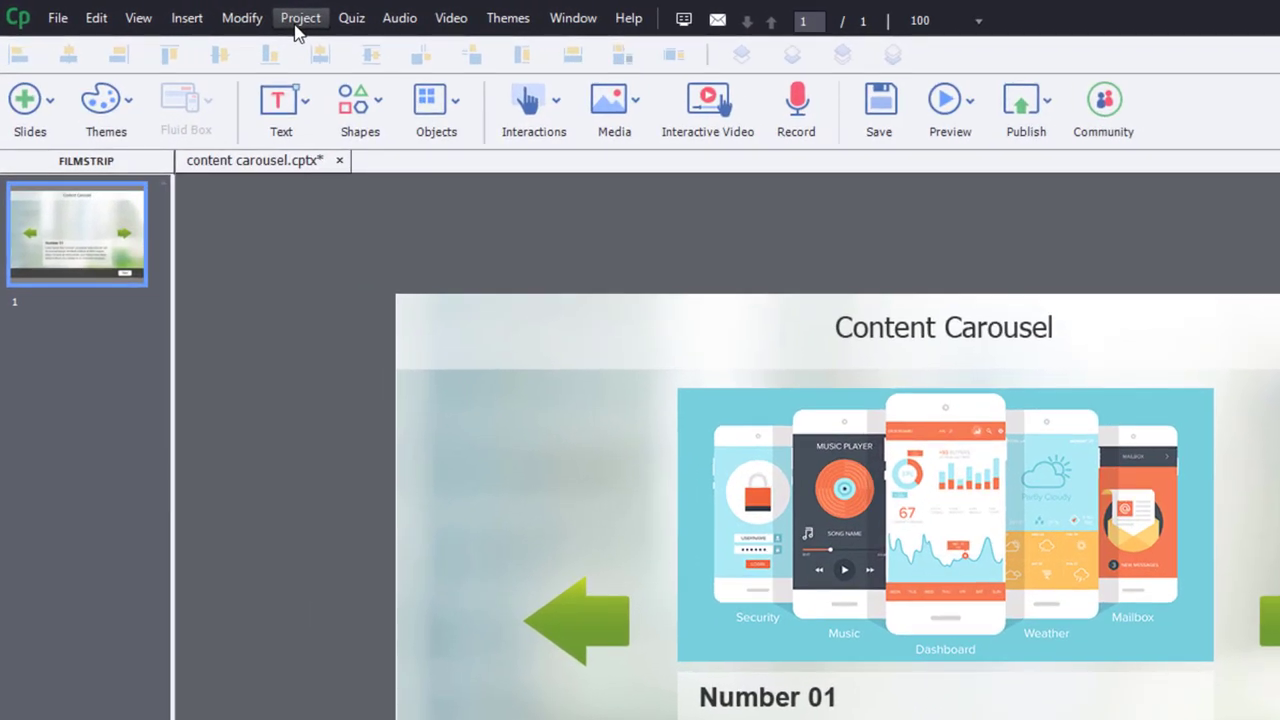
Step: Add a user variable _content_tracker with value 1 in Project > Variables and close the window
left_click(300, 17)
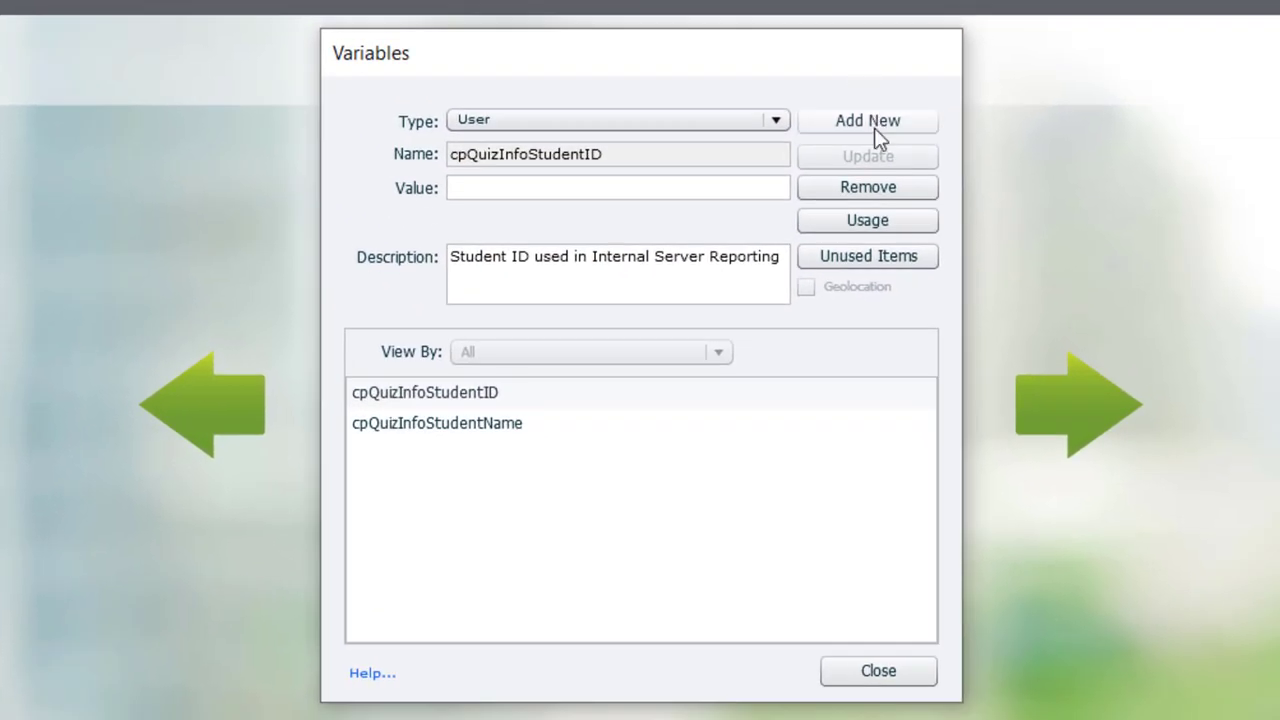
left_click(867, 120)
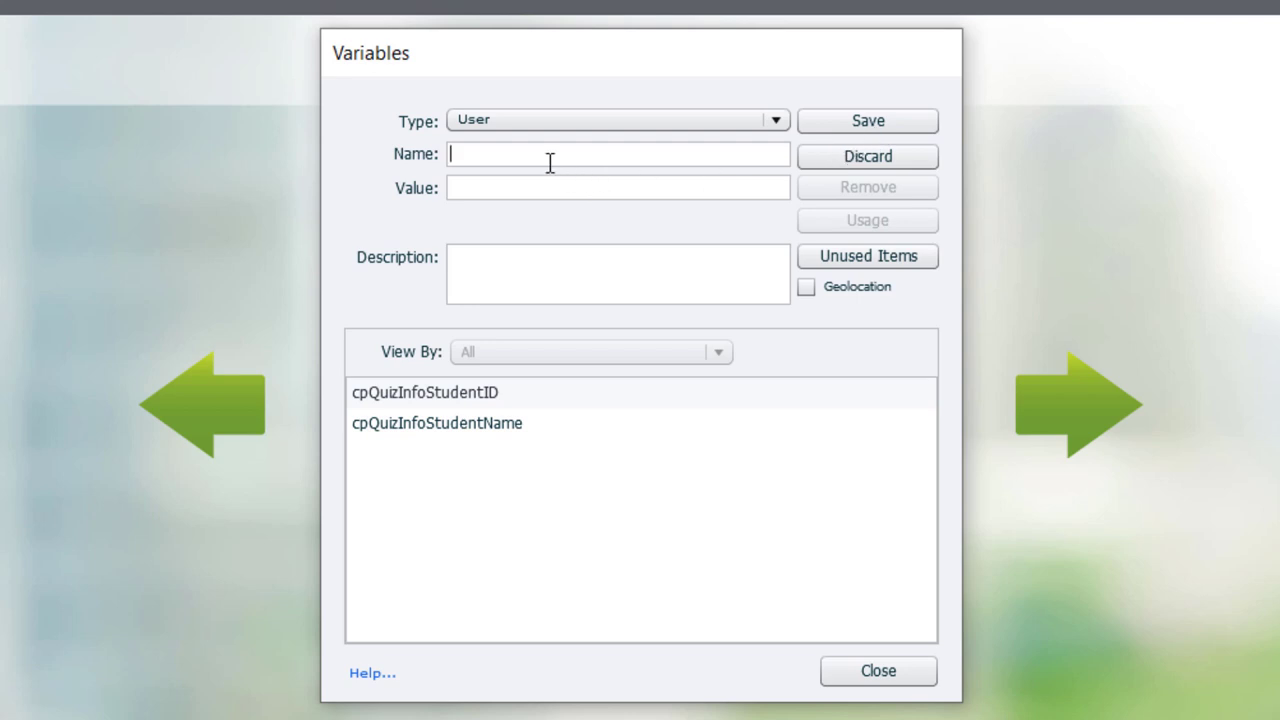
type("_")
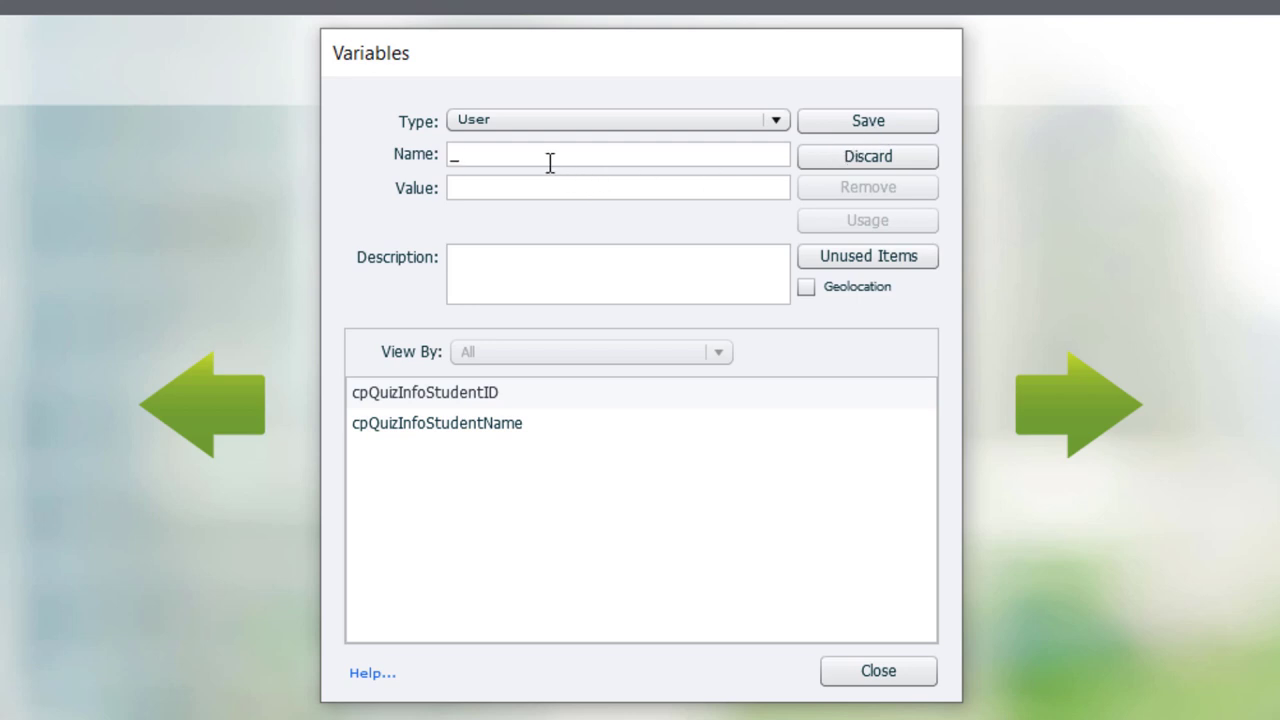
type("content_tracker")
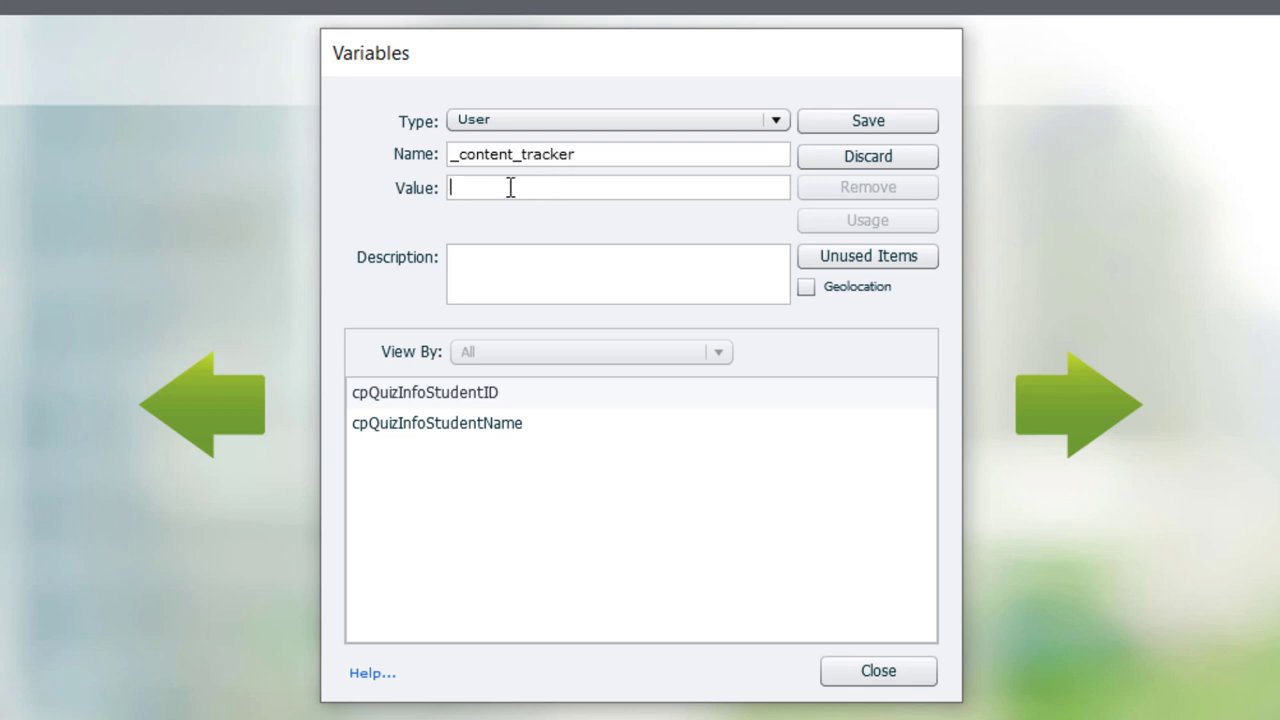
type("1")
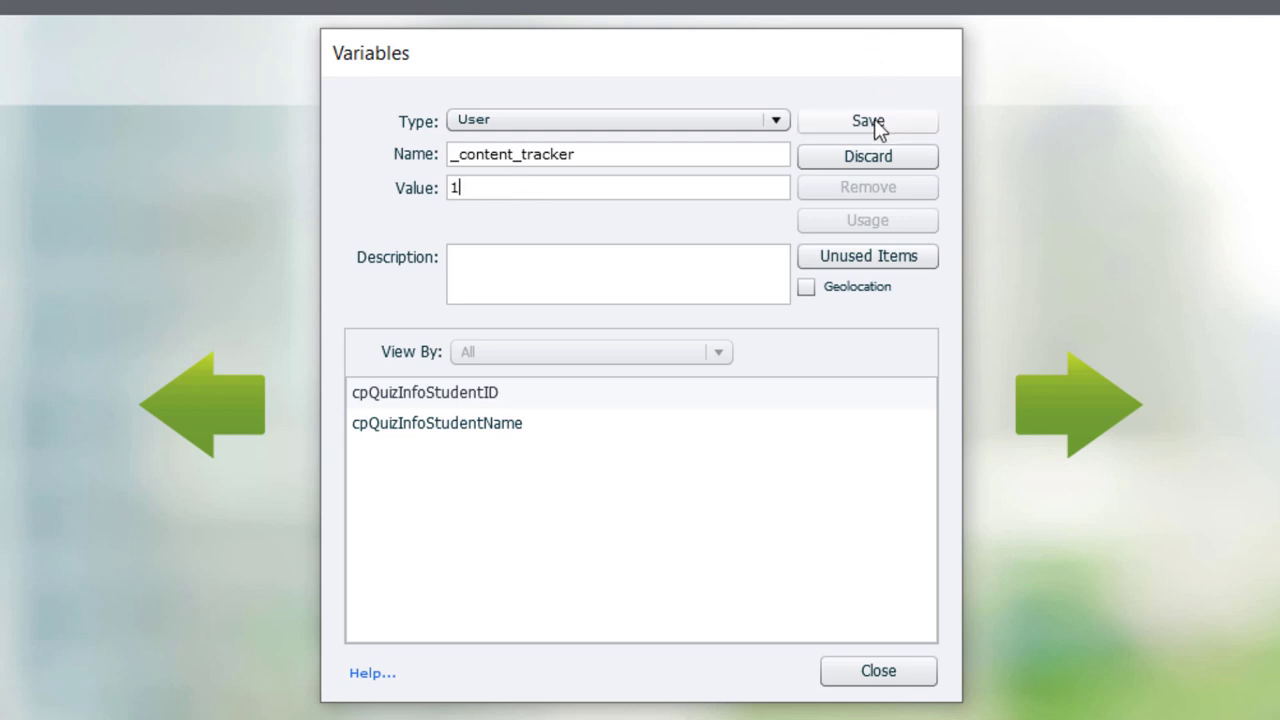
left_click(867, 120)
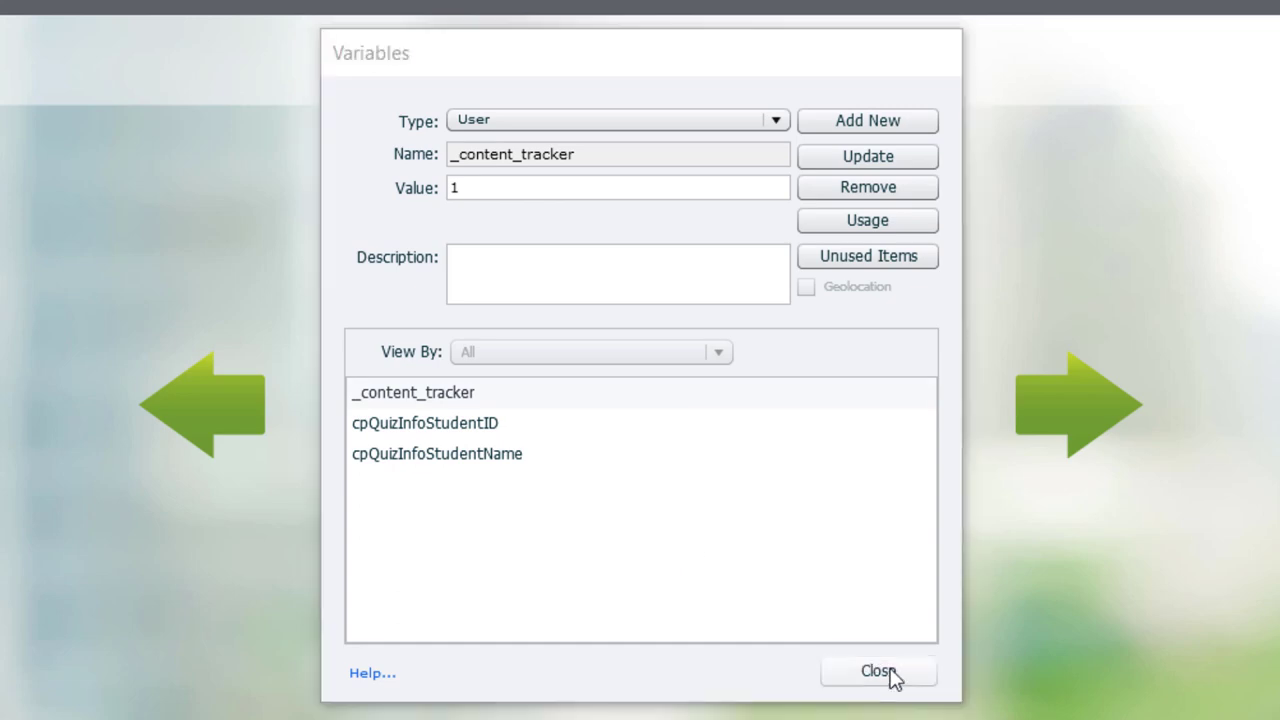
left_click(878, 671)
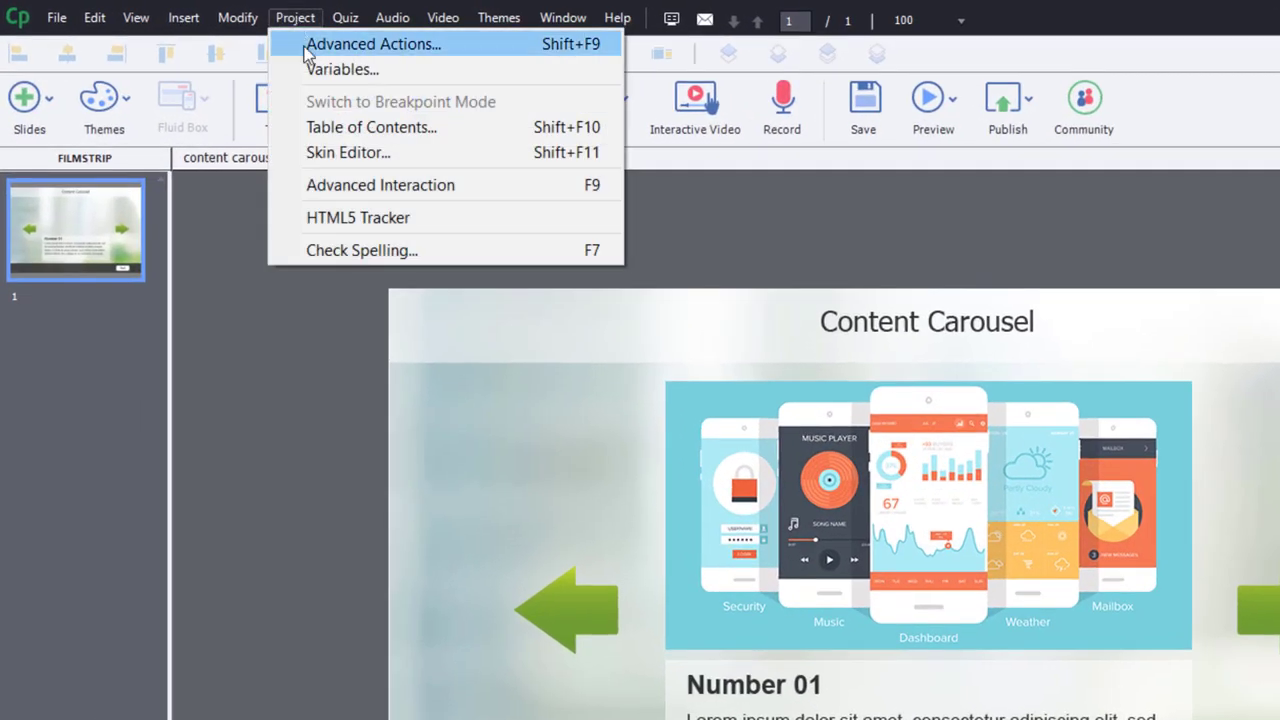
Step: Name a new advanced action content_enter and make its first step hide left_arrow
left_click(373, 43)
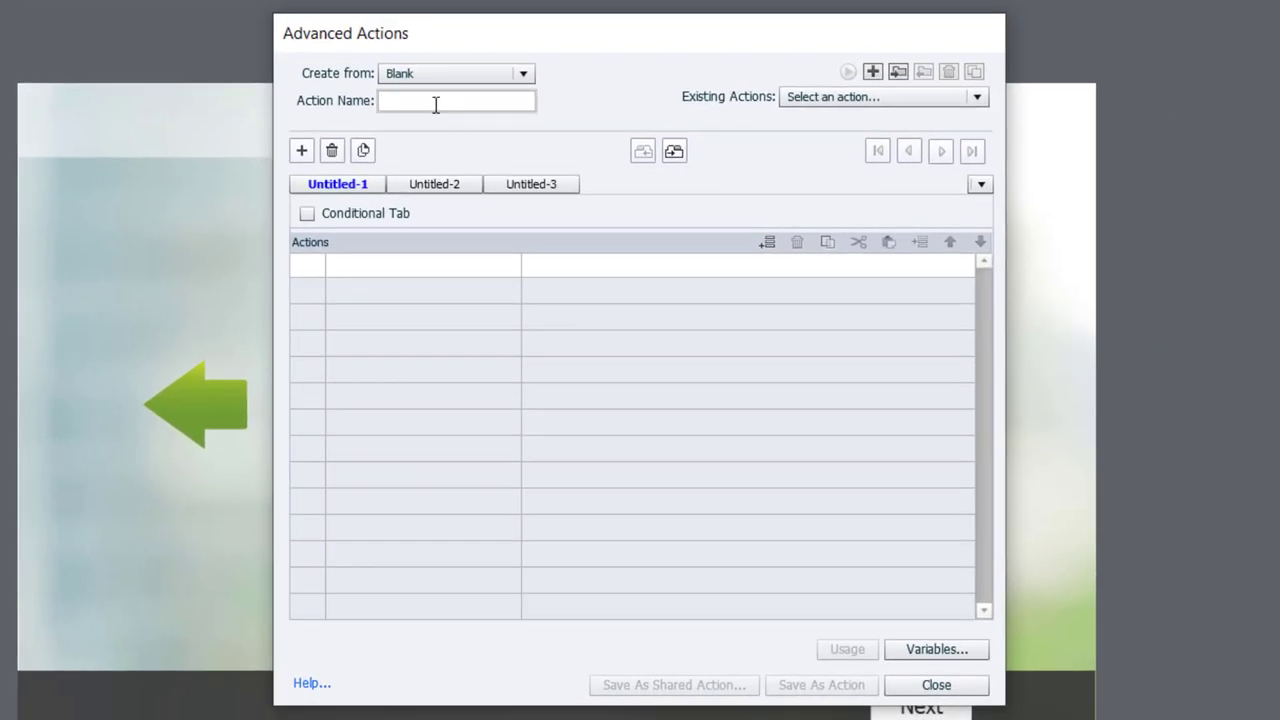
type("content_e")
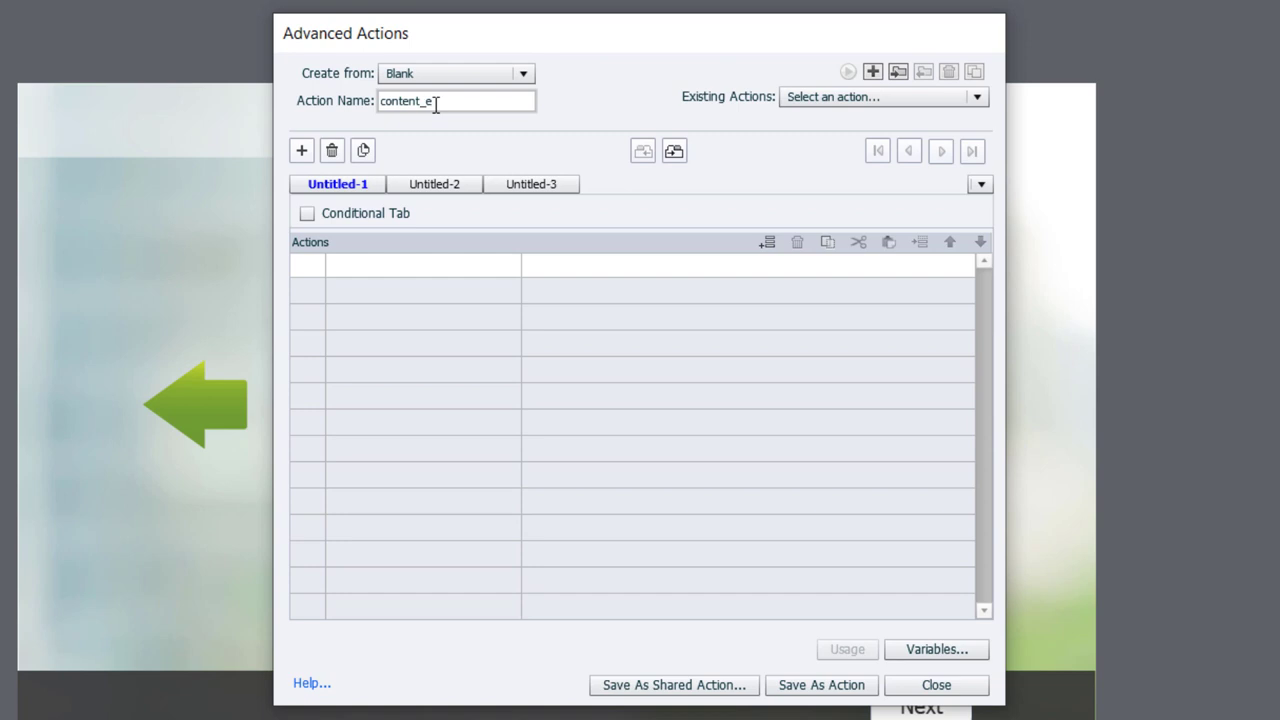
type("nter")
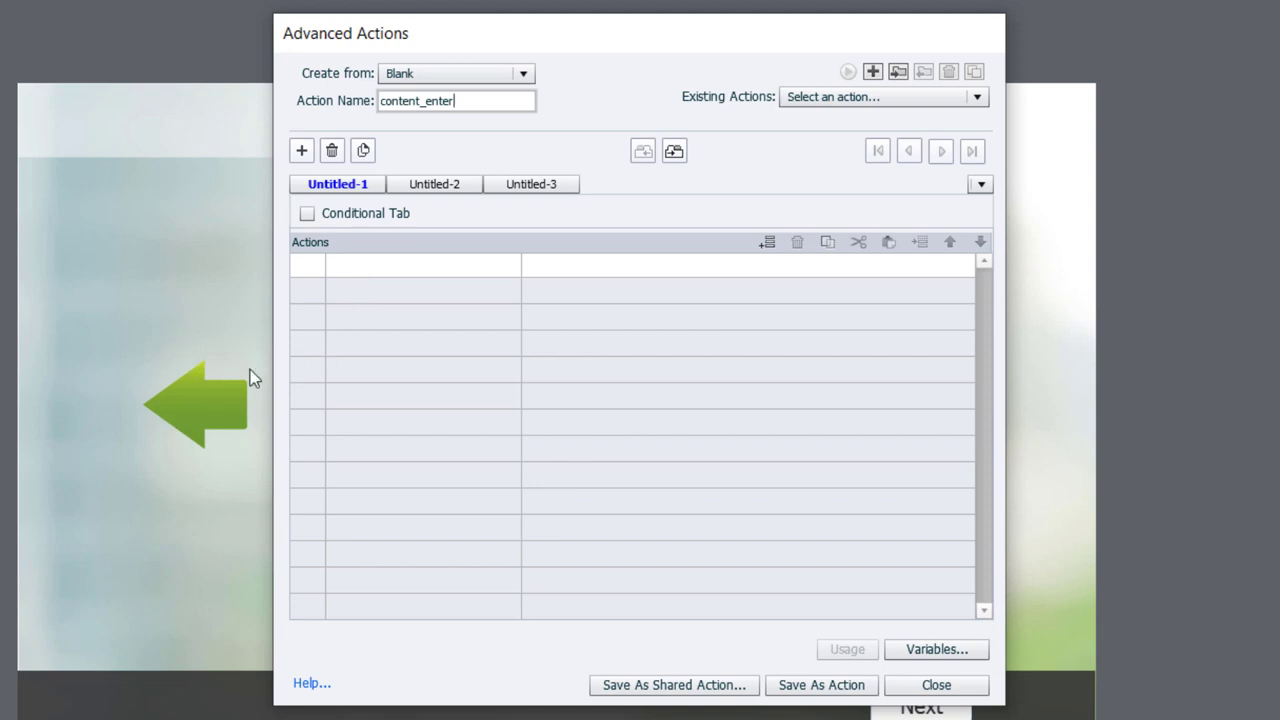
mouse_move(165, 371)
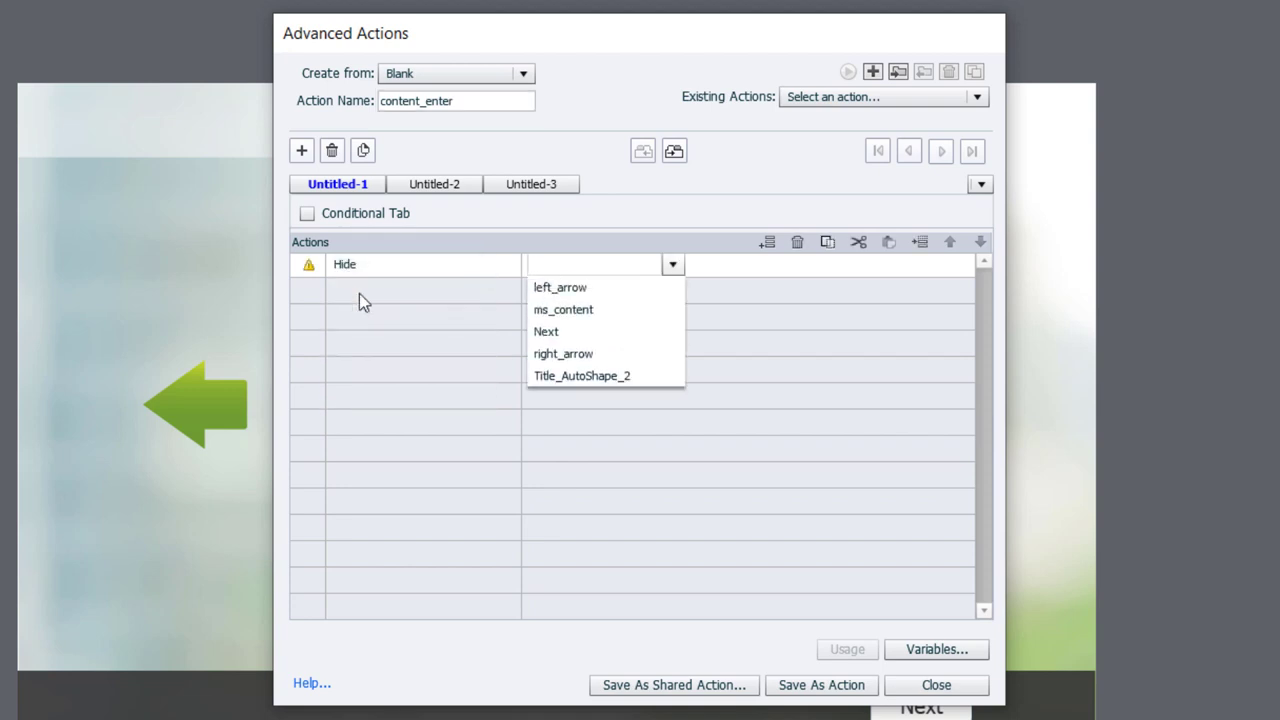
left_click(595, 264)
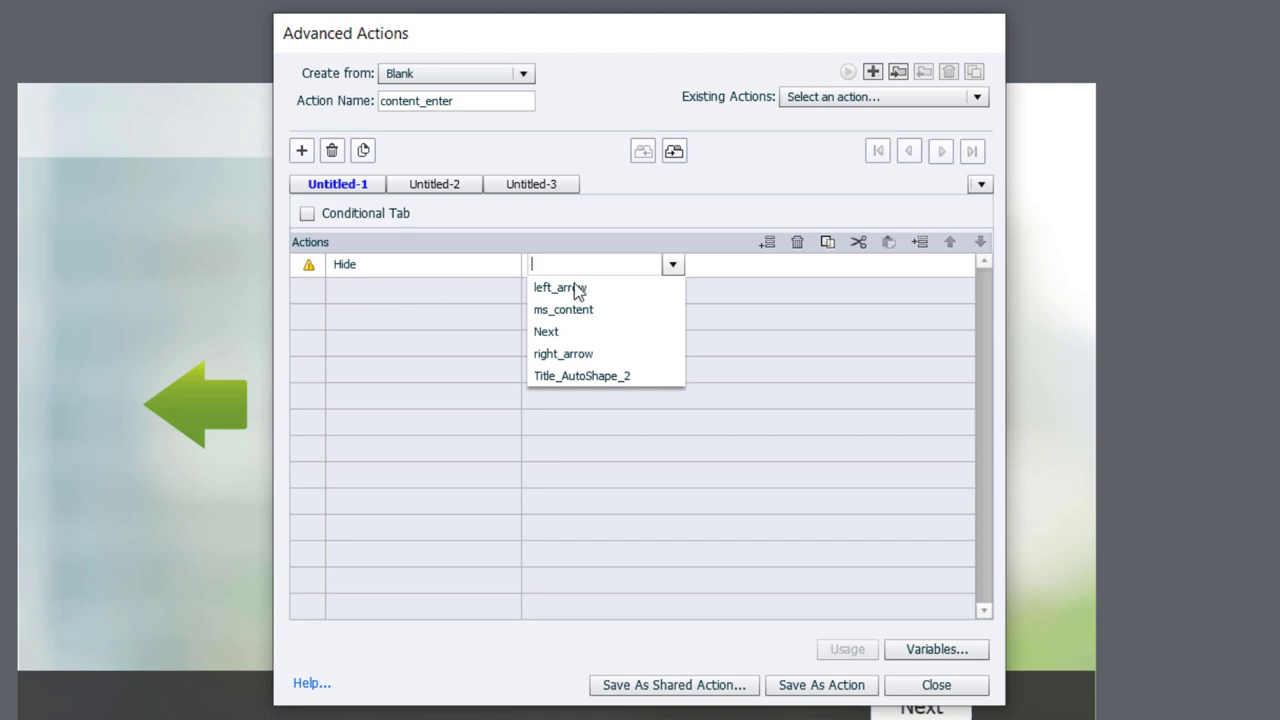
left_click(559, 287)
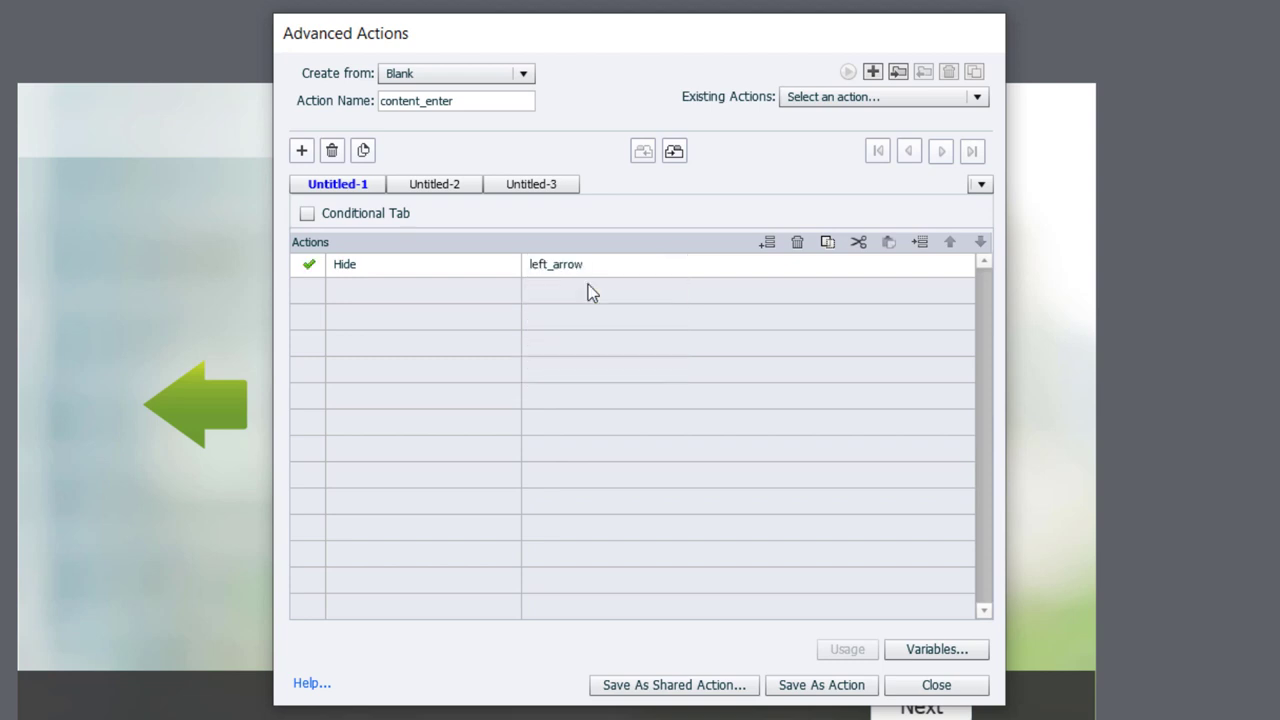
Step: Add steps changing ms_content to Normal and assigning _content_tracker the literal value 1
left_click(405, 290)
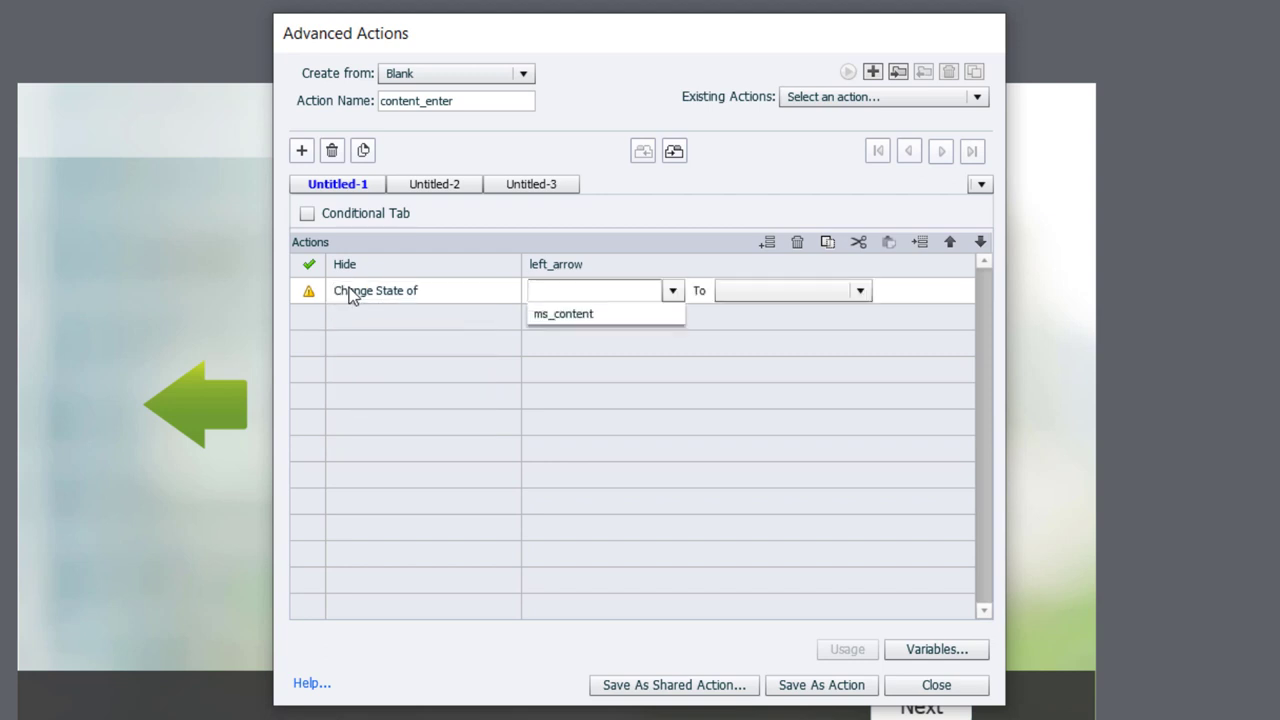
left_click(563, 313)
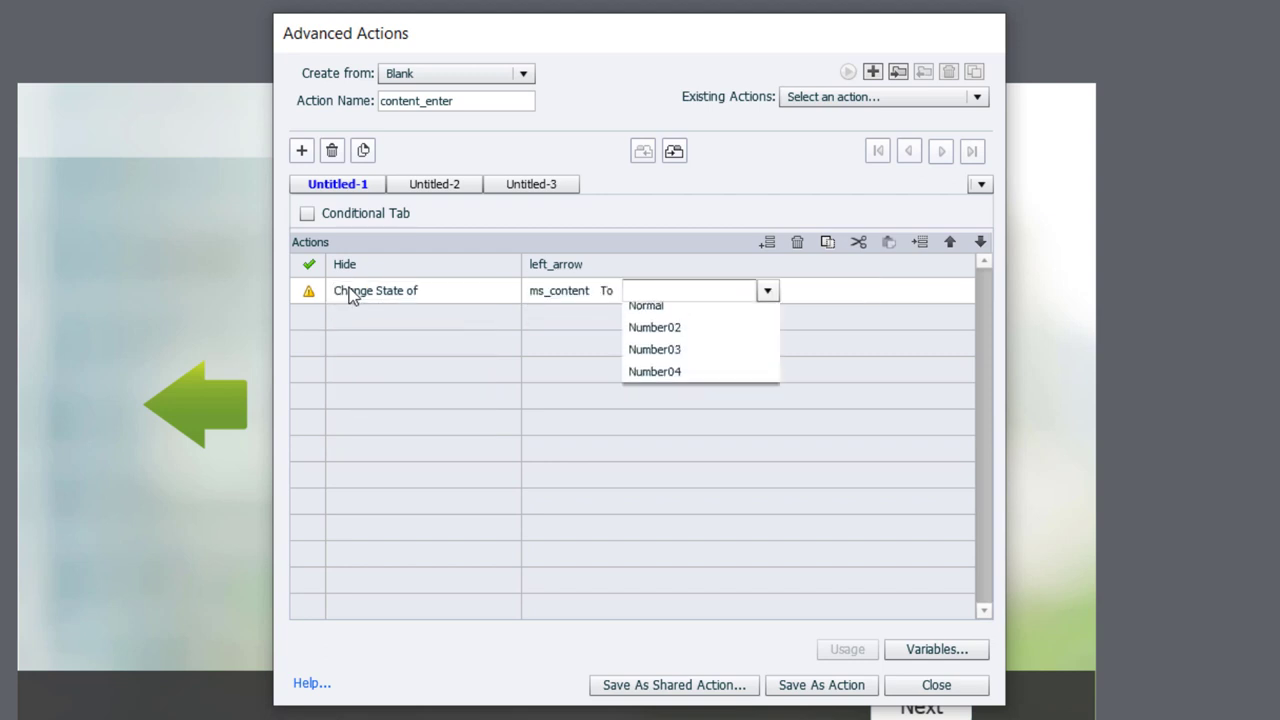
left_click(645, 305)
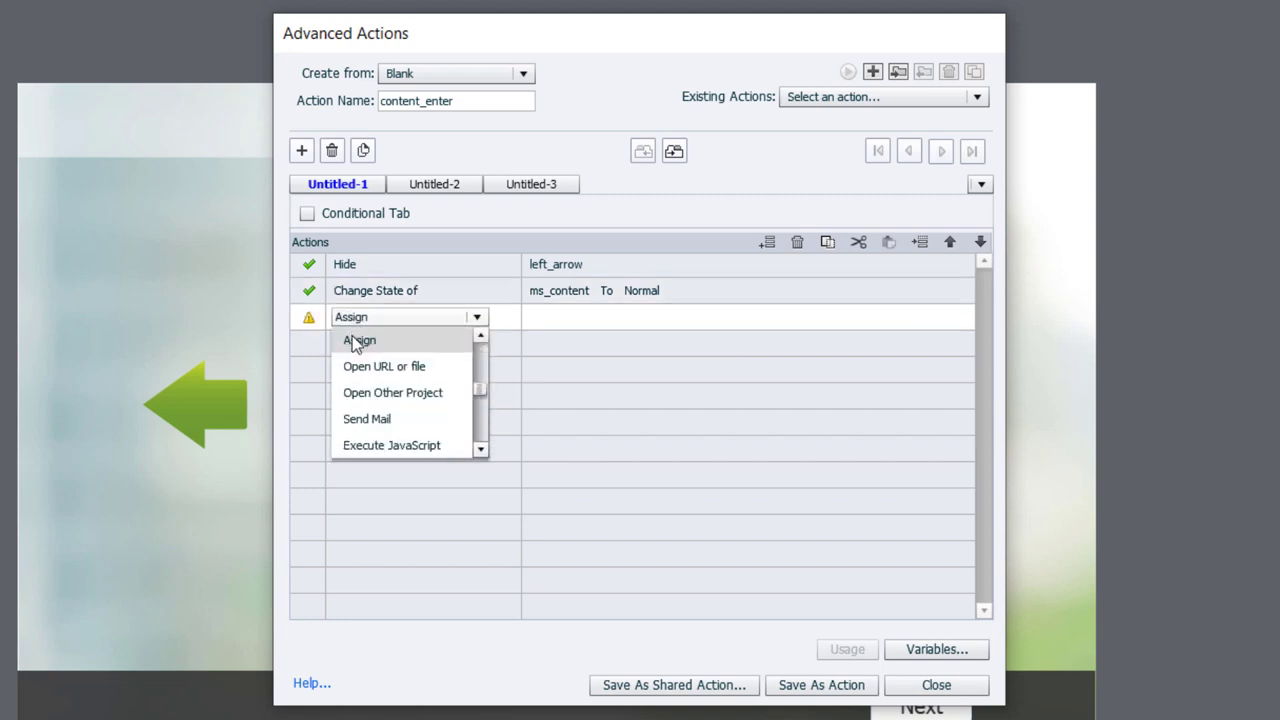
left_click(358, 340)
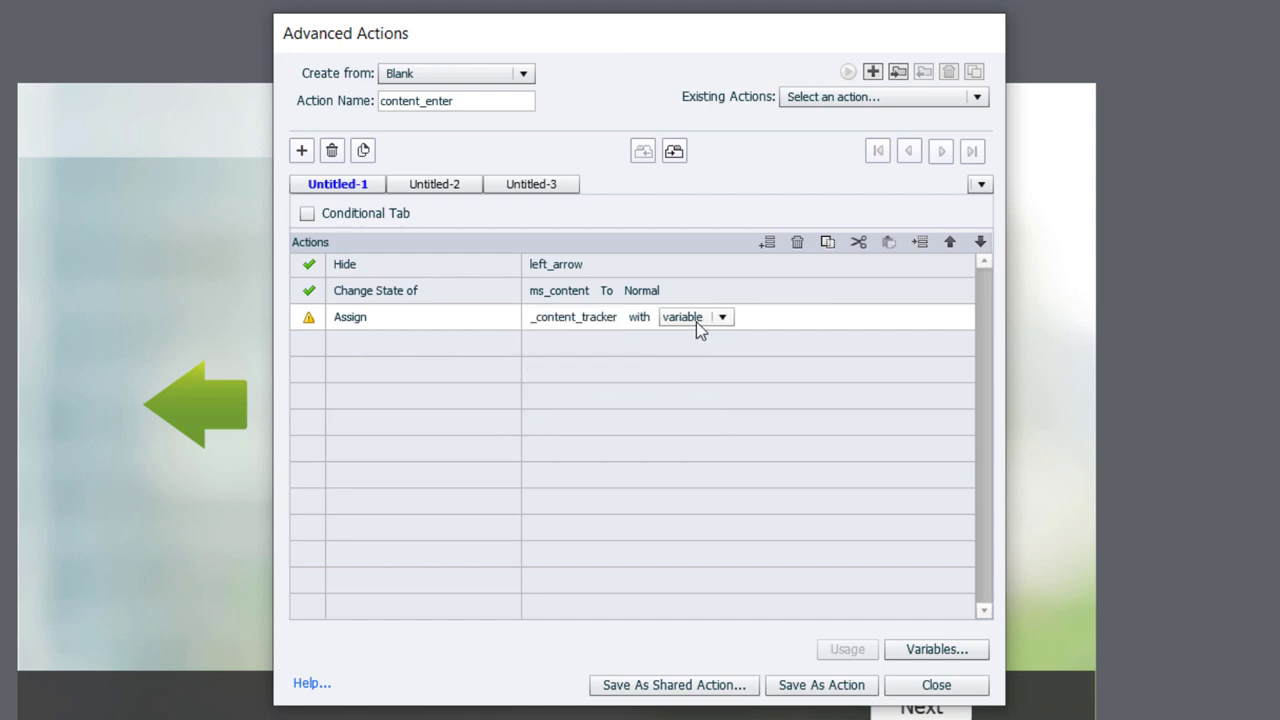
left_click(690, 317)
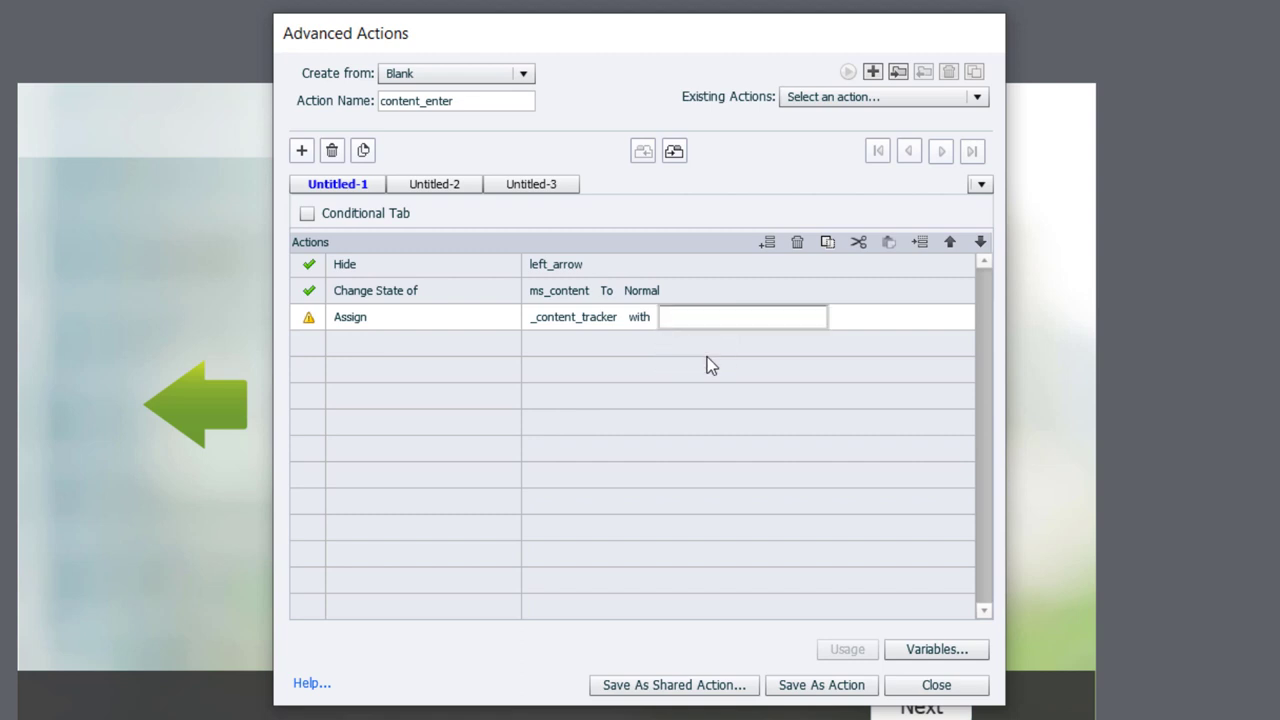
type("1")
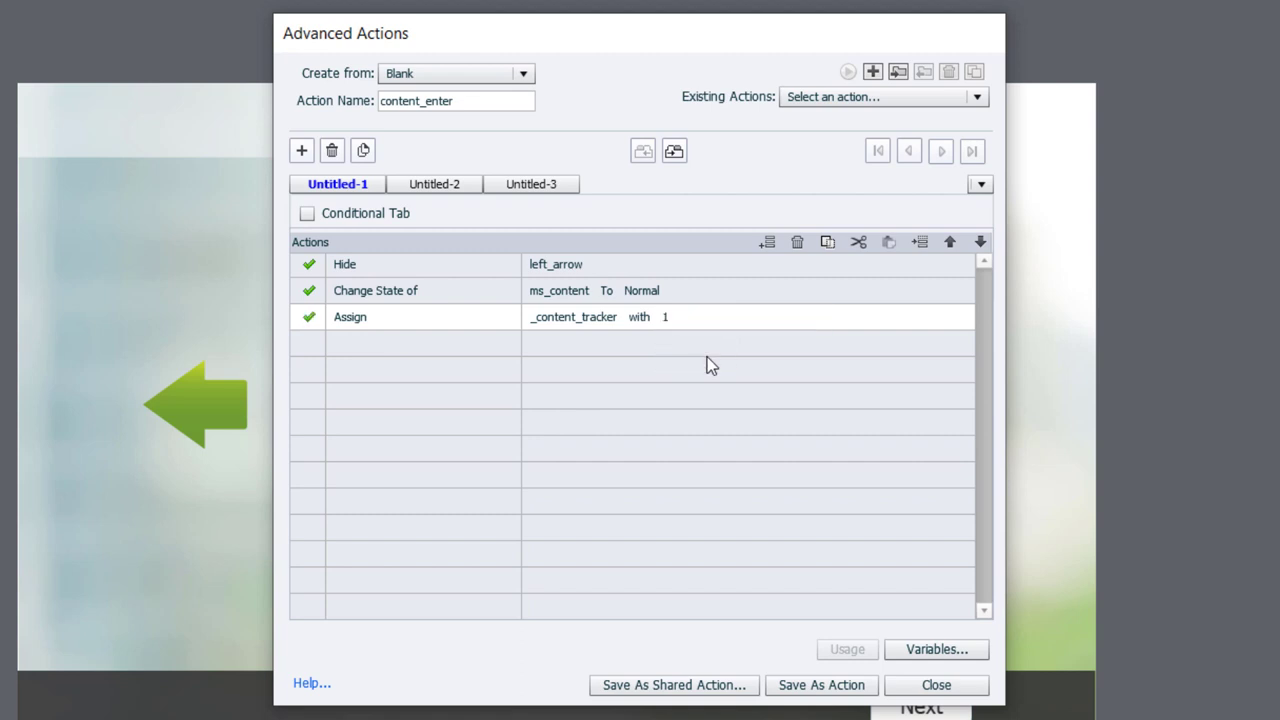
mouse_move(405, 358)
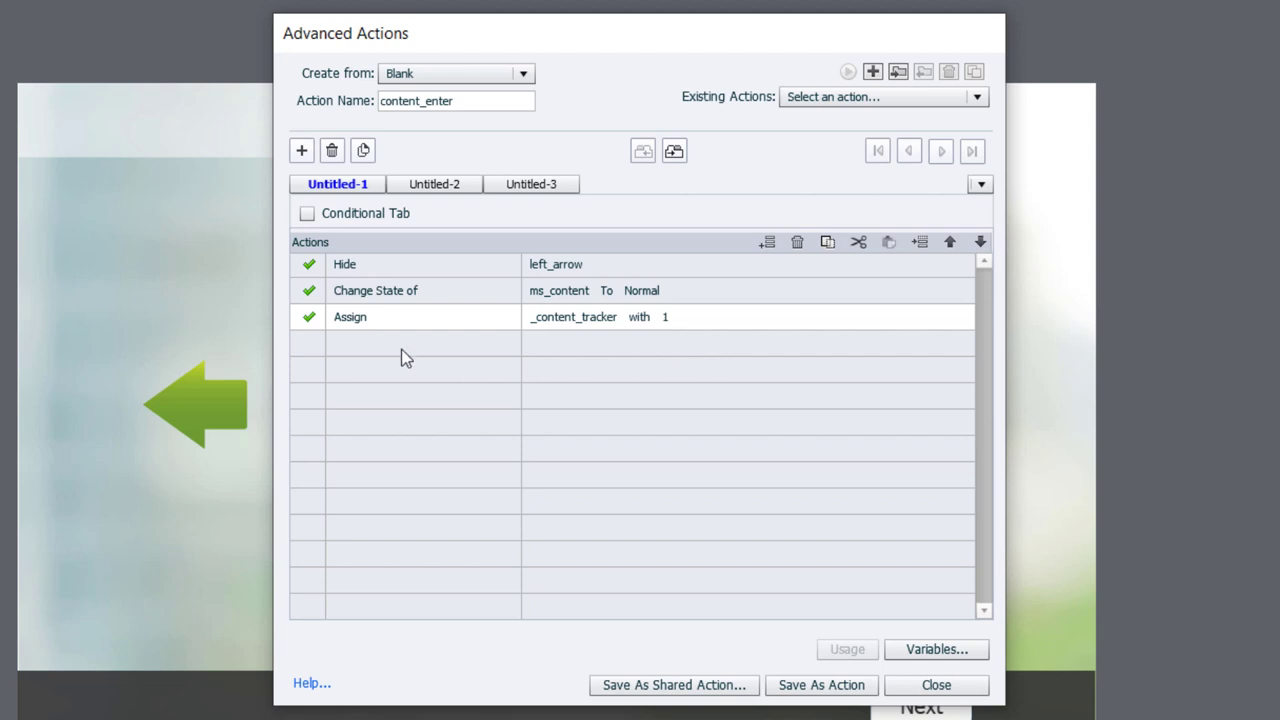
mouse_move(363, 353)
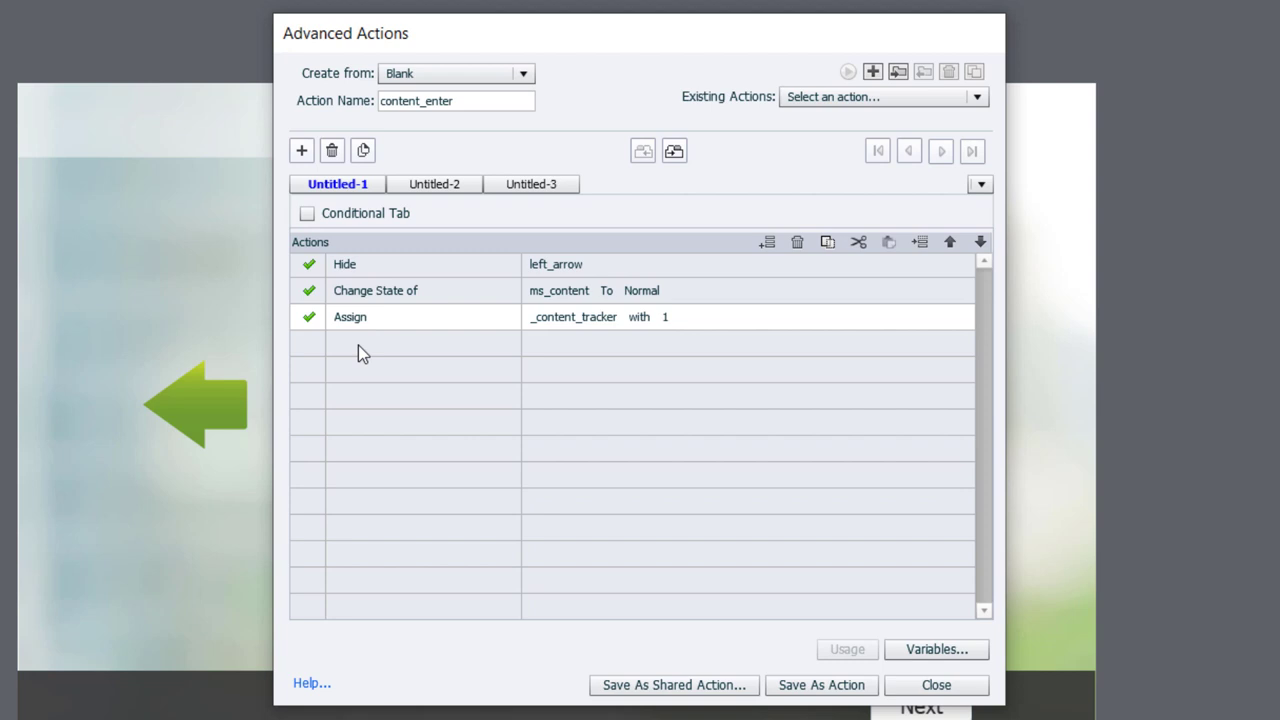
Step: Add a fourth step showing right_arrow and save the content_enter action
left_click(405, 343)
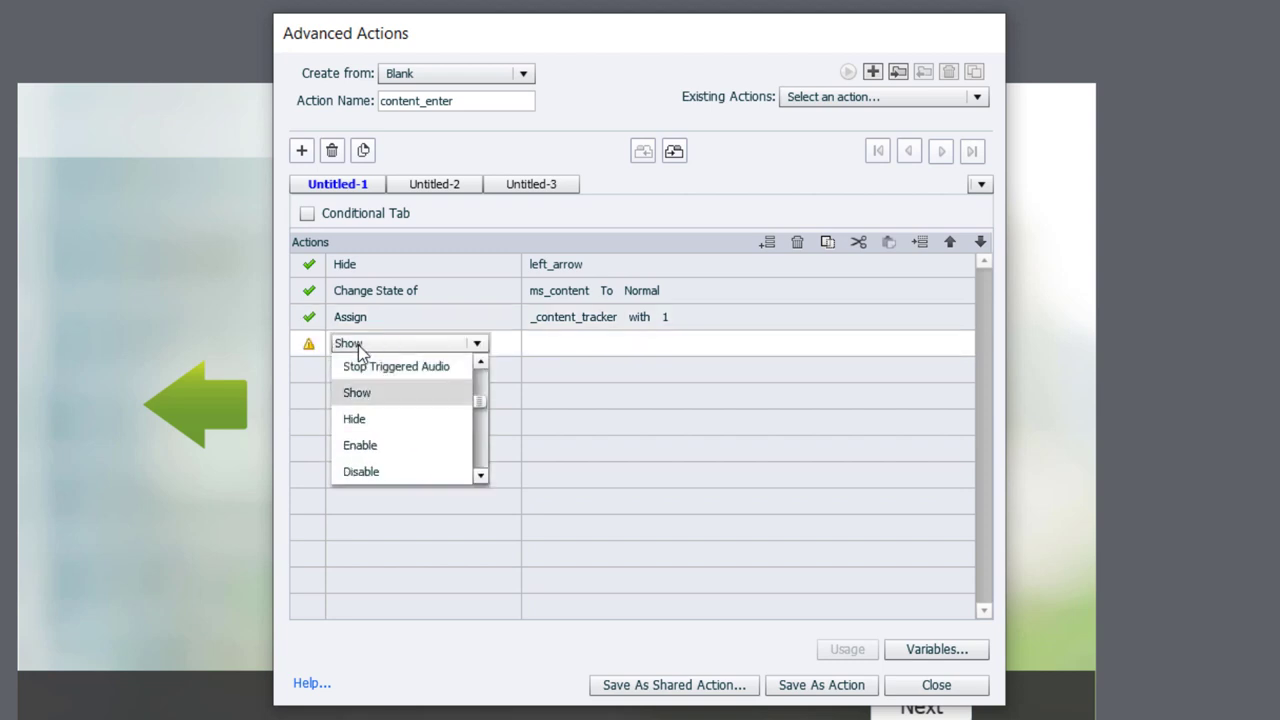
left_click(357, 392)
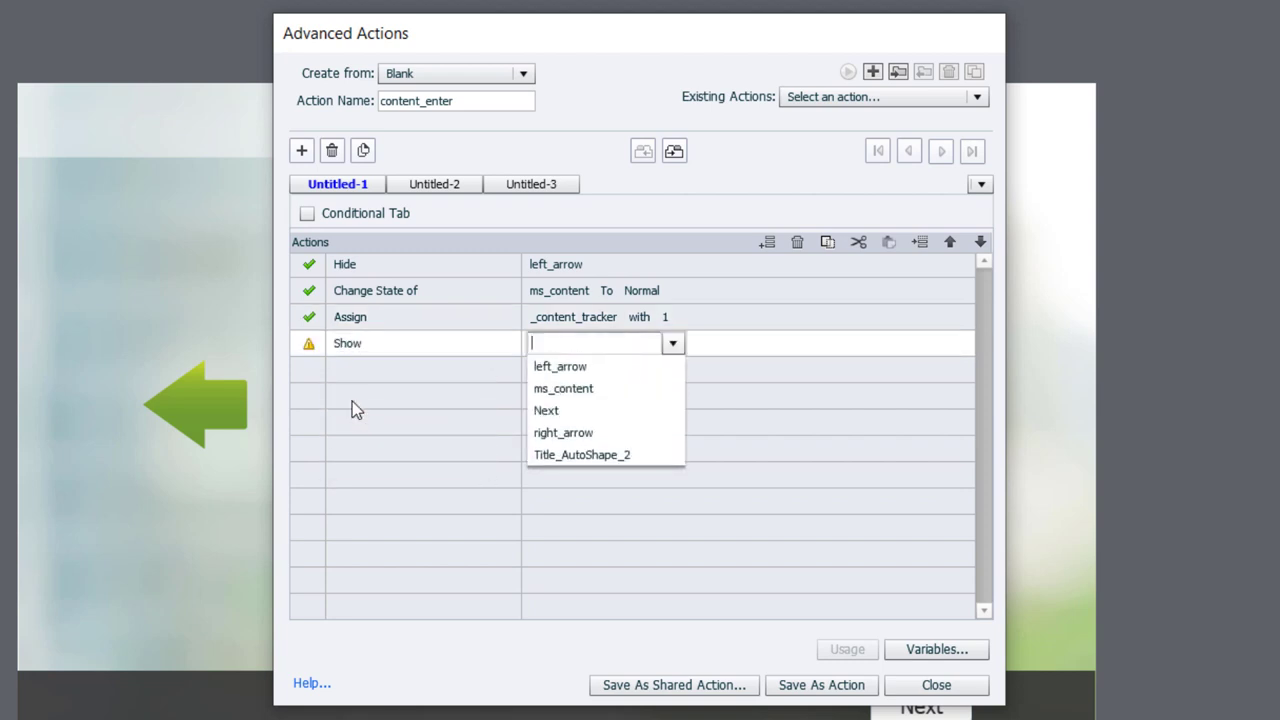
type("right")
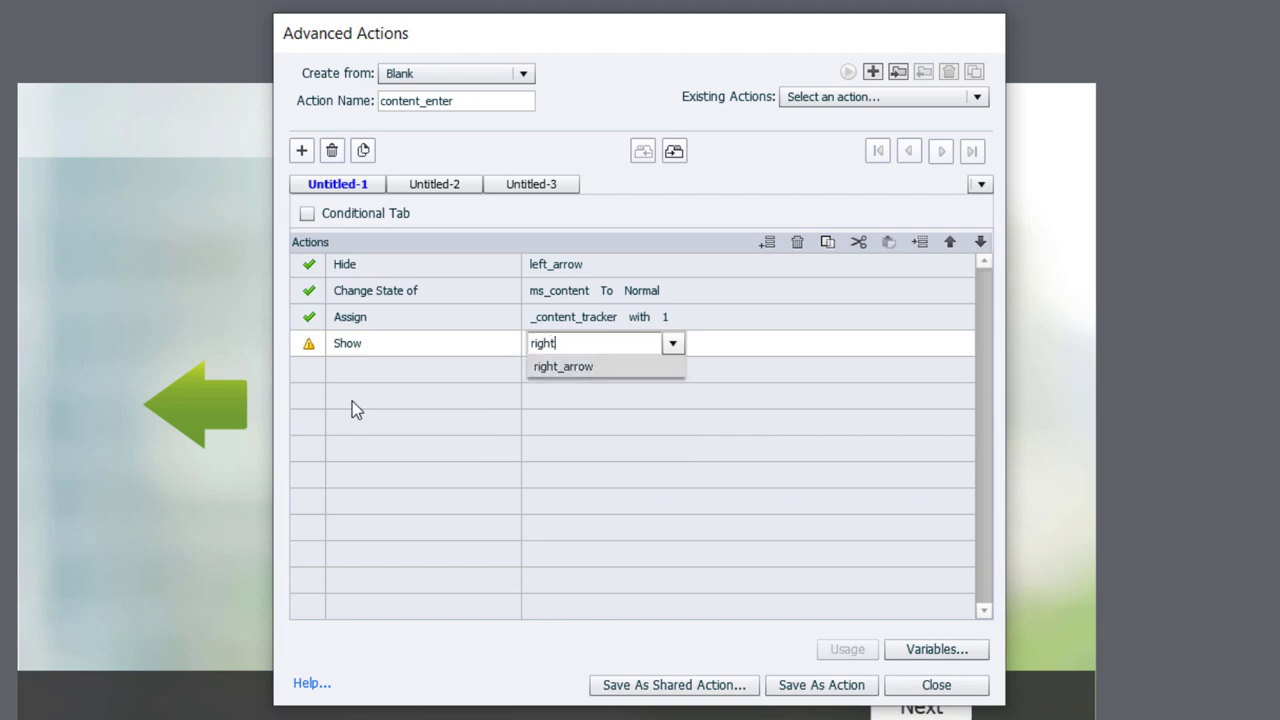
left_click(563, 366)
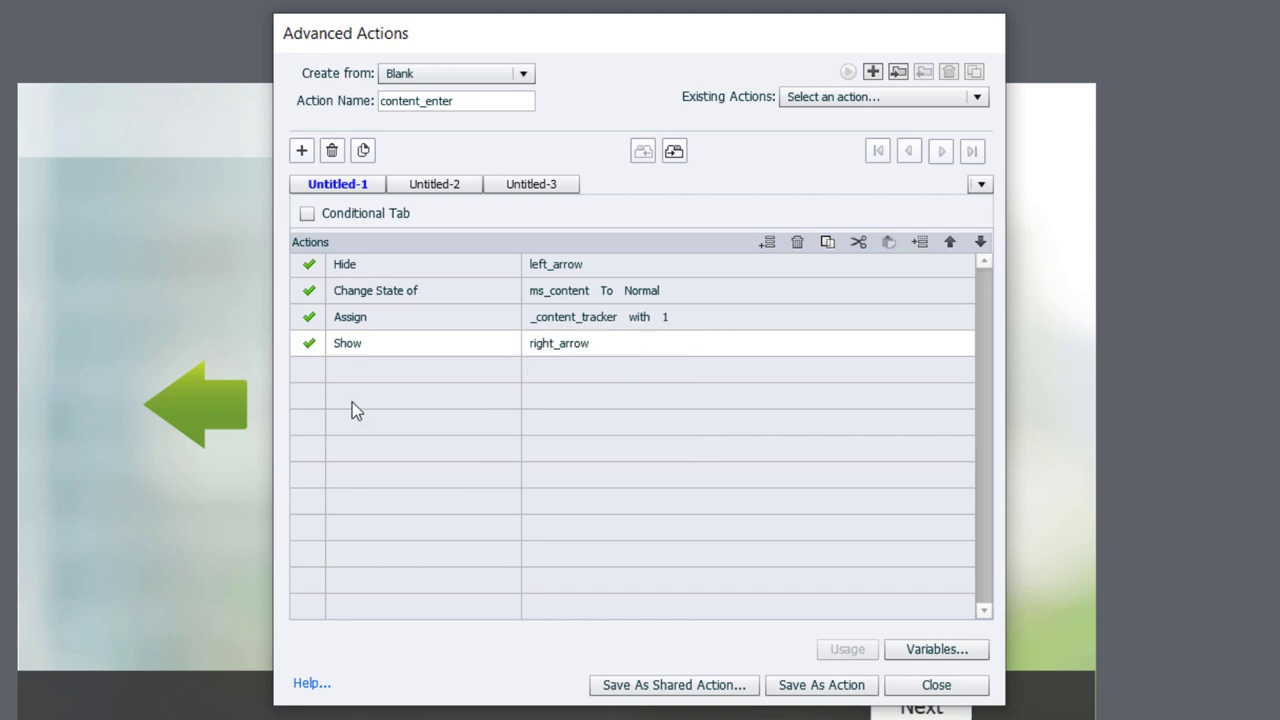
mouse_move(821, 685)
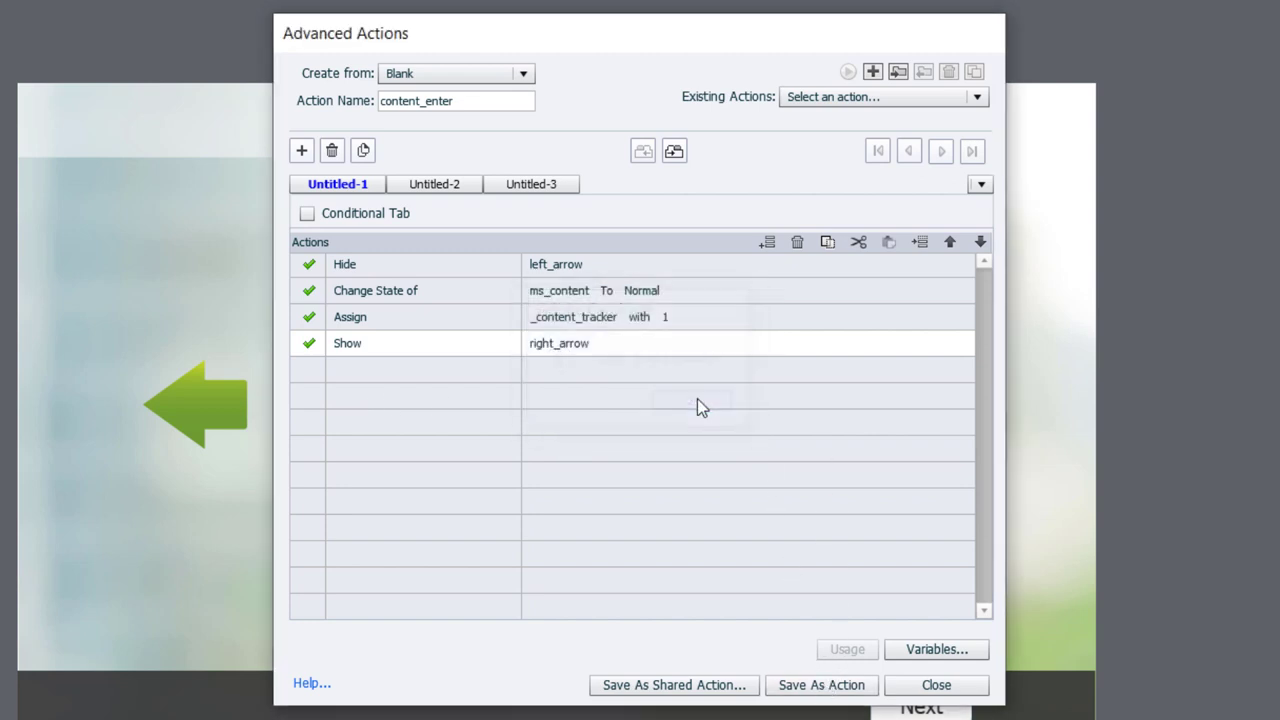
left_click(821, 685)
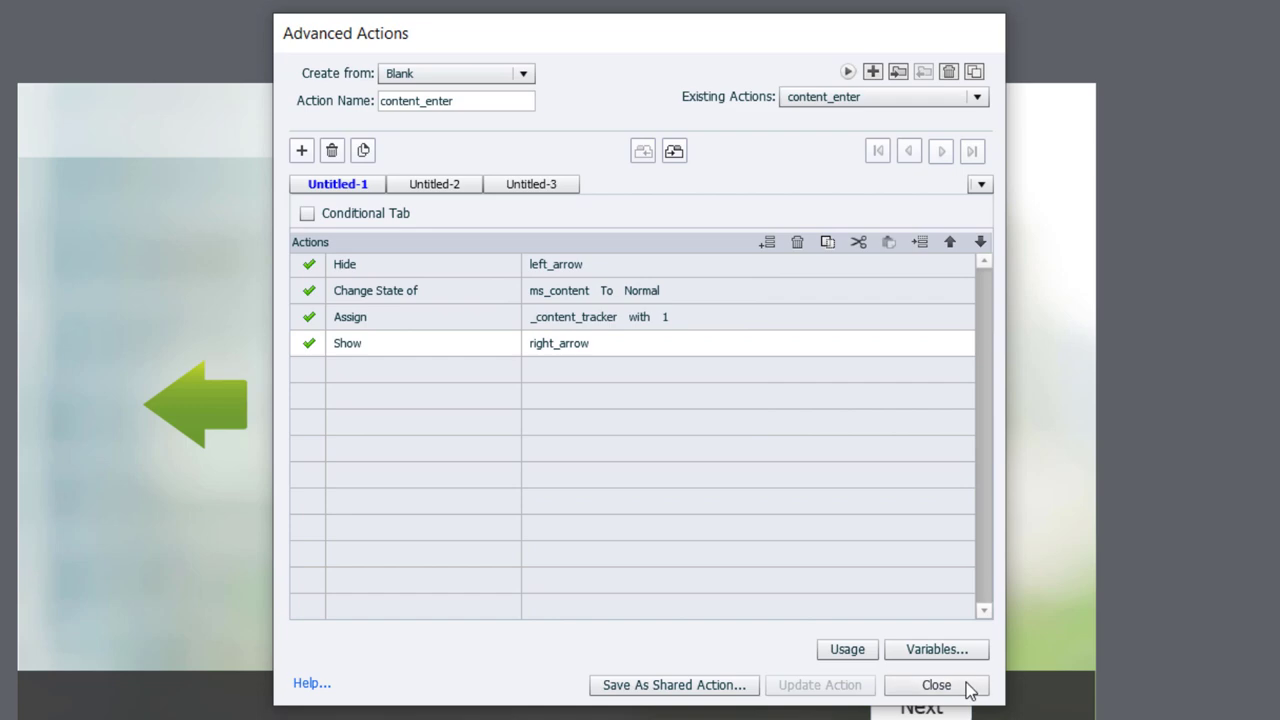
Step: Set the slide's On Enter to Execute Advanced Actions running content_enter
left_click(936, 685)
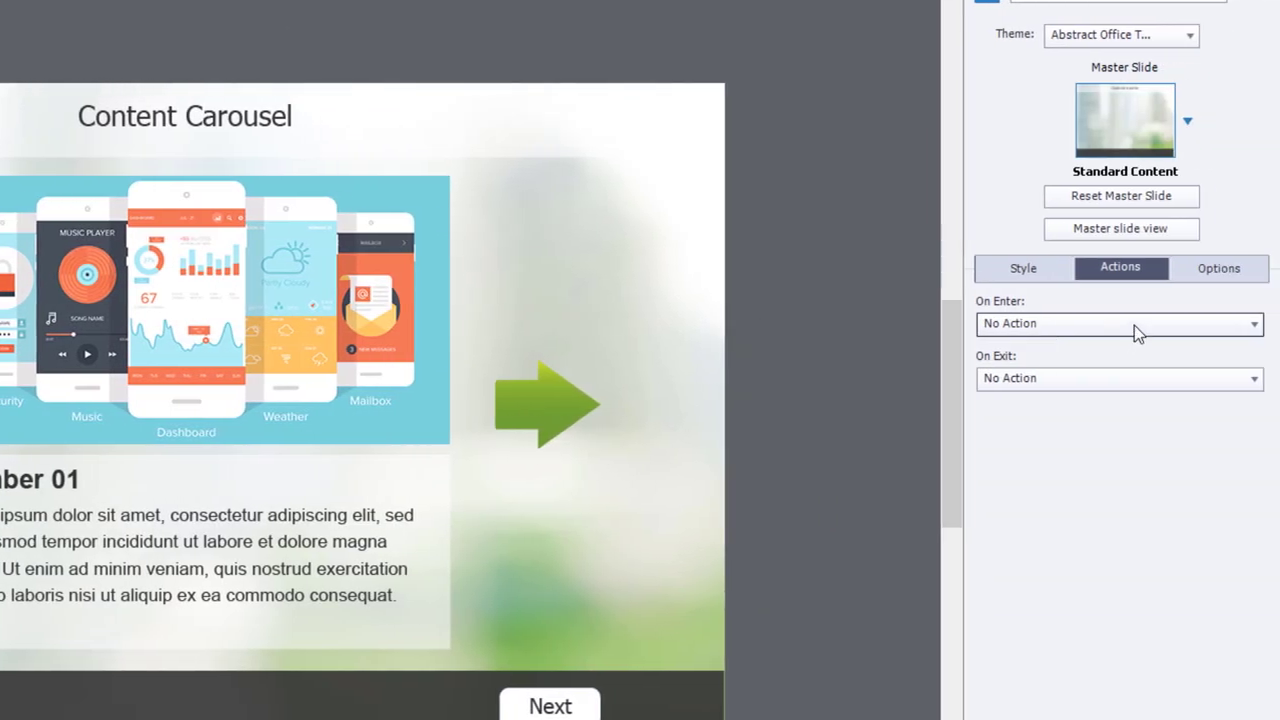
left_click(1118, 323)
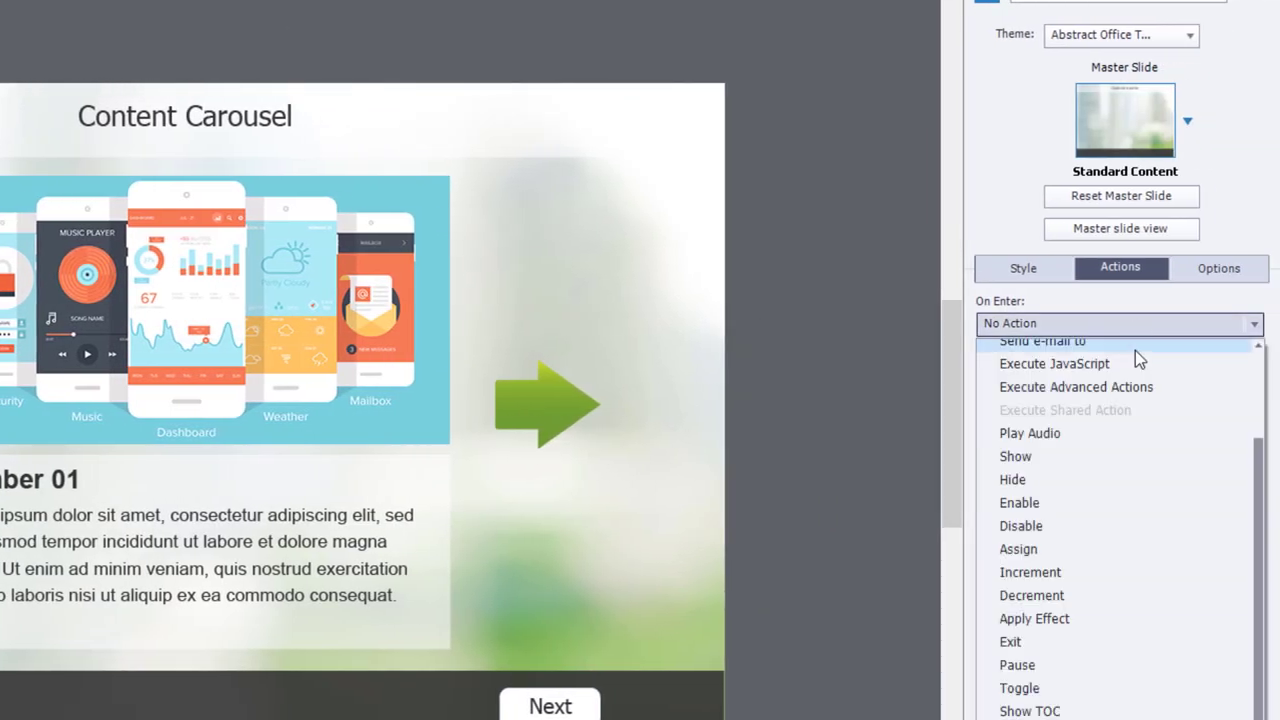
left_click(1076, 387)
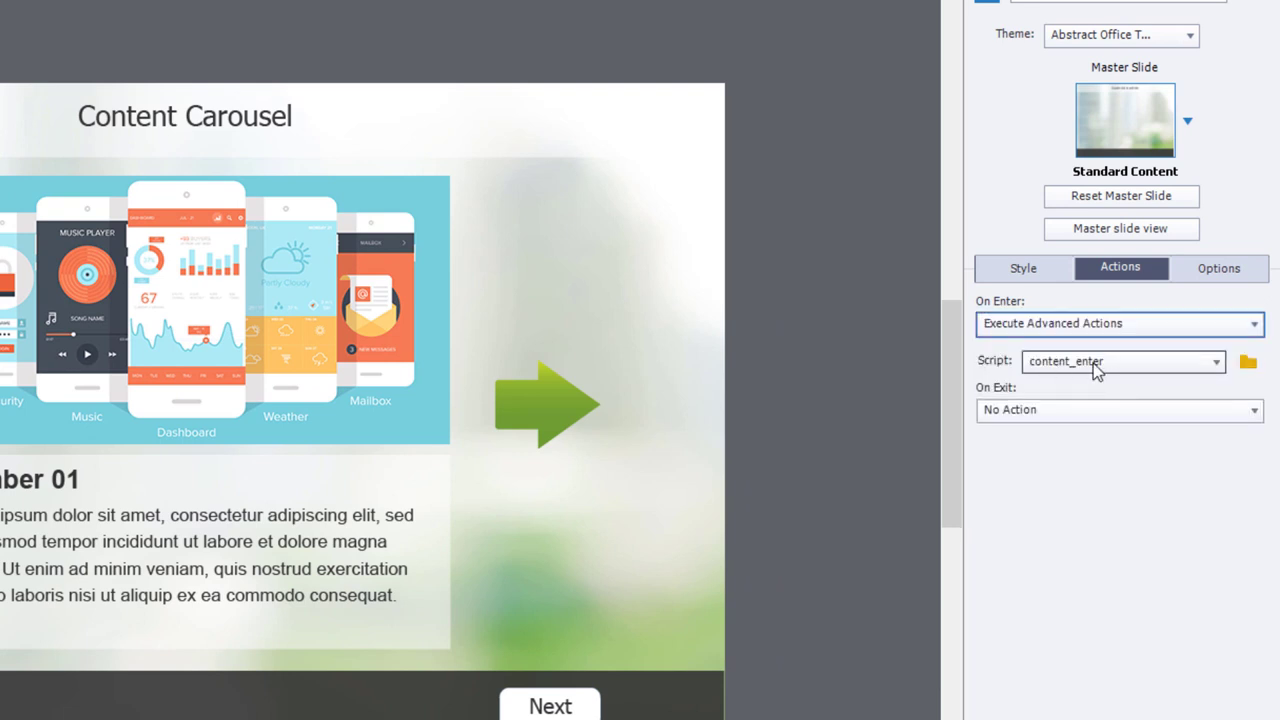
mouse_move(922, 414)
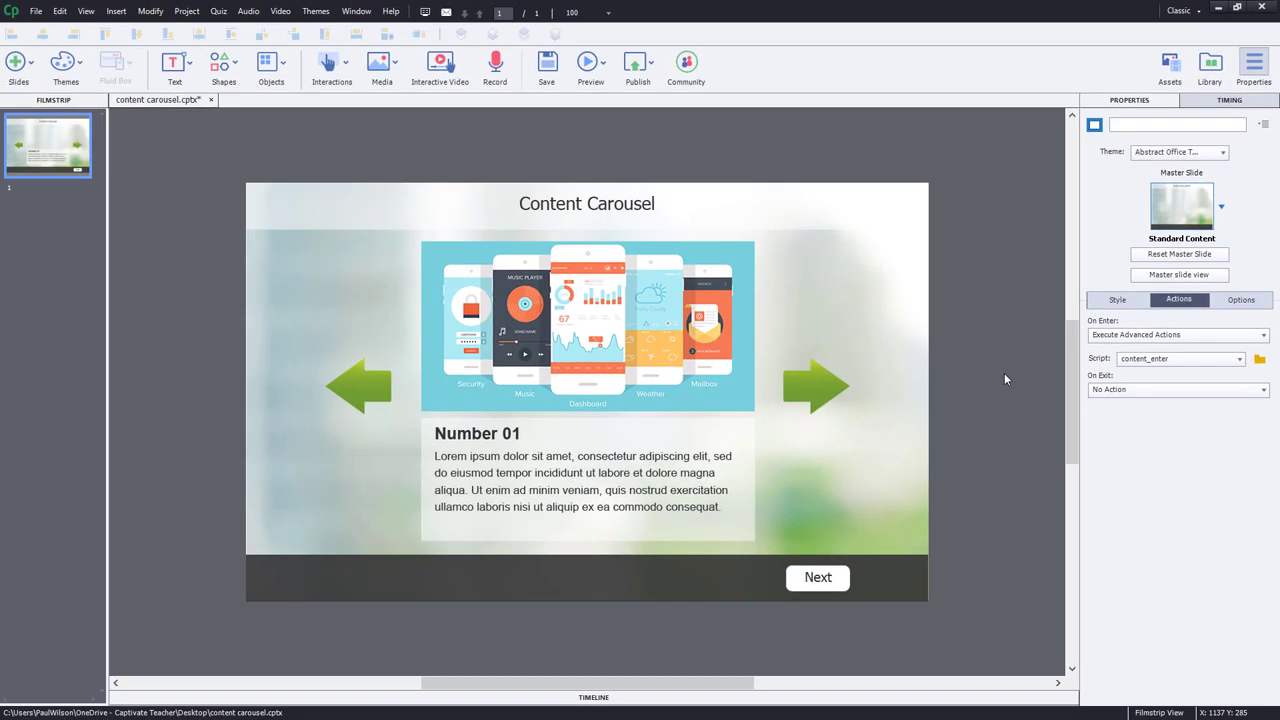
mouse_move(831, 367)
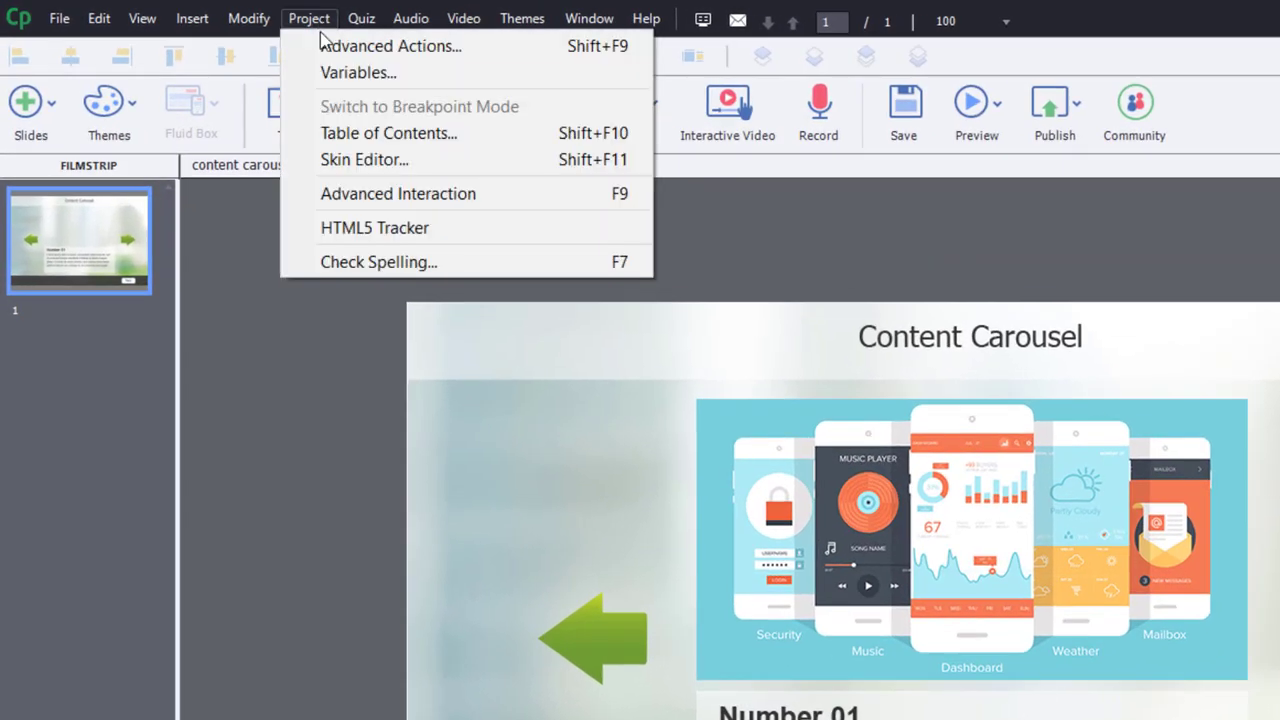
Step: Start the right_arrow advanced action and rename its first decision to click
left_click(390, 45)
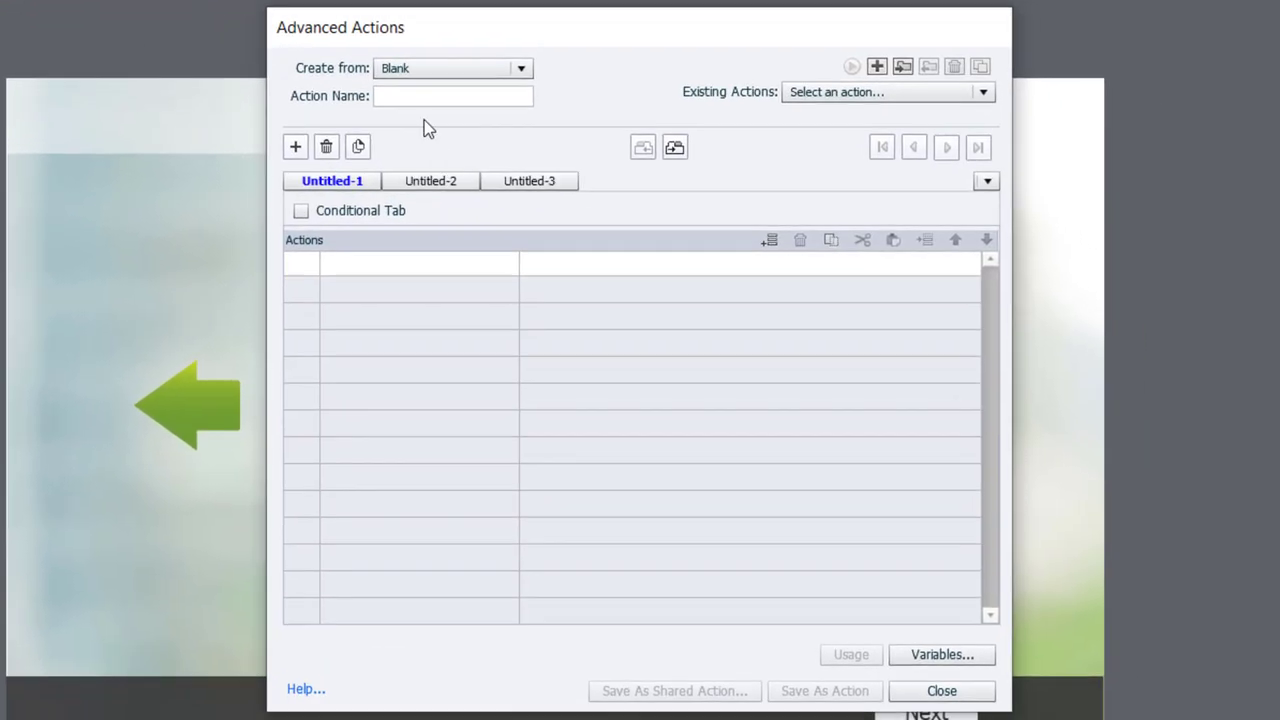
type("n")
type("right_arrow")
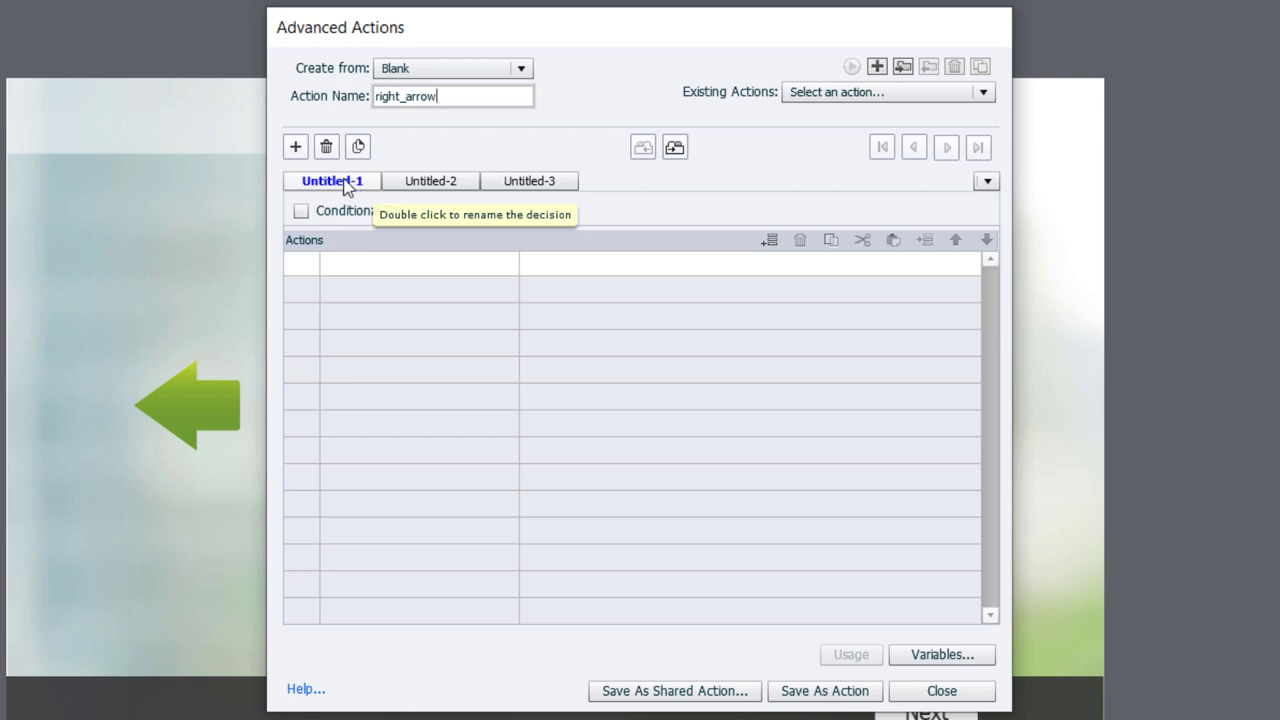
double_click(331, 180)
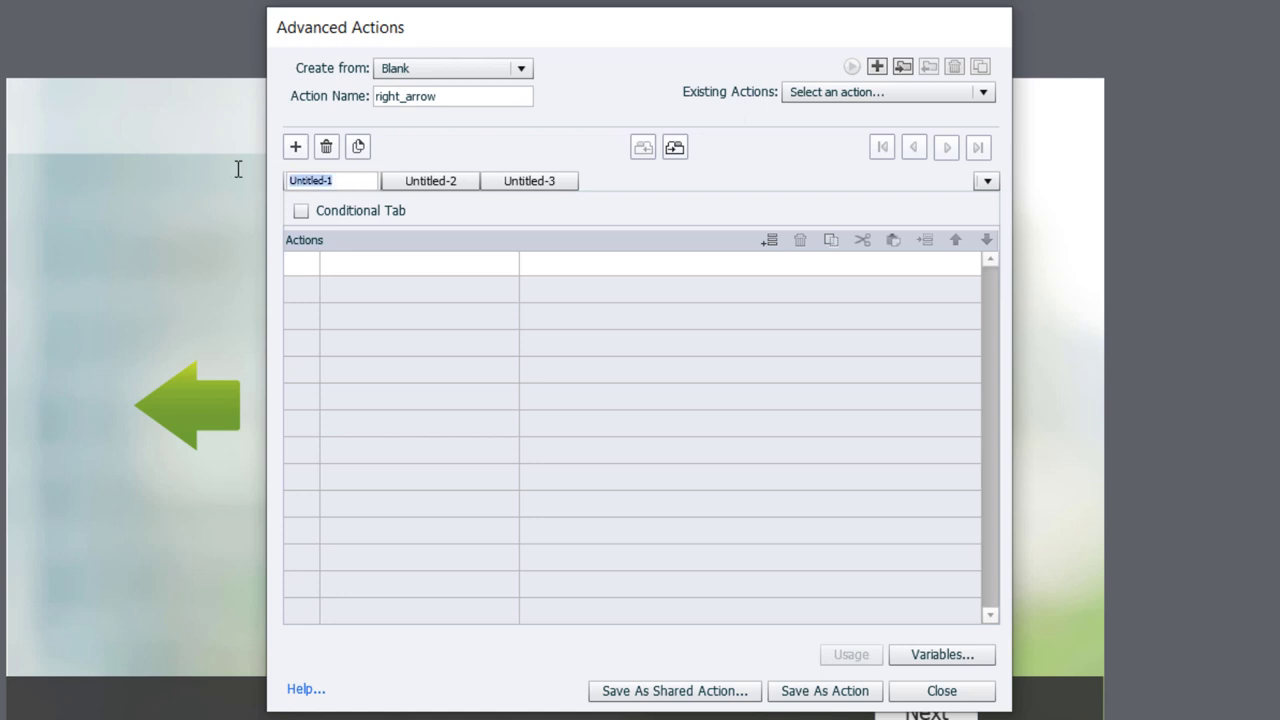
type("click")
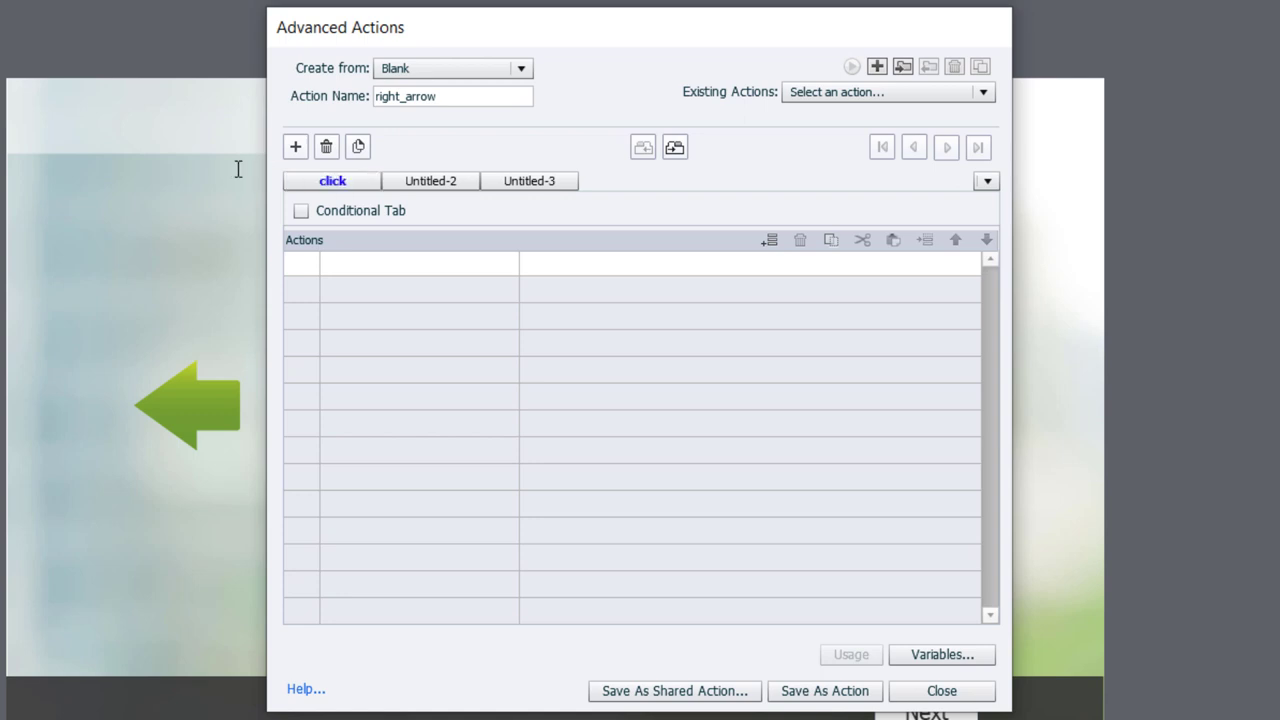
mouse_move(242, 186)
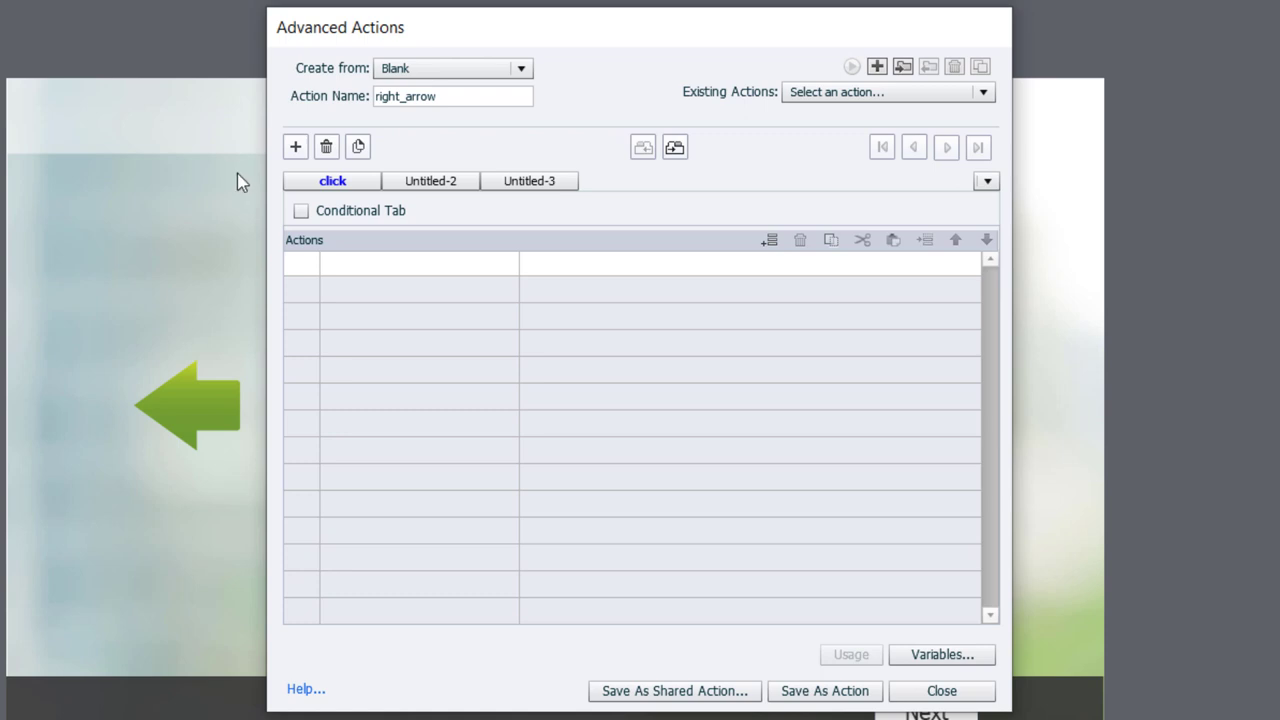
mouse_move(368, 268)
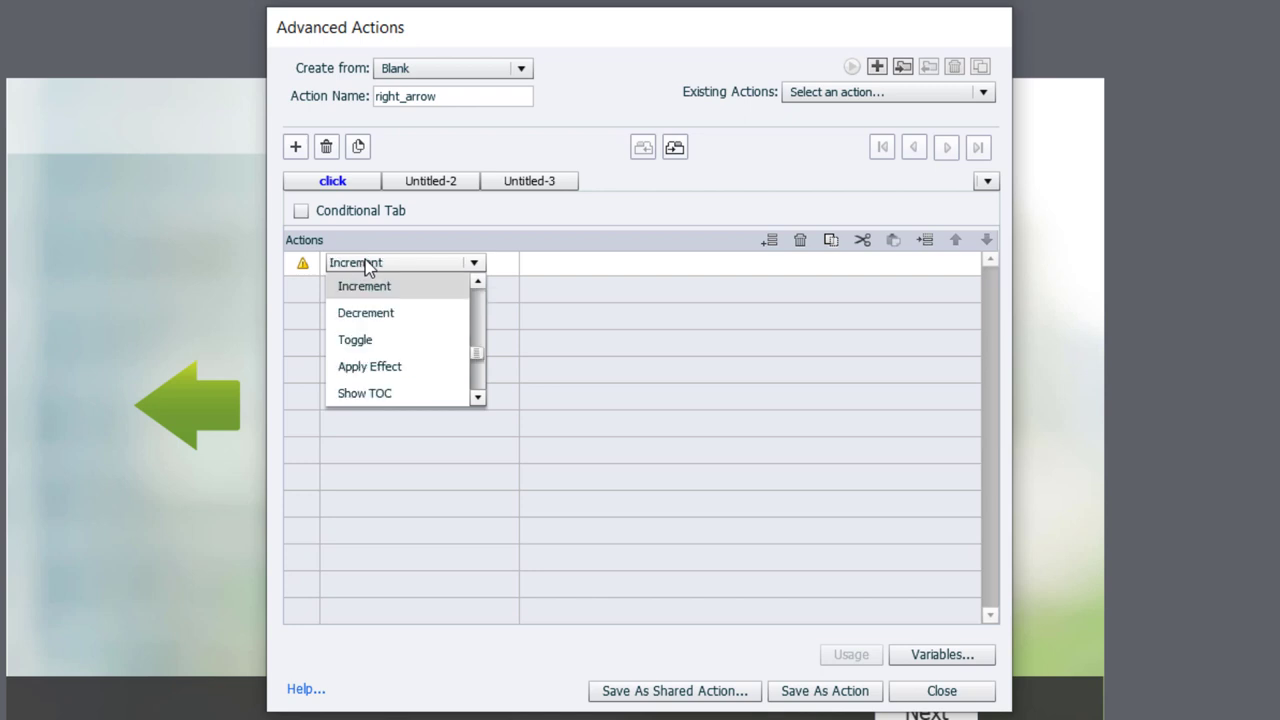
Step: Make the click decision increment _content_tracker by 1
left_click(364, 286)
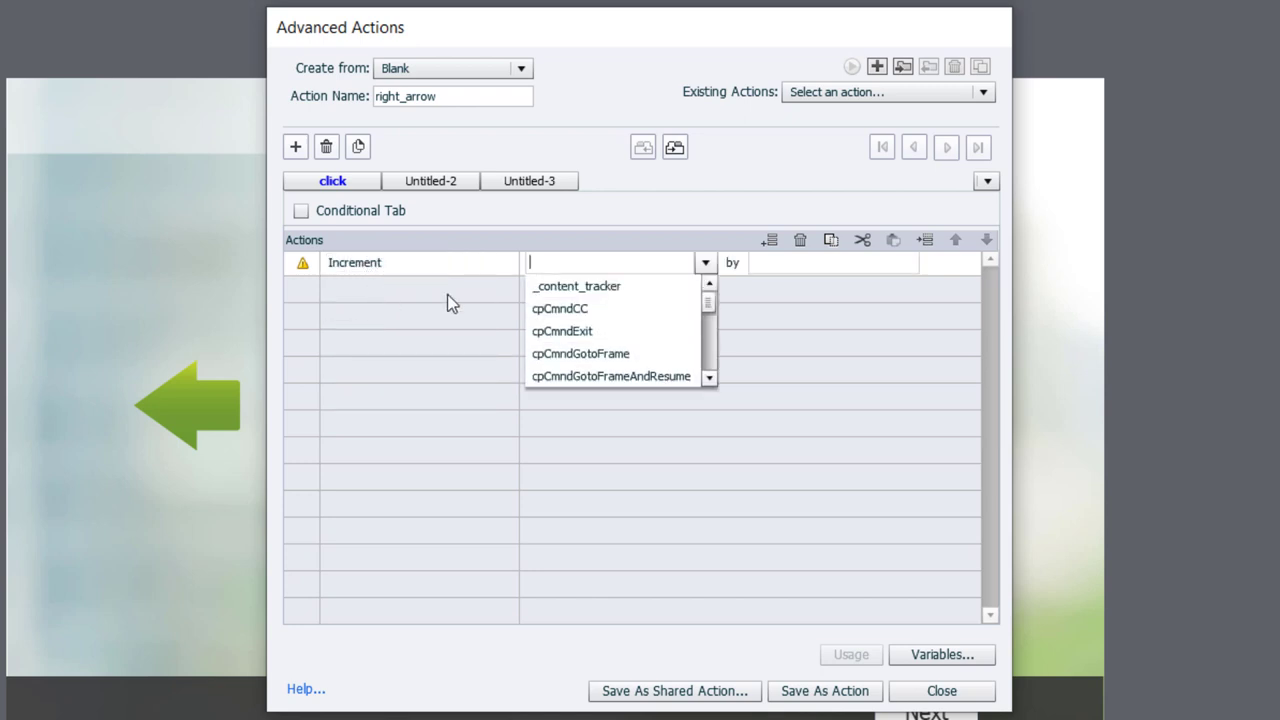
left_click(576, 286)
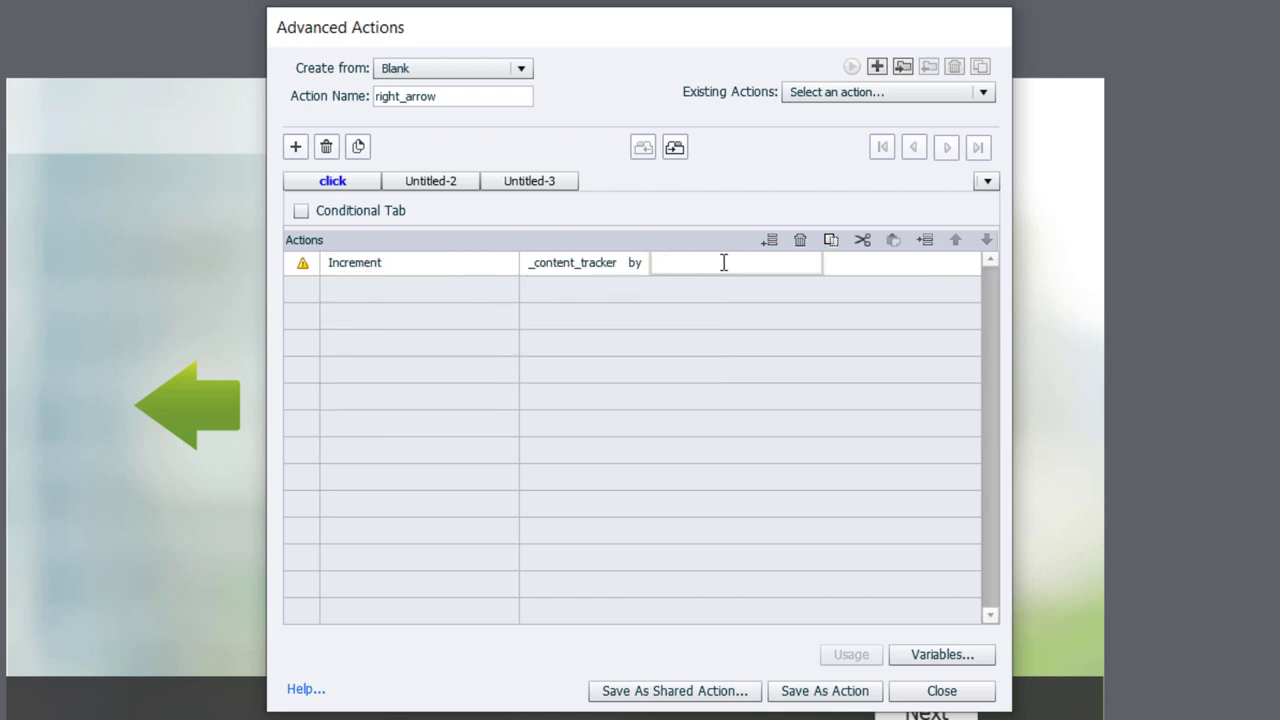
type("1")
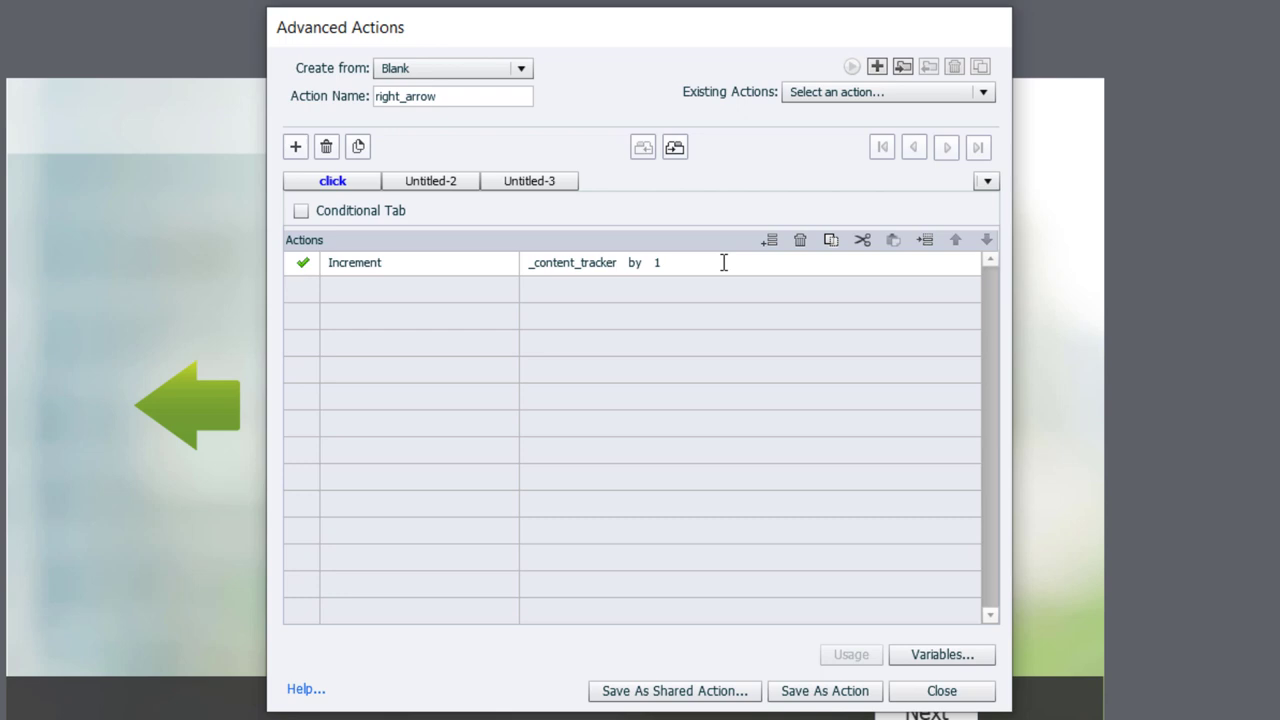
mouse_move(563, 291)
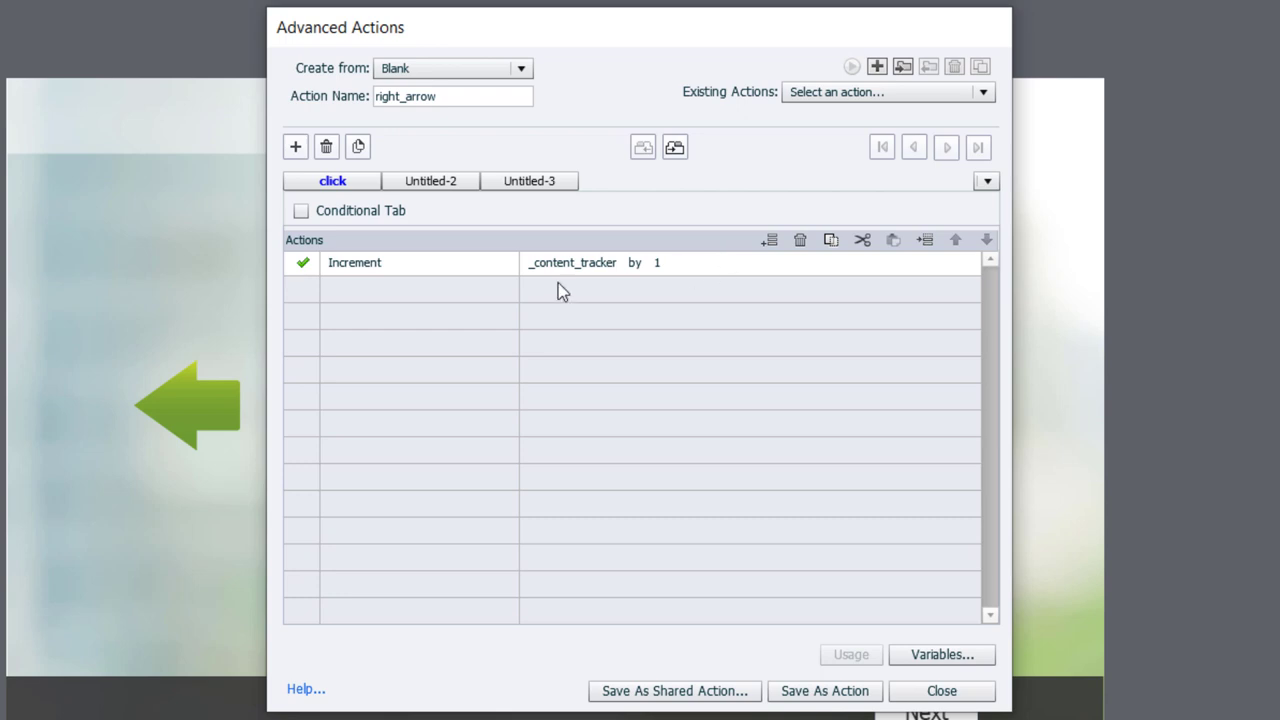
mouse_move(430, 205)
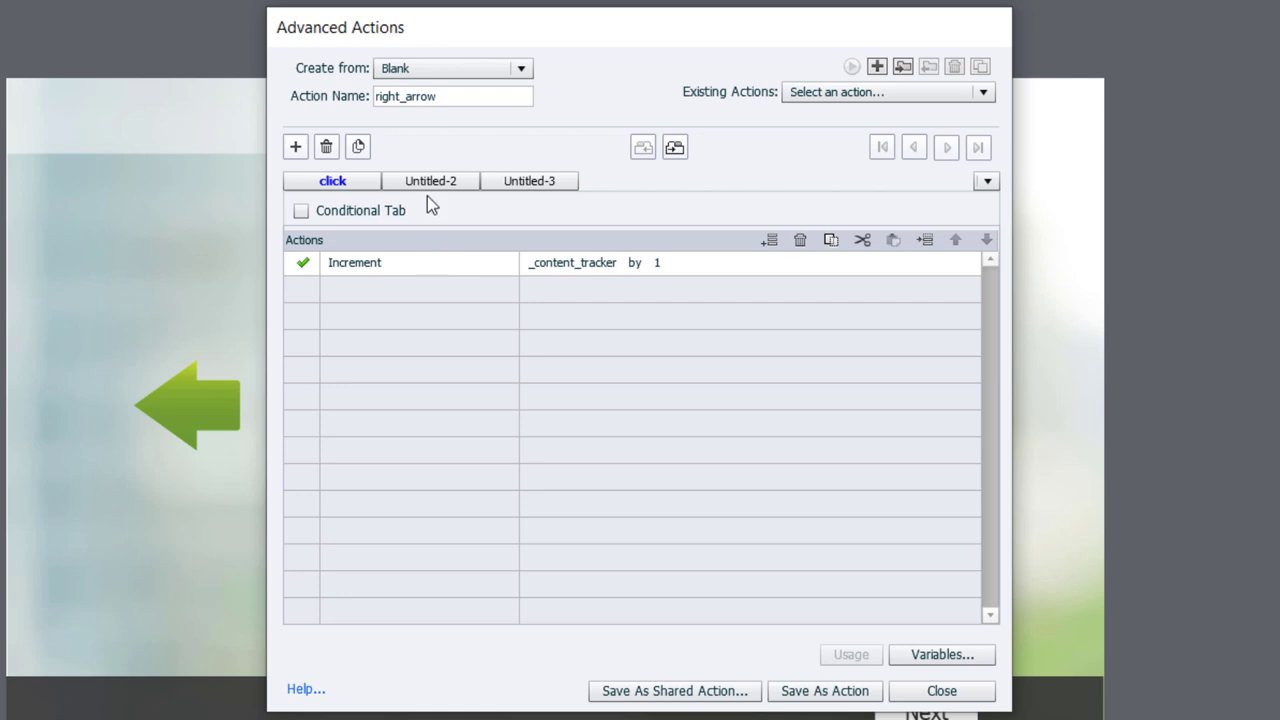
mouse_move(430, 181)
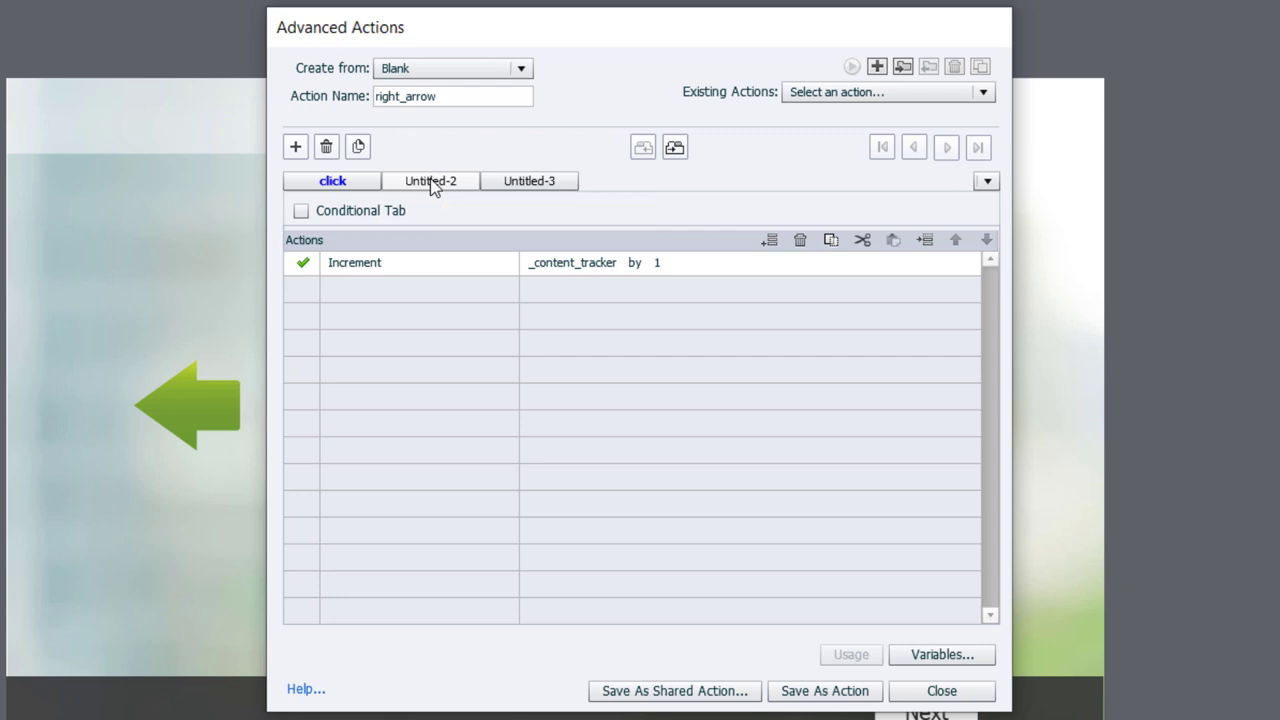
mouse_move(447, 187)
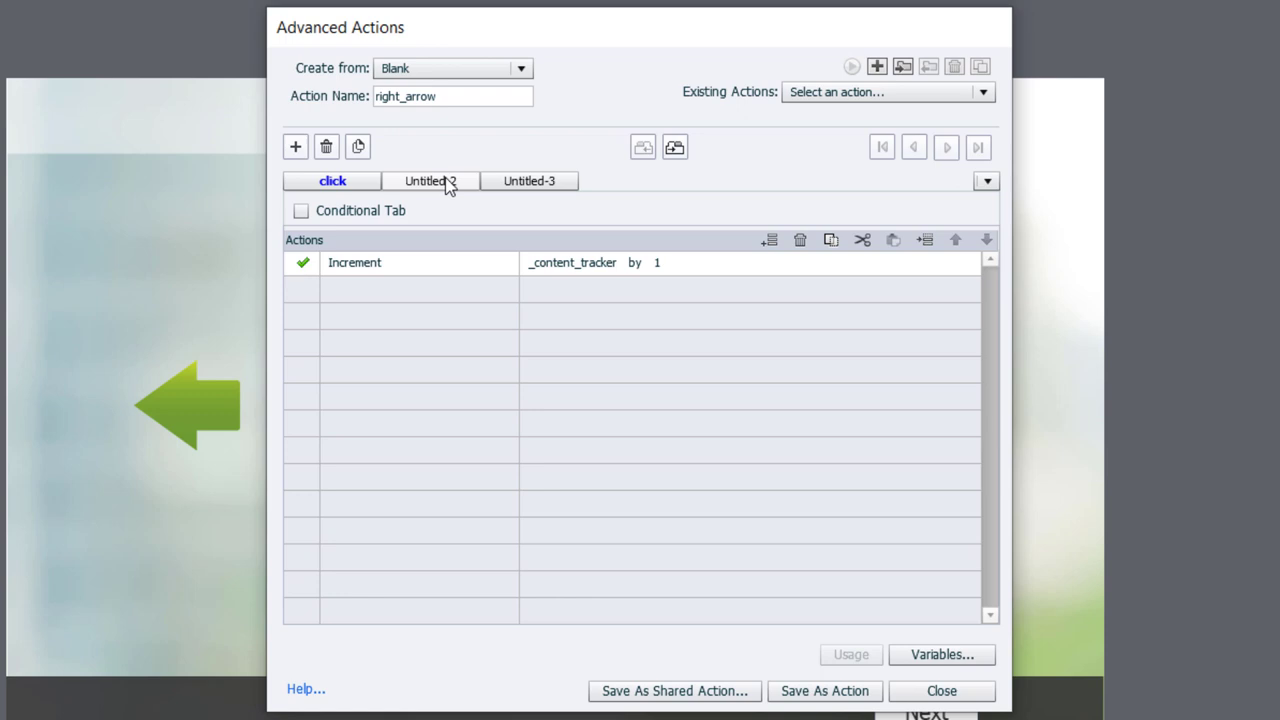
mouse_move(446, 190)
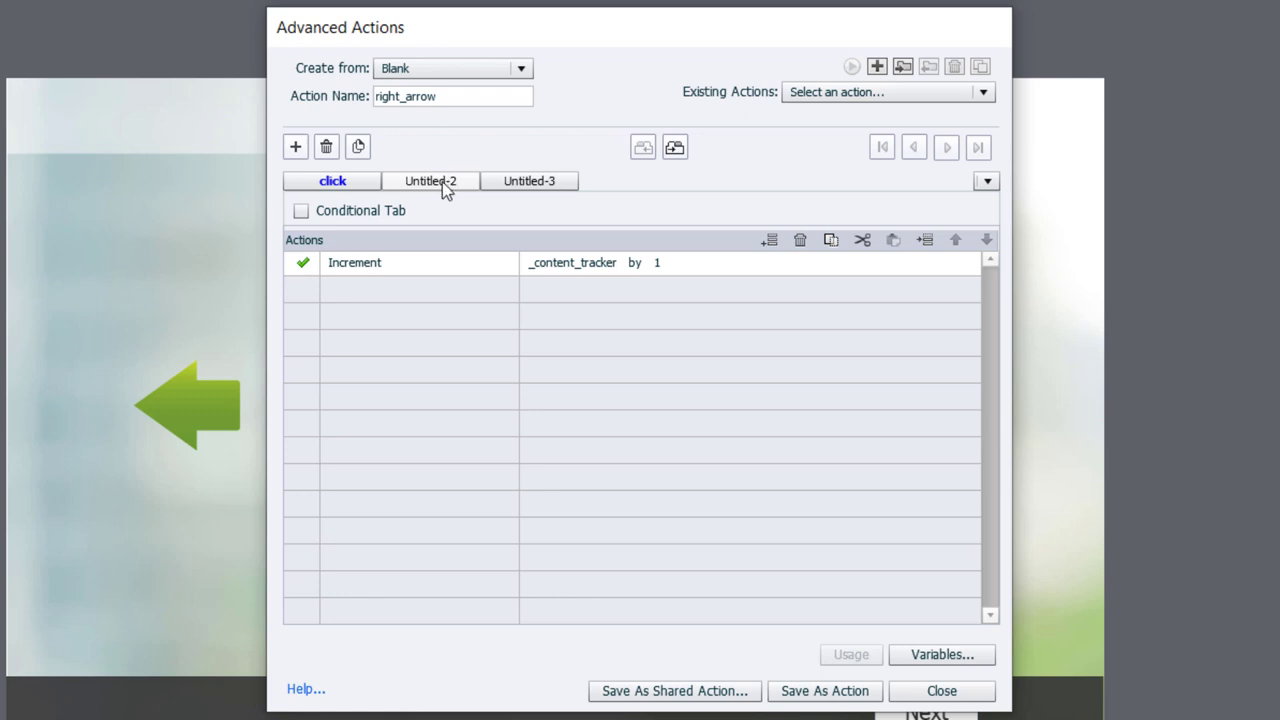
Step: Make the second decision conditional on _content_tracker is equal to 1
left_click(429, 181)
type("position01")
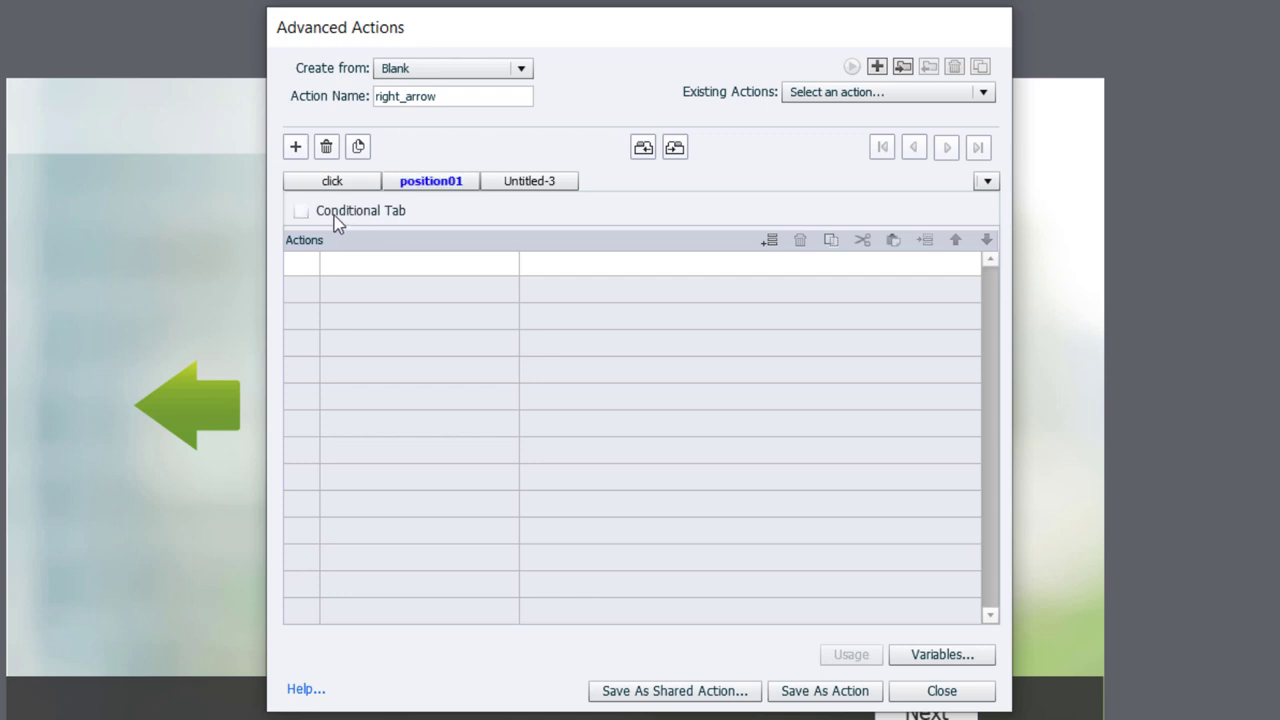
left_click(300, 210)
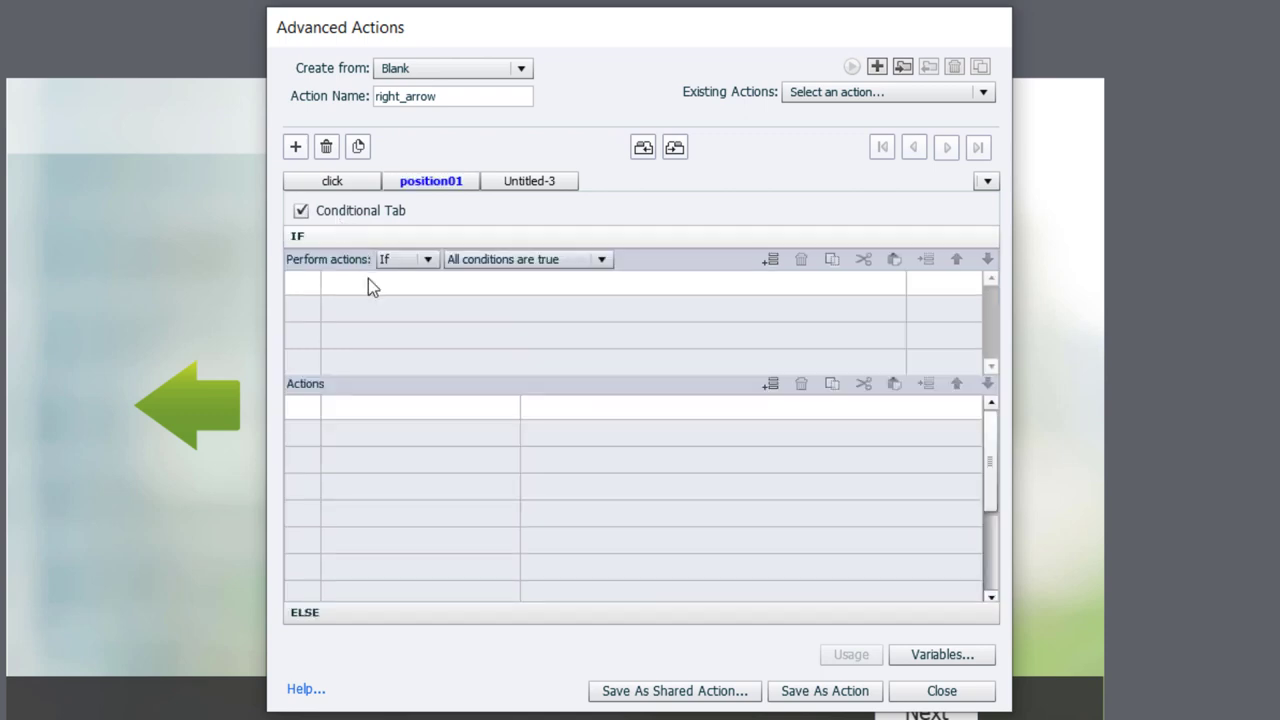
left_click(771, 259)
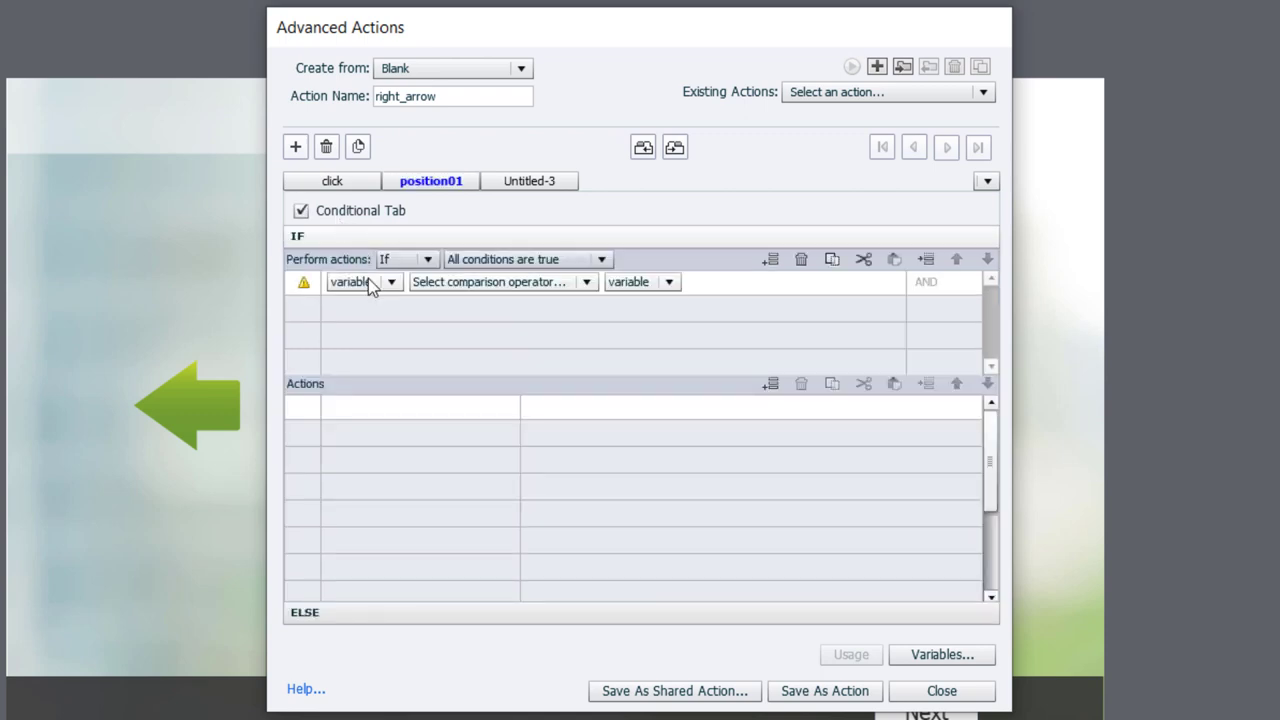
left_click(390, 281)
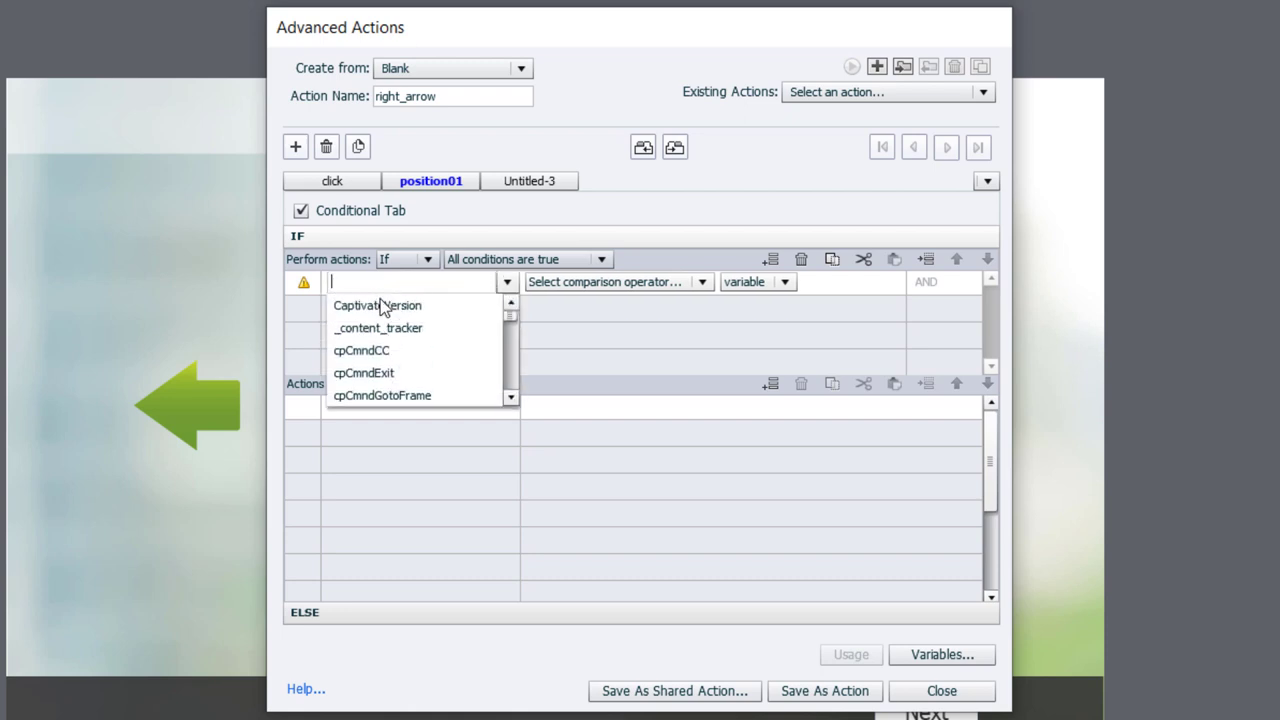
left_click(378, 328)
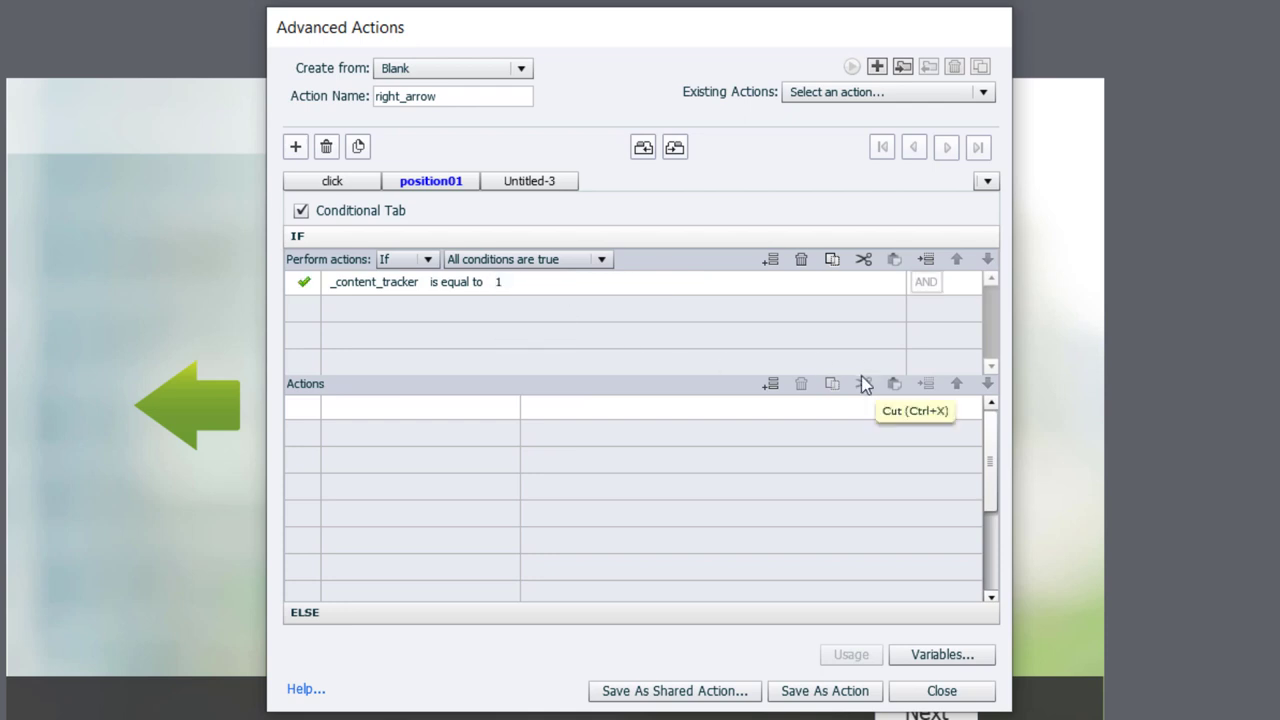
mouse_move(351, 414)
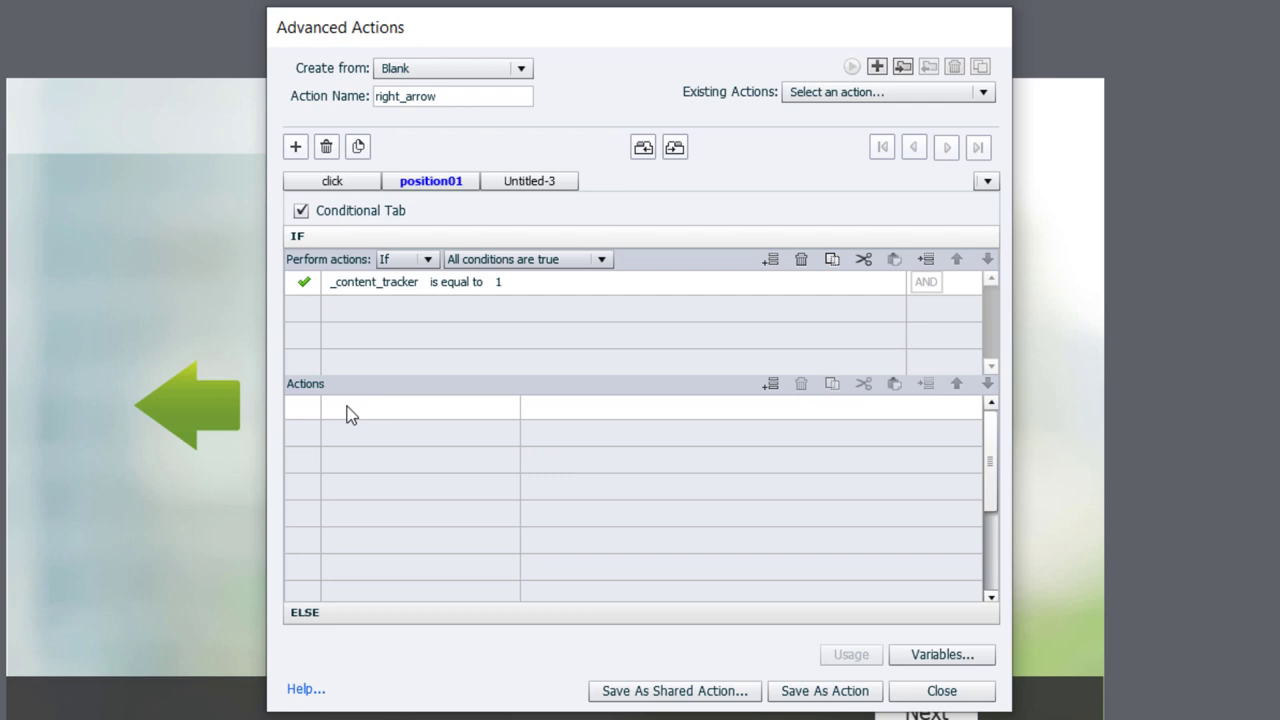
Step: Add actions Hide left_arrow, Show right_arrow and Change State of ms_content to Normal
left_click(405, 406)
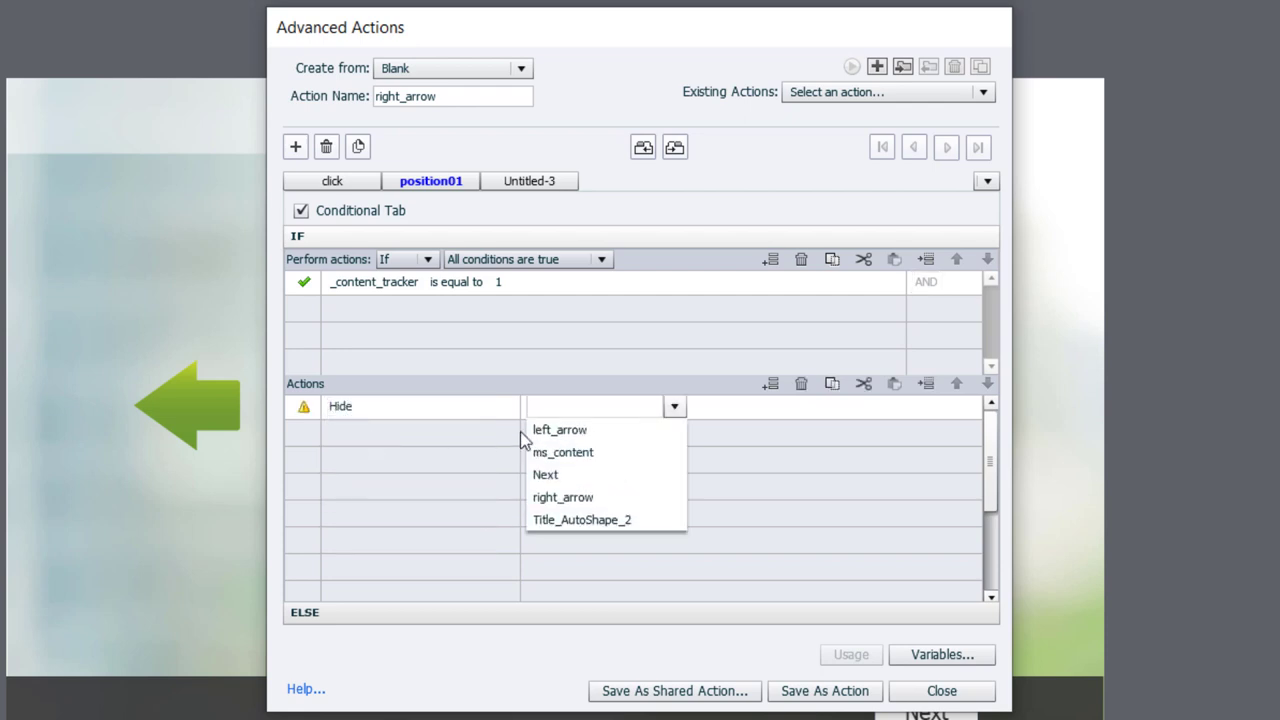
left_click(559, 429)
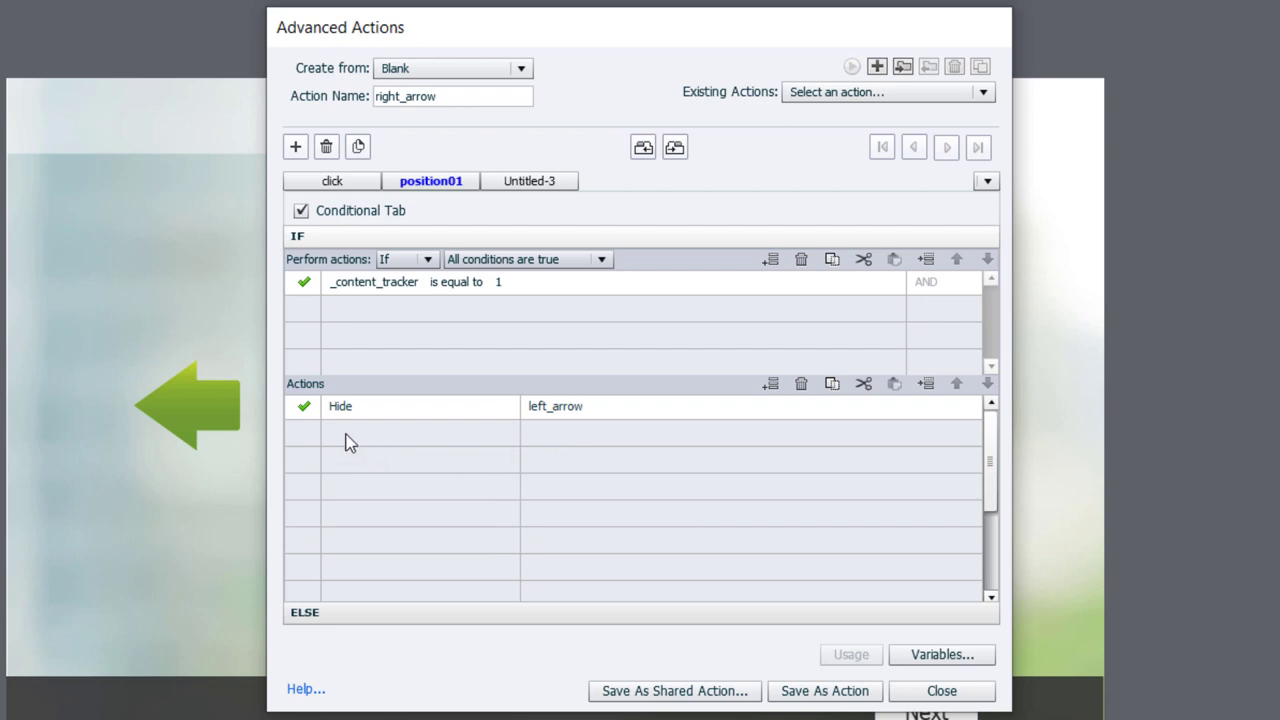
left_click(405, 432)
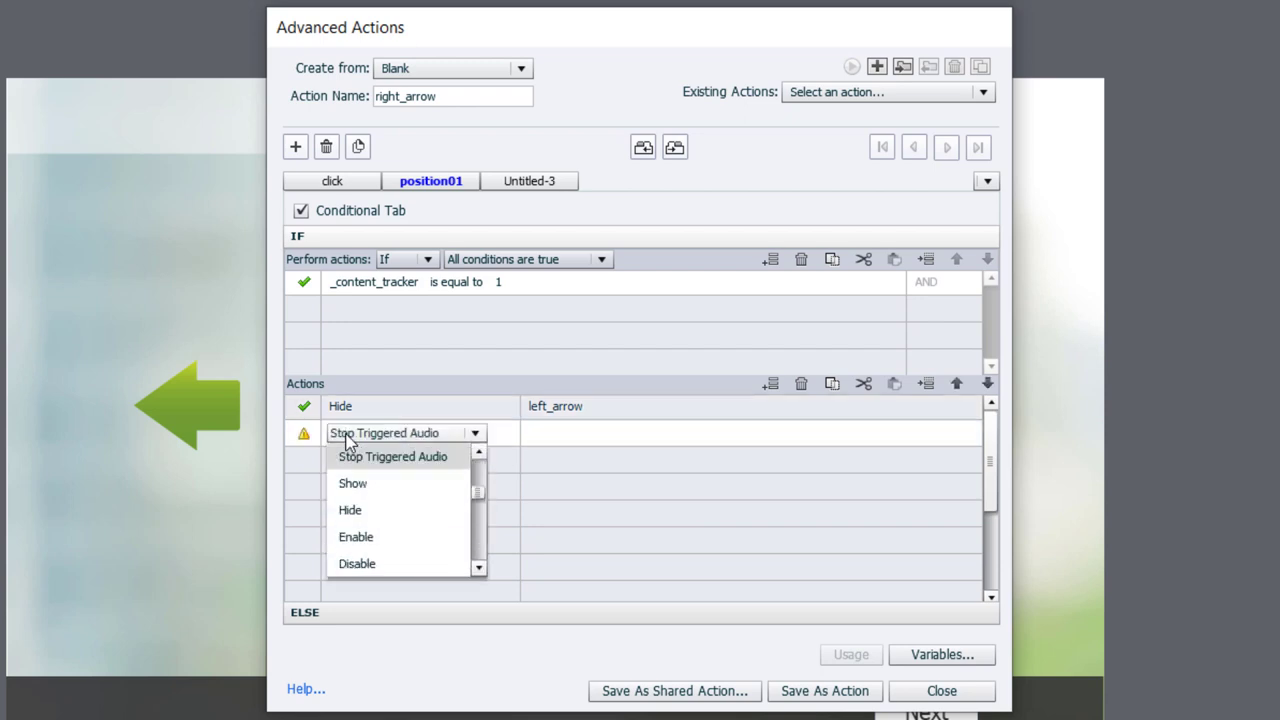
left_click(352, 483)
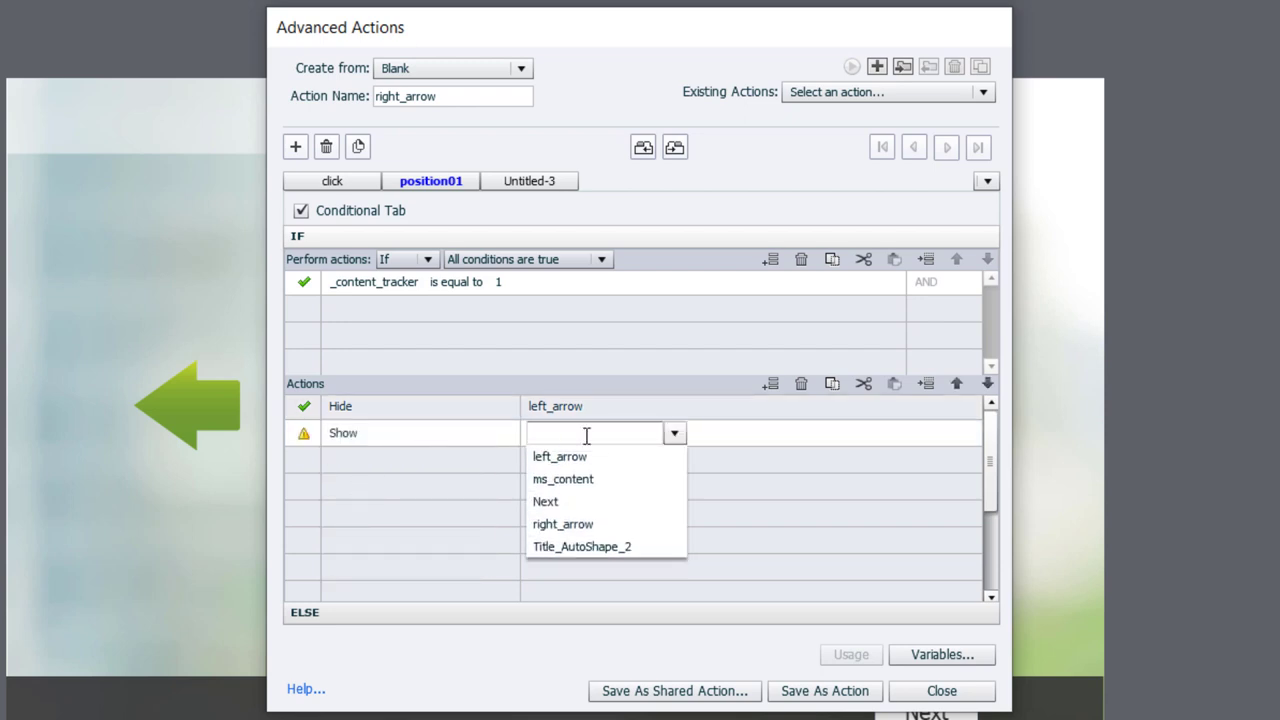
left_click(562, 524)
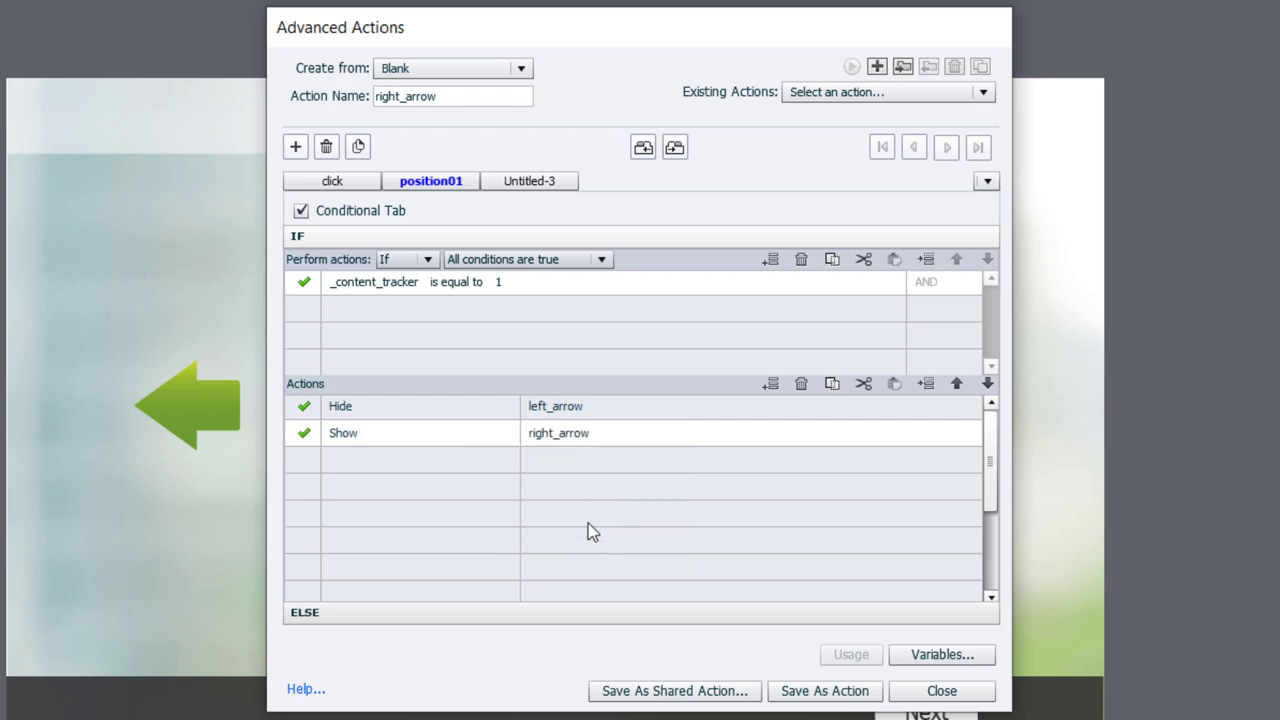
mouse_move(348, 468)
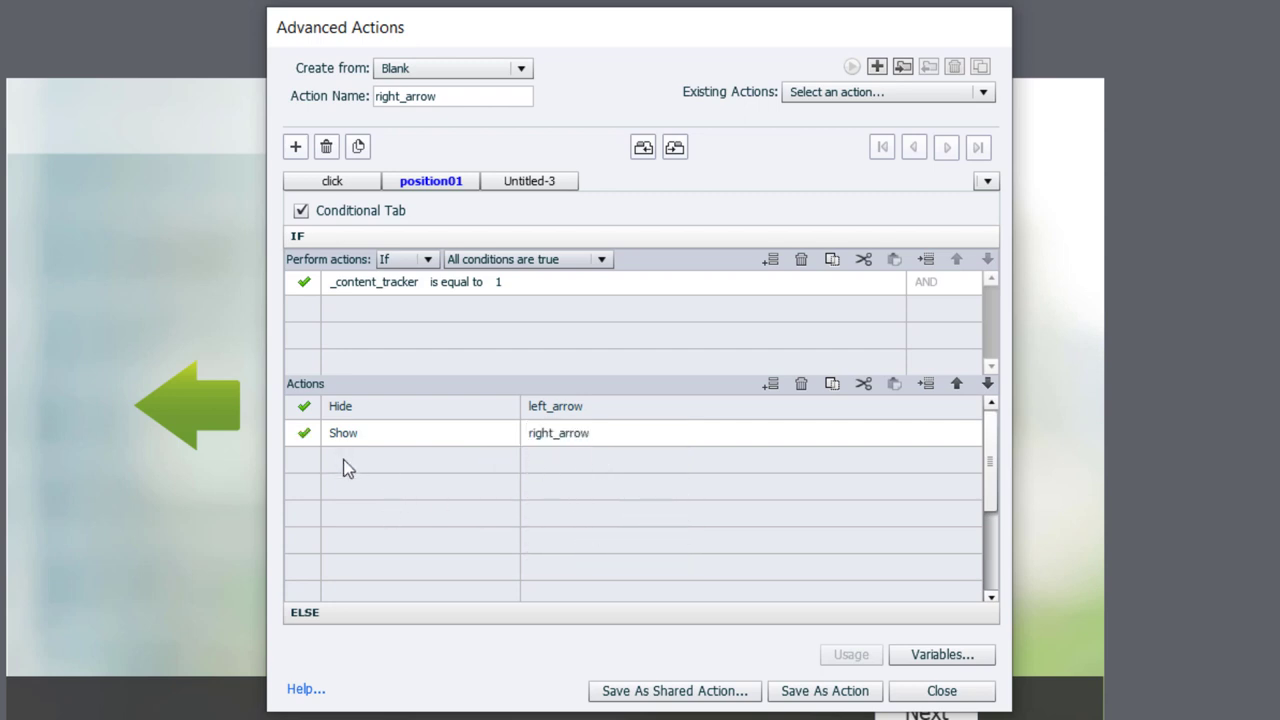
left_click(405, 459)
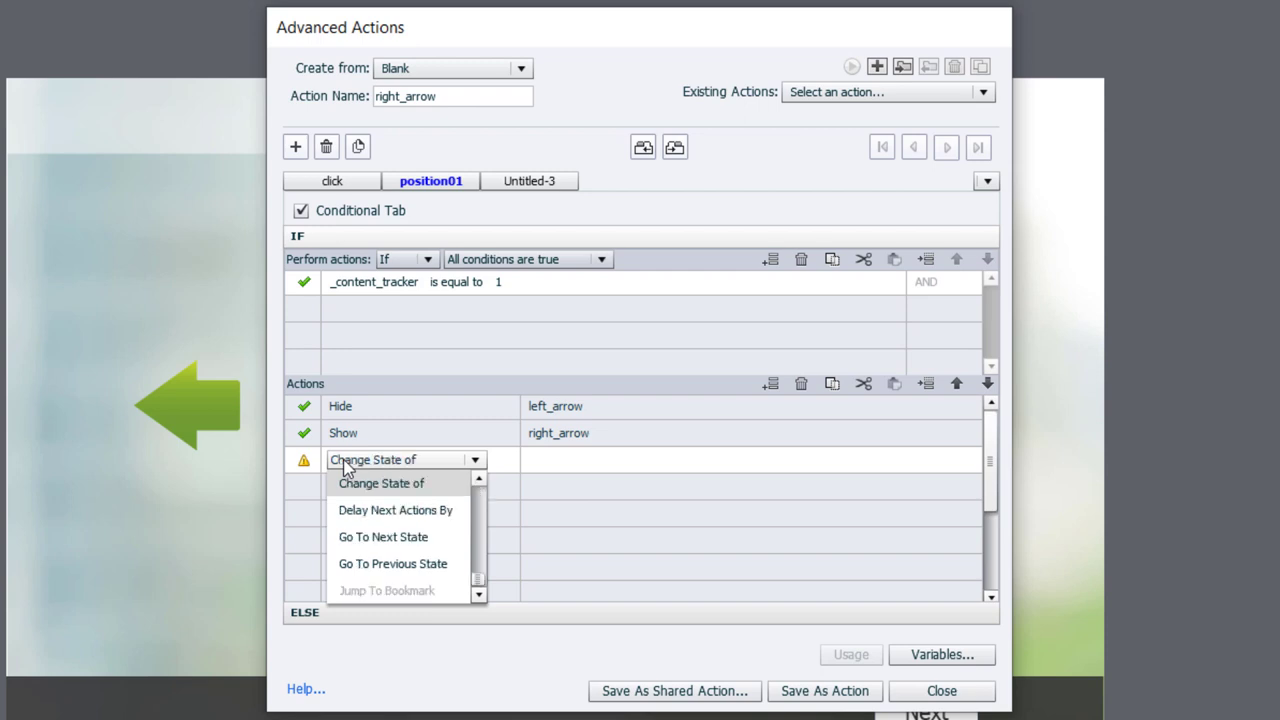
left_click(381, 483)
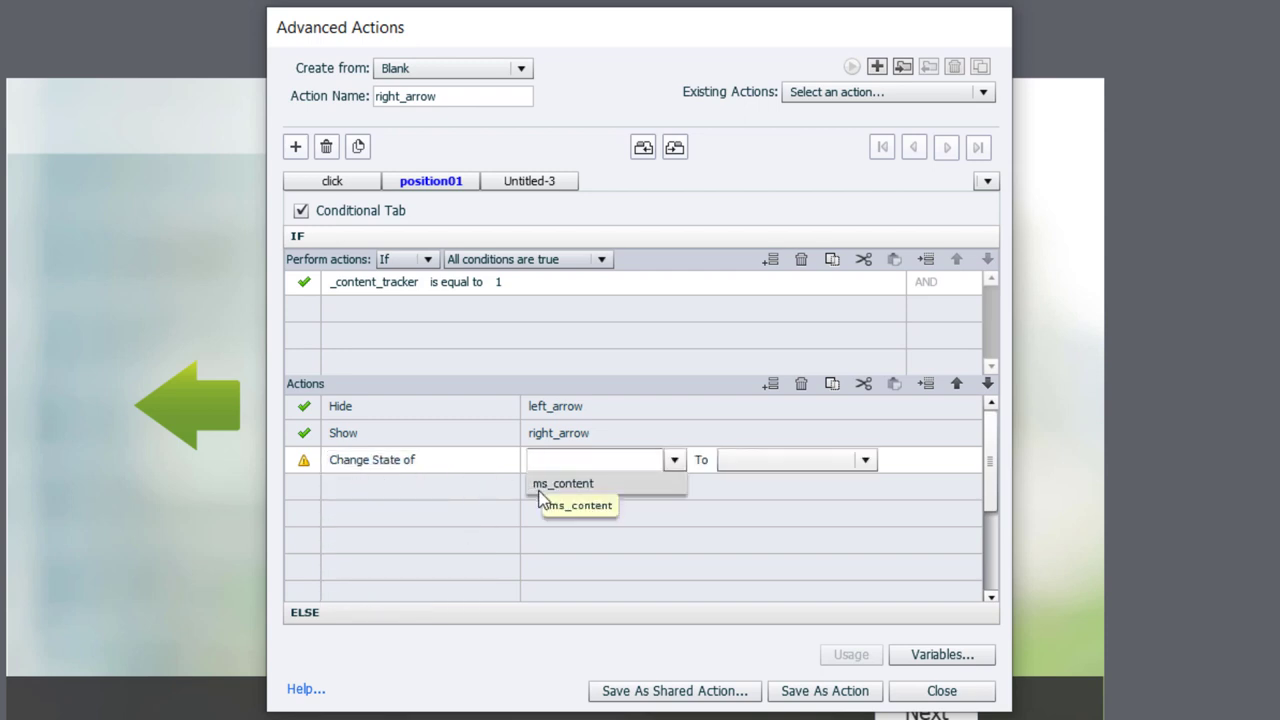
left_click(562, 483)
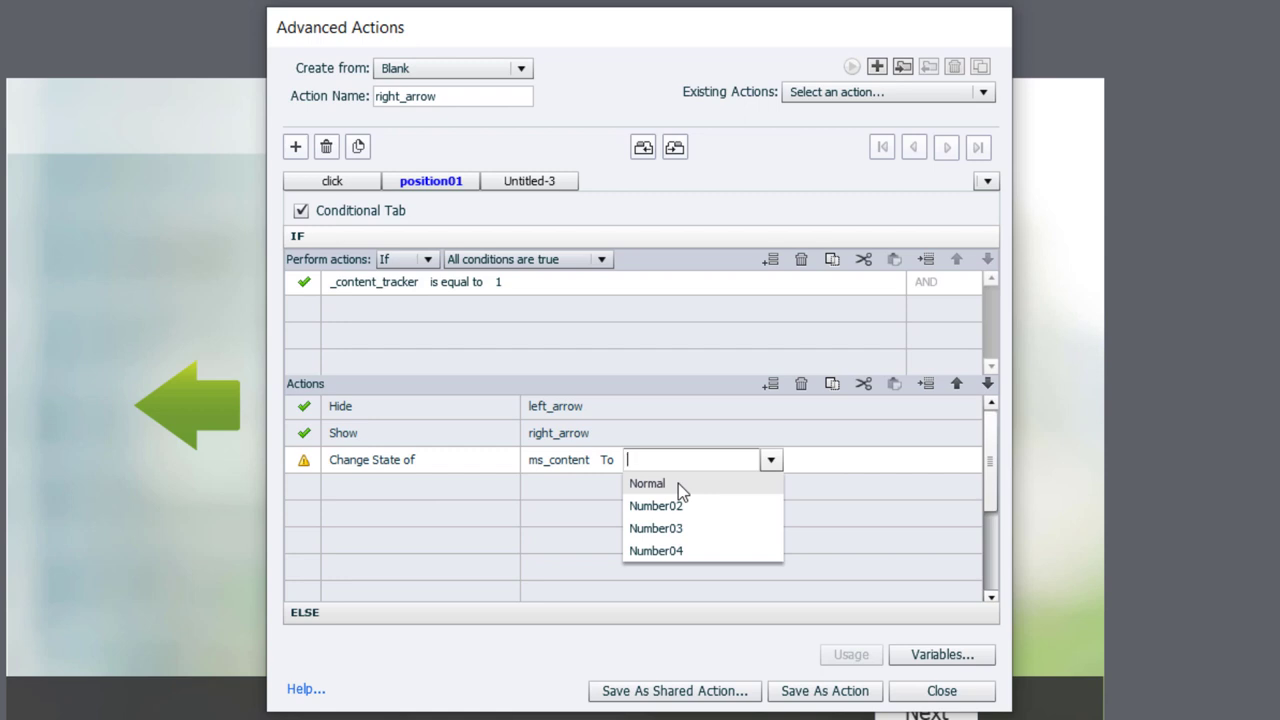
left_click(646, 483)
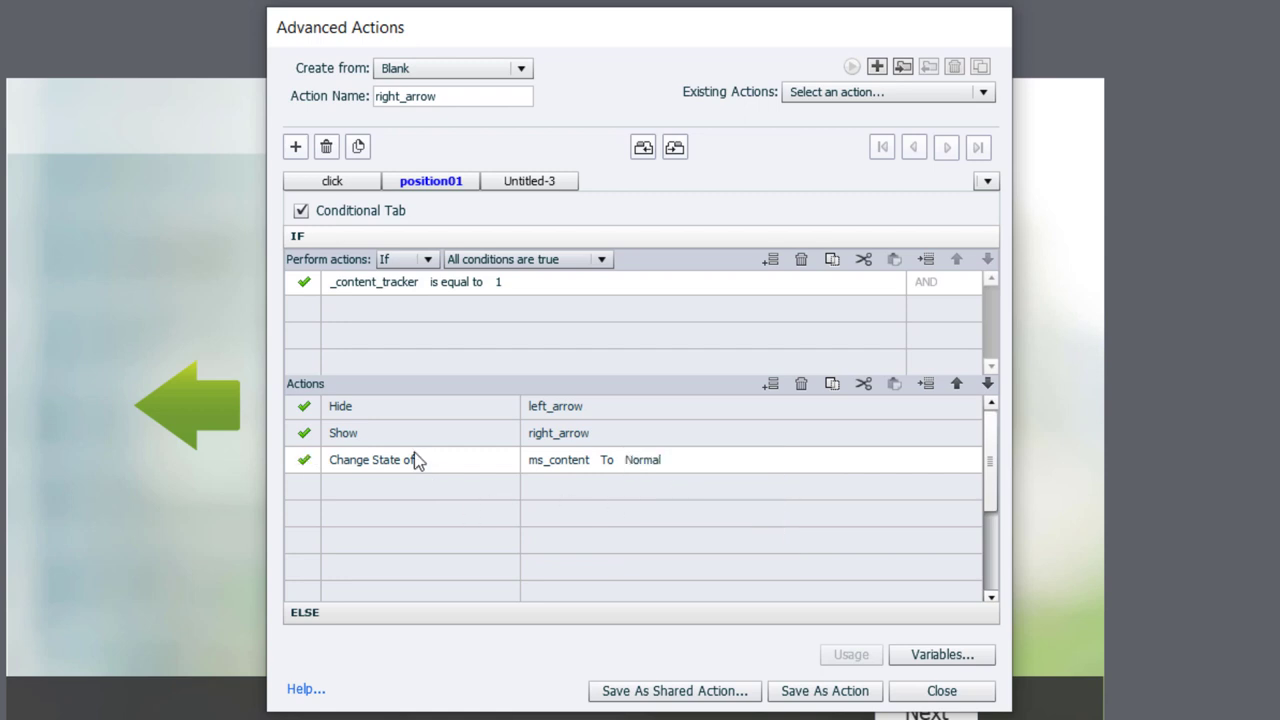
mouse_move(431, 181)
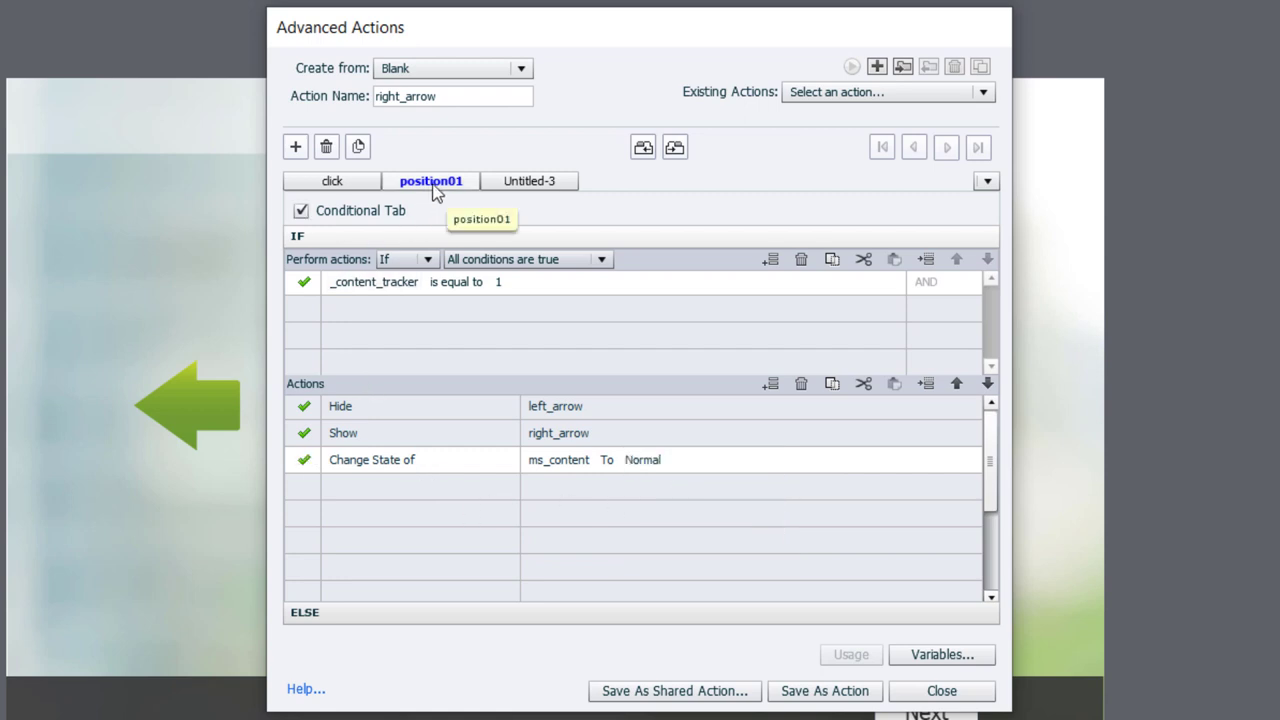
mouse_move(457, 208)
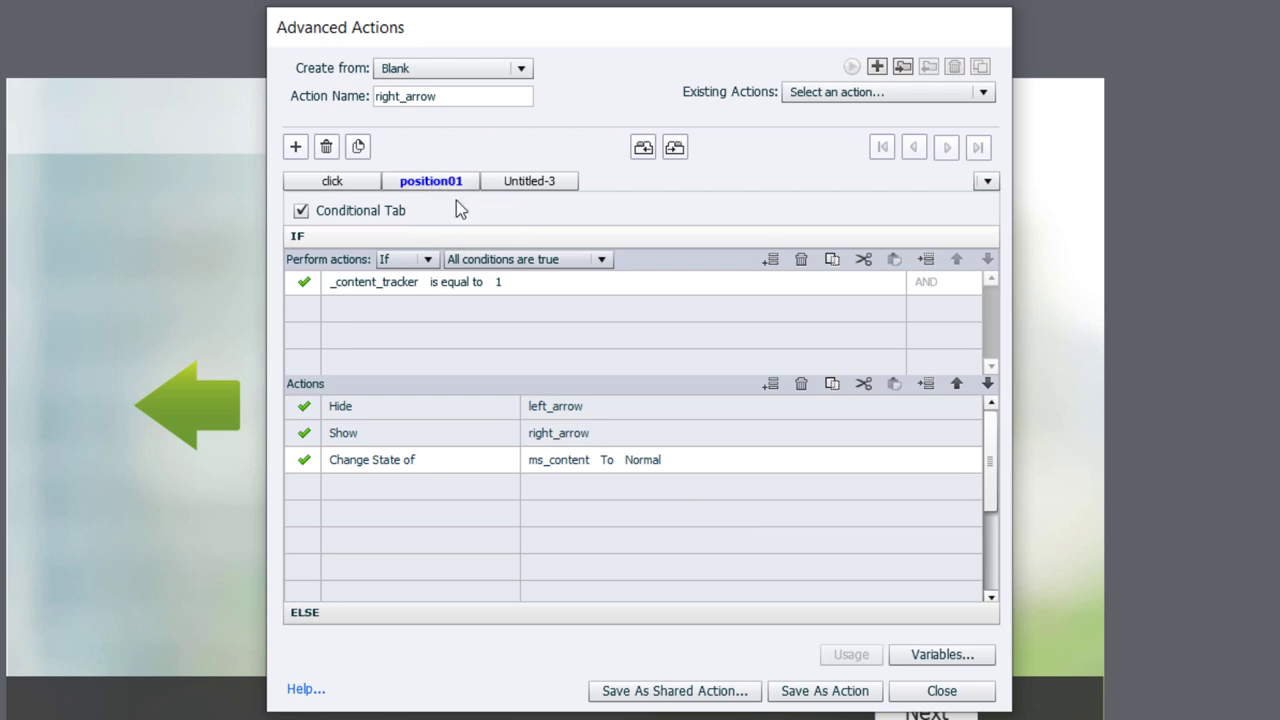
mouse_move(448, 306)
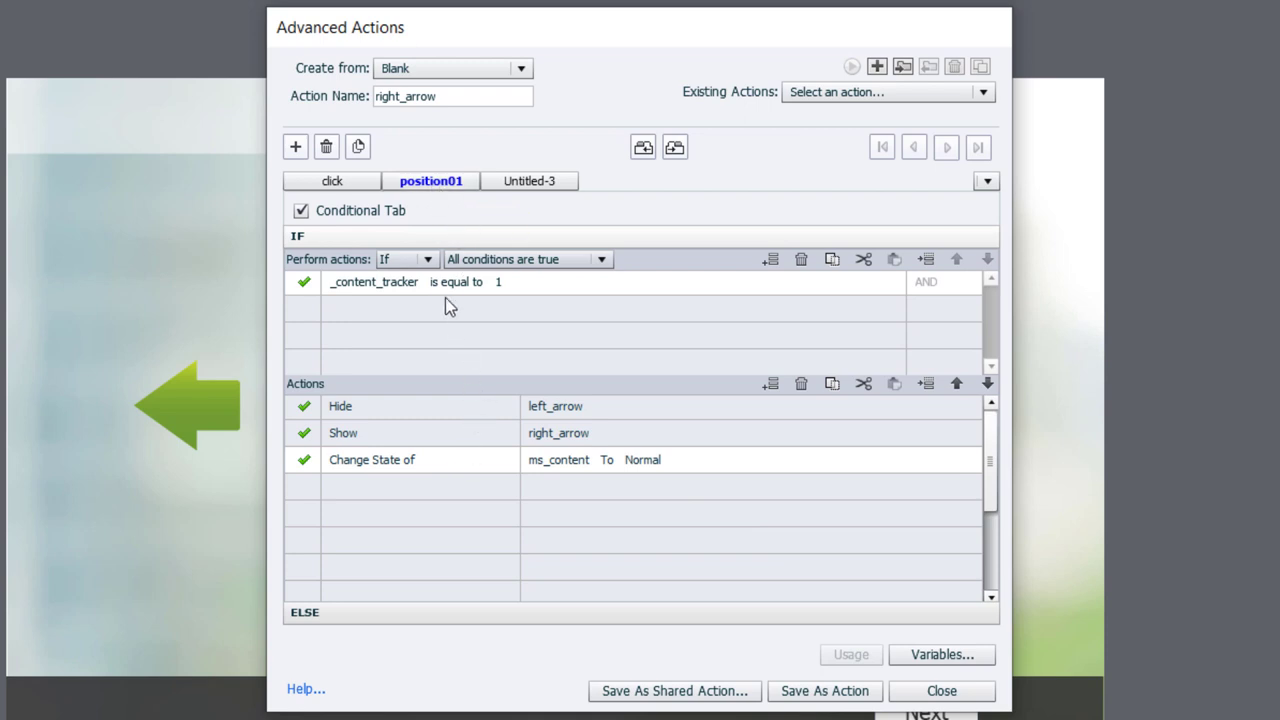
mouse_move(358, 147)
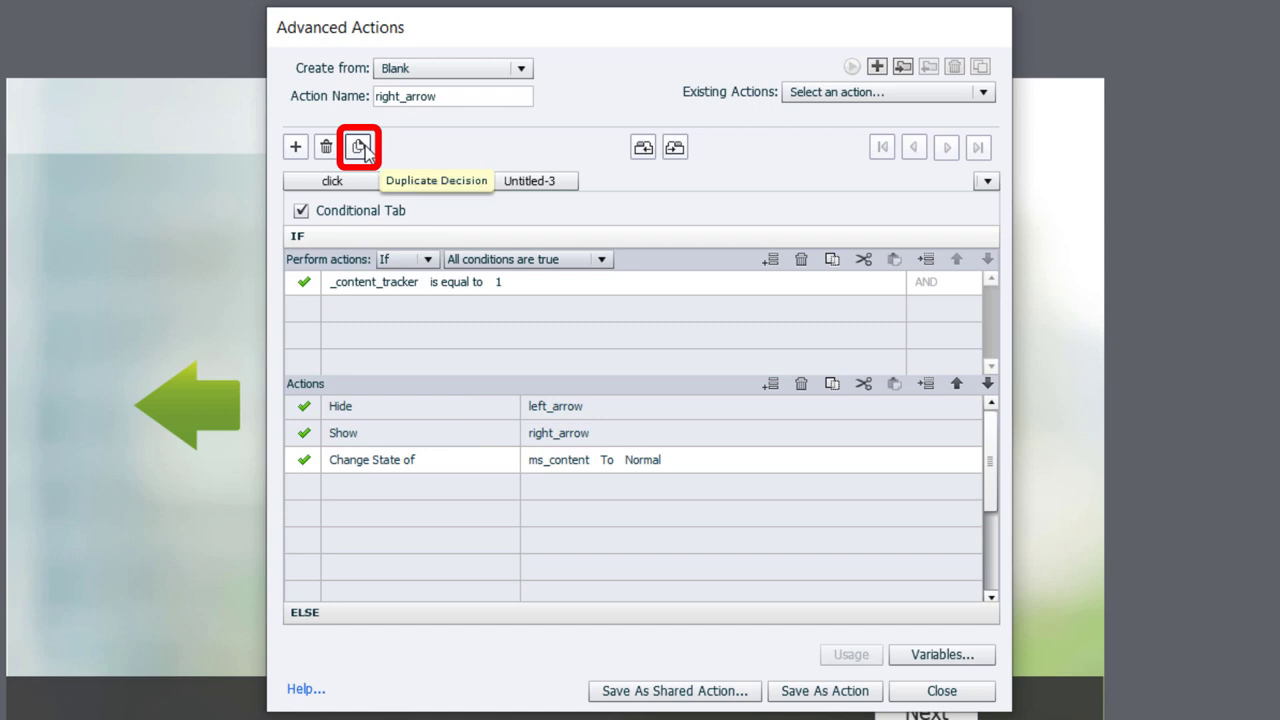
Step: Duplicate position01 as position02 and compare _content_tracker against literal 2
left_click(358, 147)
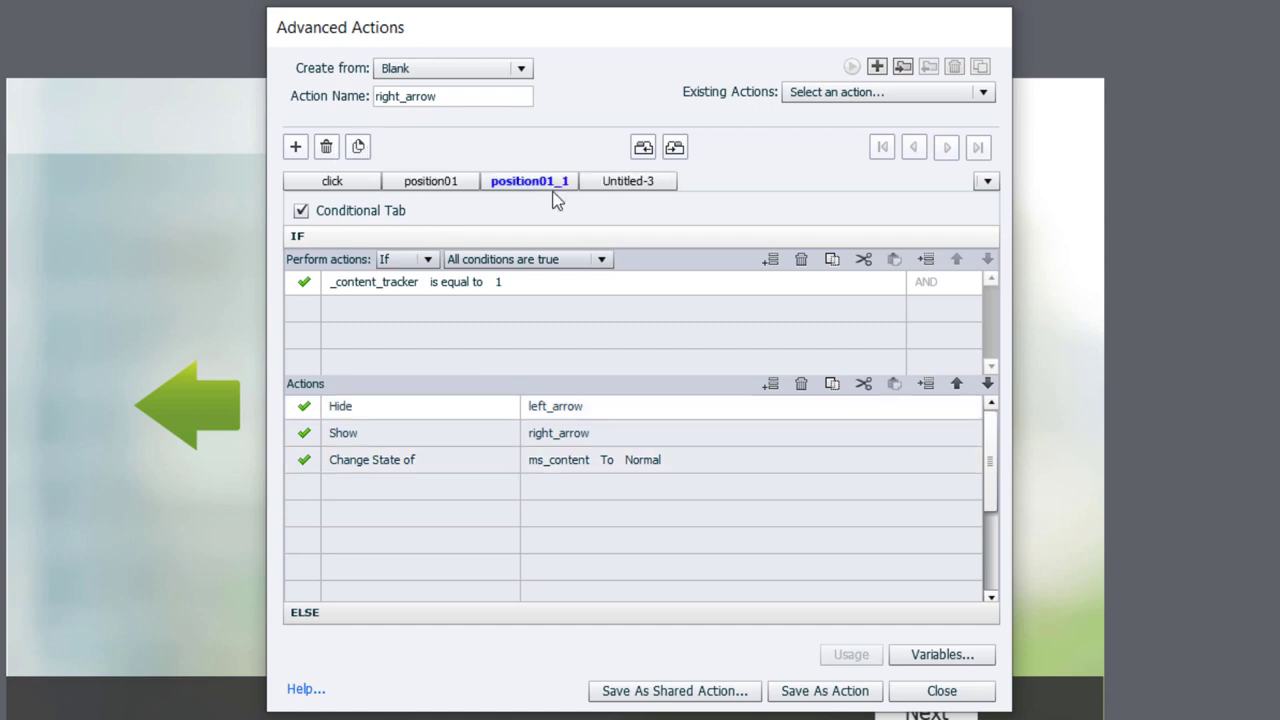
double_click(529, 181)
type("2")
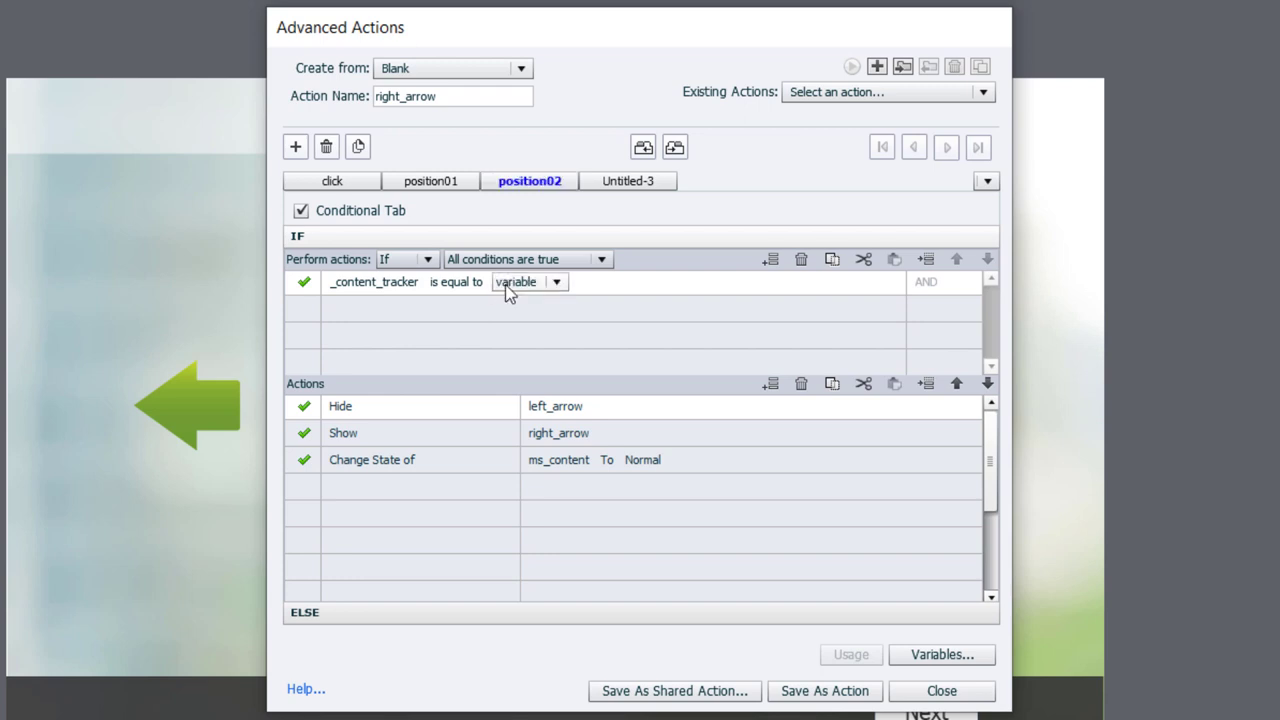
left_click(556, 281)
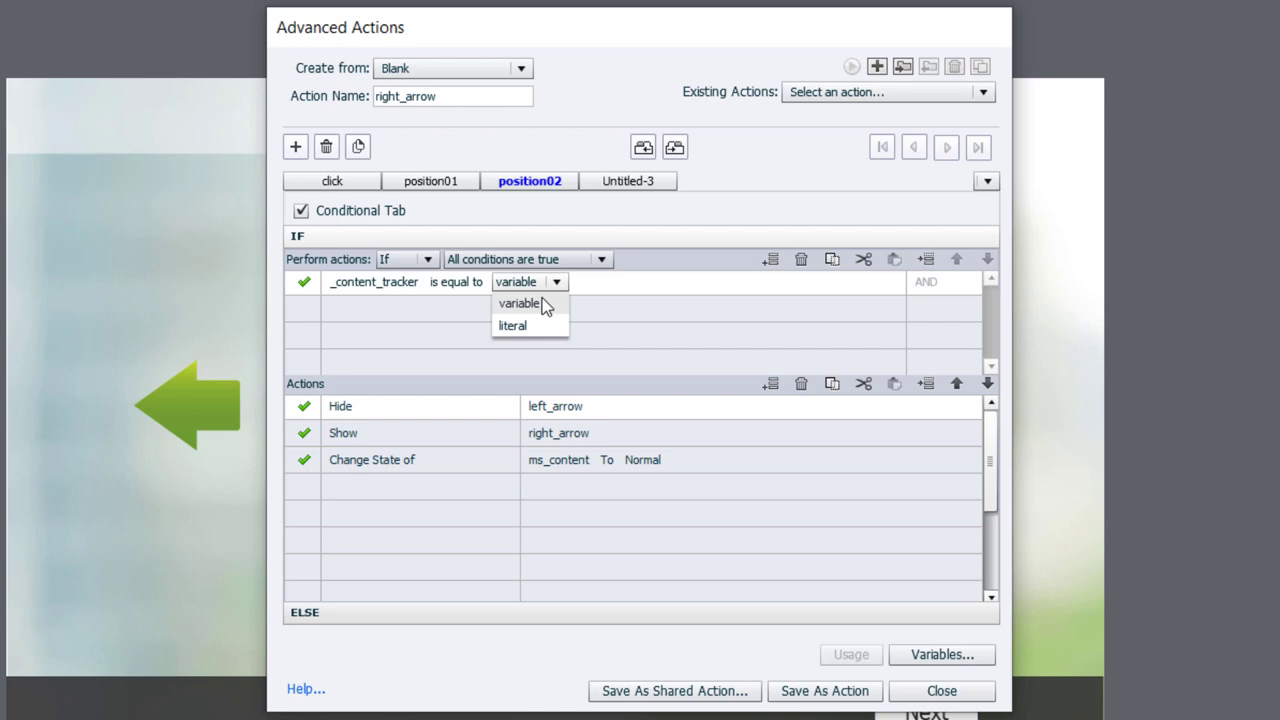
left_click(512, 325)
type("2")
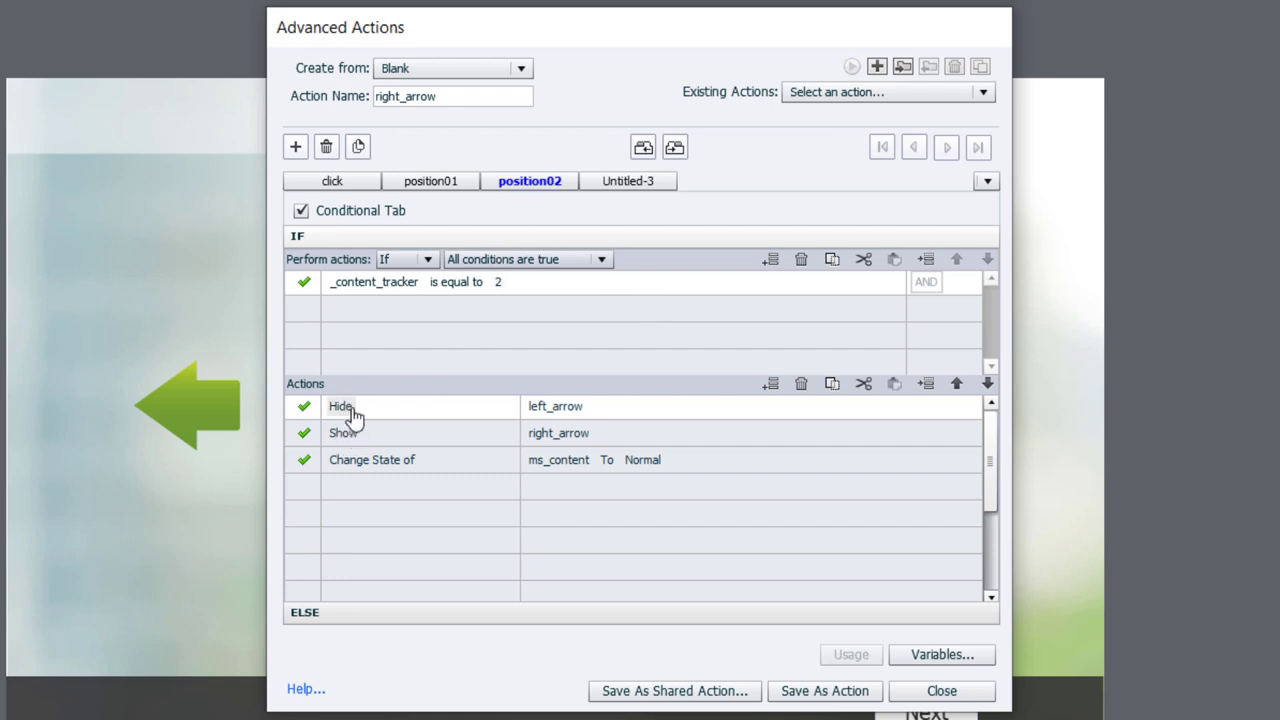
mouse_move(340, 415)
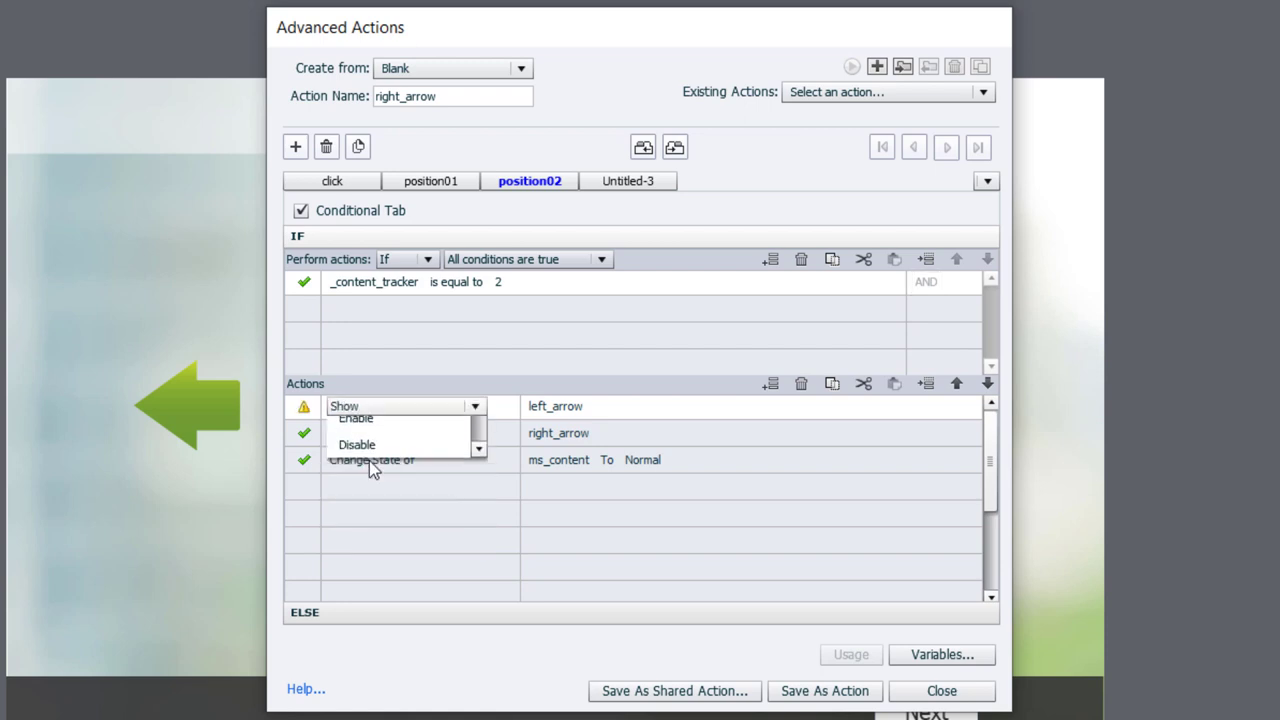
Step: Change left_arrow from Hide to Show and set ms_content to the Number02 state
left_click(343, 432)
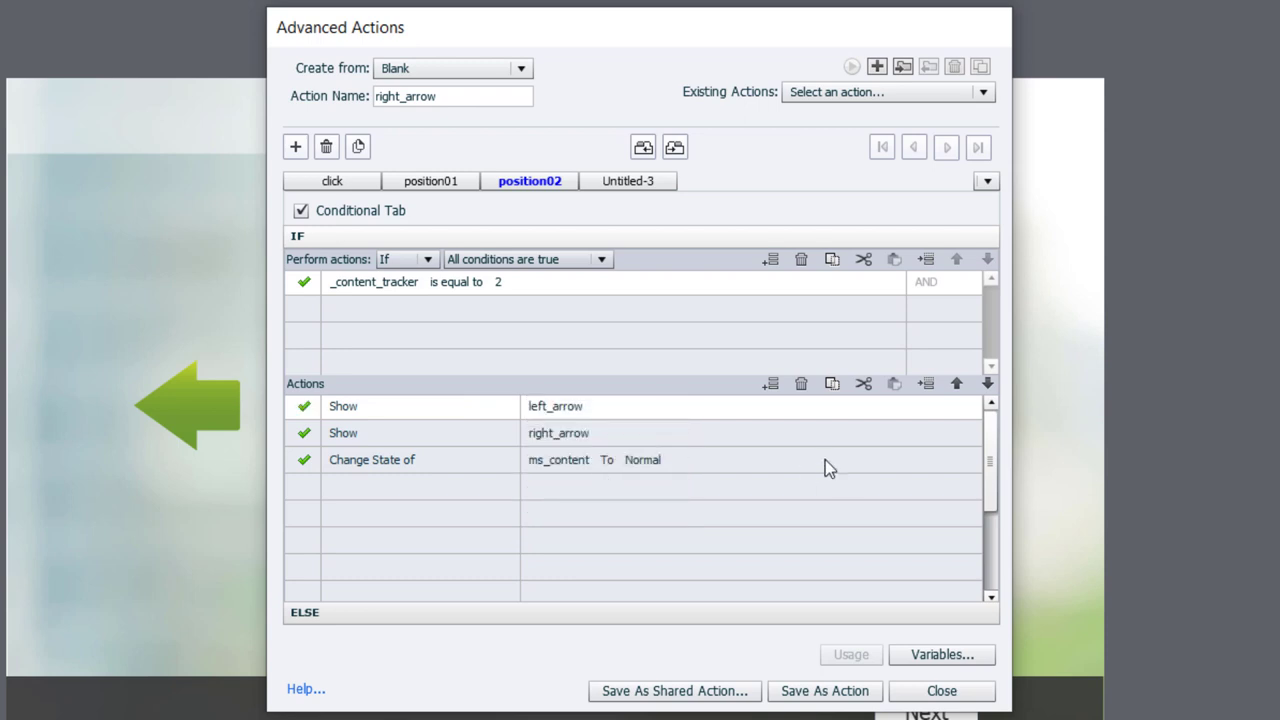
mouse_move(540, 473)
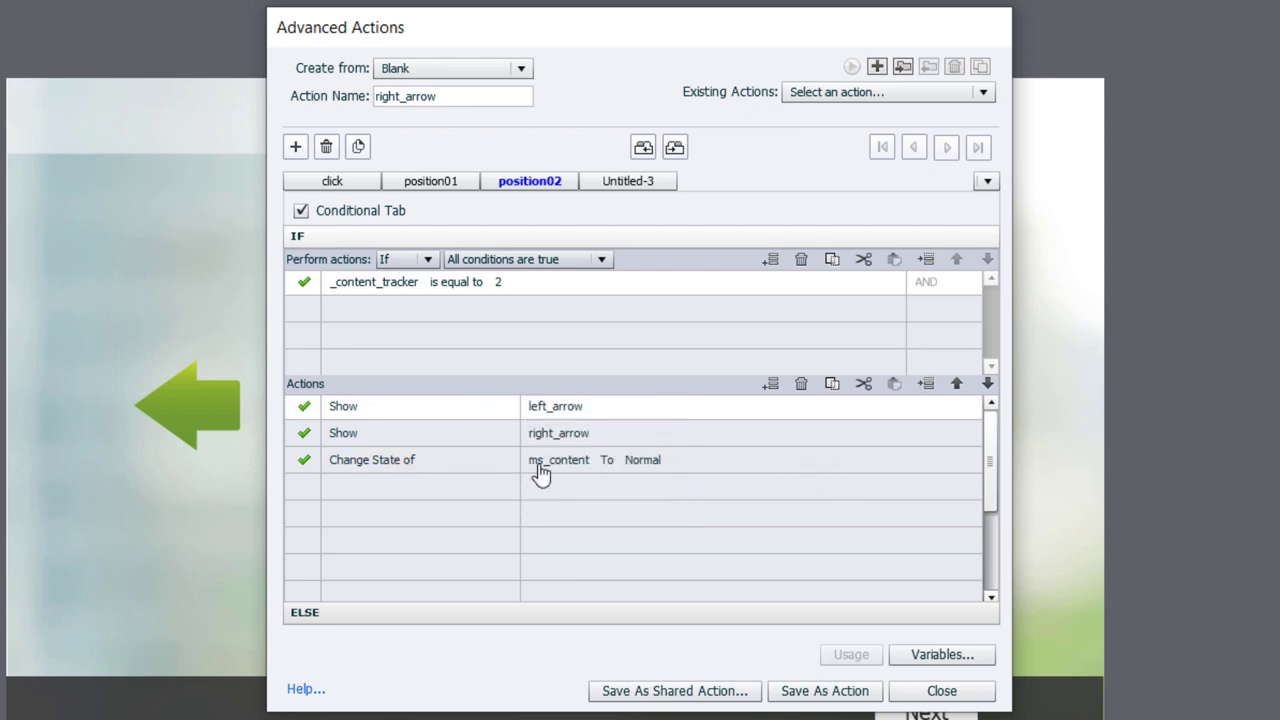
left_click(770, 459)
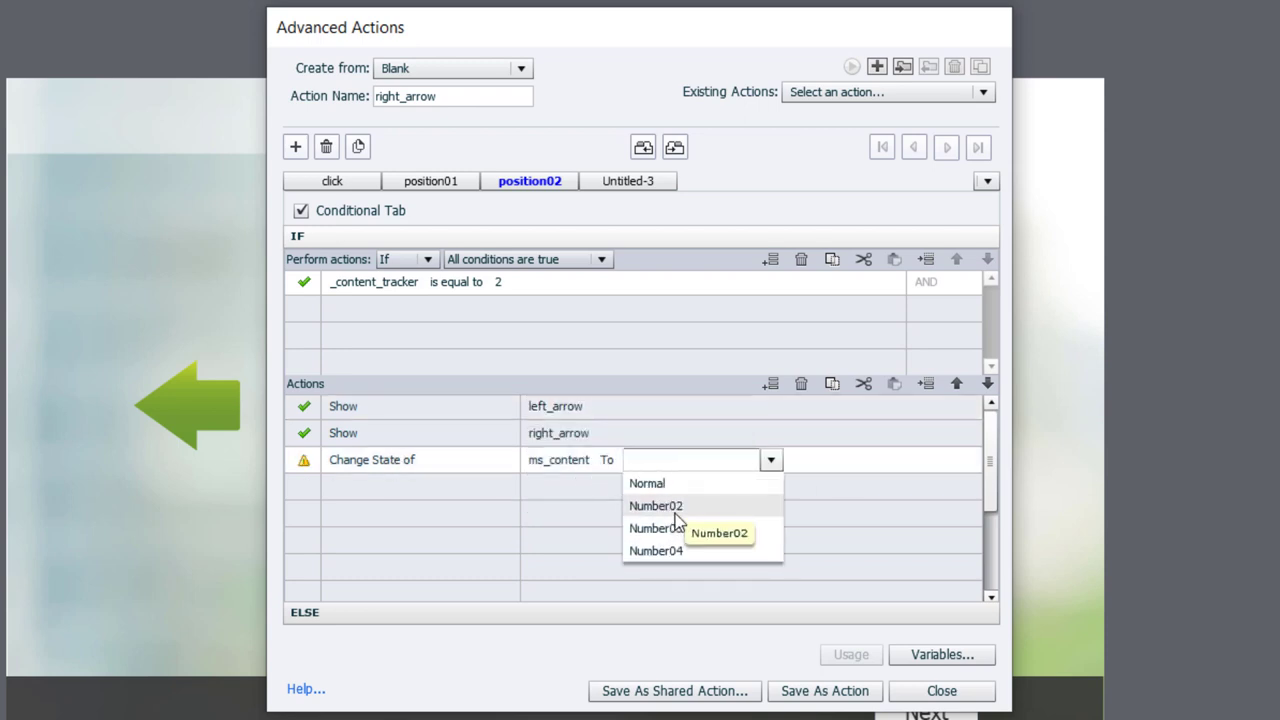
left_click(656, 505)
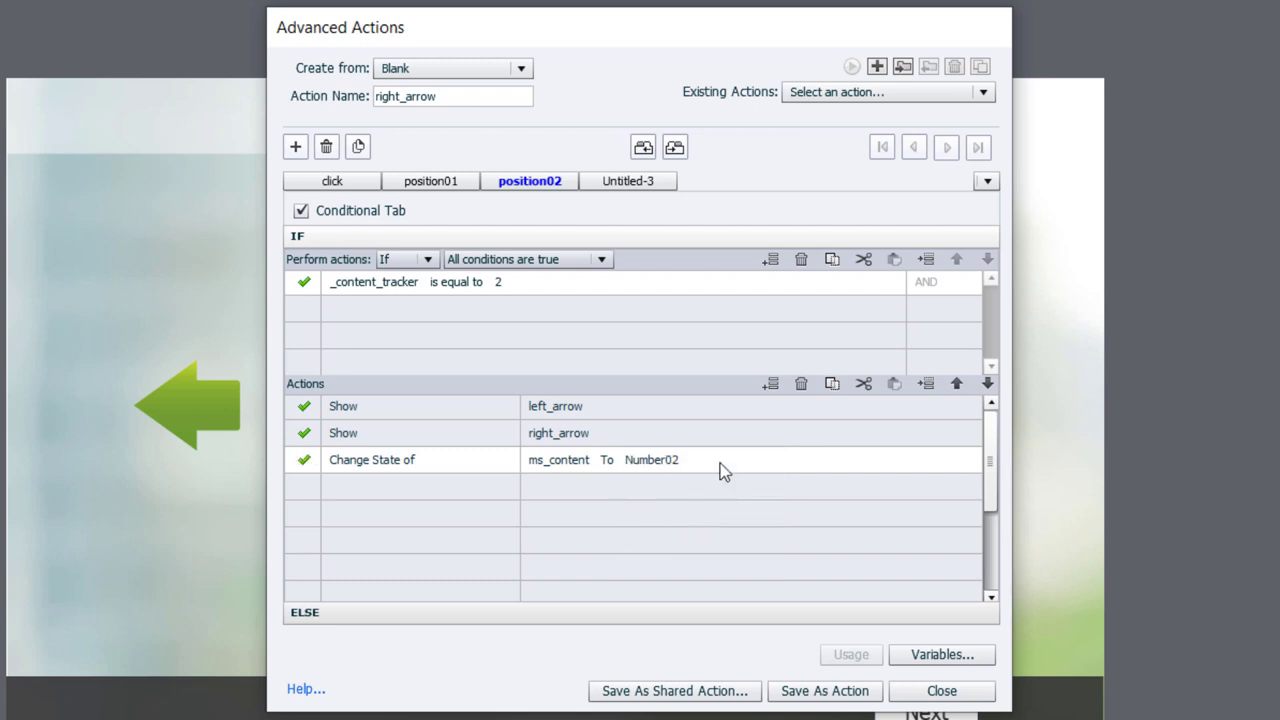
Step: Duplicate the position02 decision as position03 and compare _content_tracker against the literal 3
left_click(358, 147)
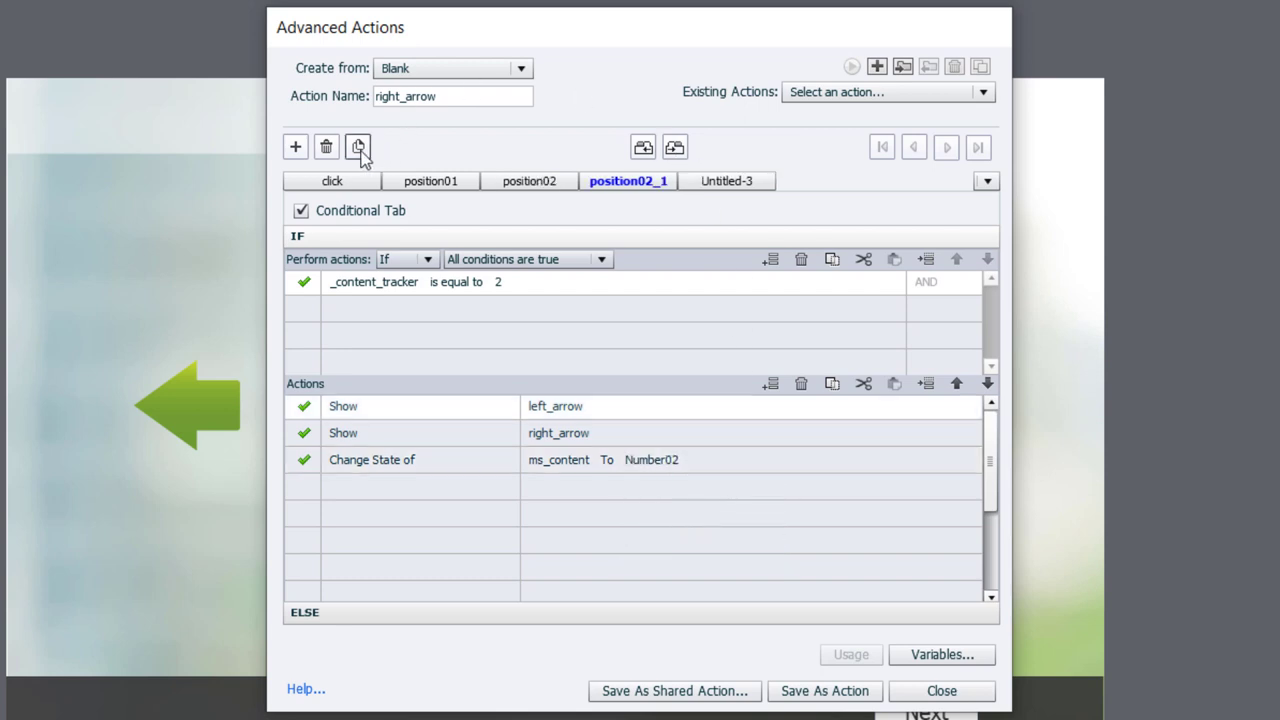
double_click(627, 181)
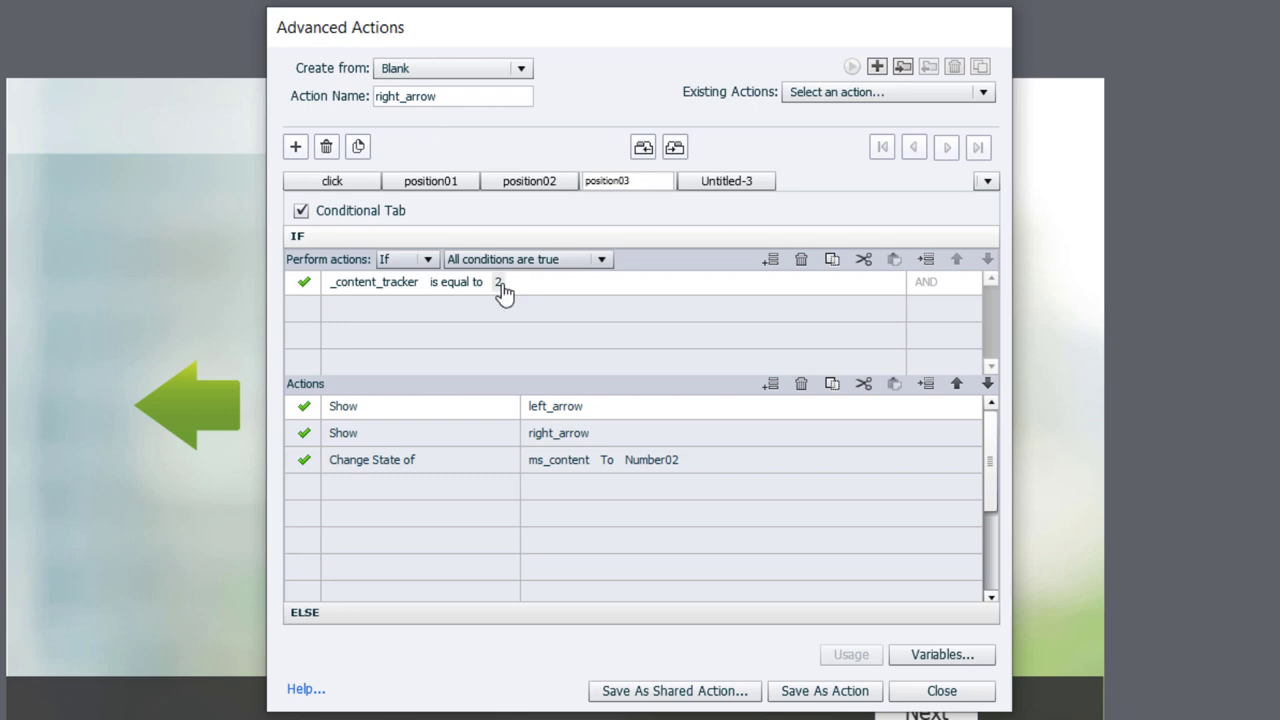
left_click(525, 281)
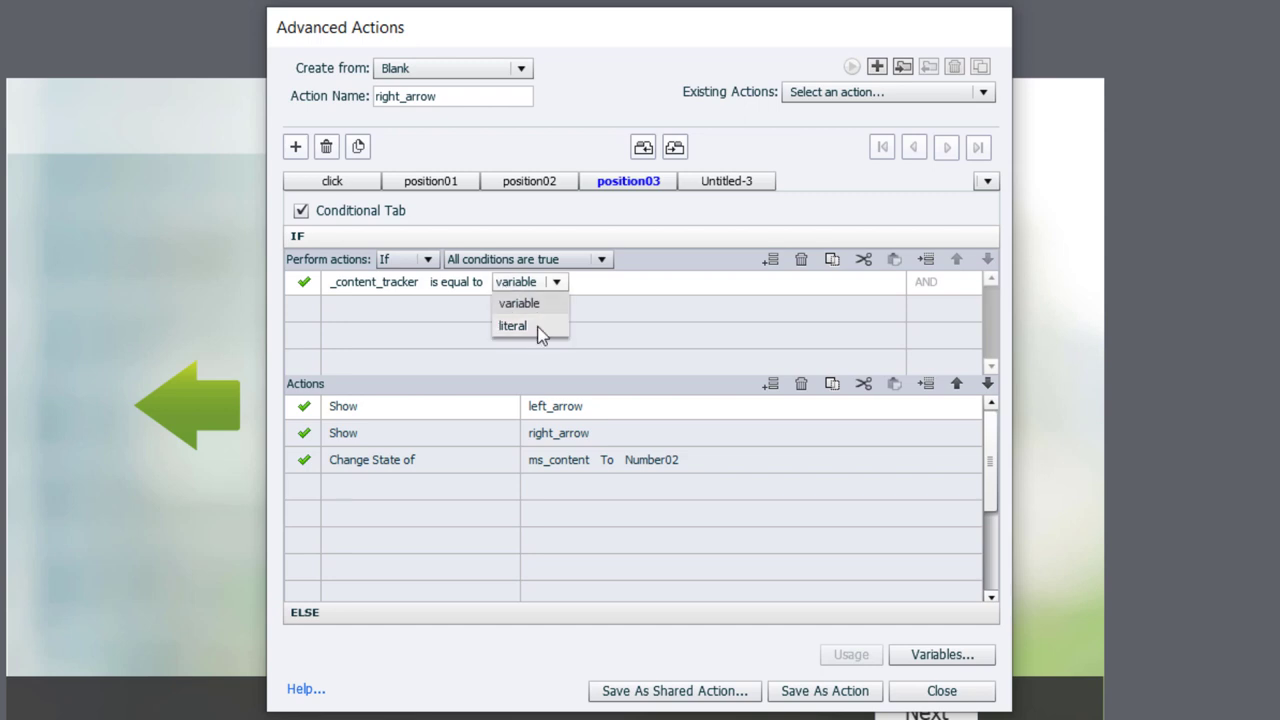
left_click(512, 325)
type("3")
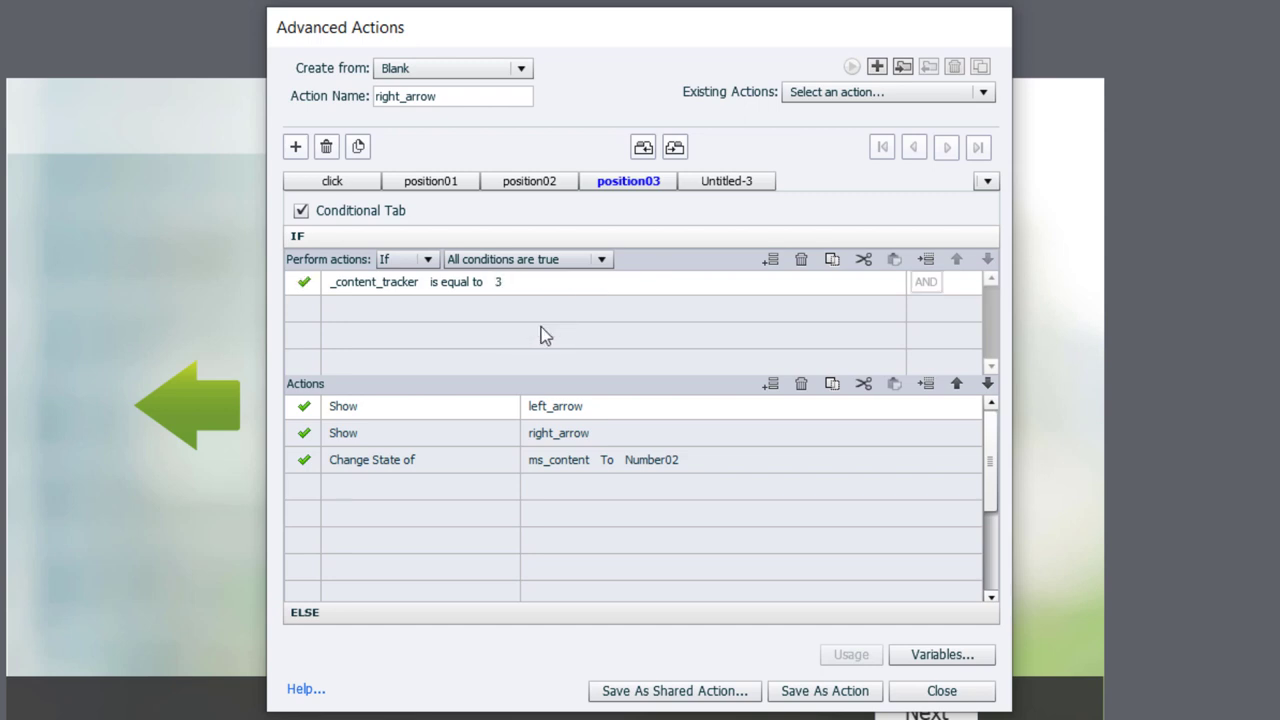
mouse_move(535, 418)
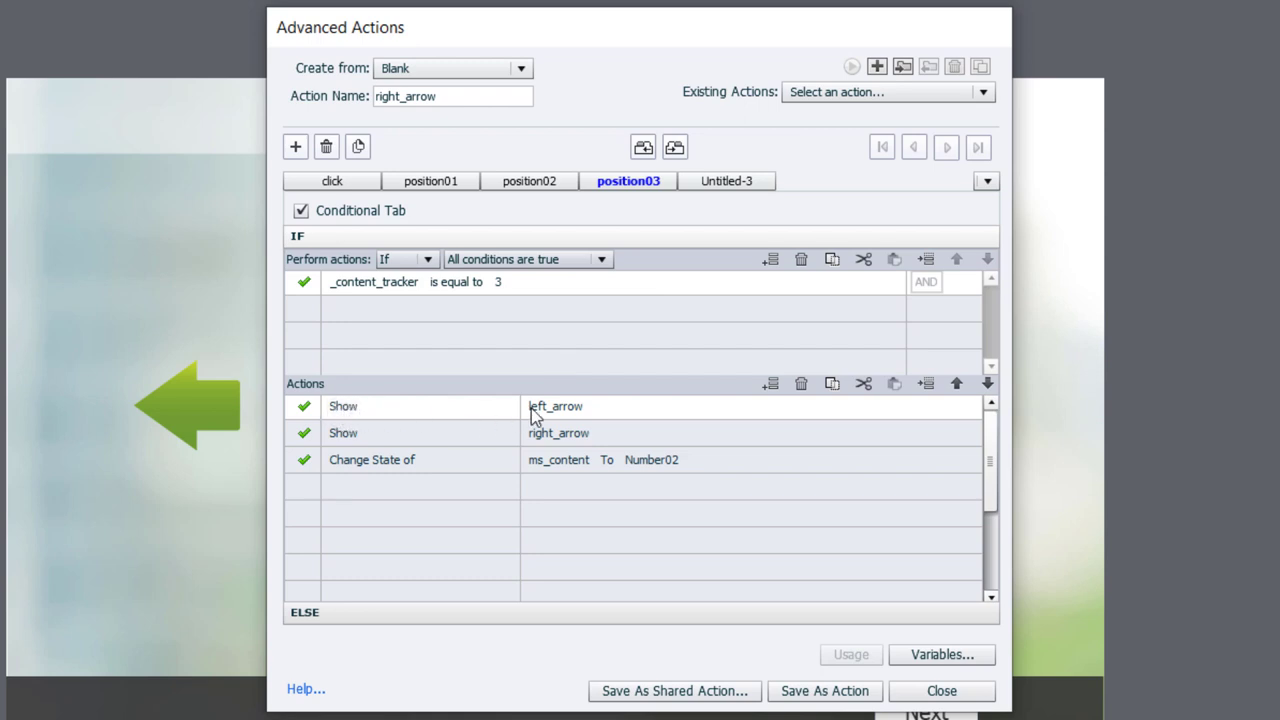
mouse_move(683, 478)
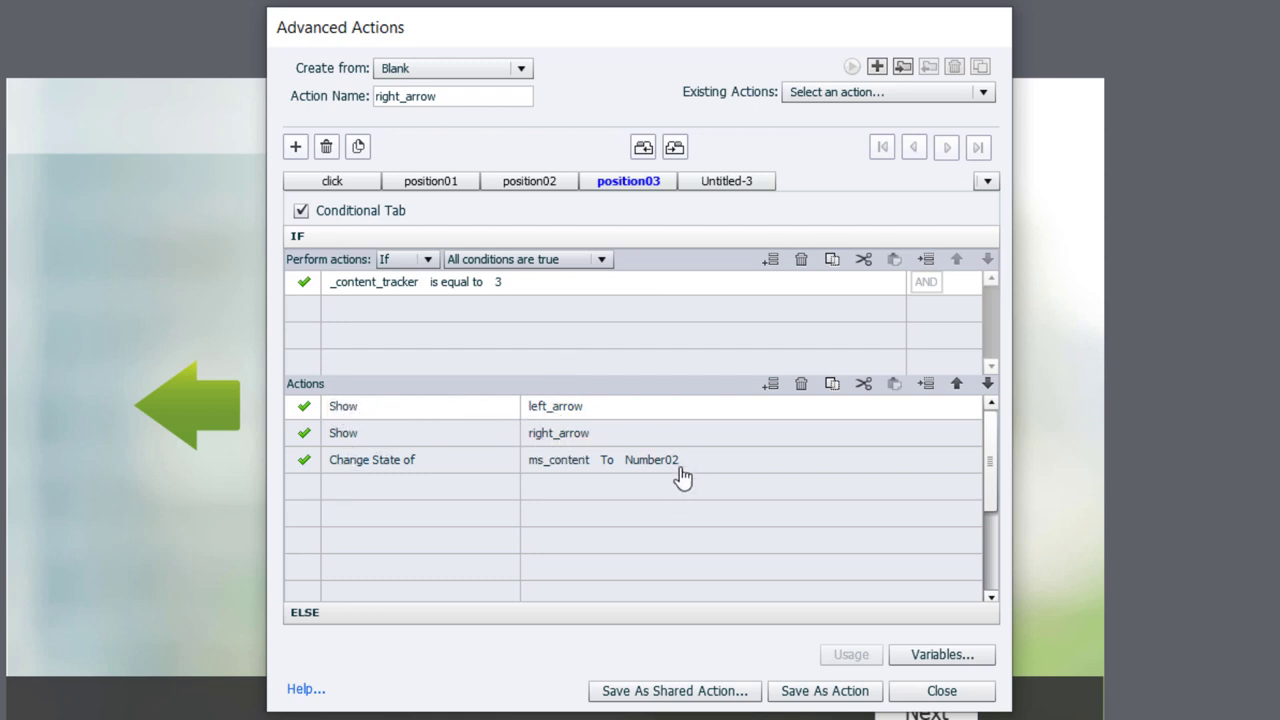
Step: Have position03 change ms_content to its Number03 state
left_click(770, 459)
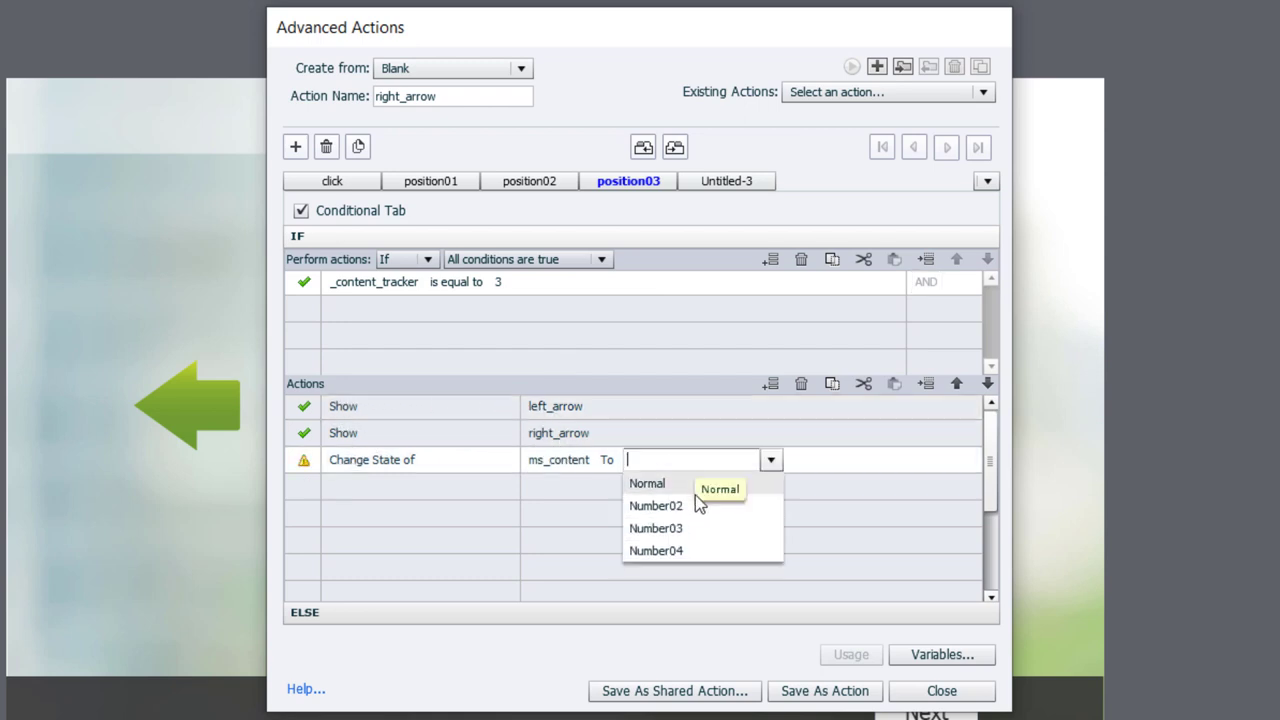
left_click(656, 528)
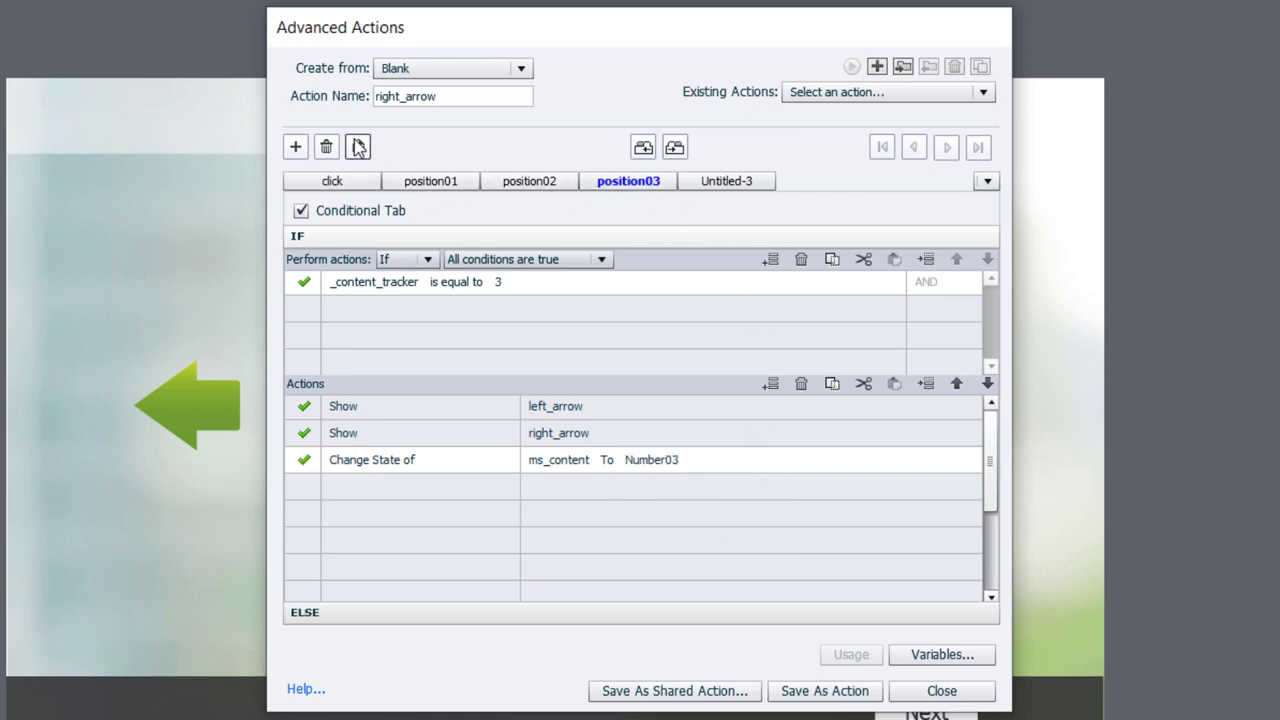
Step: Duplicate position03 as position04 and compare _content_tracker against the literal 4
left_click(358, 147)
type("position04")
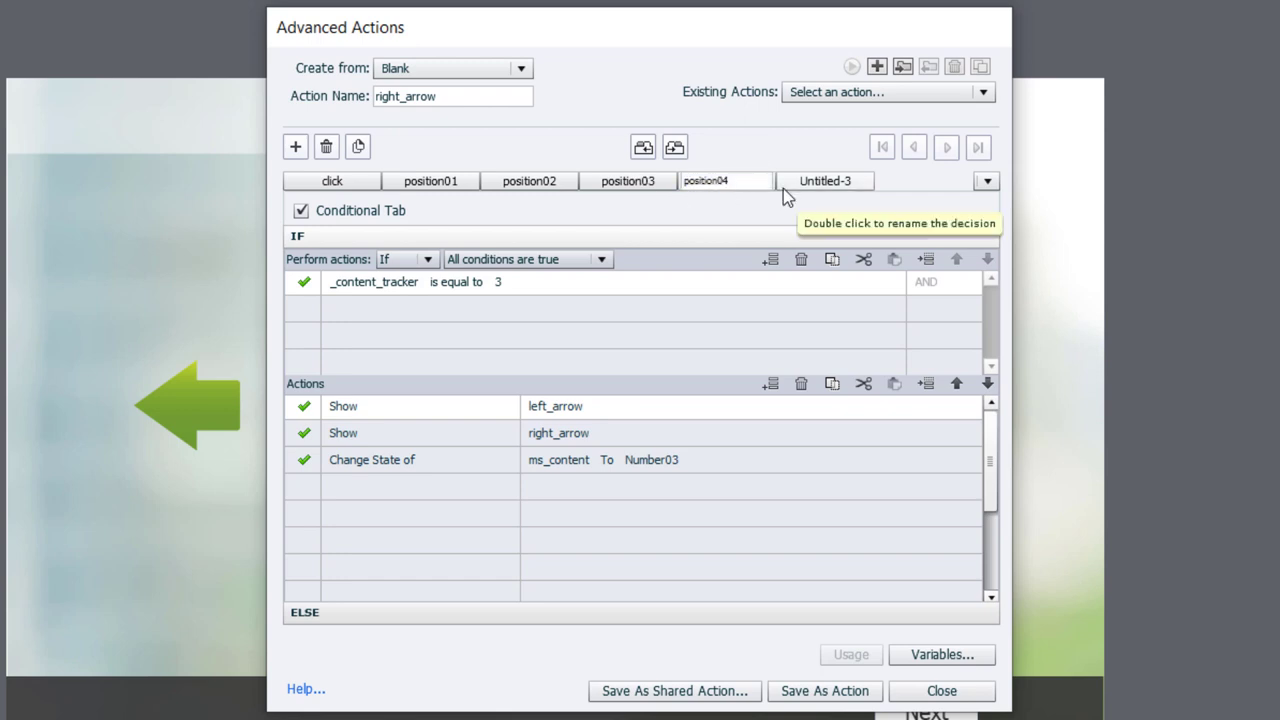
left_click(530, 281)
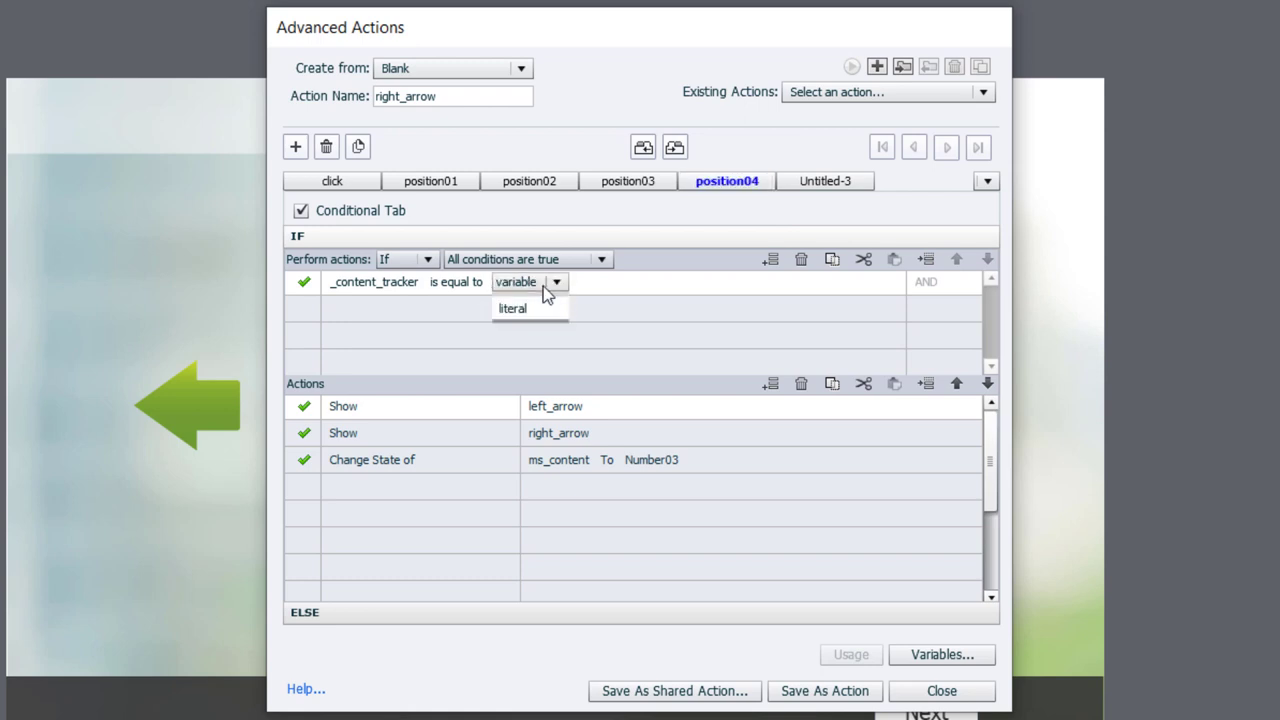
left_click(512, 308)
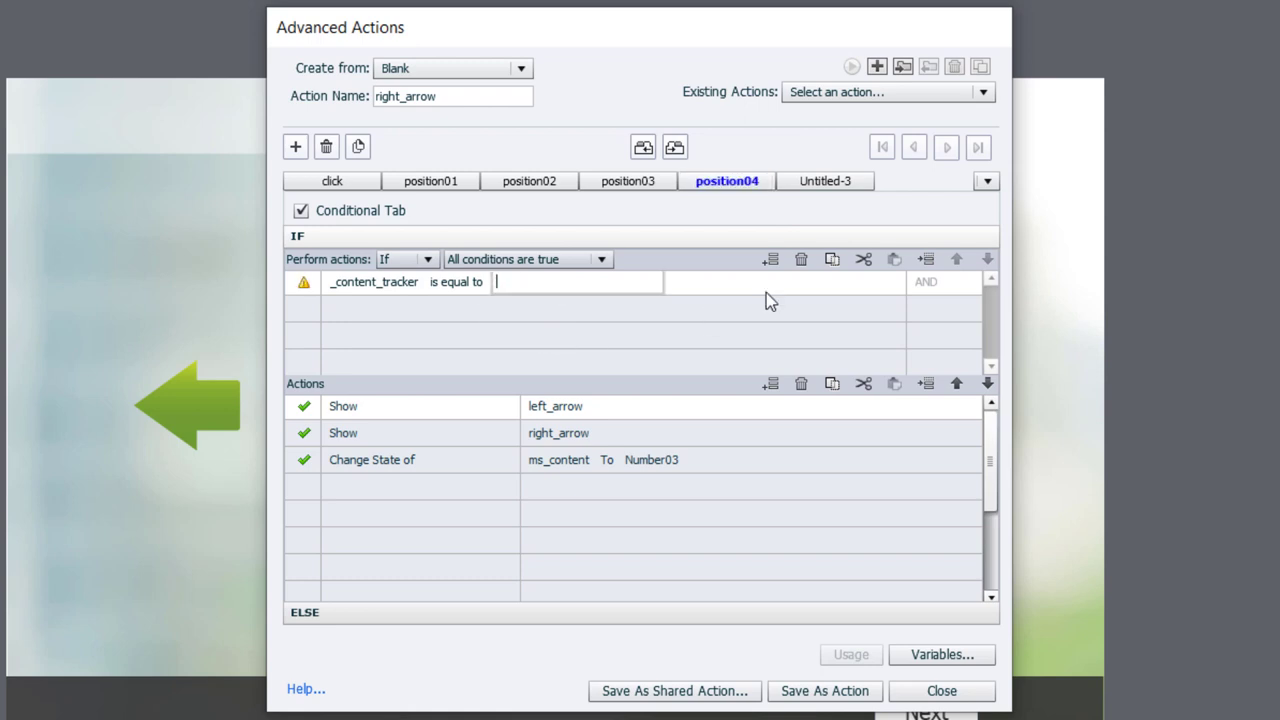
type("4")
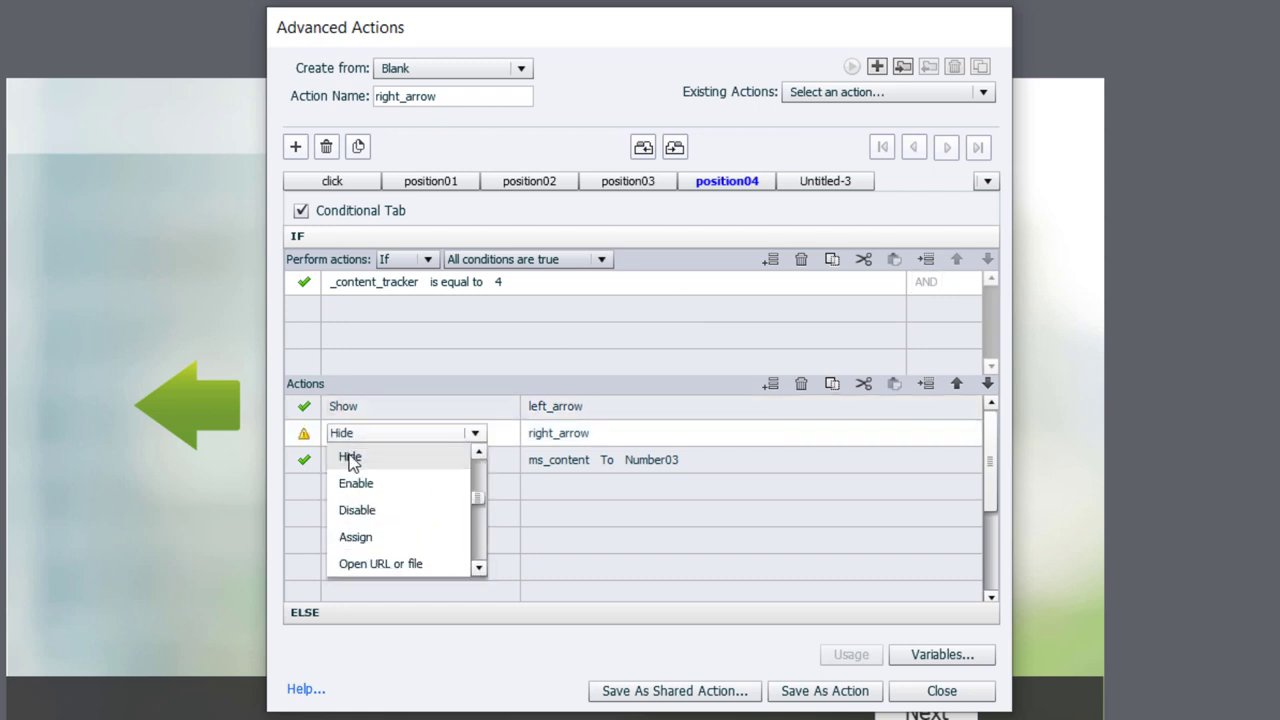
Step: Make position04 hide right_arrow and switch ms_content to Number04
left_click(371, 459)
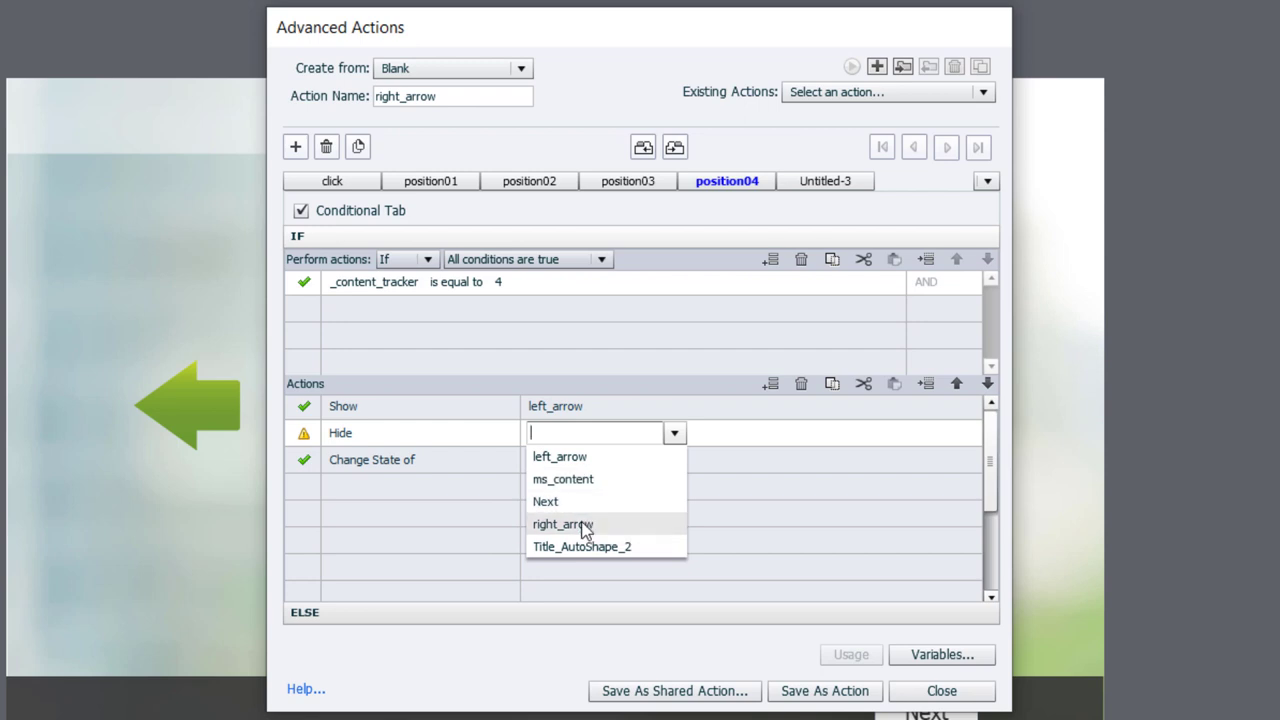
left_click(562, 524)
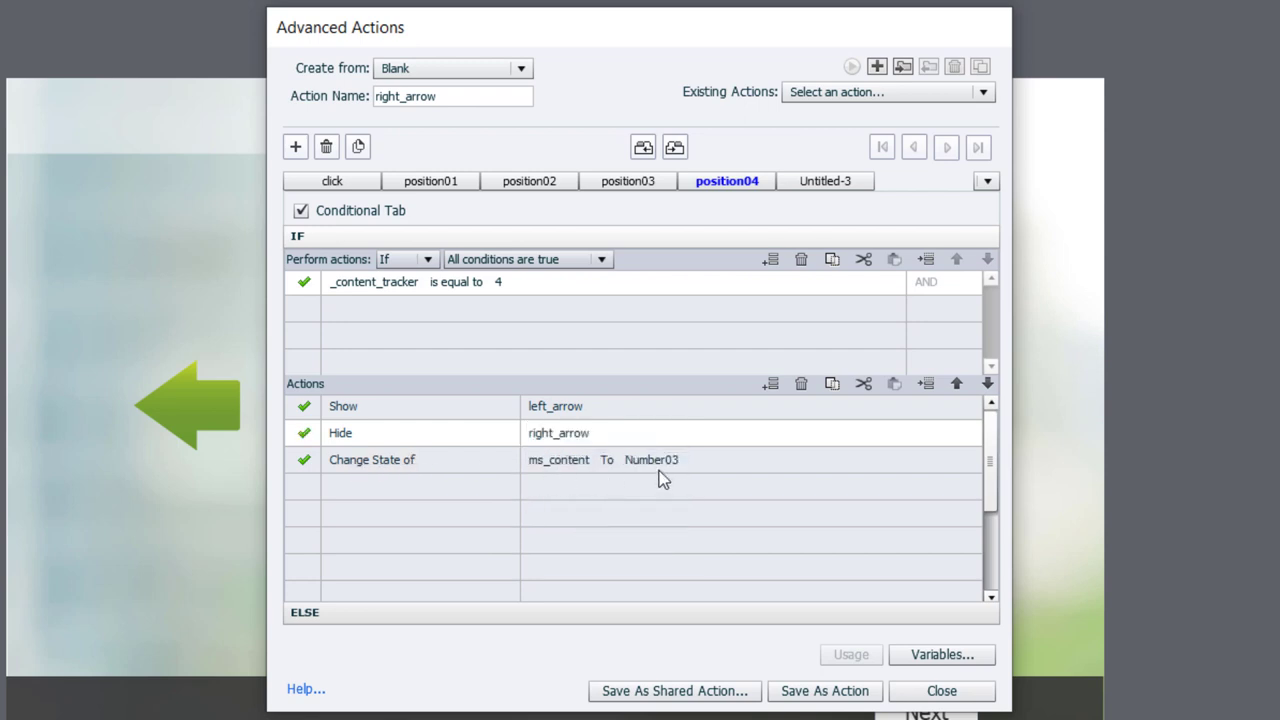
left_click(770, 459)
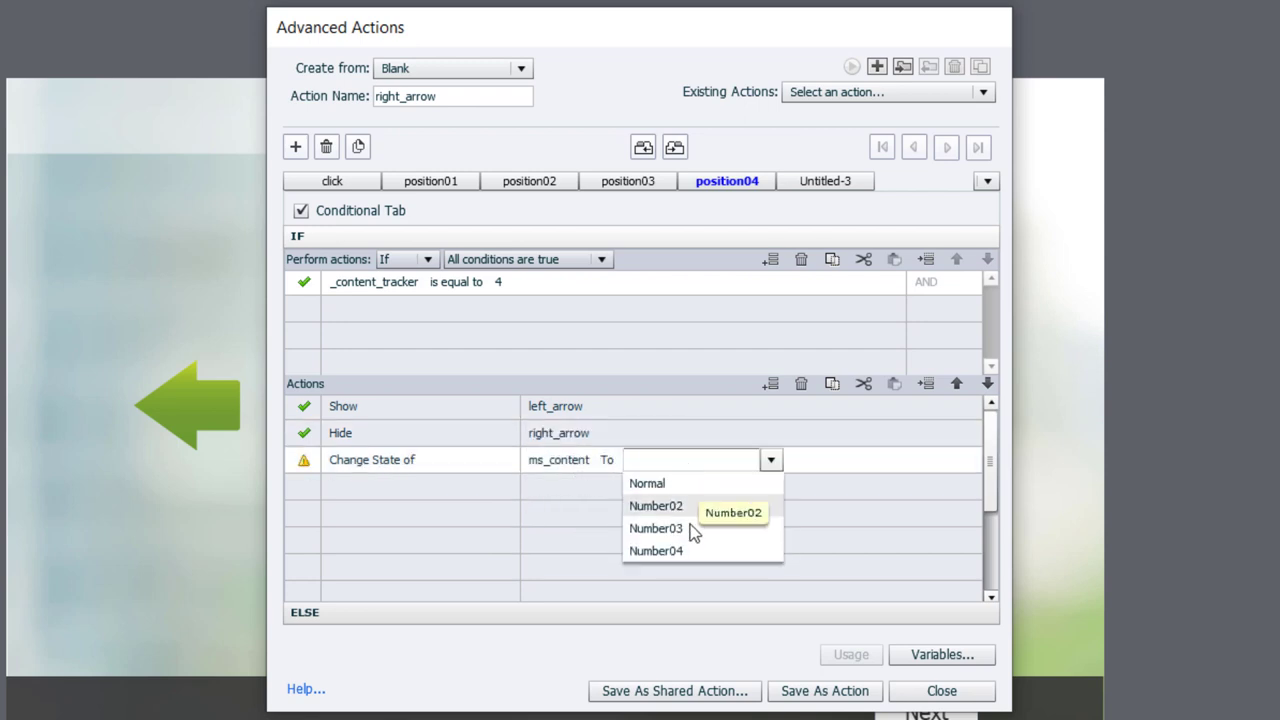
left_click(656, 551)
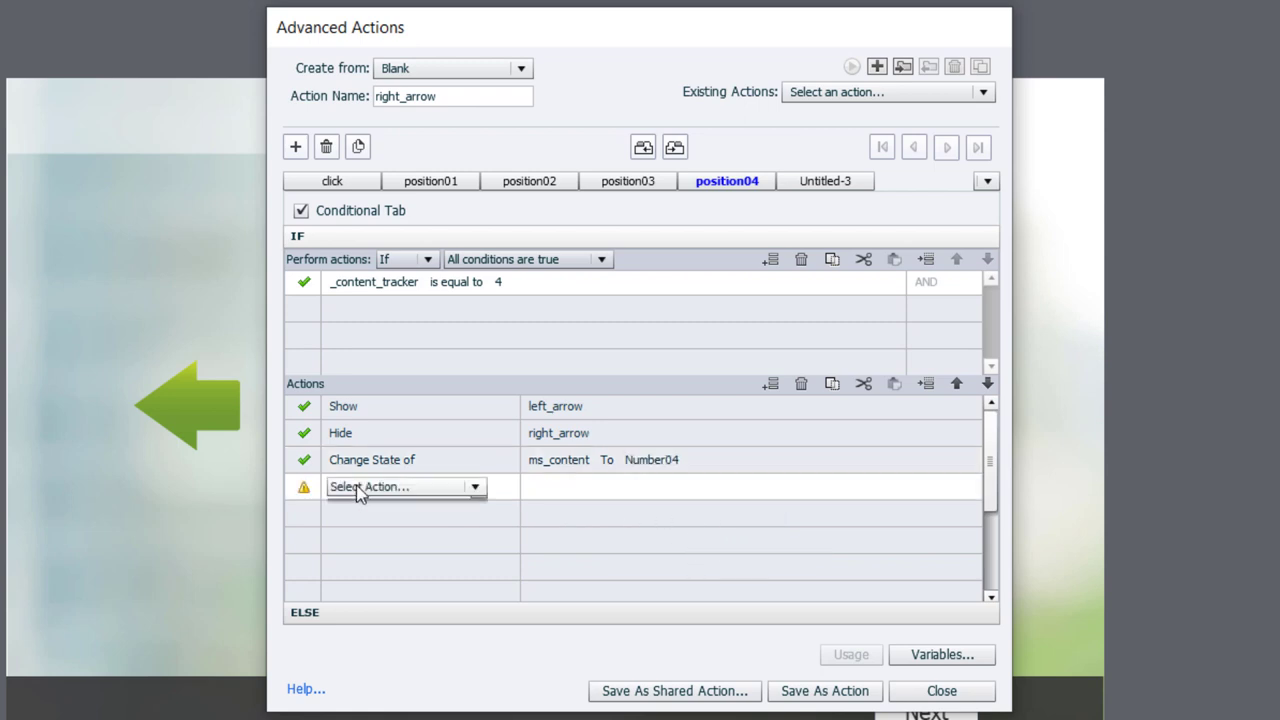
Step: Add a Show Next action to the position04 decision
left_click(400, 486)
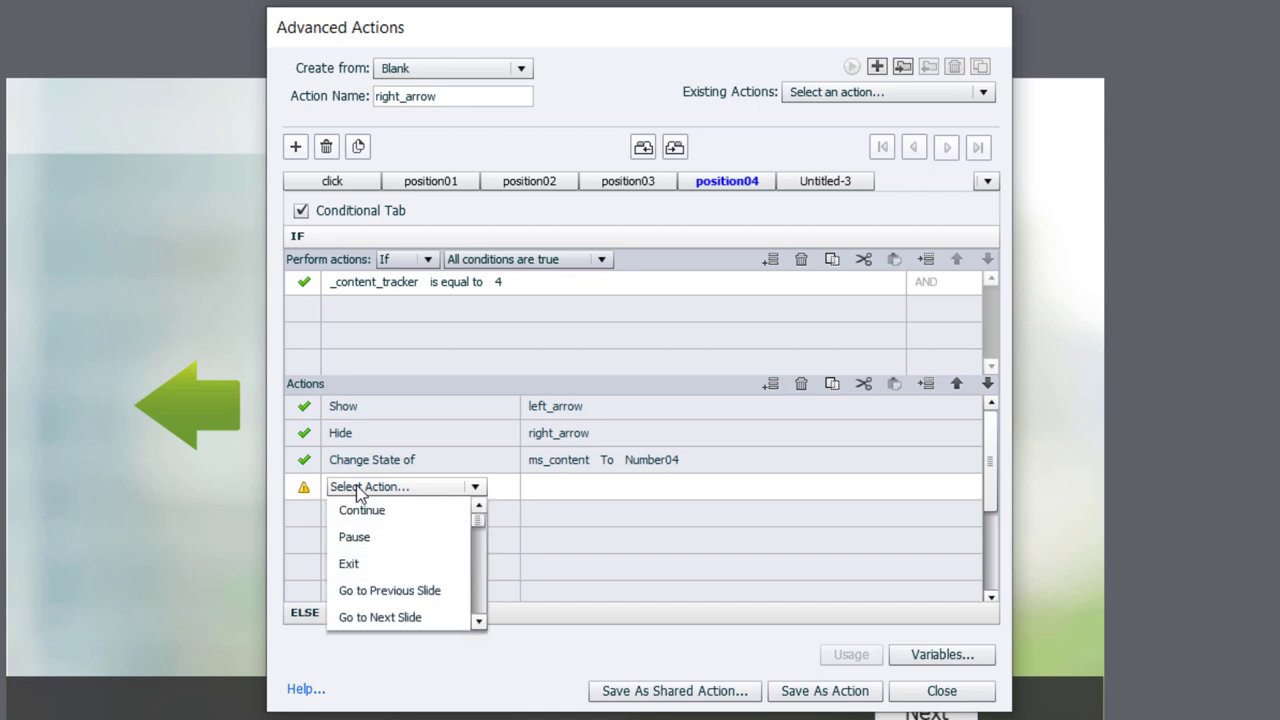
left_click(352, 537)
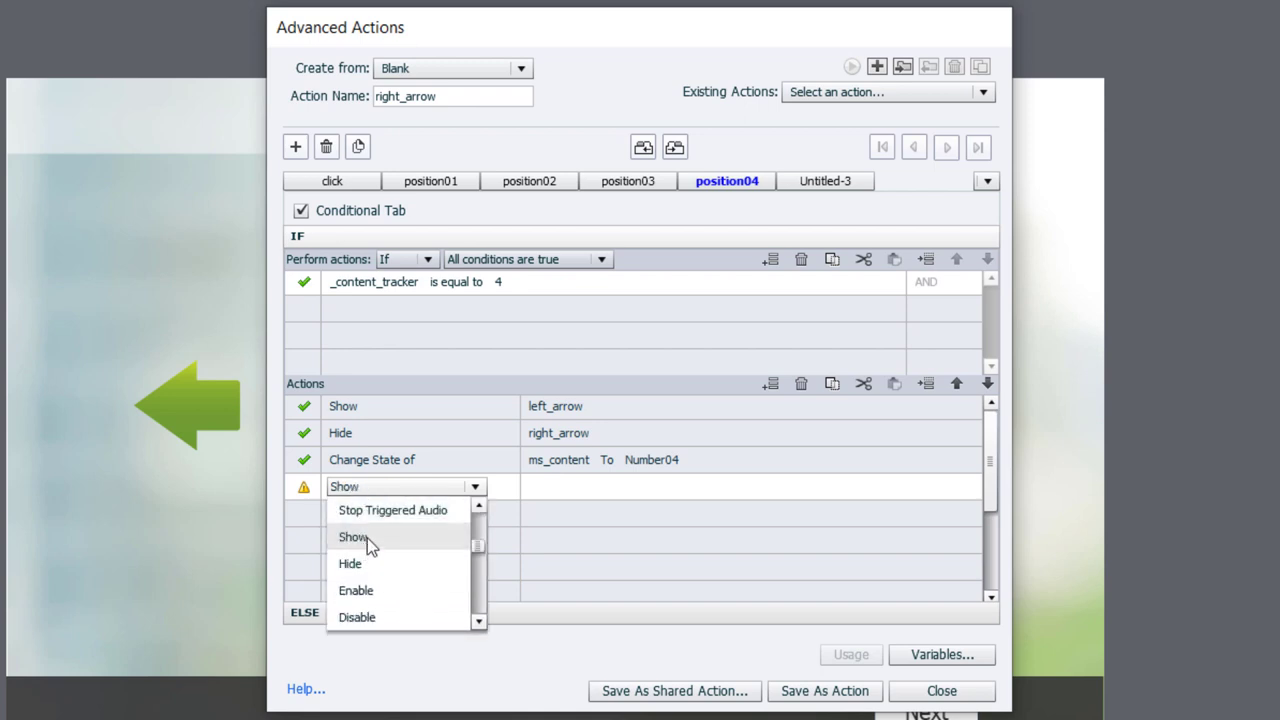
left_click(353, 536)
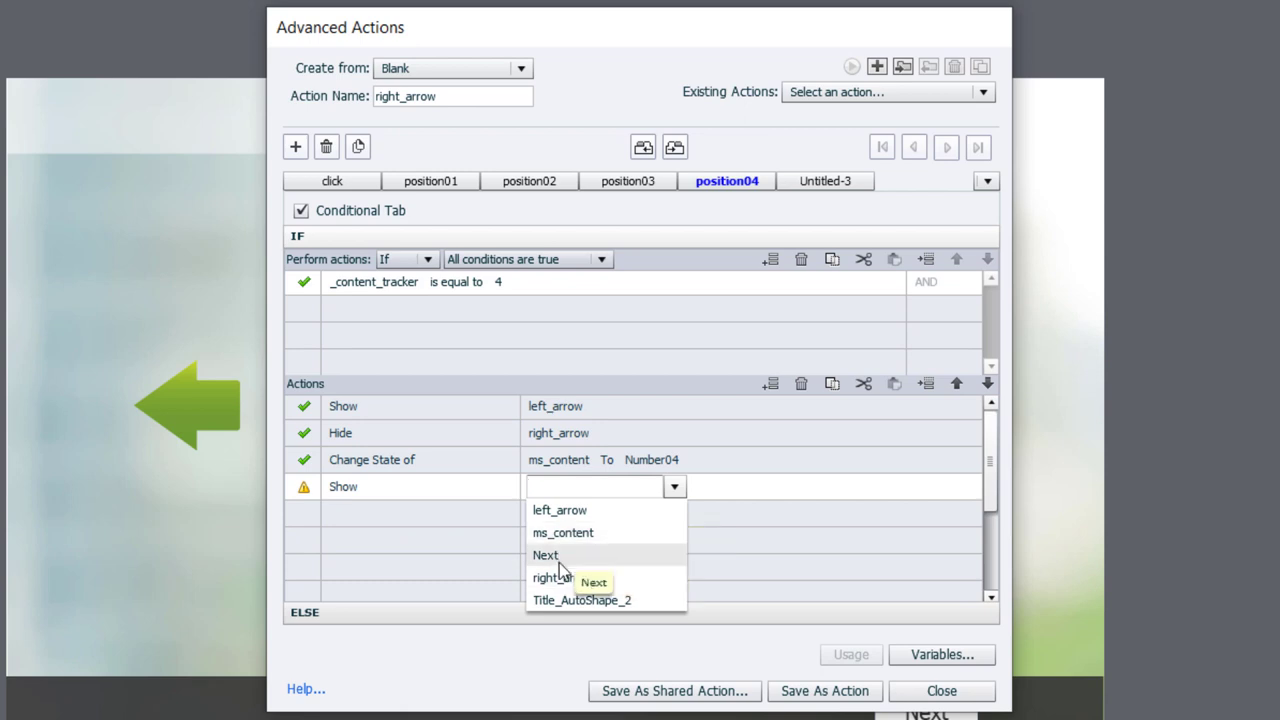
left_click(545, 555)
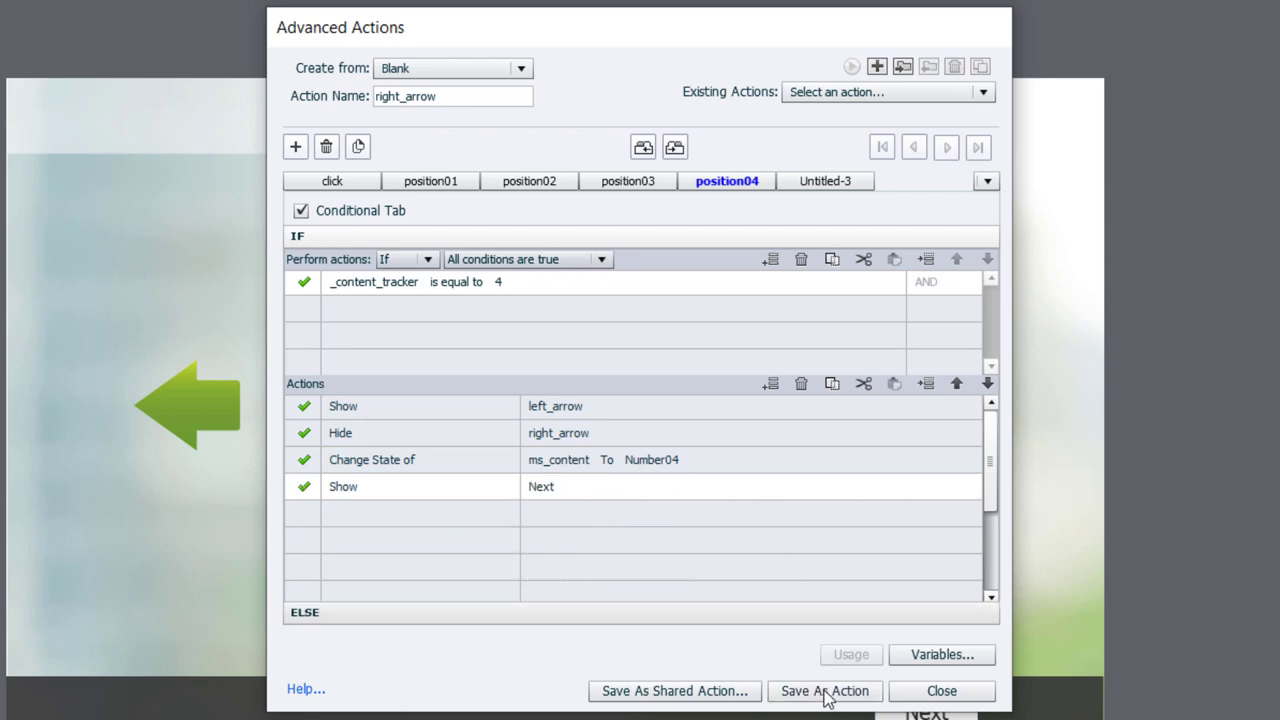
Step: Save the right_arrow action and acknowledge the 'Script saved successfully' message
left_click(824, 690)
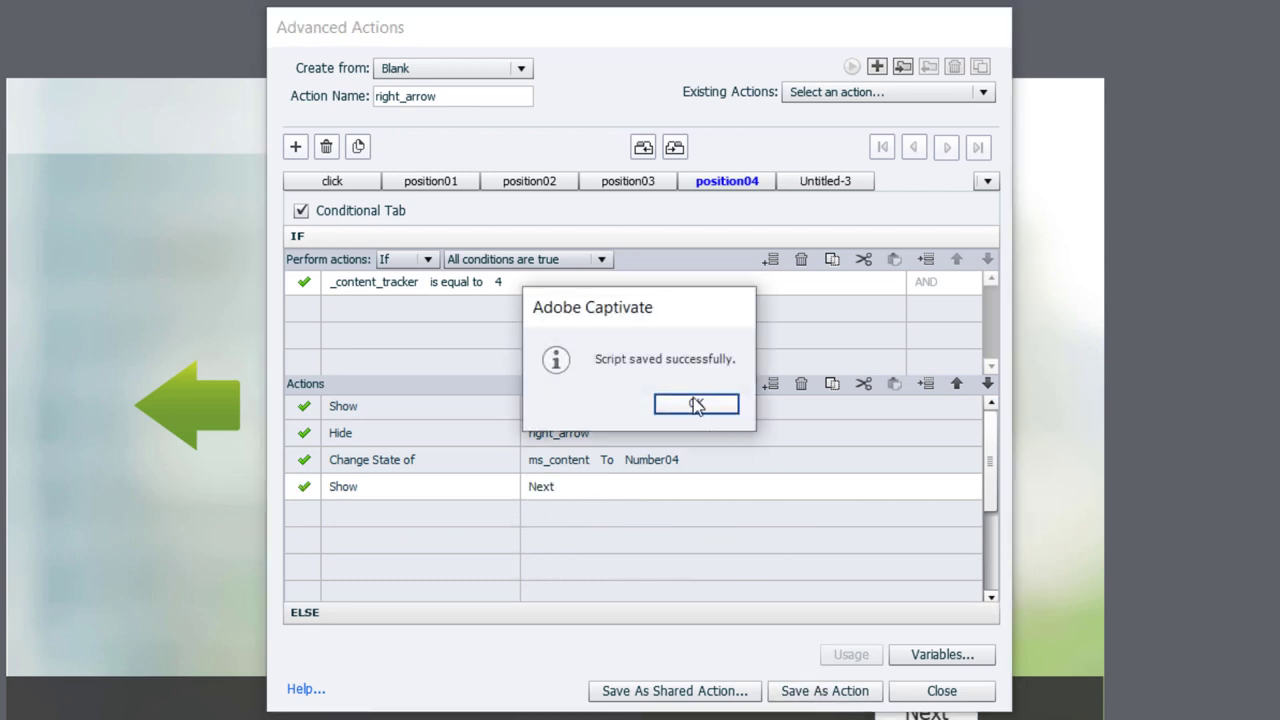
left_click(696, 403)
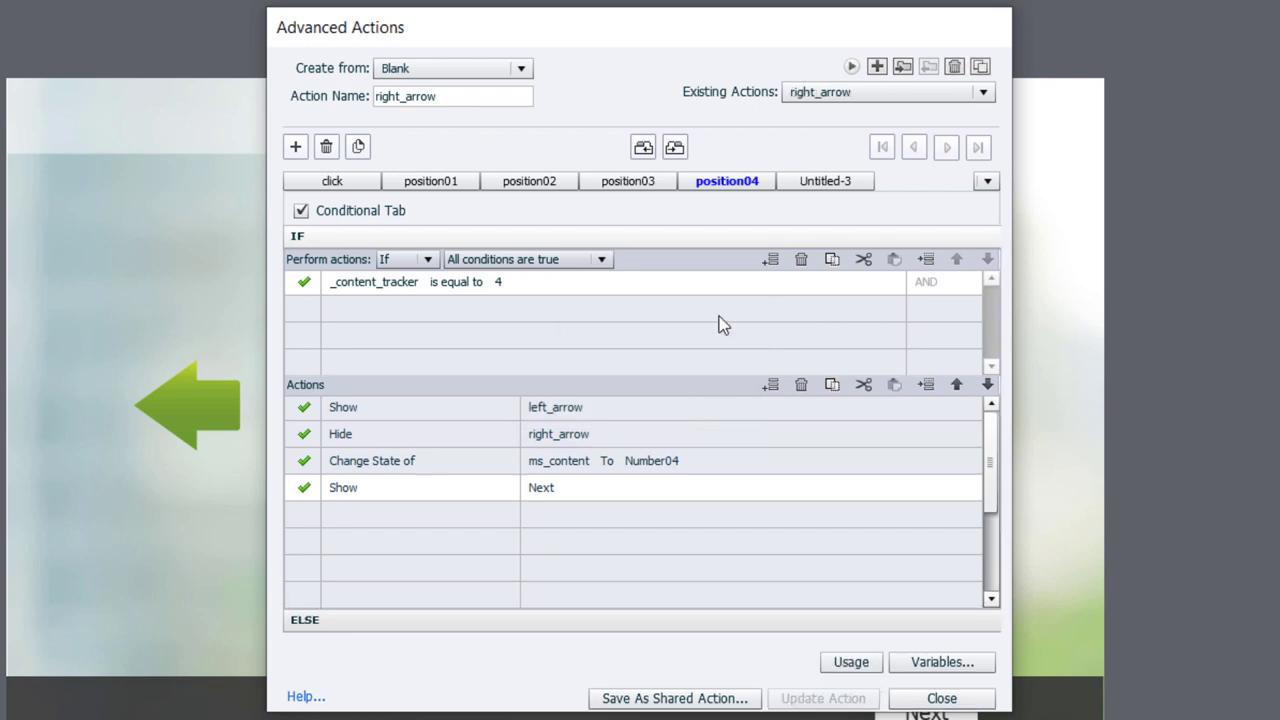
mouse_move(629, 201)
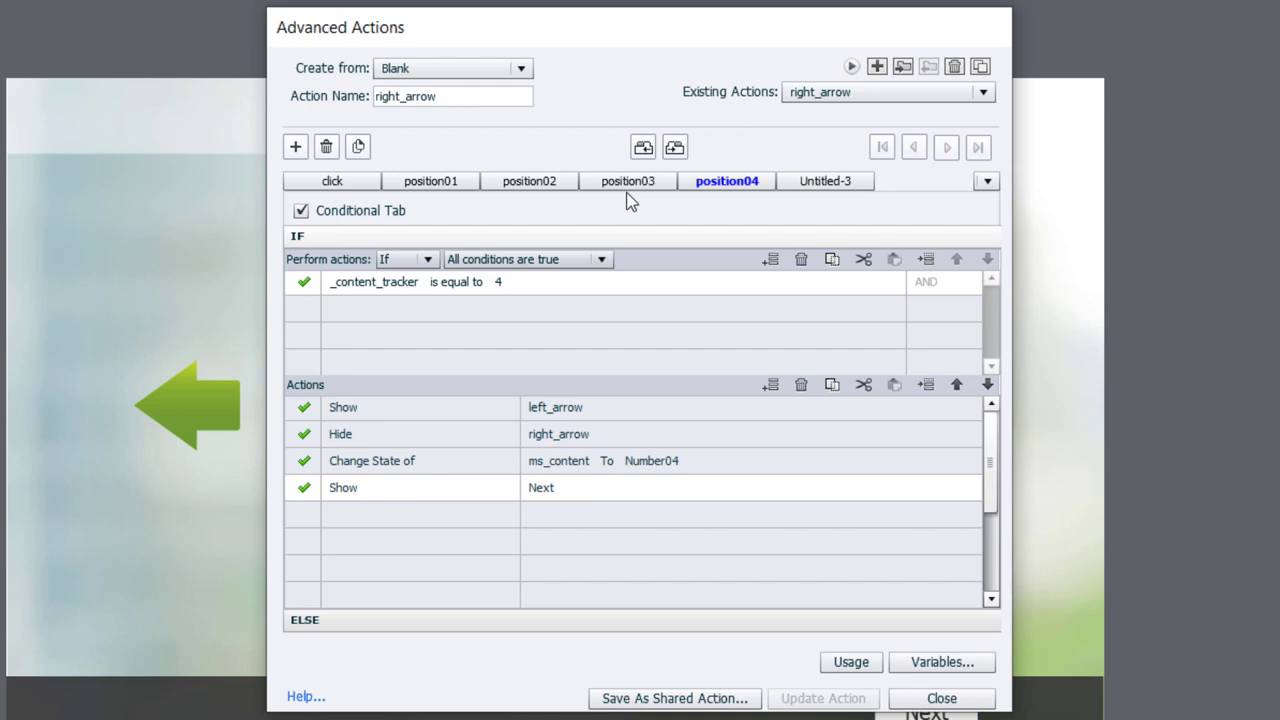
mouse_move(332, 181)
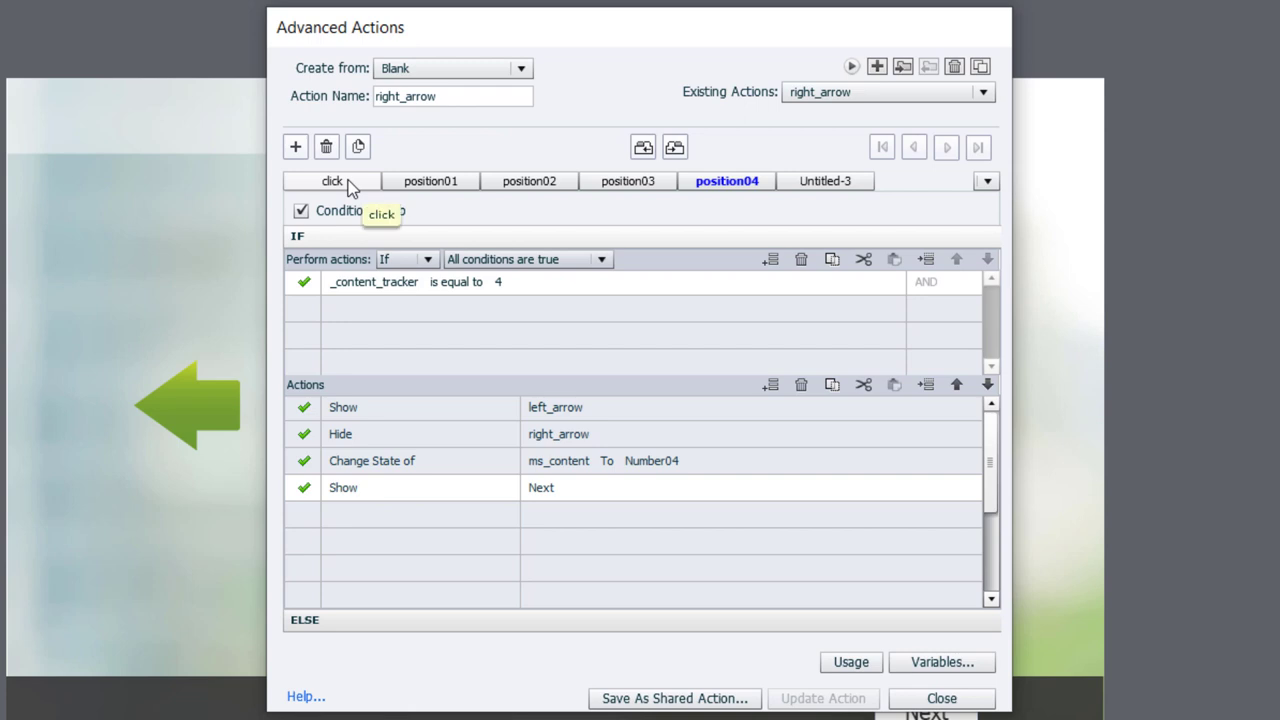
mouse_move(978, 67)
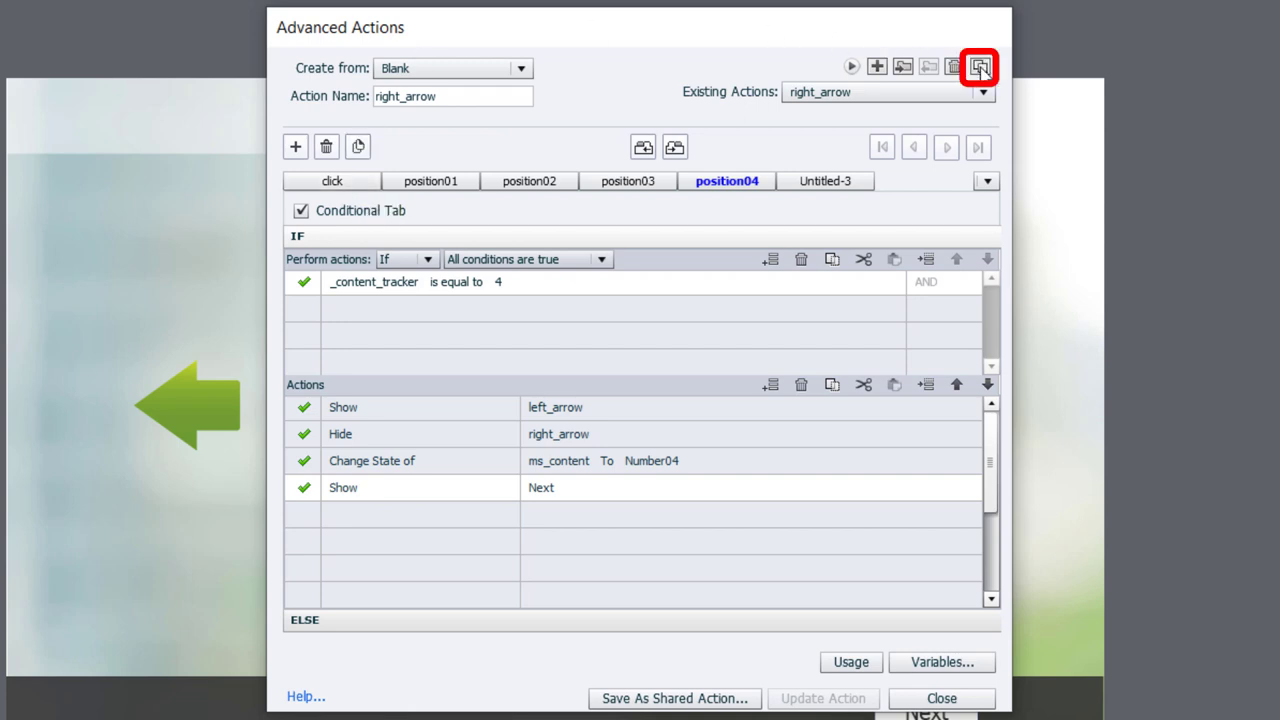
mouse_move(978, 67)
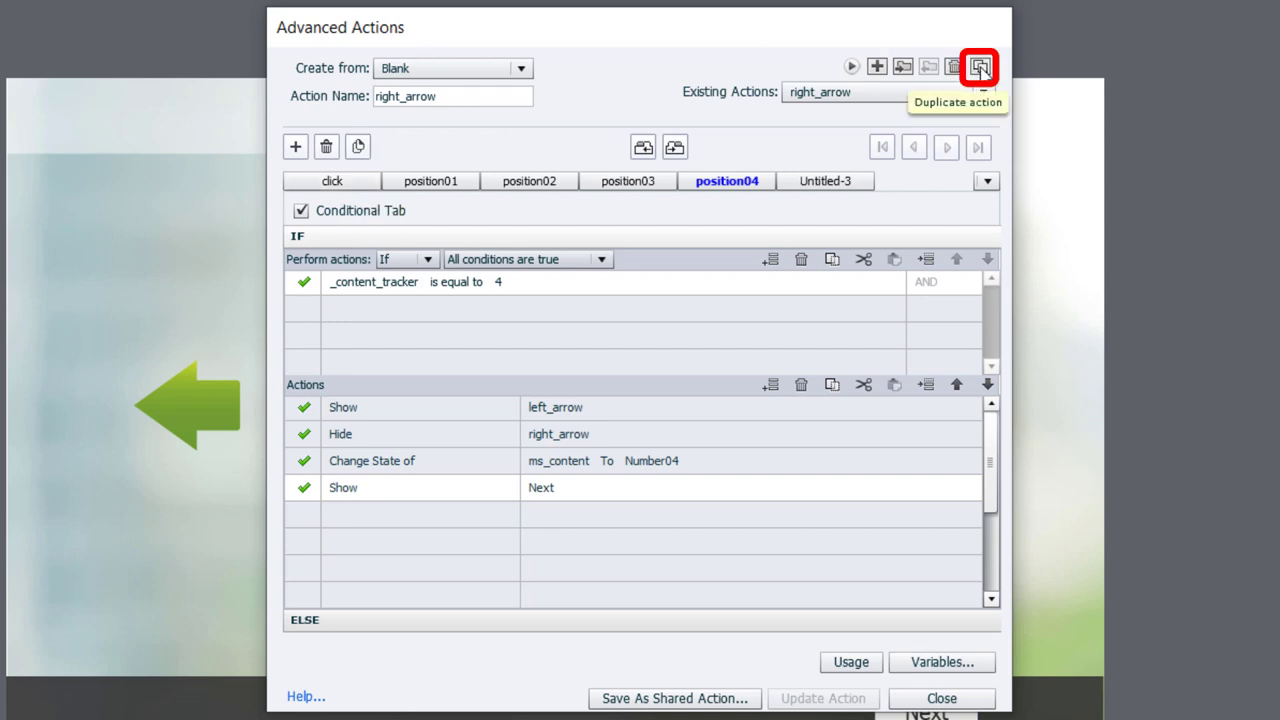
Step: Duplicate right_arrow as left_arrow, decrementing _content_tracker by 1 instead of incrementing
left_click(978, 66)
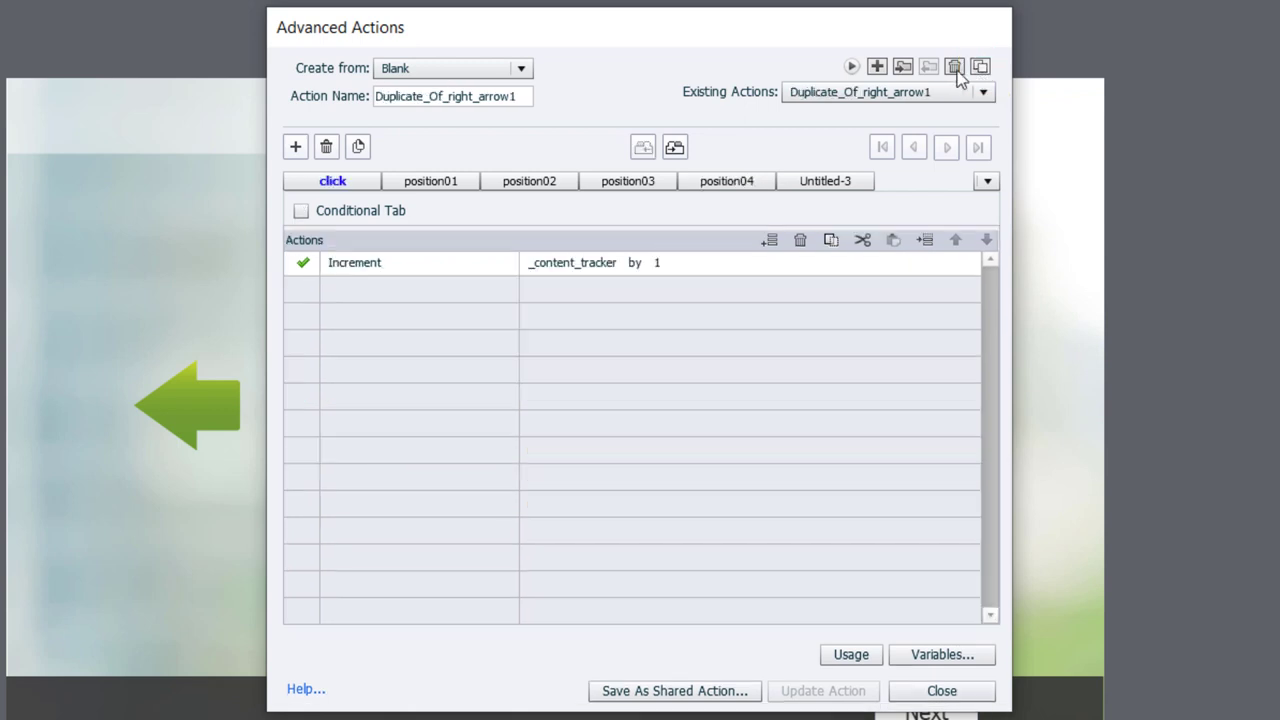
triple_click(452, 96)
type("left_arrow")
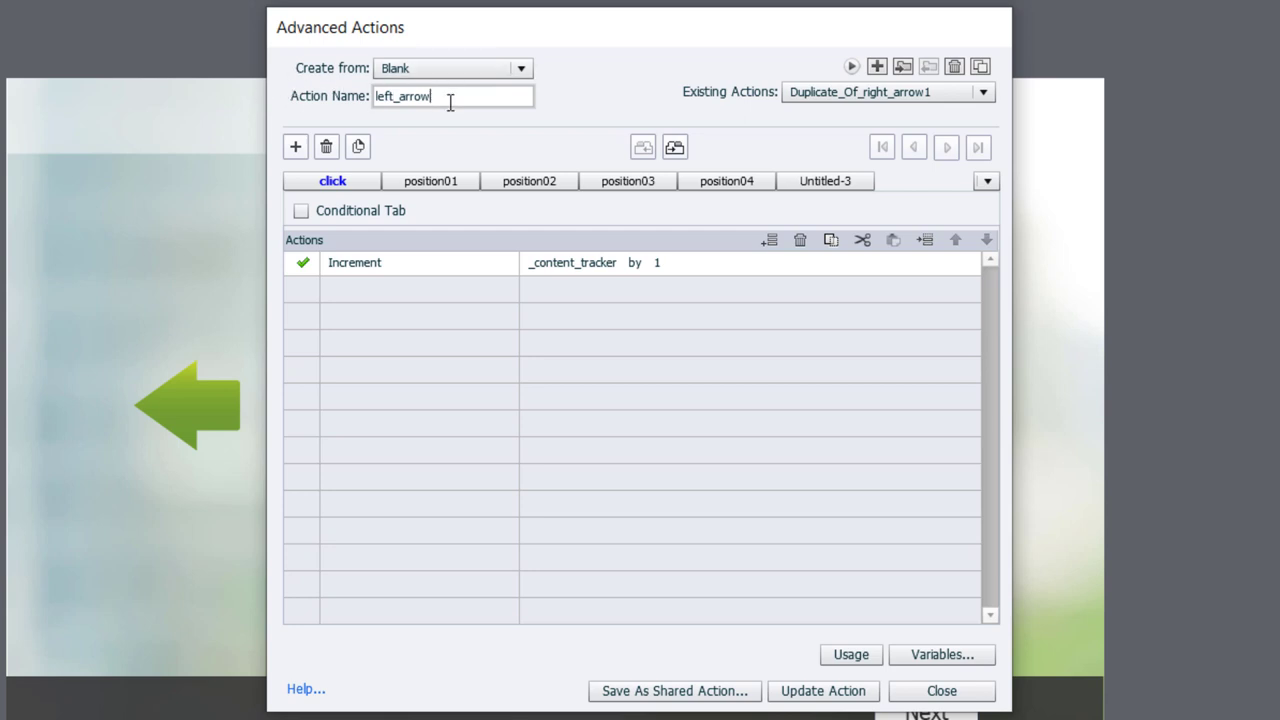
mouse_move(363, 293)
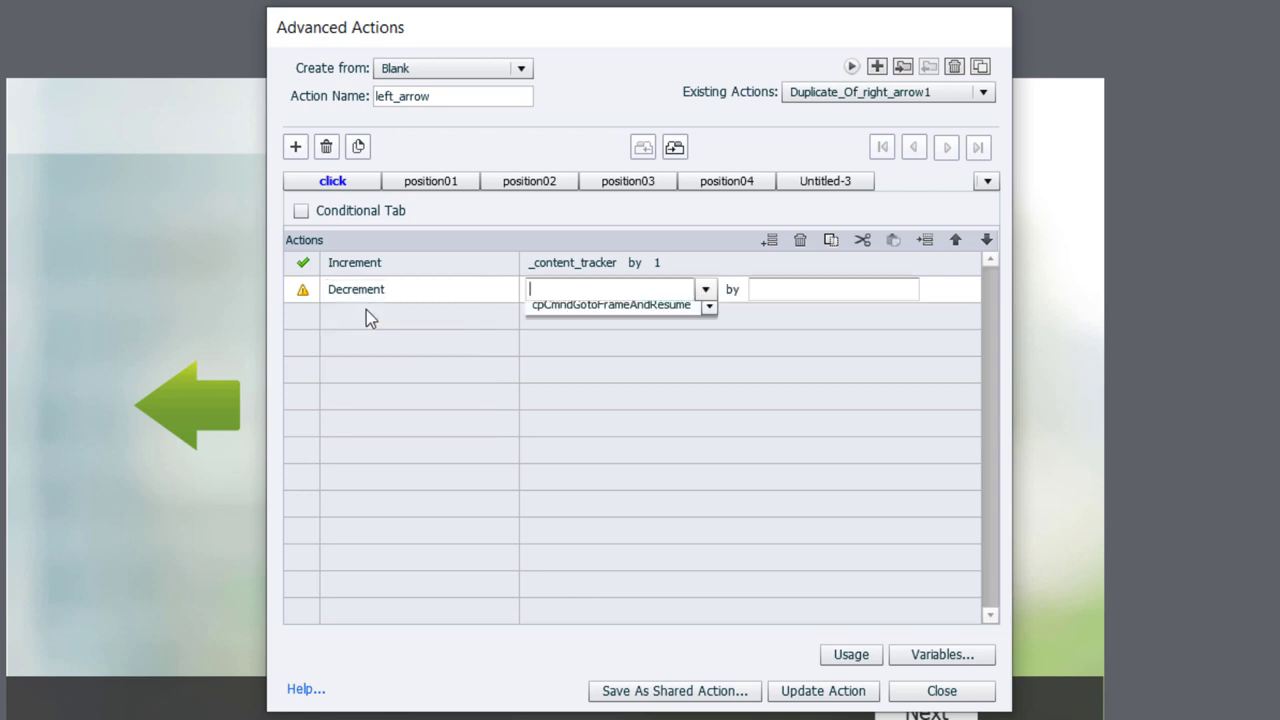
left_click(706, 289)
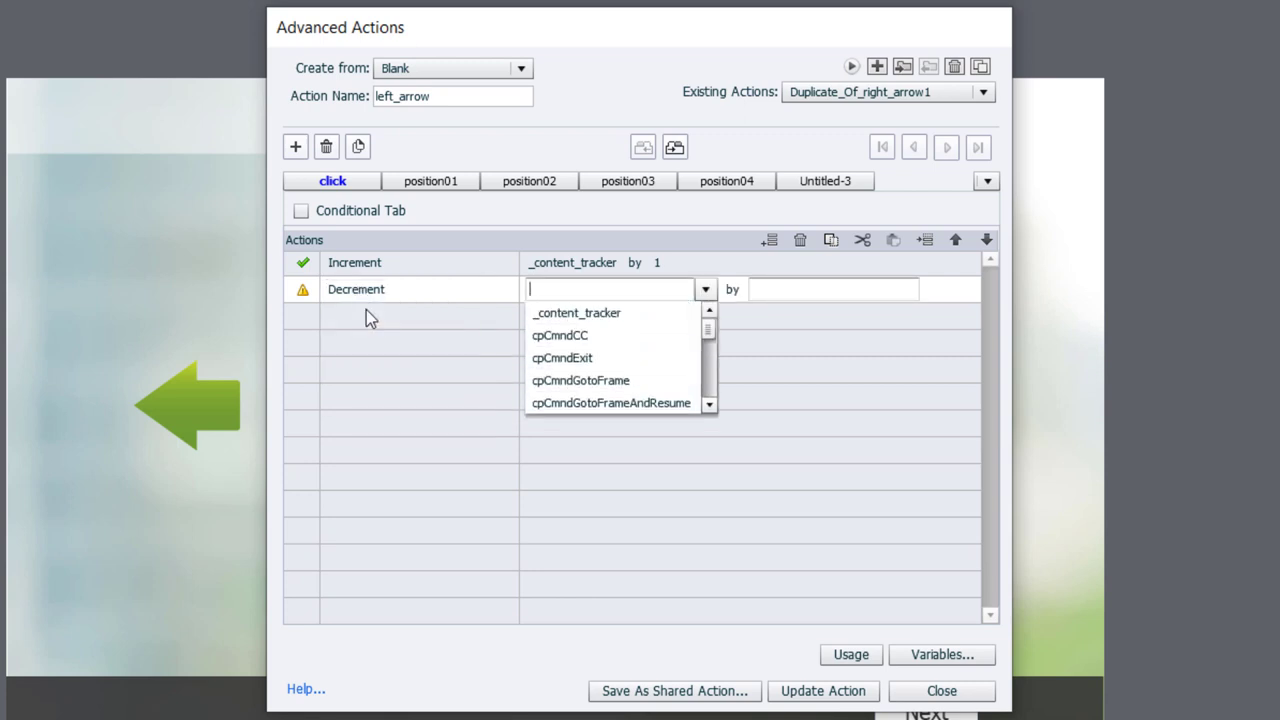
left_click(576, 313)
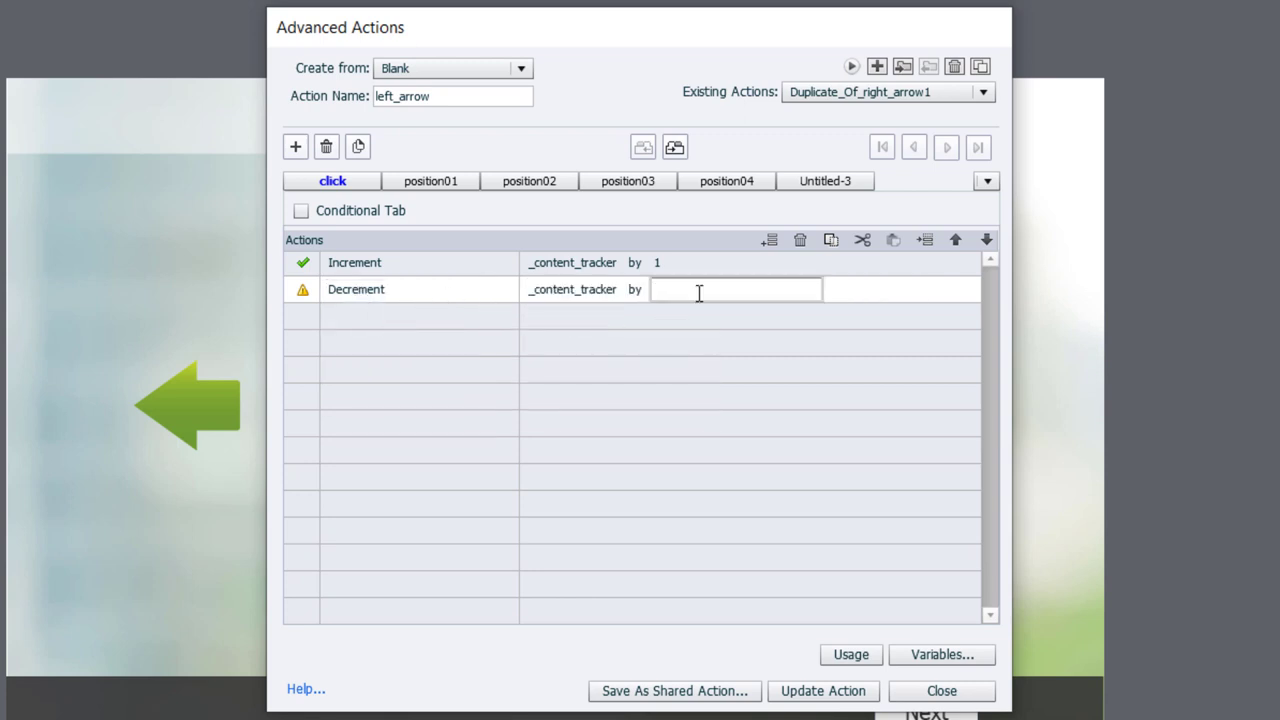
type("1")
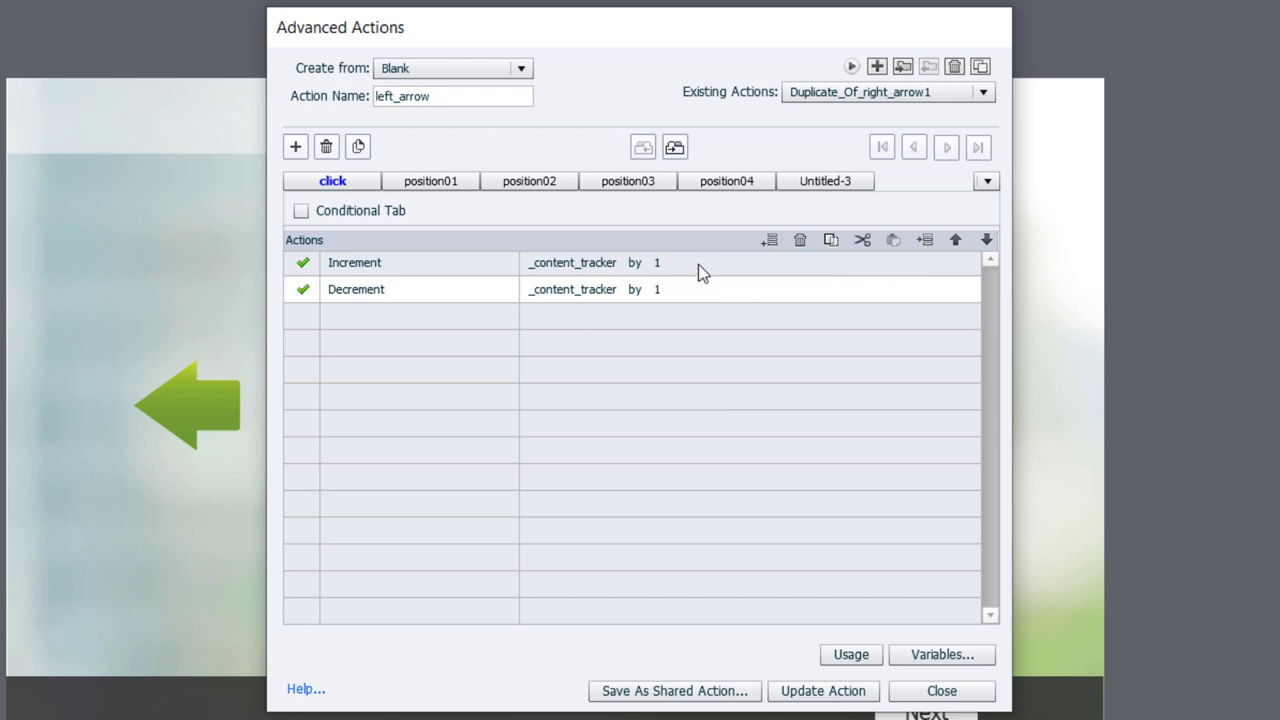
left_click(800, 240)
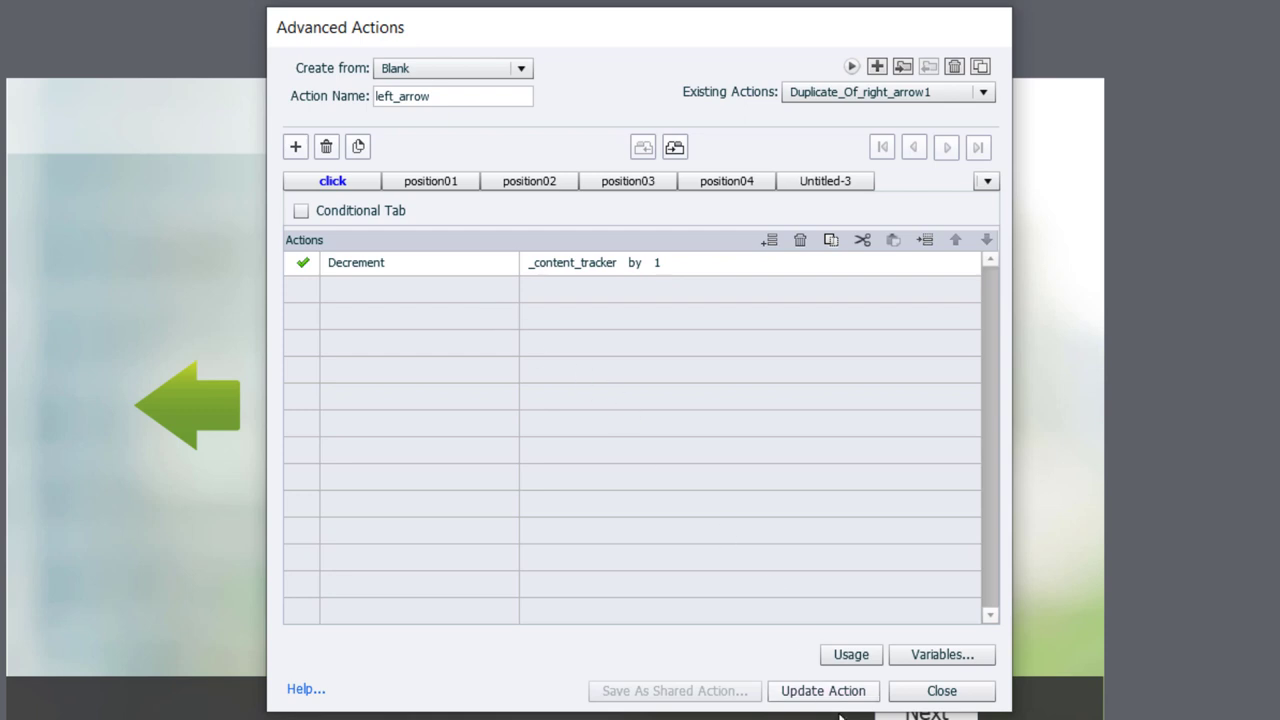
Step: Review the position decisions, update the left_arrow action and close the editor
left_click(529, 181)
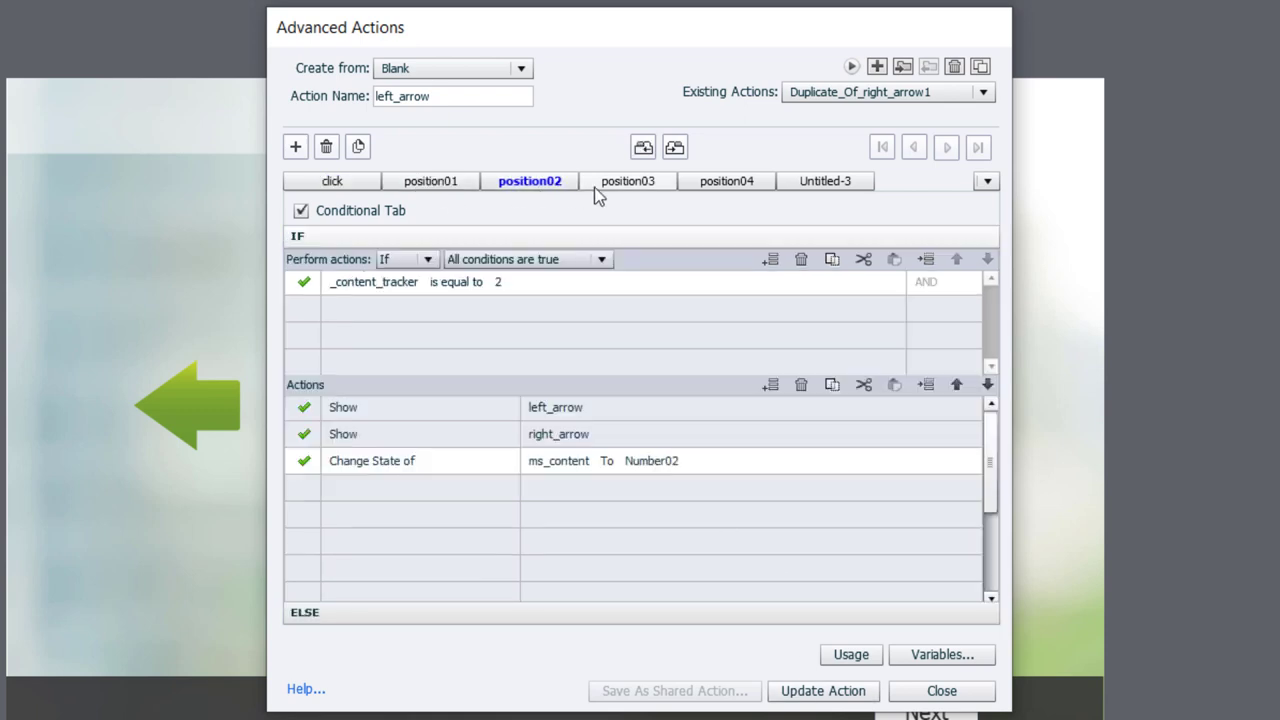
left_click(727, 181)
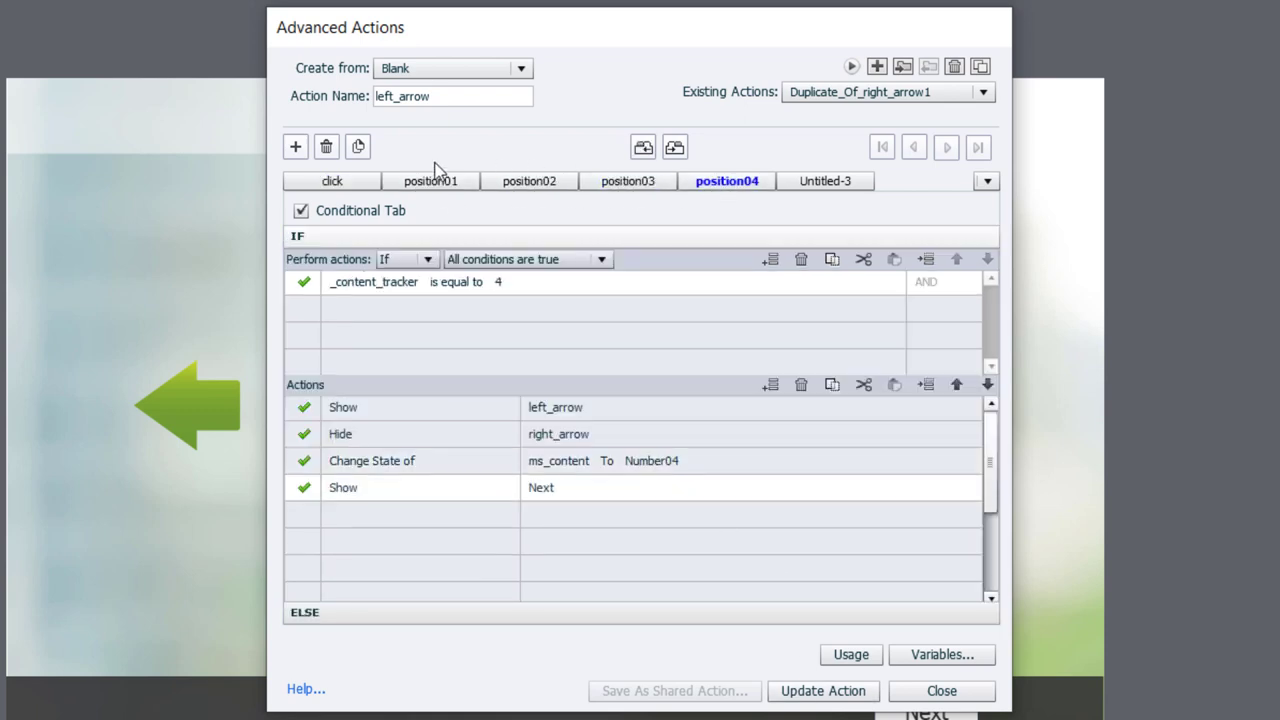
left_click(332, 181)
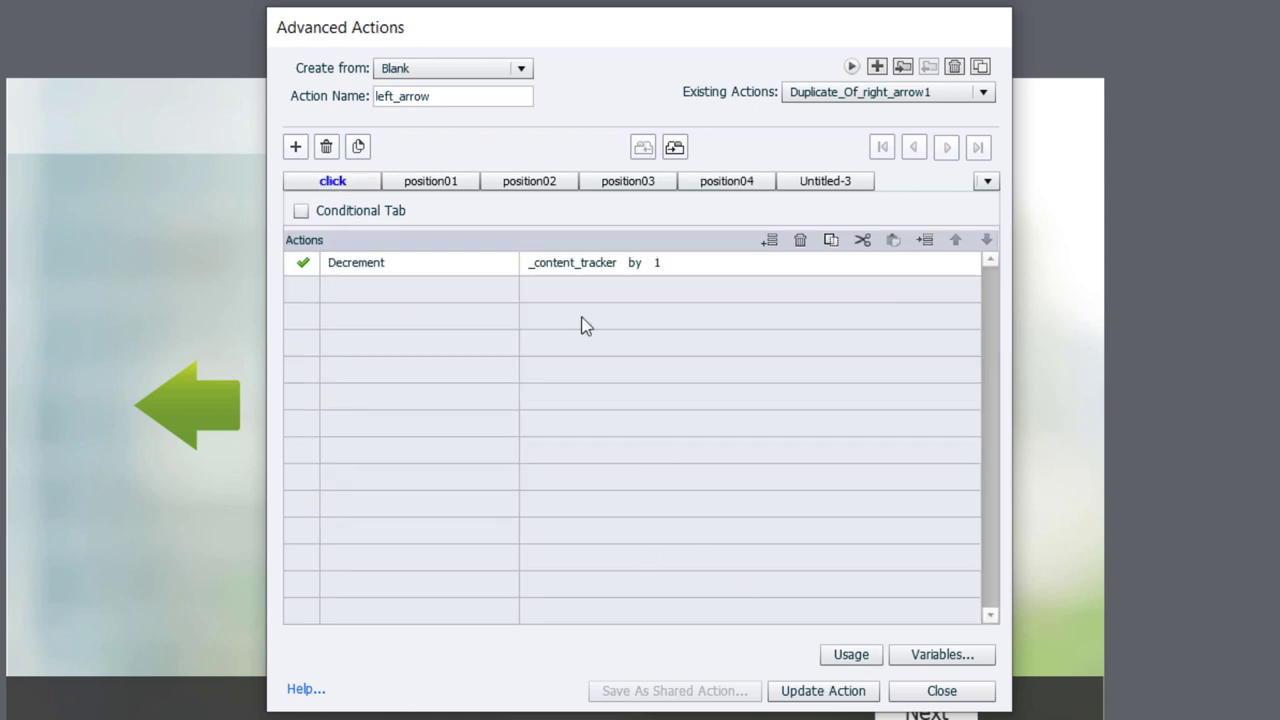
left_click(822, 690)
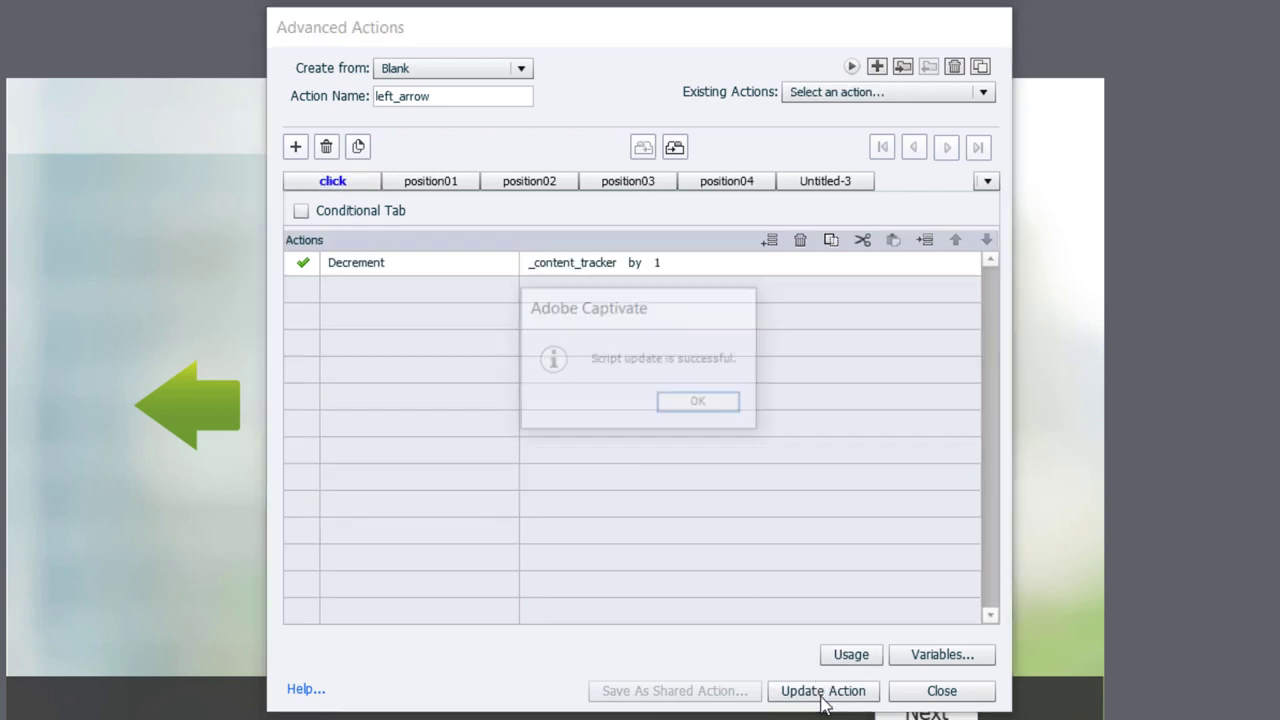
left_click(698, 400)
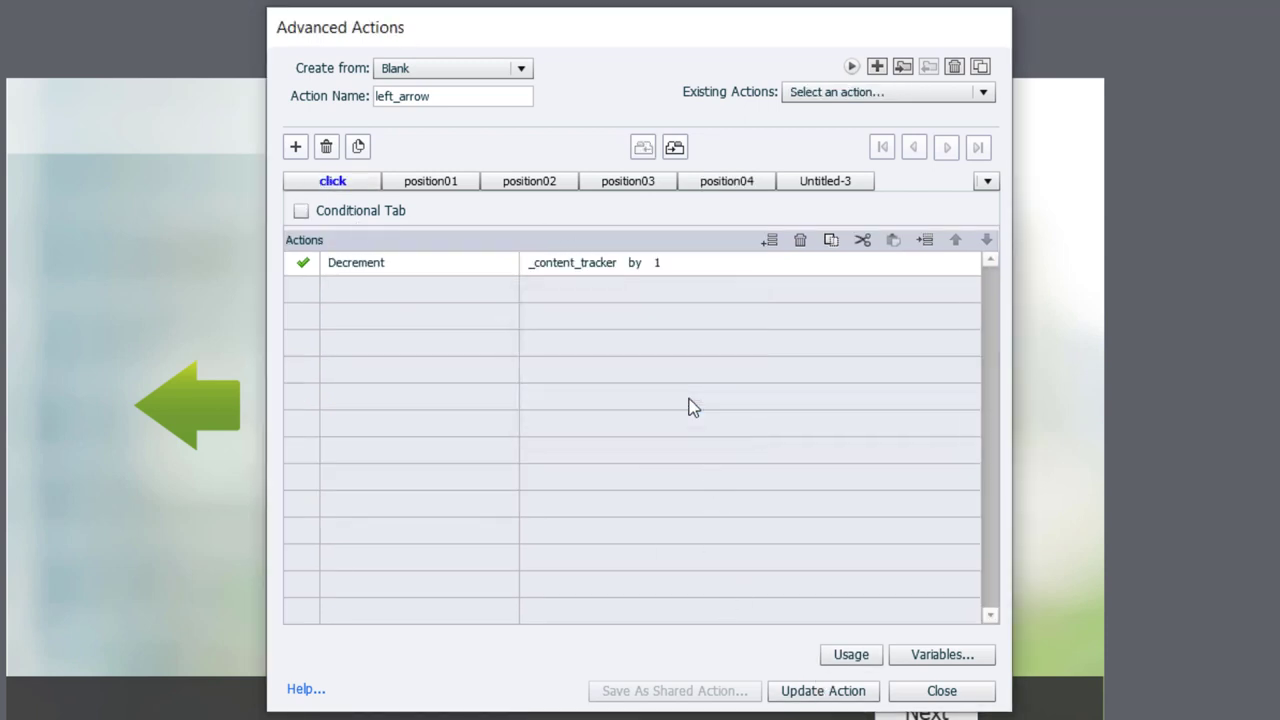
left_click(940, 690)
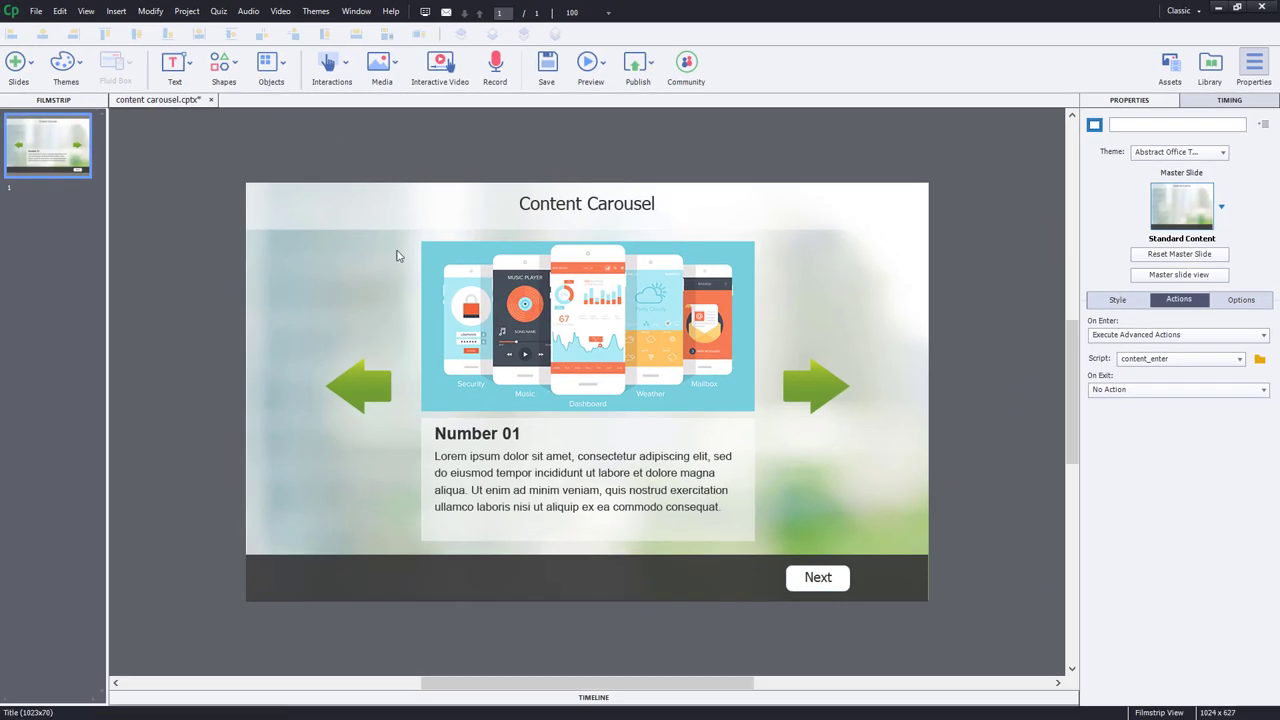
mouse_move(358, 387)
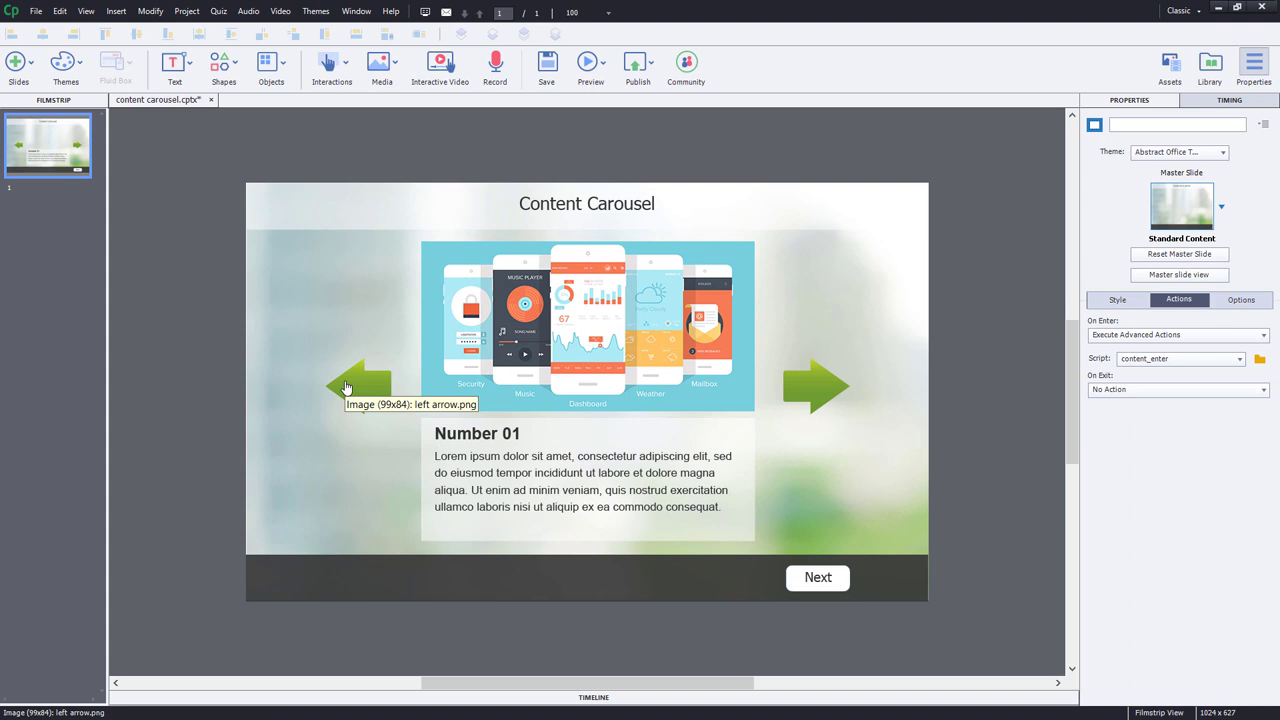
Step: Set the left arrow image to execute an advanced action on success
left_click(360, 387)
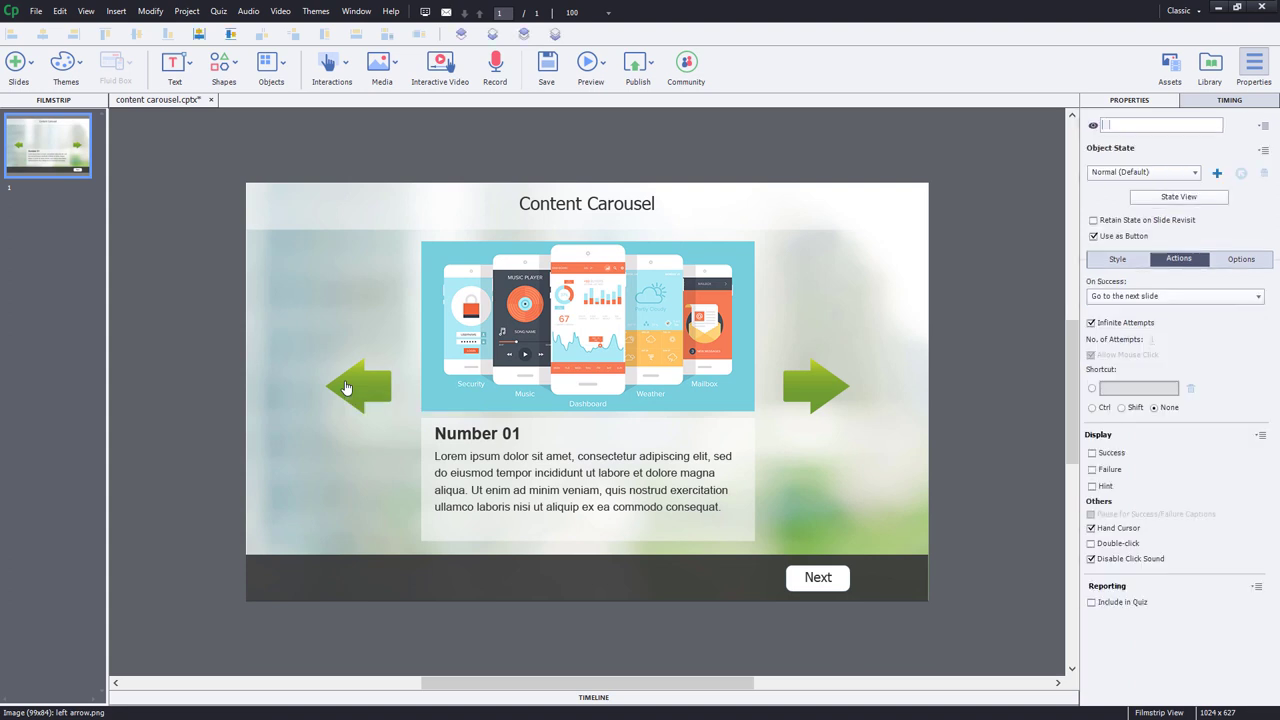
left_click(1175, 296)
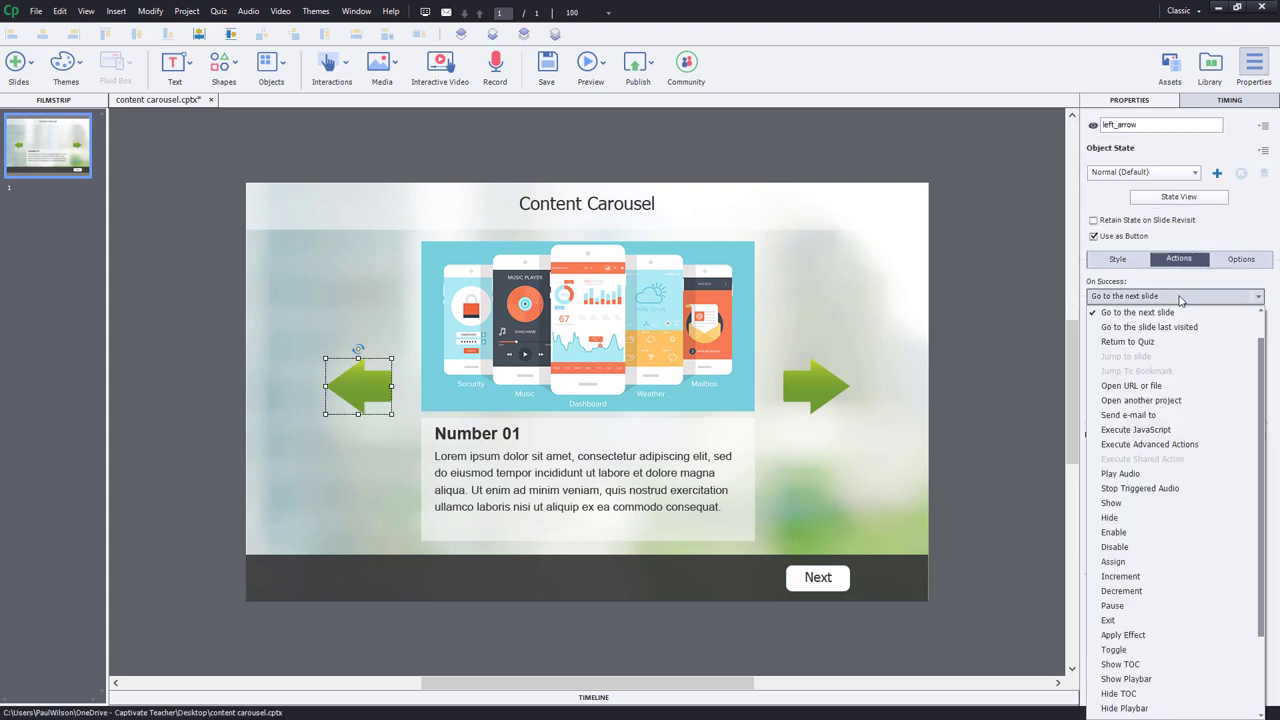
left_click(1149, 443)
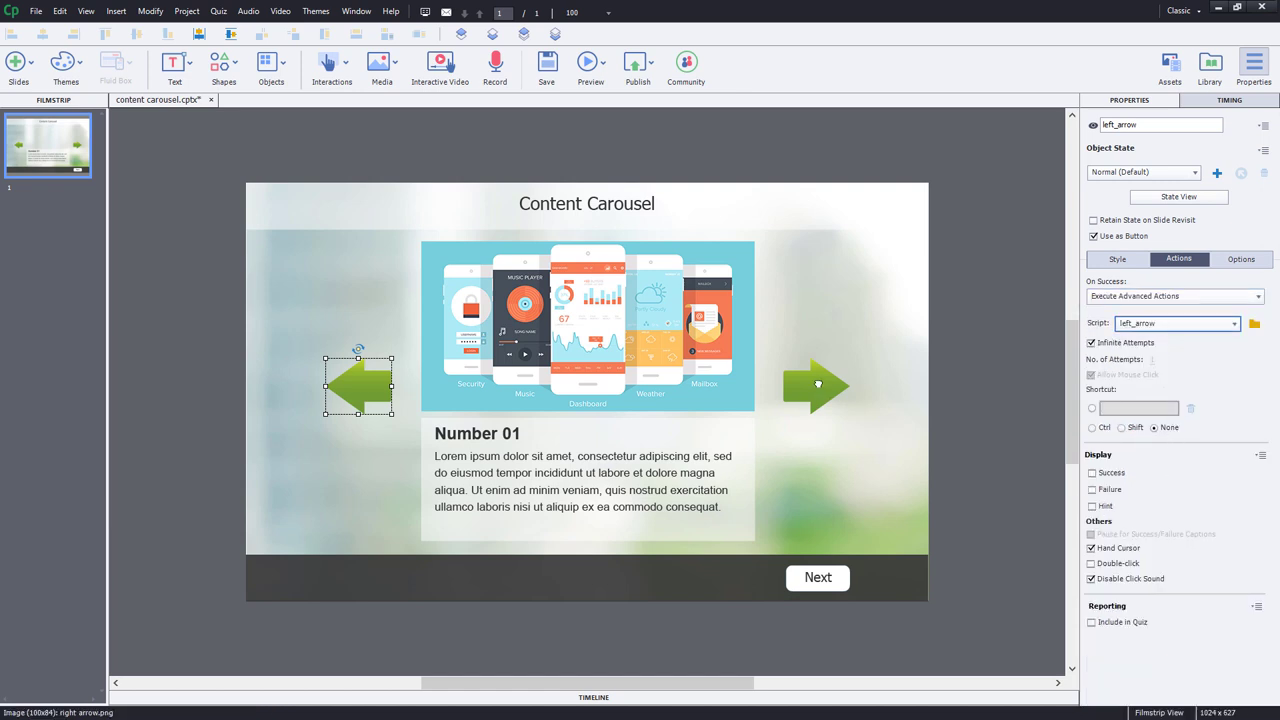
Step: Set the right arrow to execute the right_arrow script, then check the Next button's settings
left_click(1175, 295)
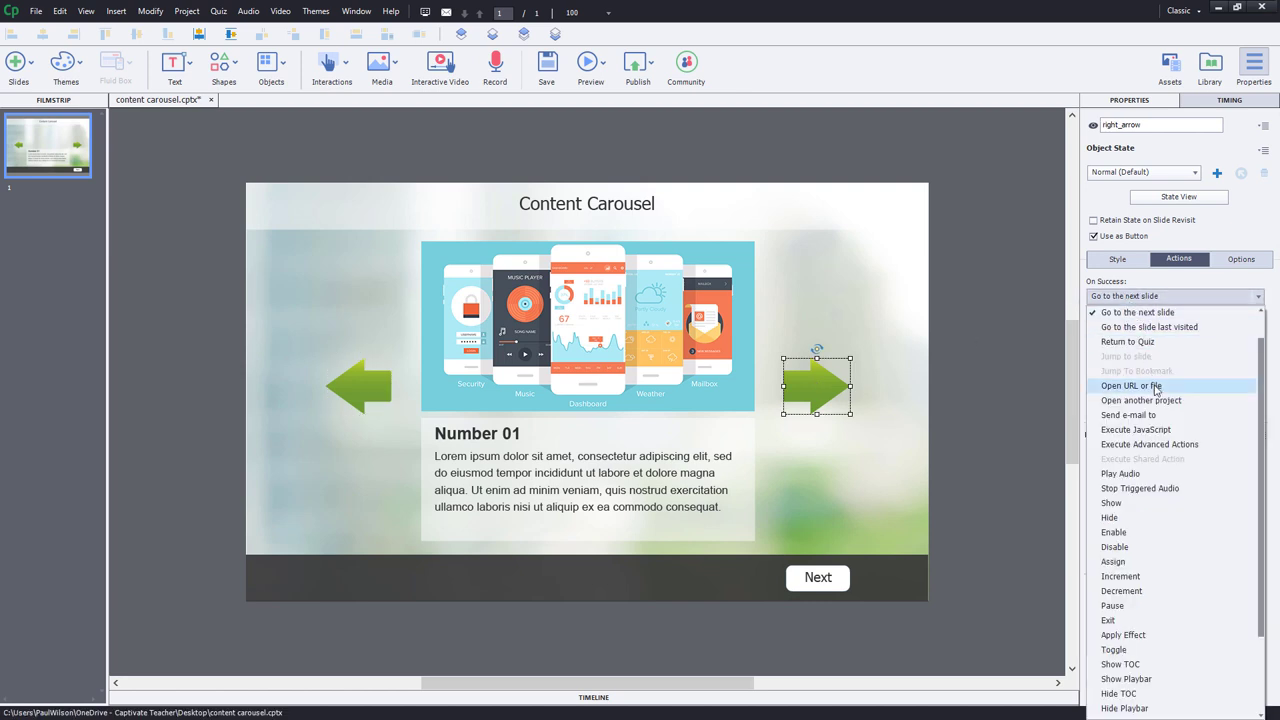
left_click(1149, 444)
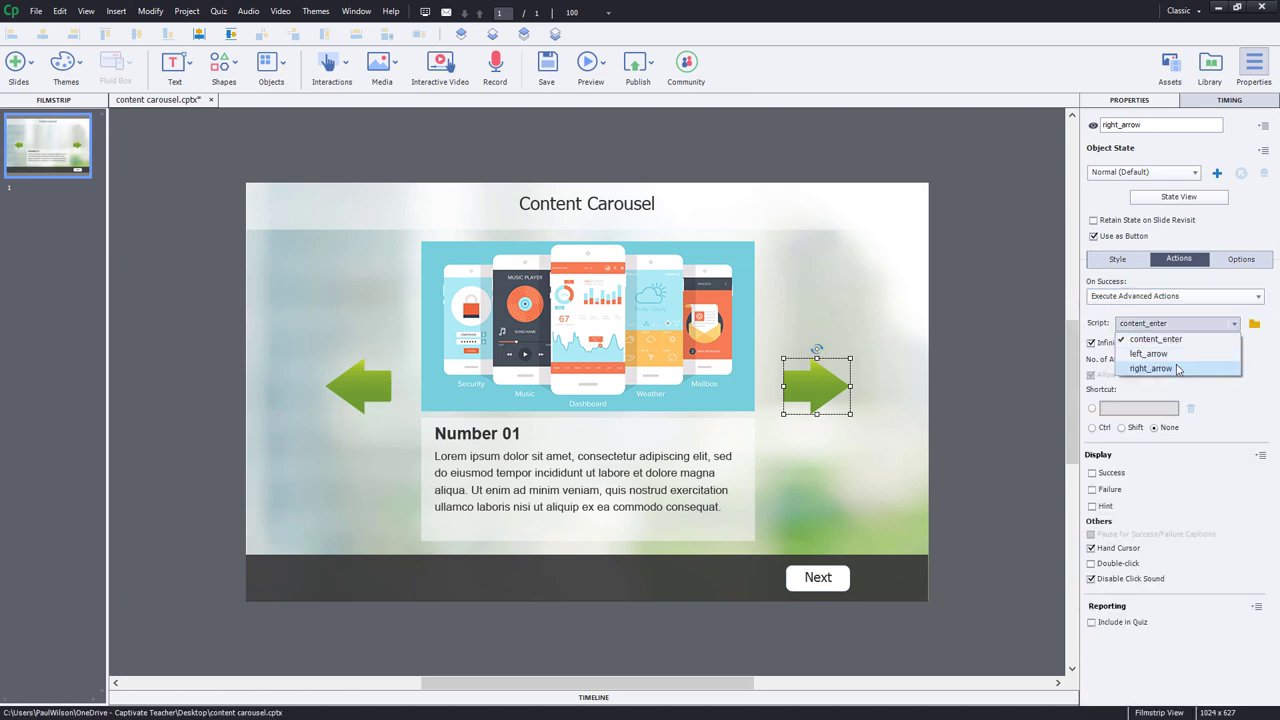
left_click(1150, 368)
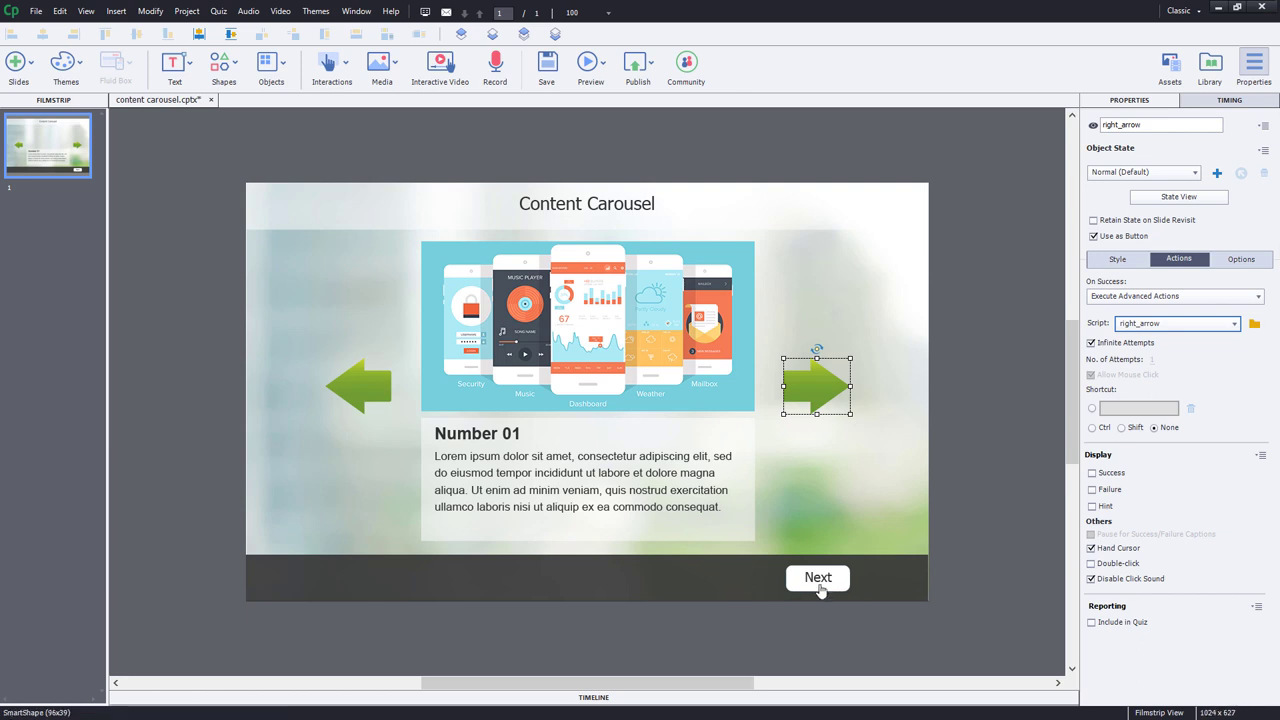
left_click(818, 577)
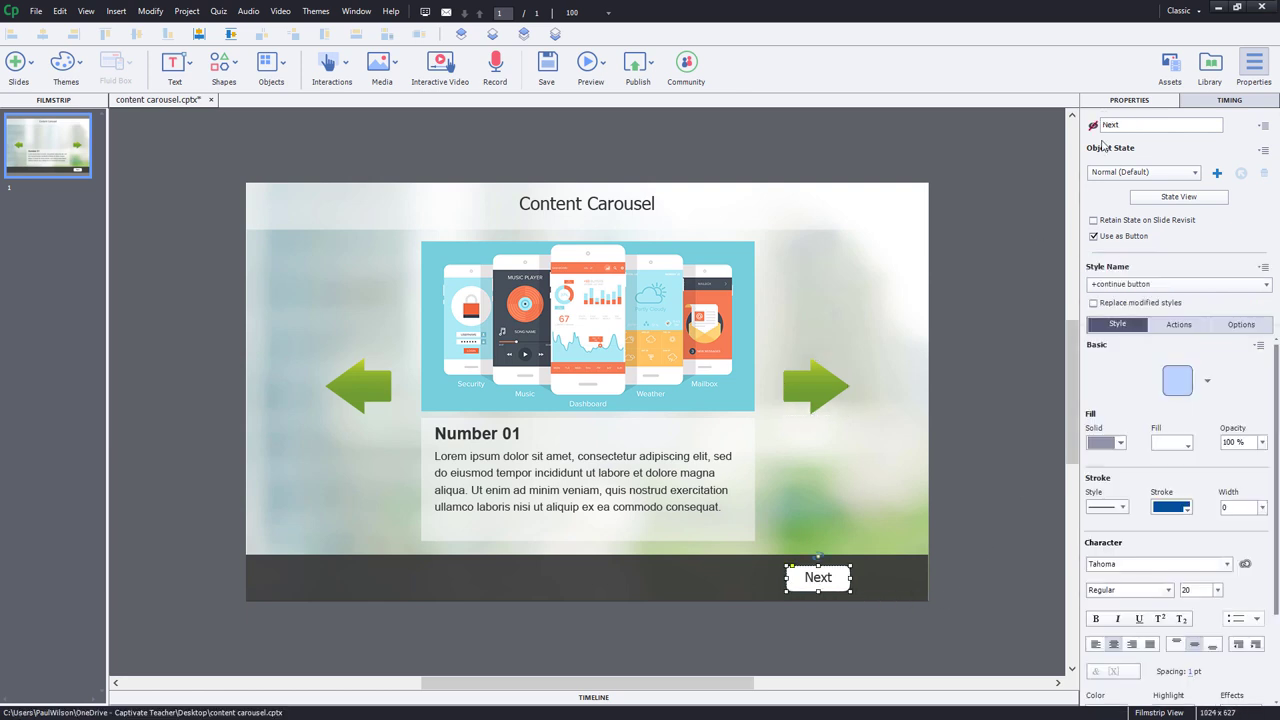
mouse_move(1195, 338)
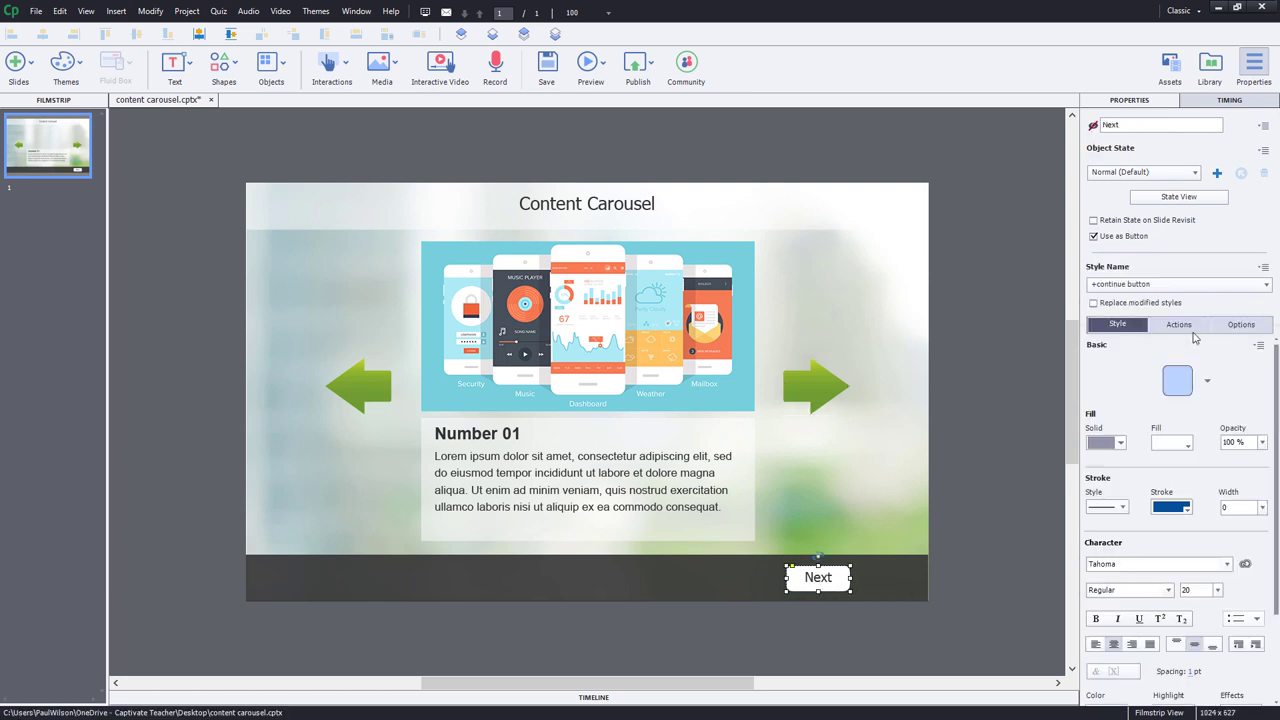
left_click(1178, 324)
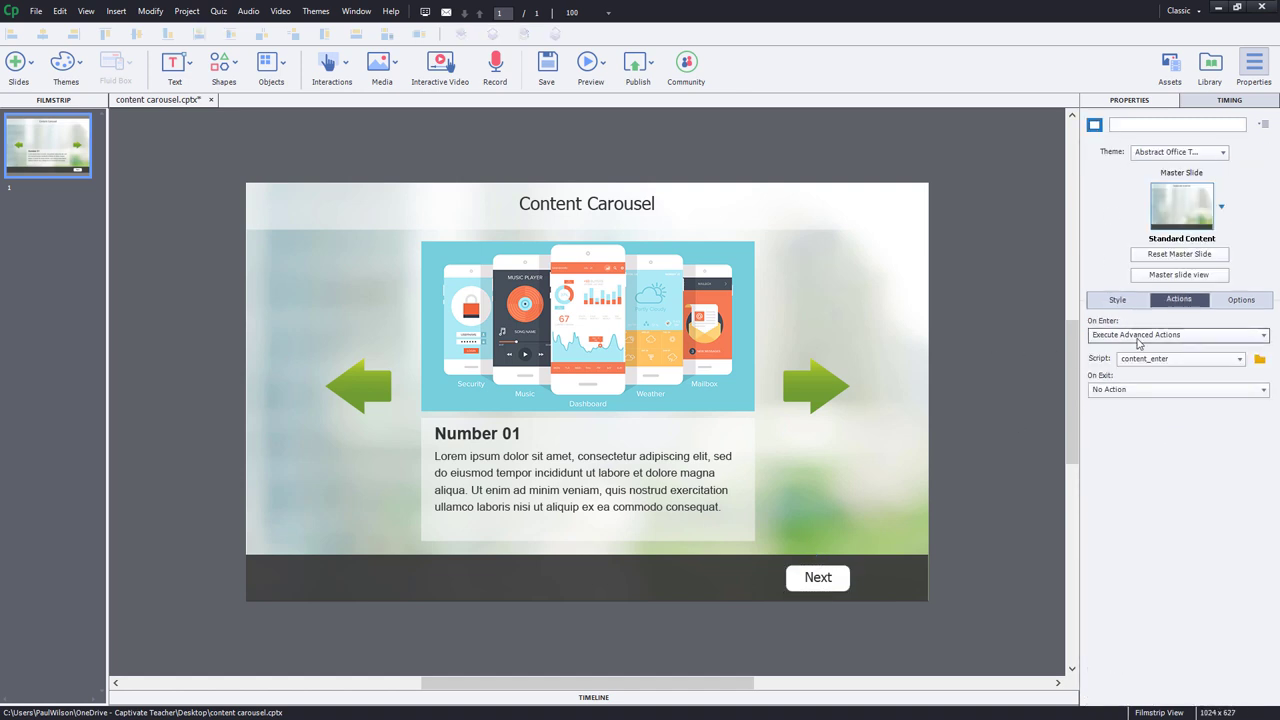
mouse_move(1001, 354)
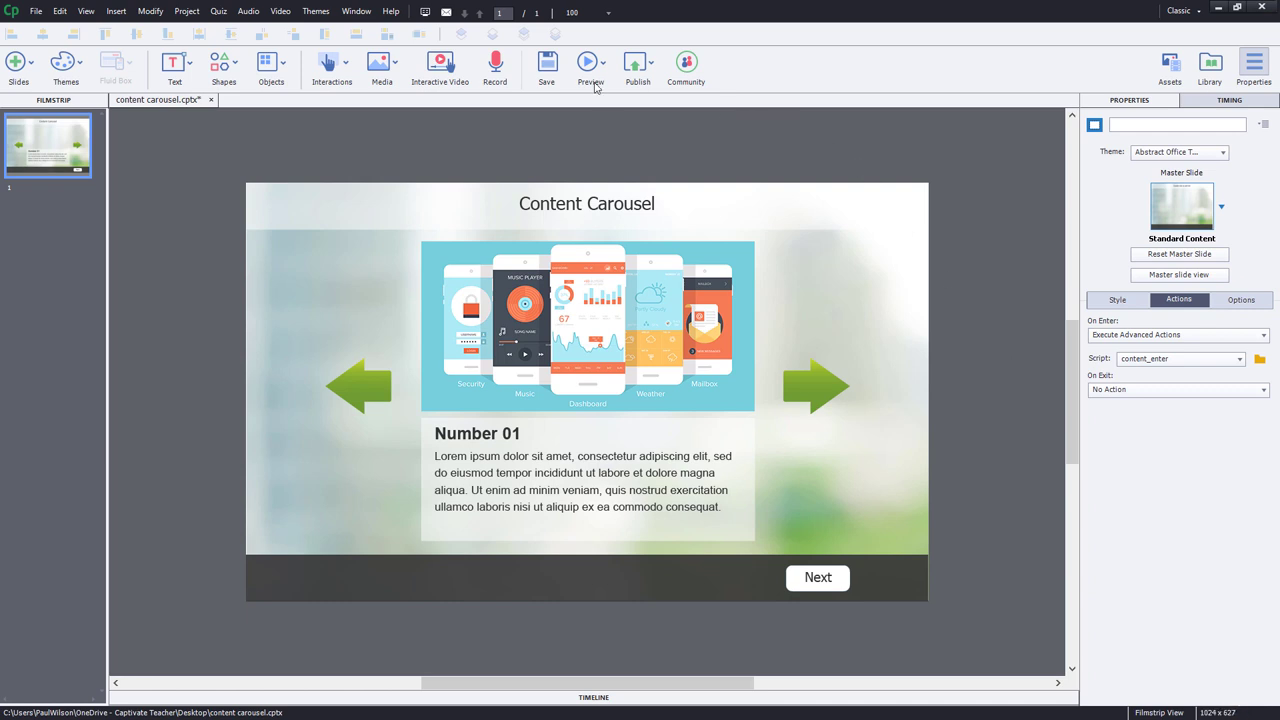
mouse_move(590, 62)
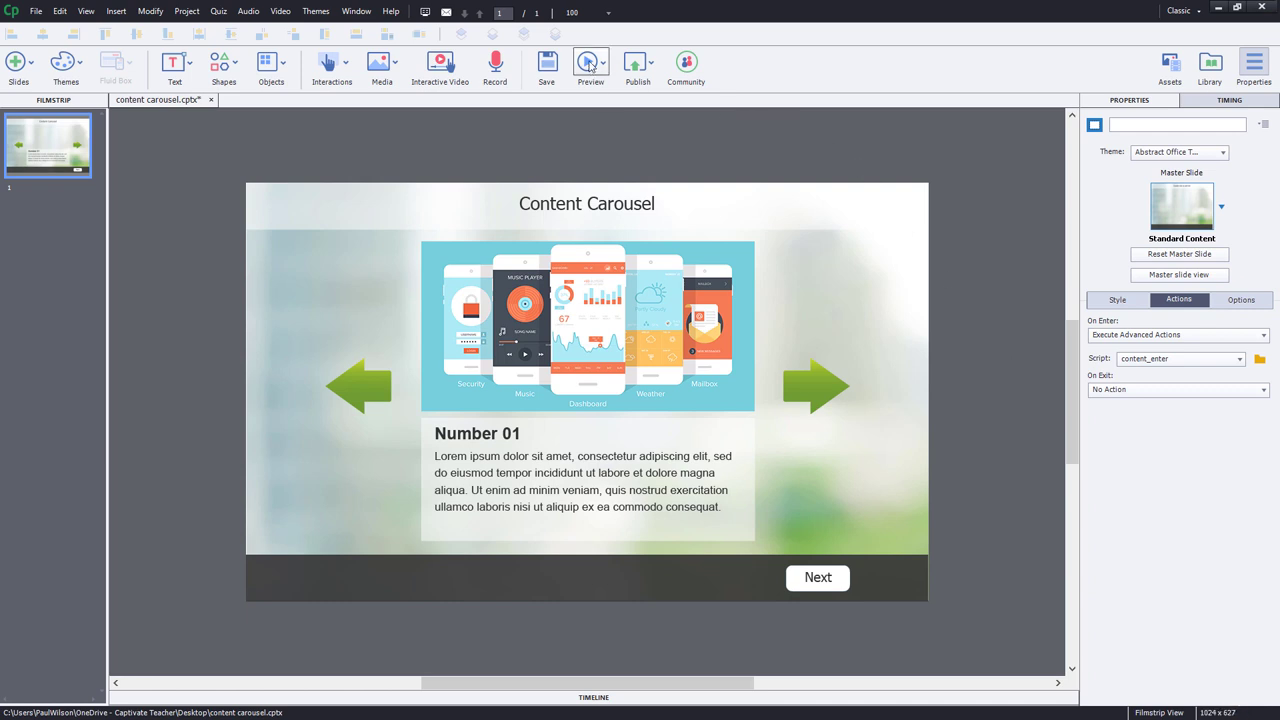
Step: Launch the HTML5 browser preview and step the carousel forward to Number 02 and back
left_click(590, 65)
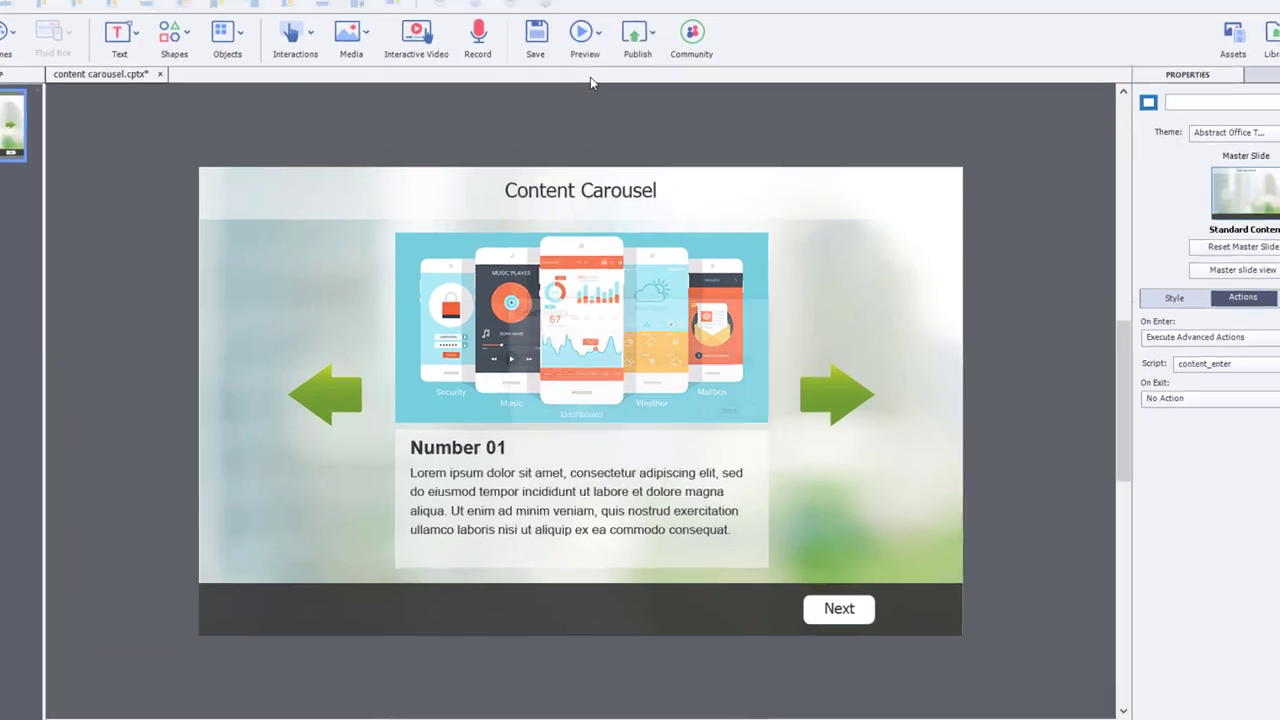
left_click(585, 33)
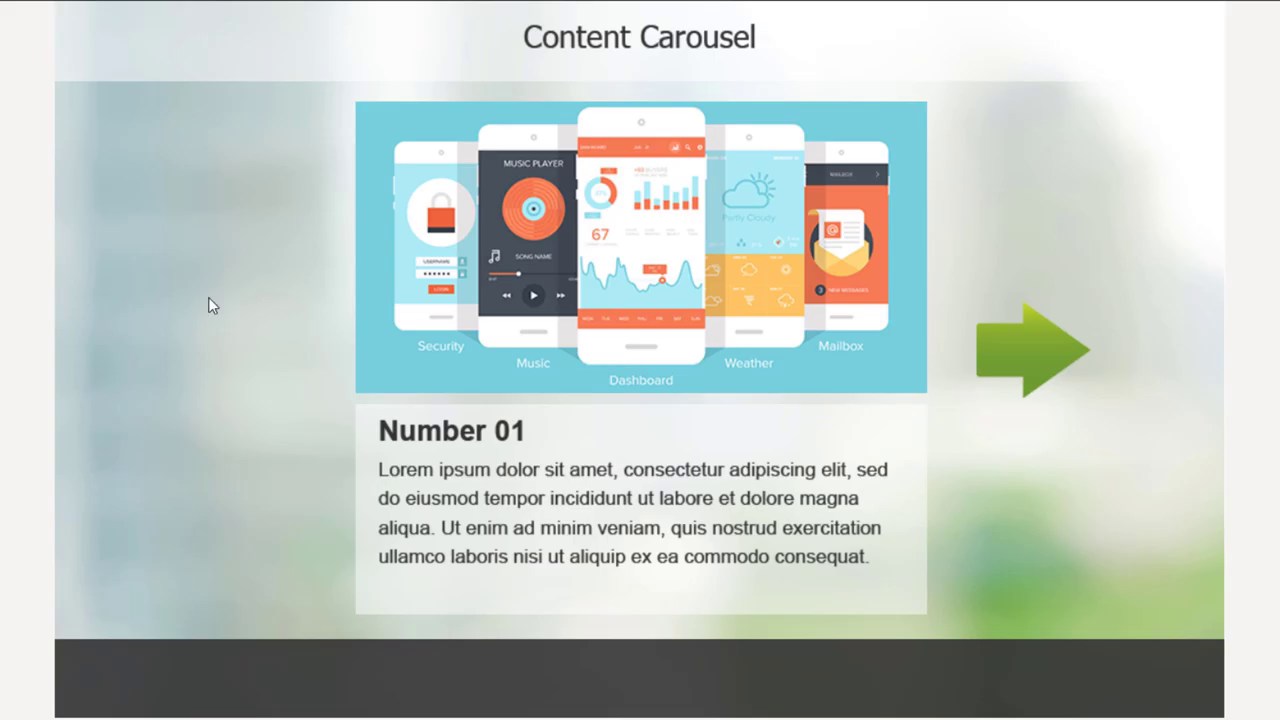
mouse_move(283, 295)
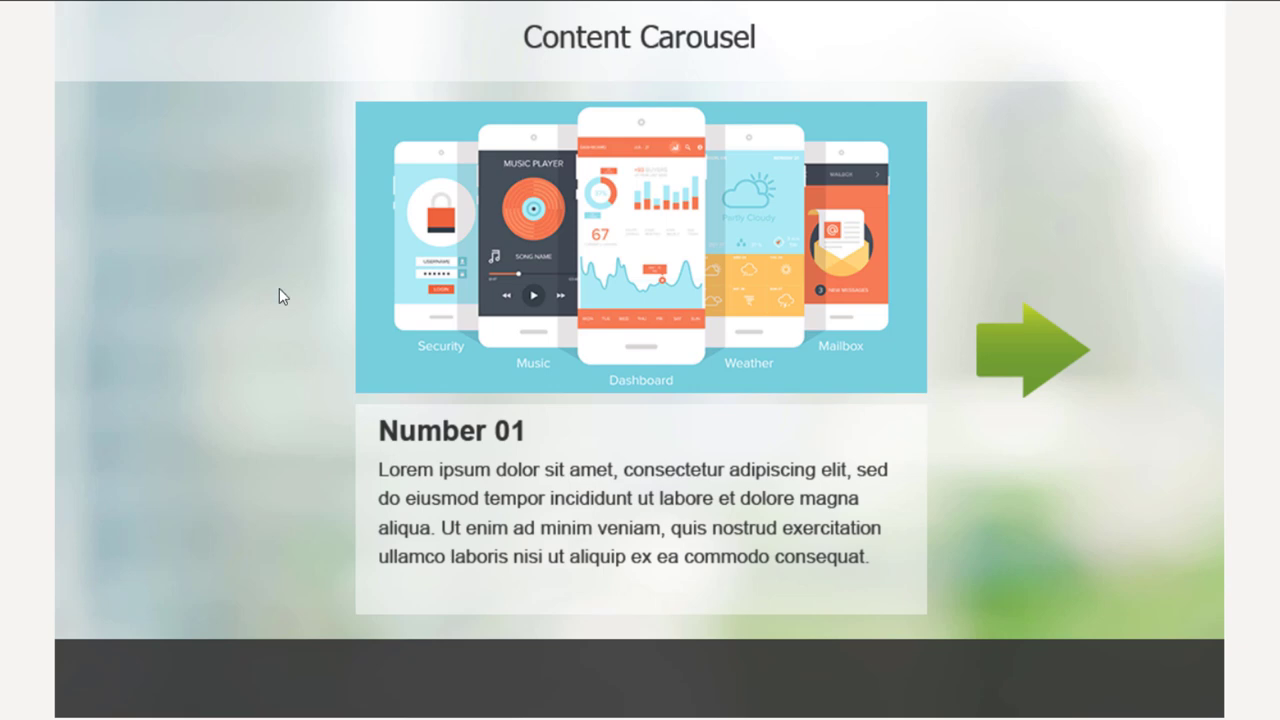
mouse_move(758, 390)
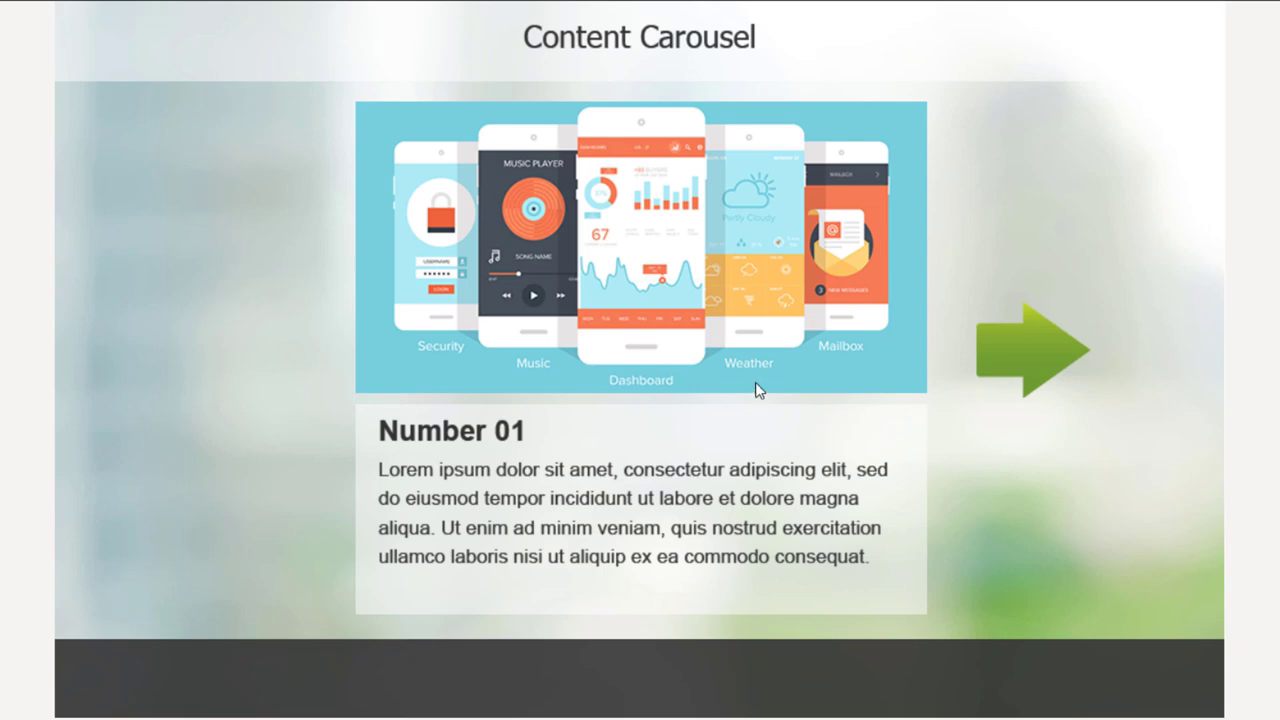
mouse_move(288, 373)
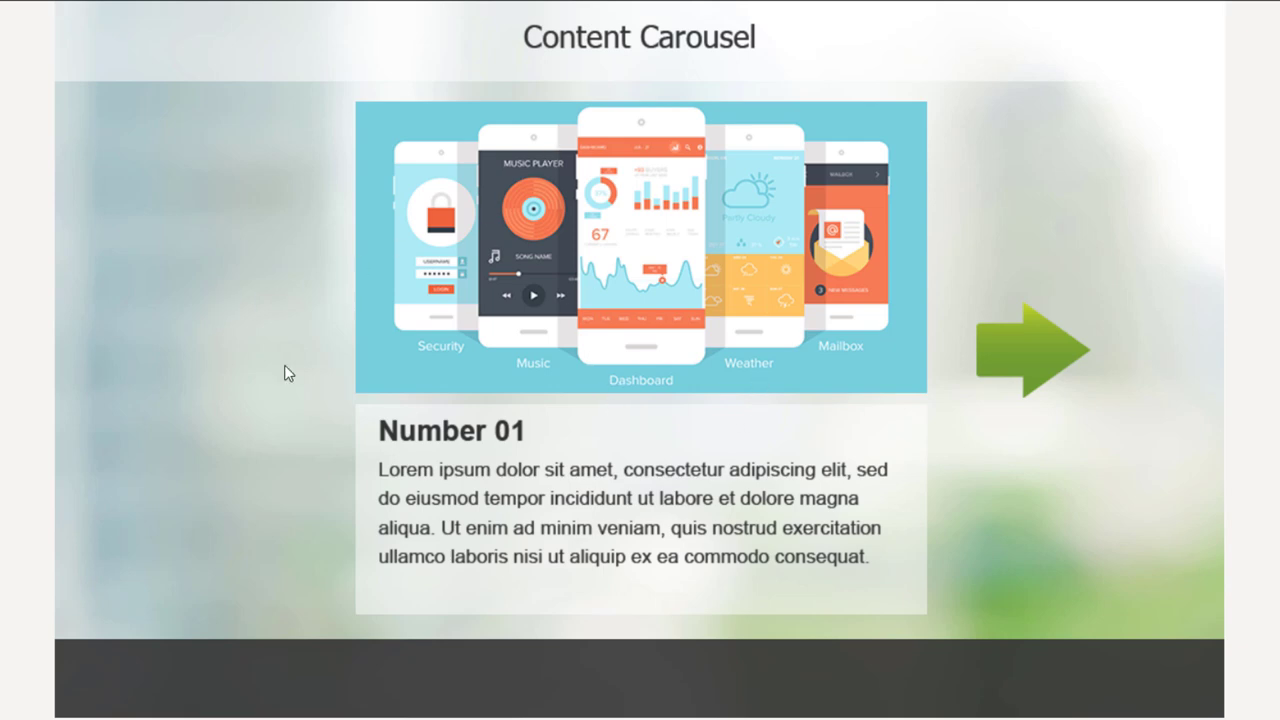
mouse_move(1052, 360)
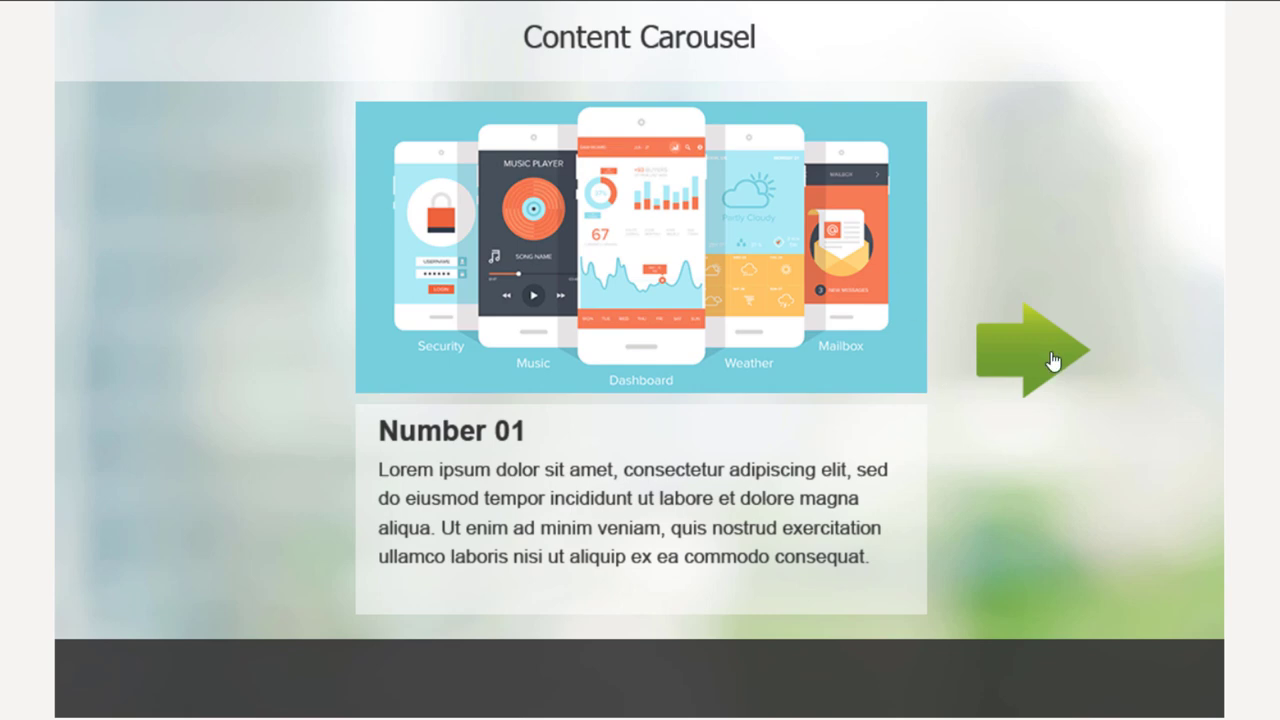
left_click(1030, 355)
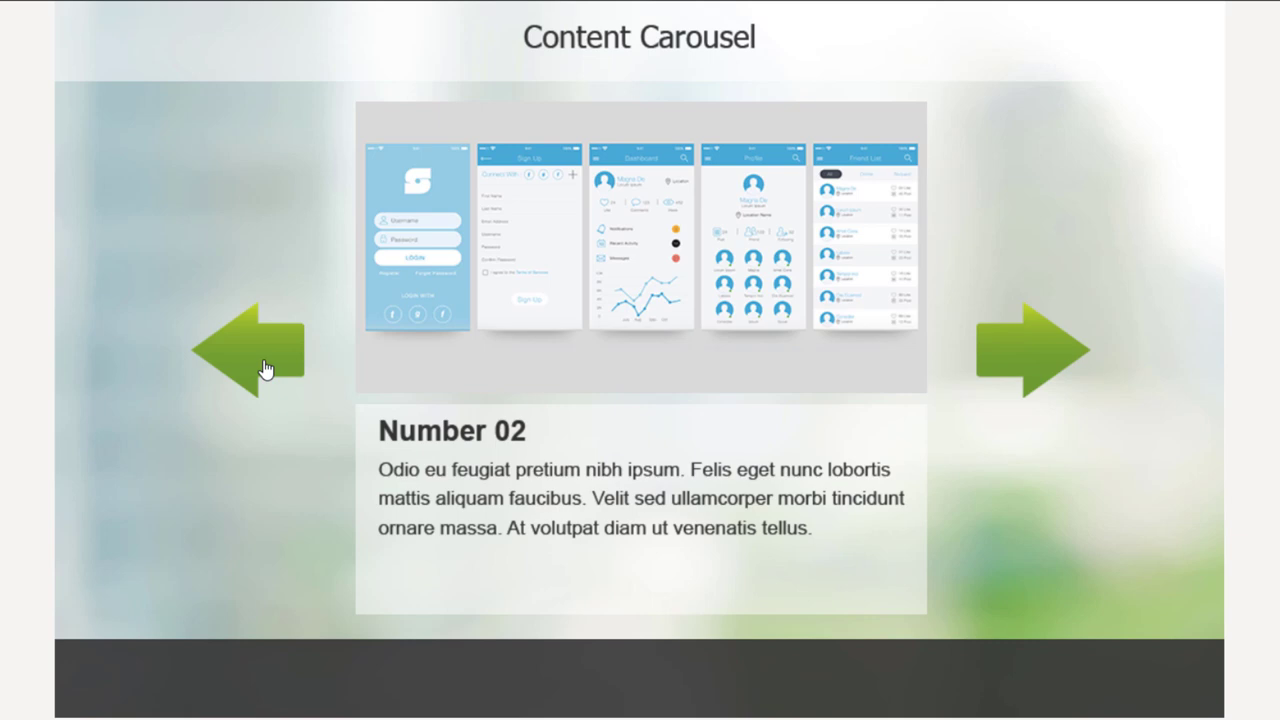
left_click(265, 350)
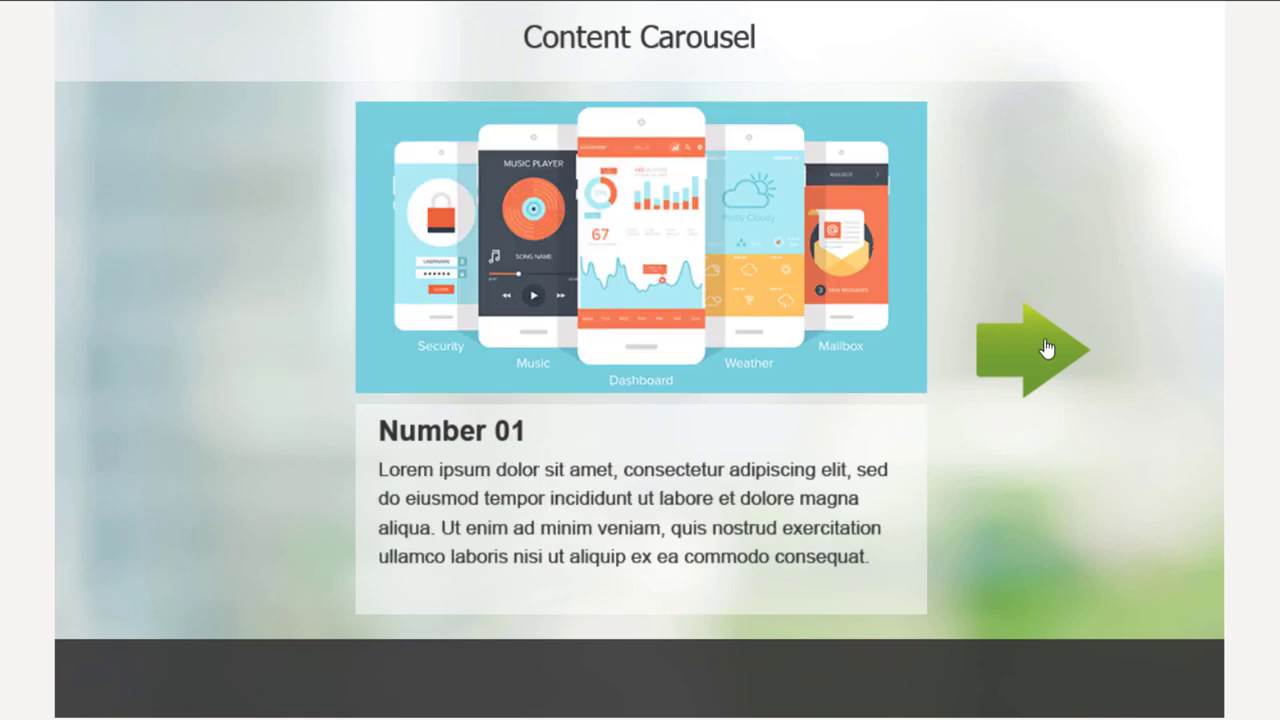
Step: Advance through Number 02 and 03 to Number 04 revealing Next, then step back
left_click(1040, 350)
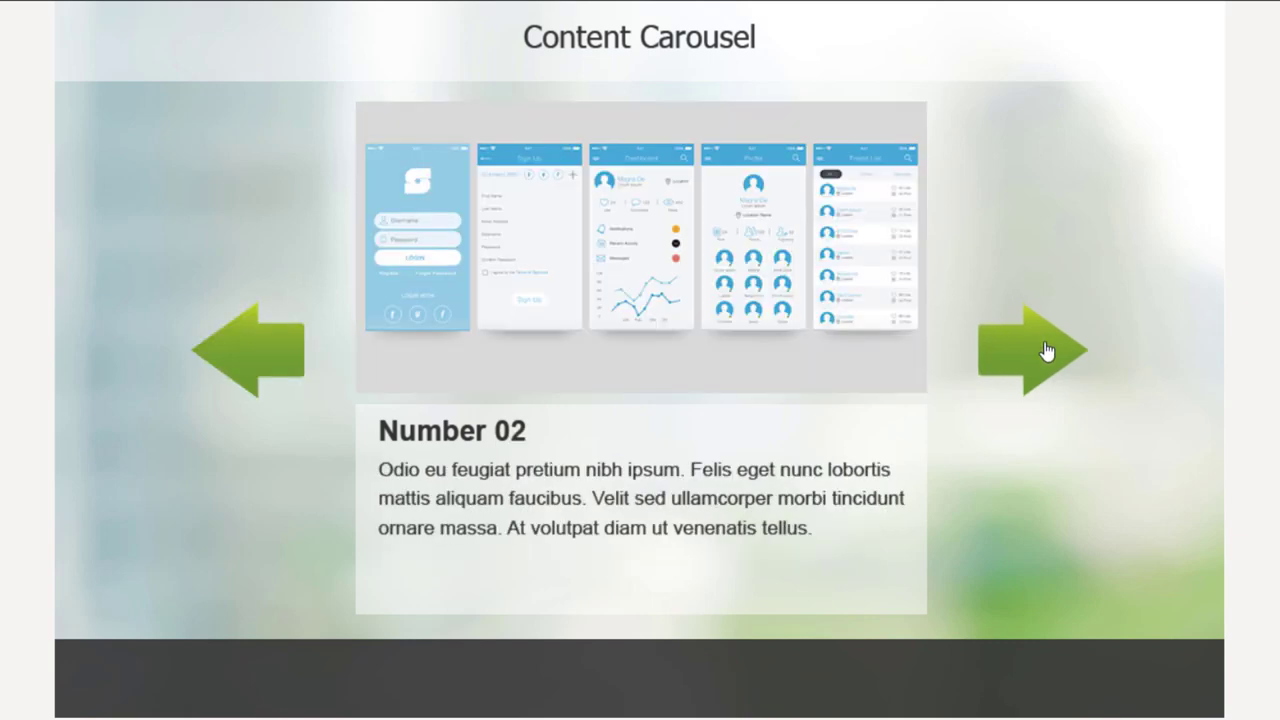
left_click(1035, 350)
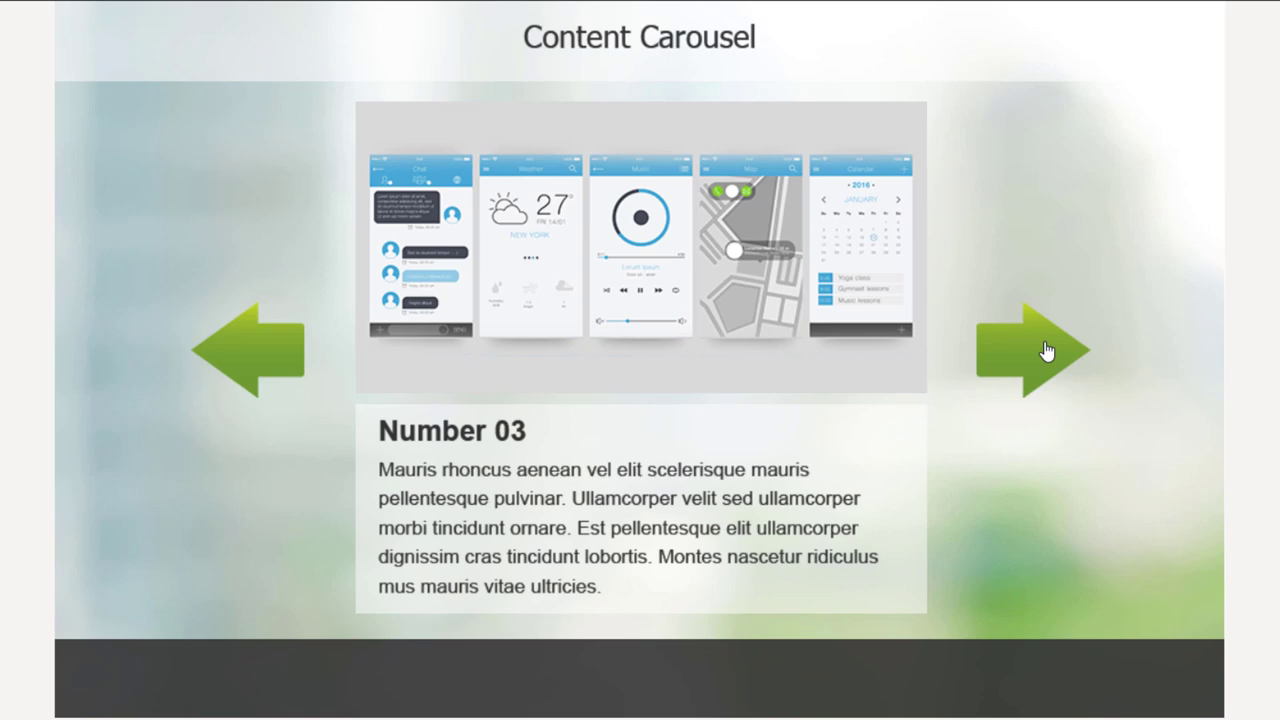
left_click(1040, 350)
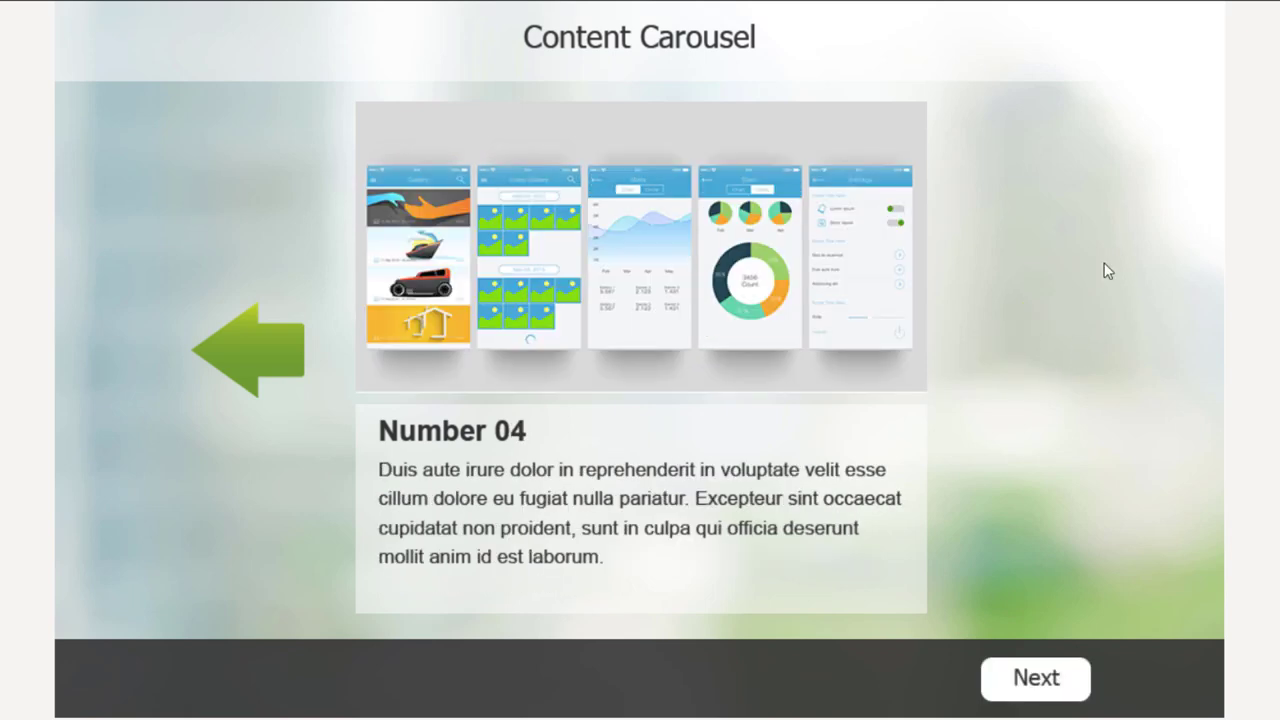
mouse_move(1051, 372)
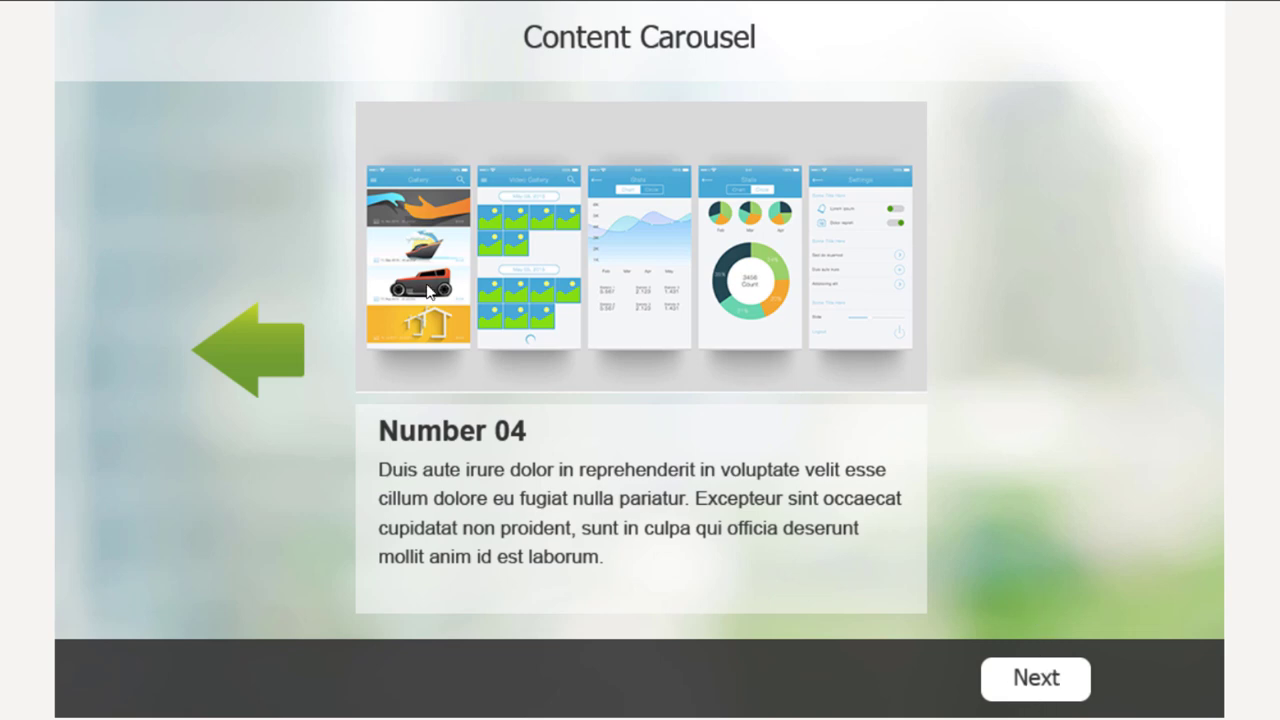
mouse_move(260, 354)
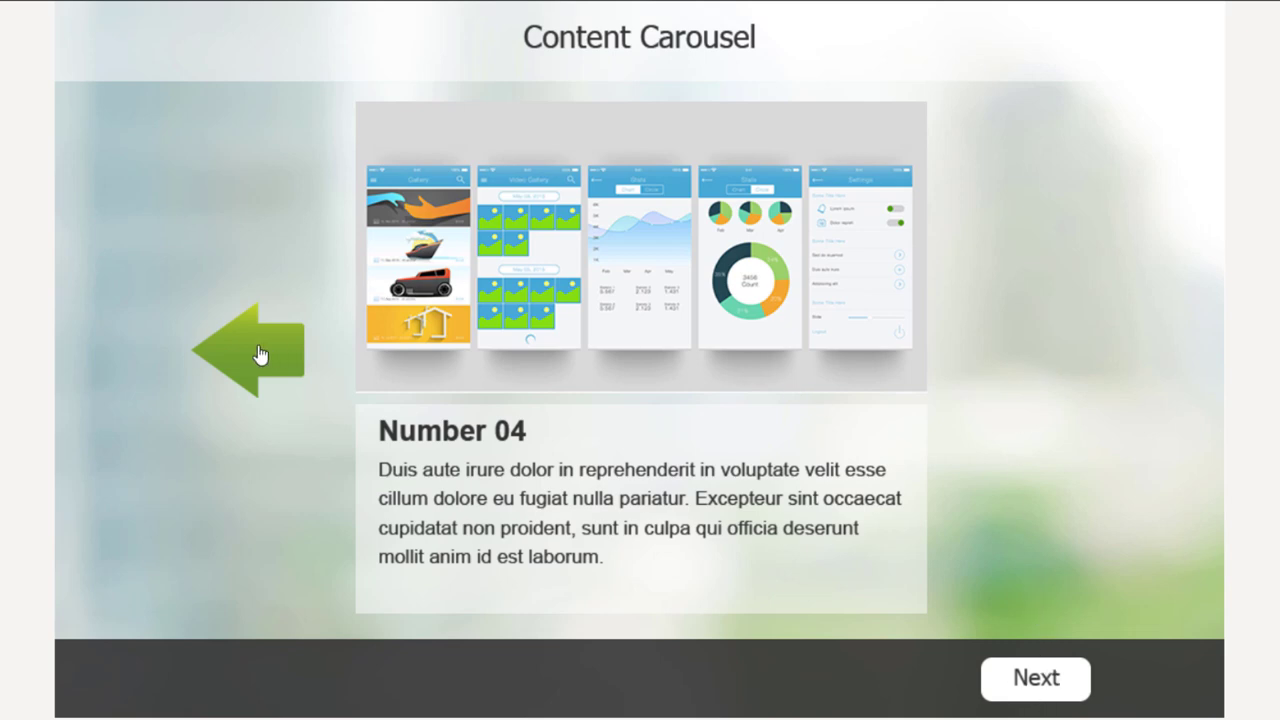
left_click(258, 352)
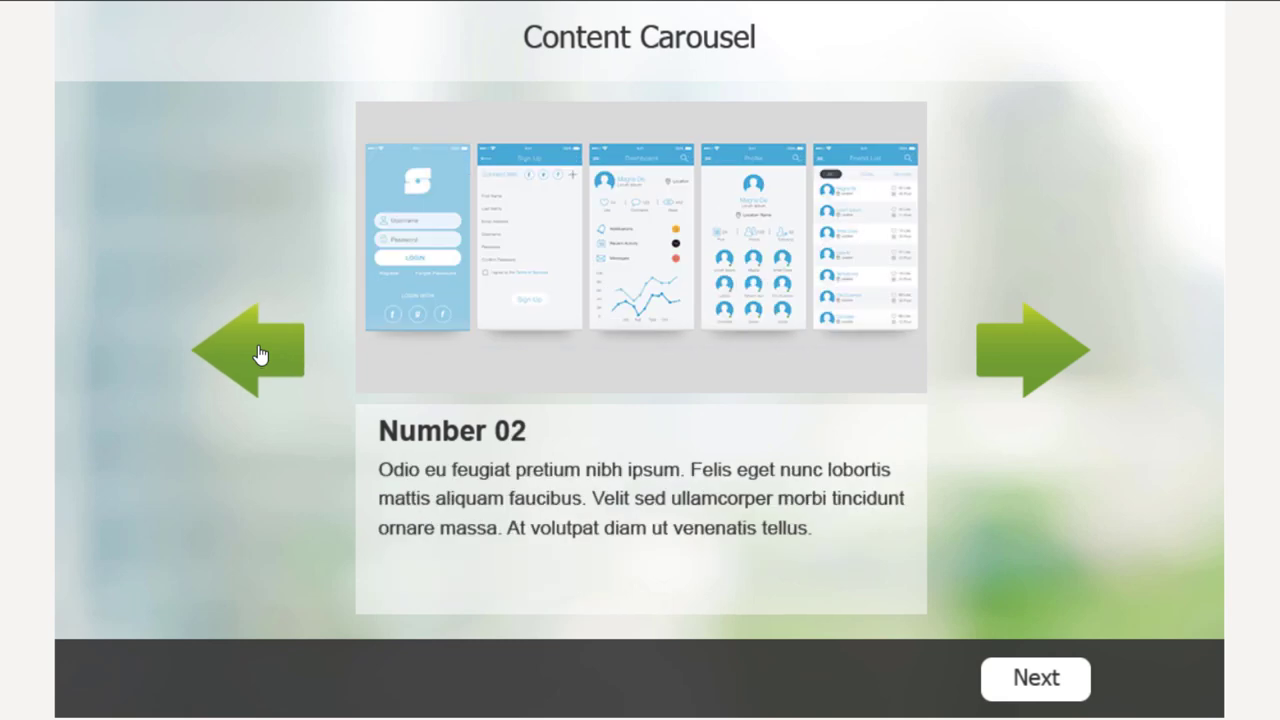